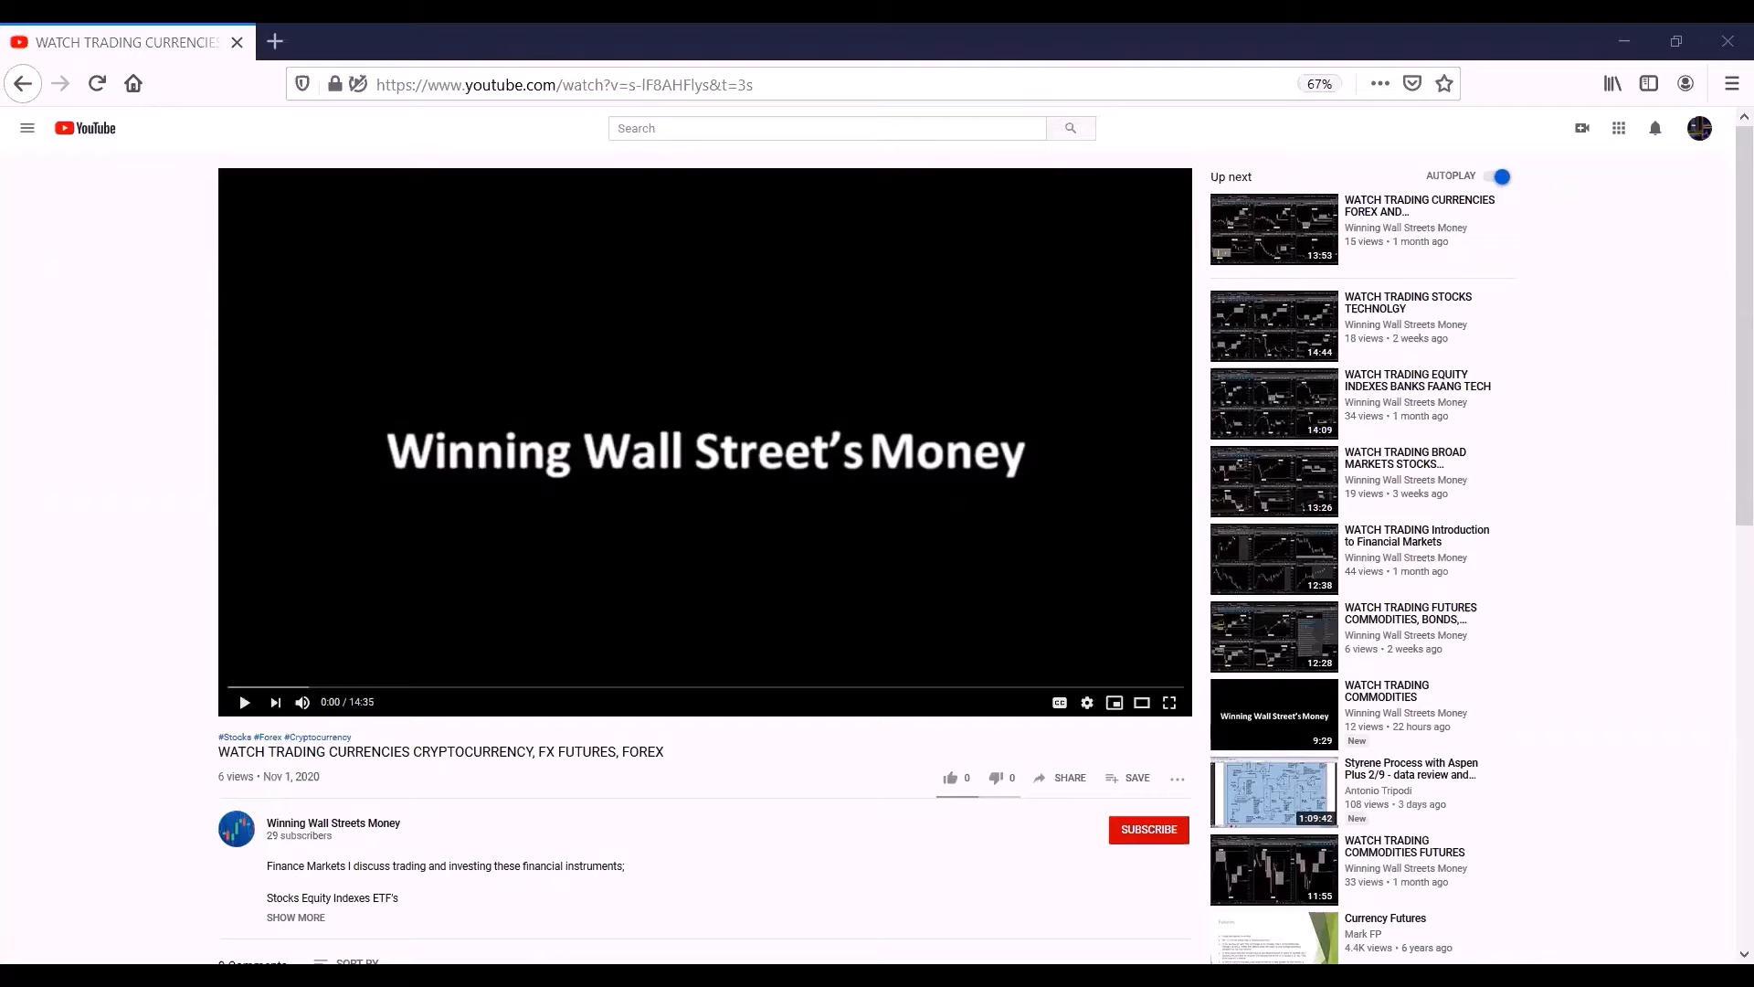
{"action": "mouse_move", "coordinate": [1132, 853]}
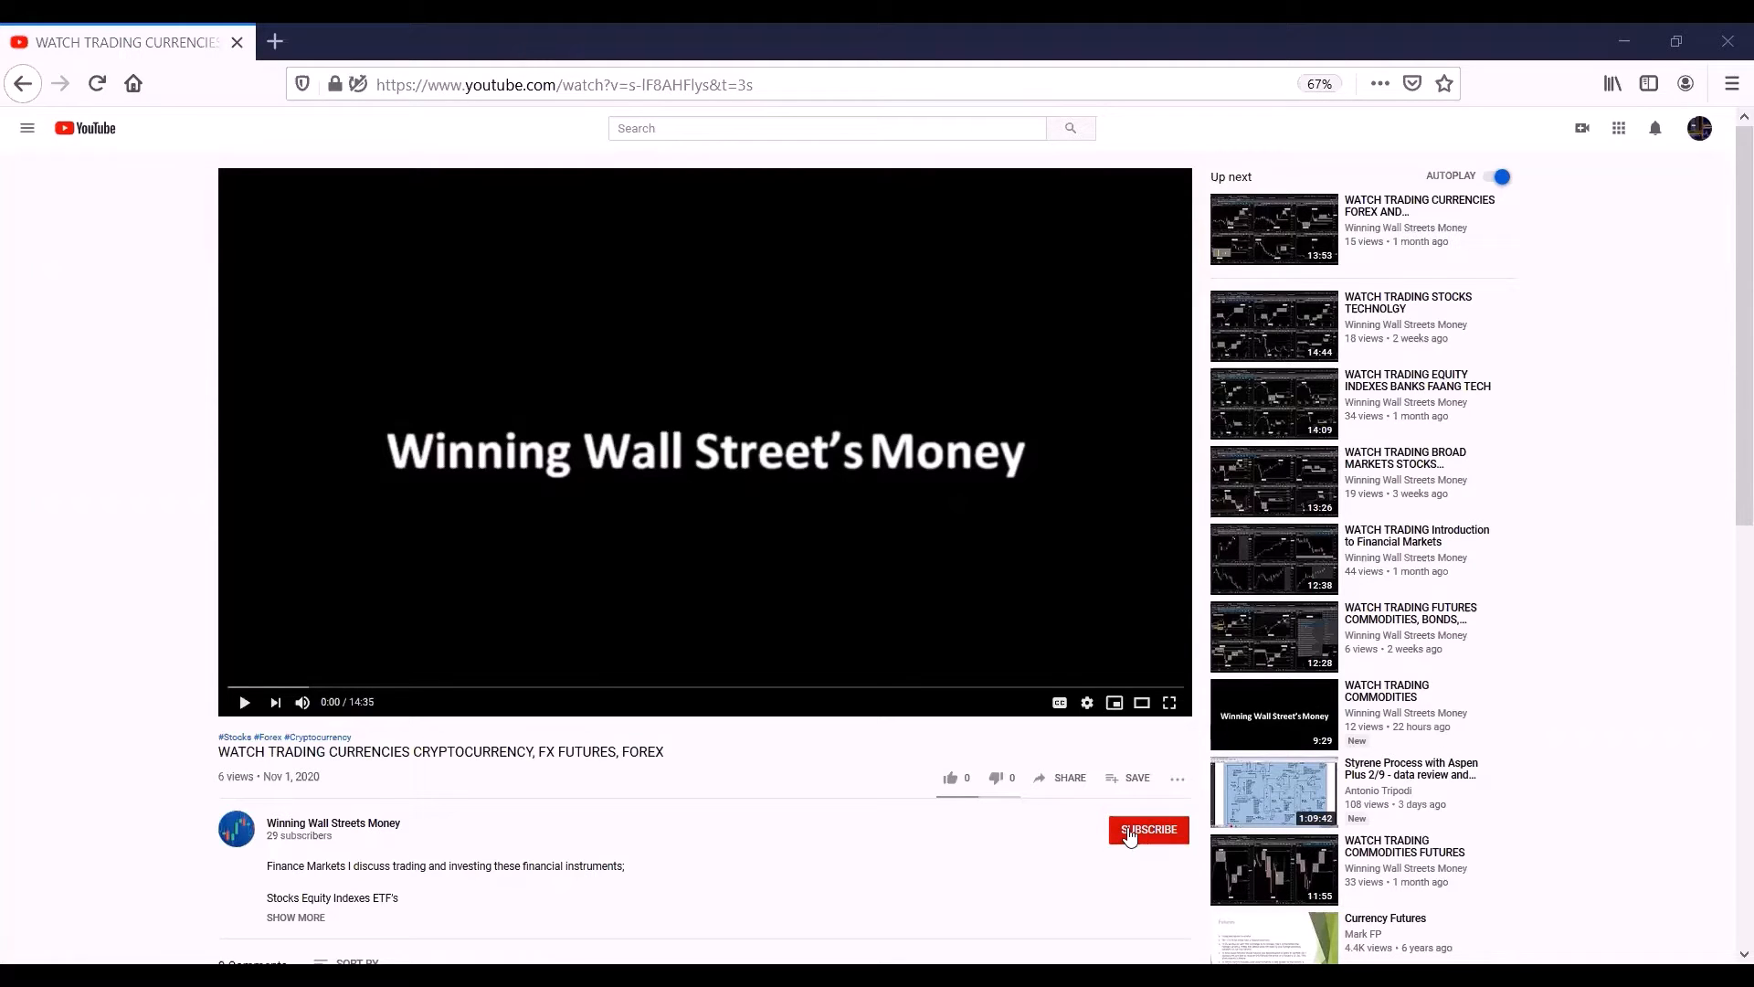
- Subscribe to the channel with All notifications and like the currency trading video
{"action": "left_click", "coordinate": [1148, 830]}
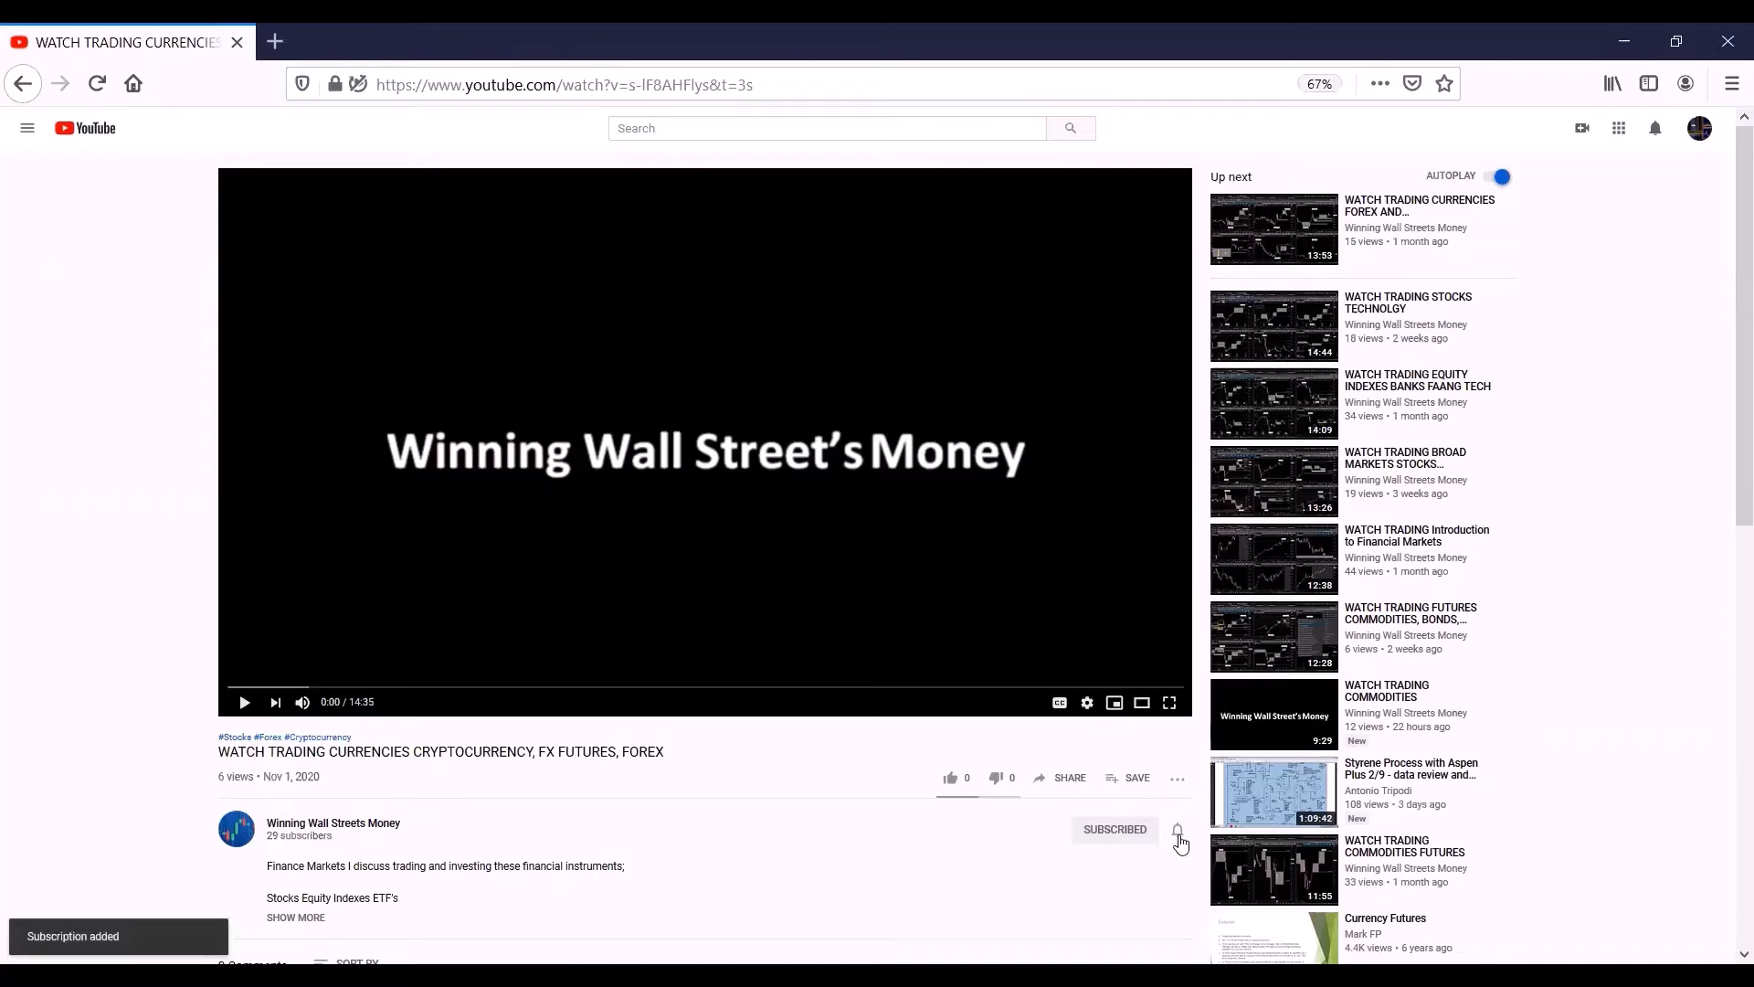
{"action": "left_click", "coordinate": [1174, 830]}
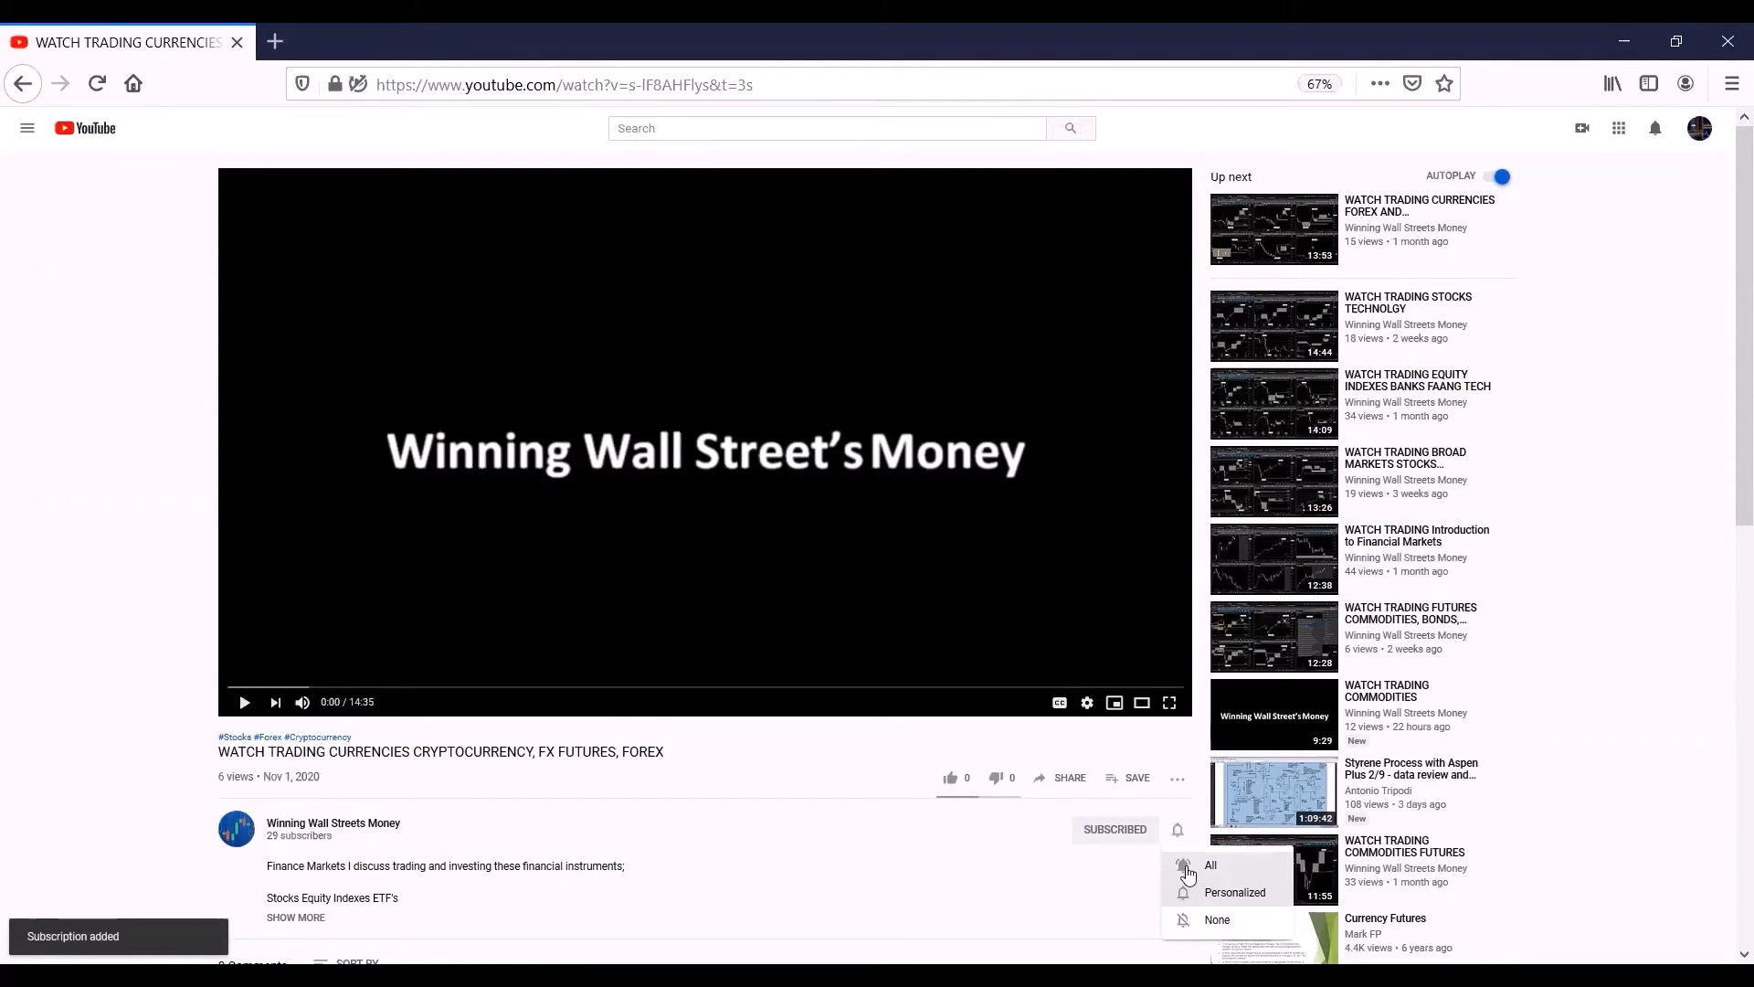
{"action": "left_click", "coordinate": [1212, 864]}
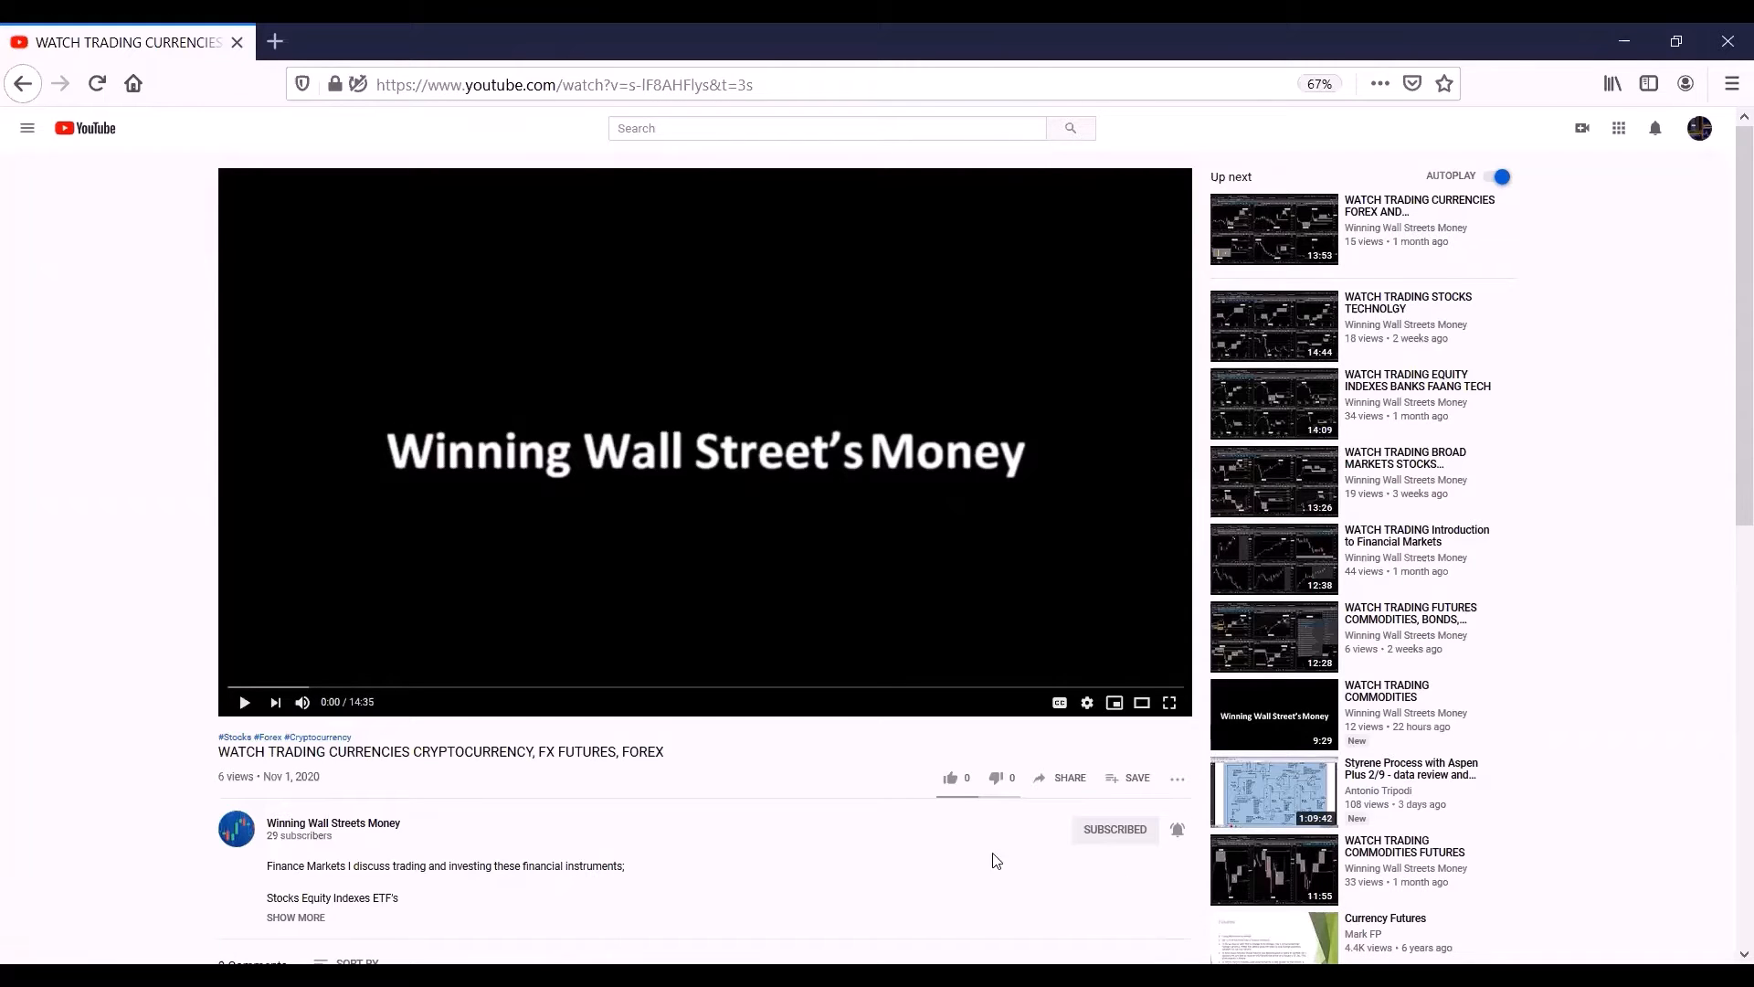
{"action": "mouse_move", "coordinate": [950, 779]}
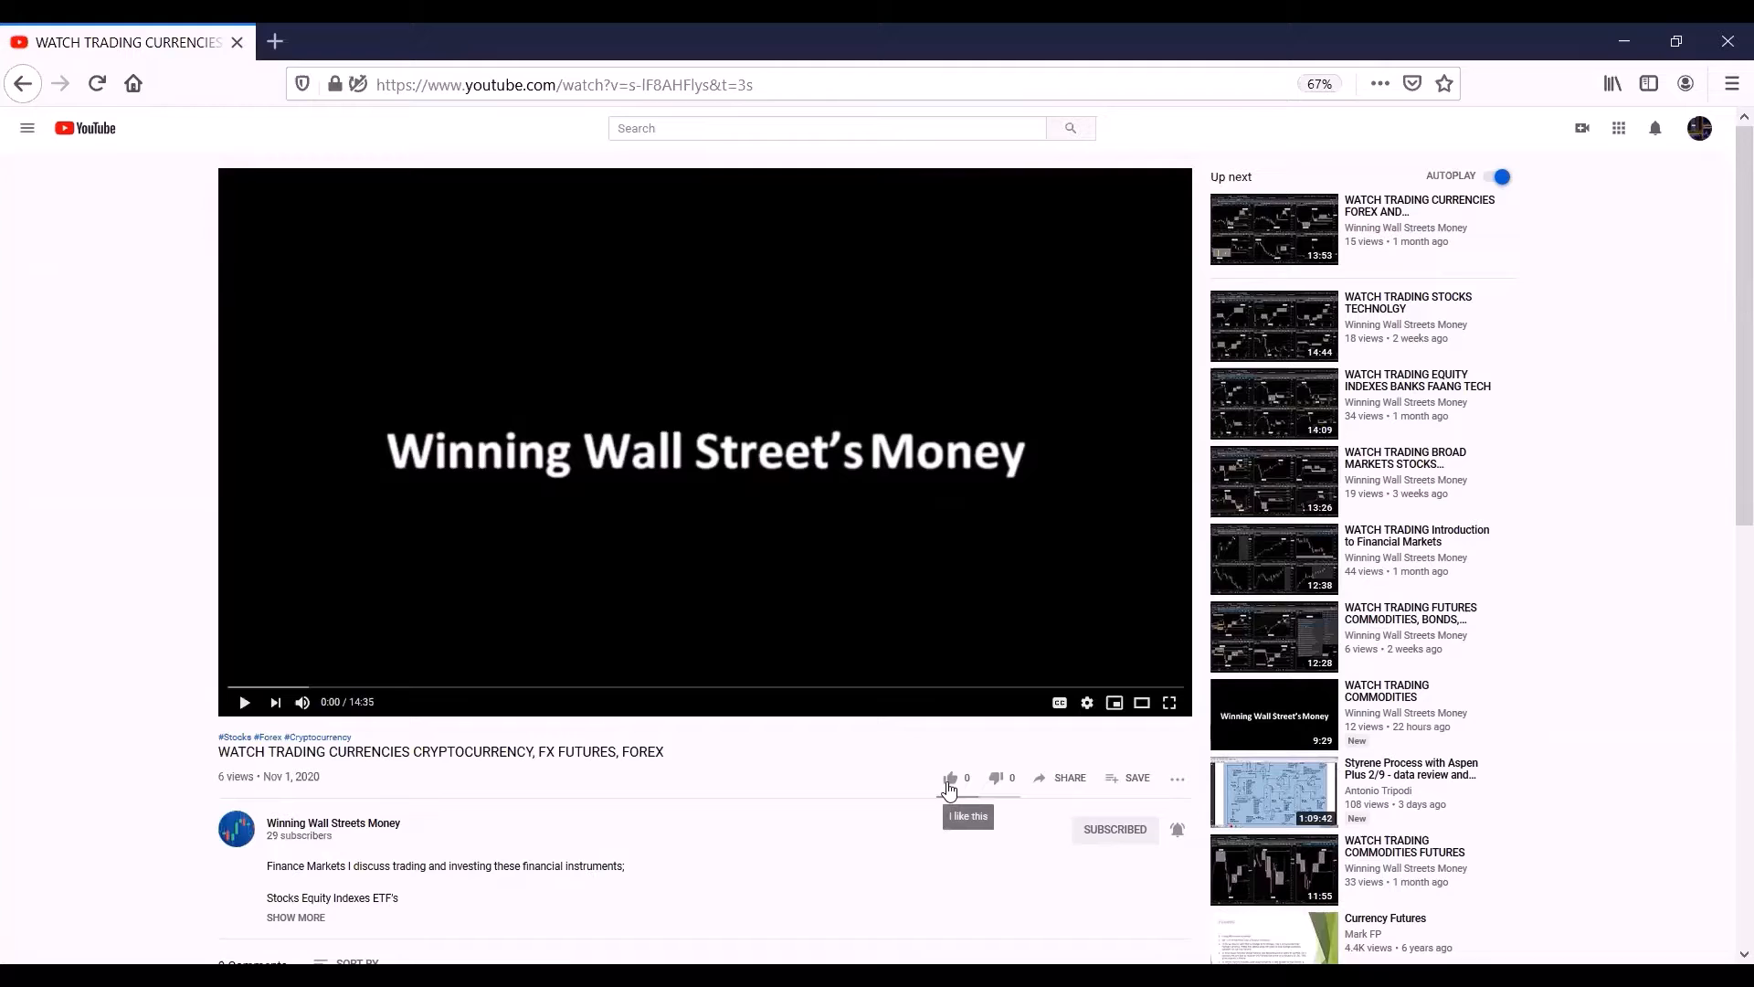
{"action": "left_click", "coordinate": [950, 778]}
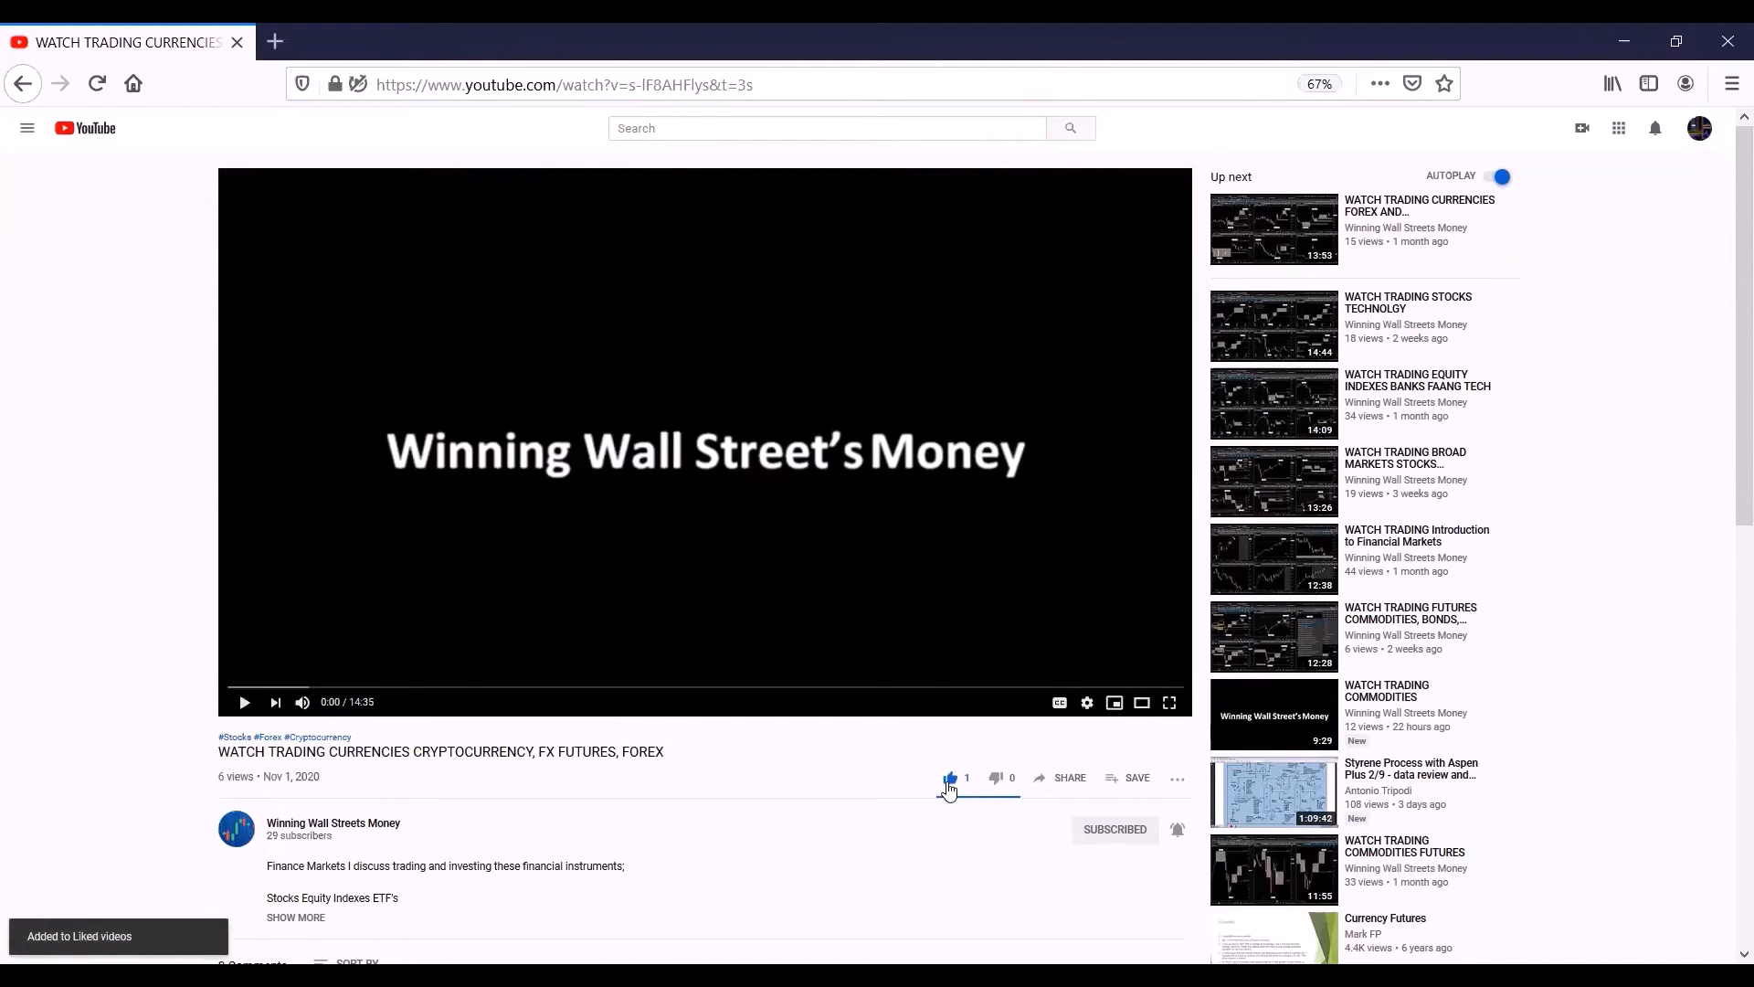
{"action": "mouse_move", "coordinate": [934, 805]}
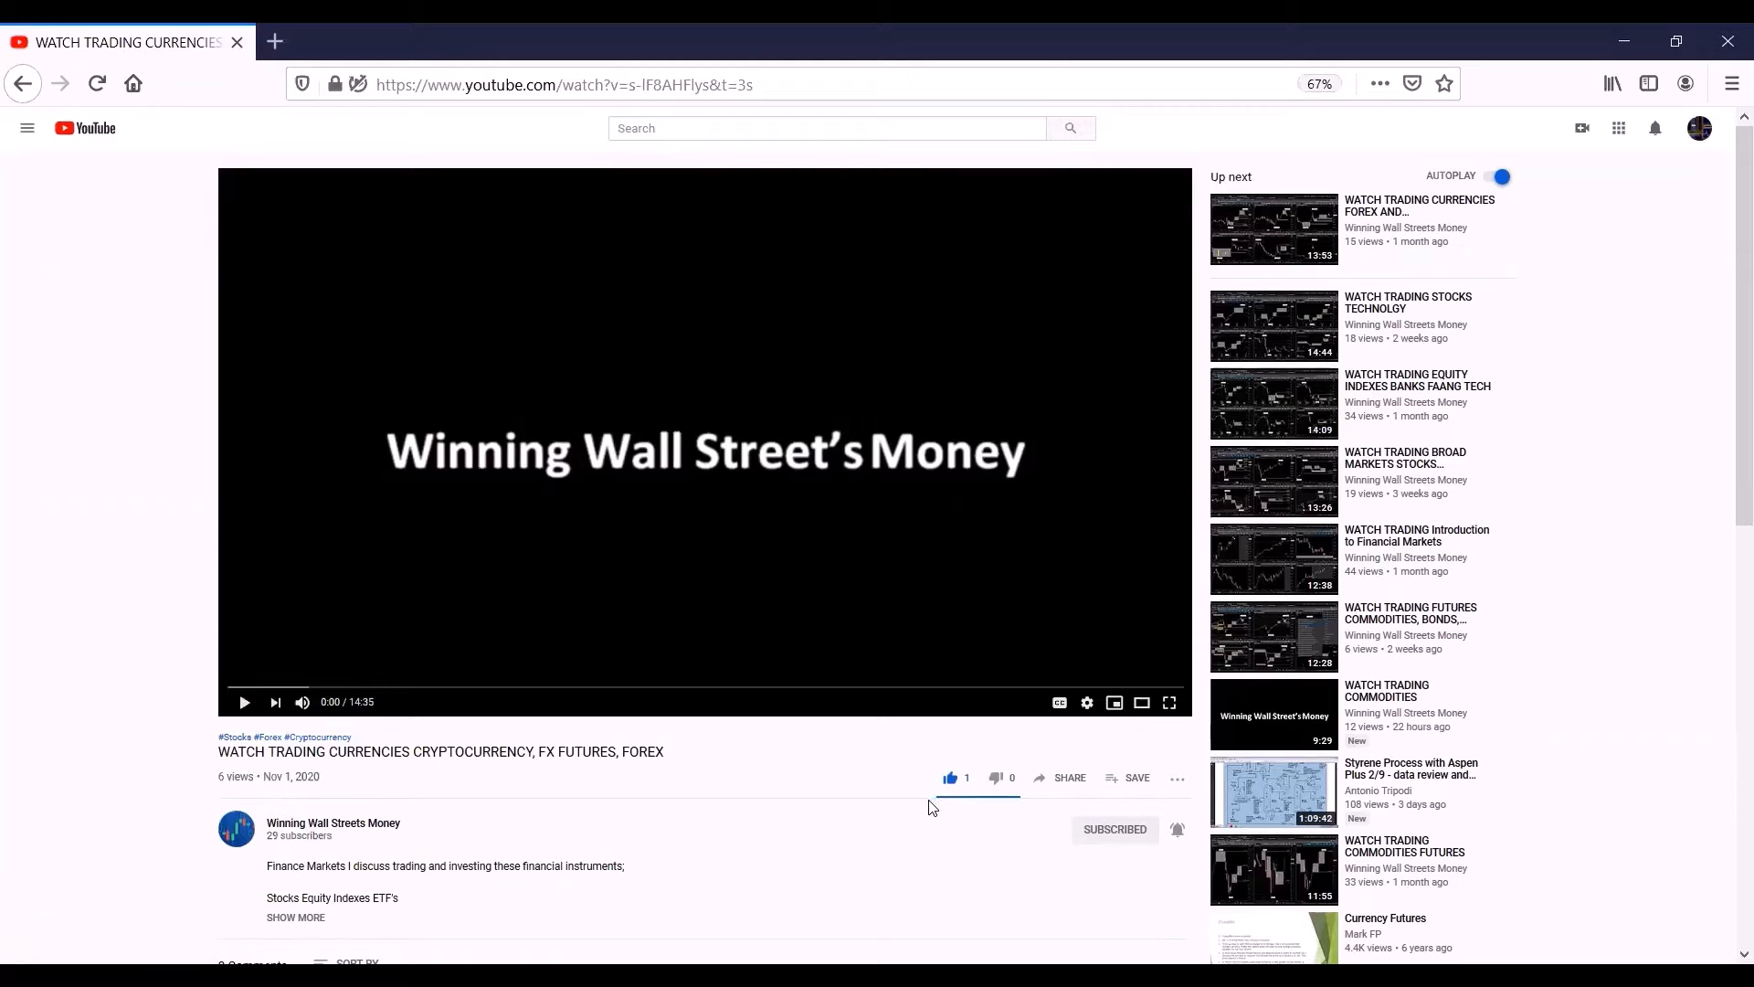
{"action": "mouse_move", "coordinate": [912, 844]}
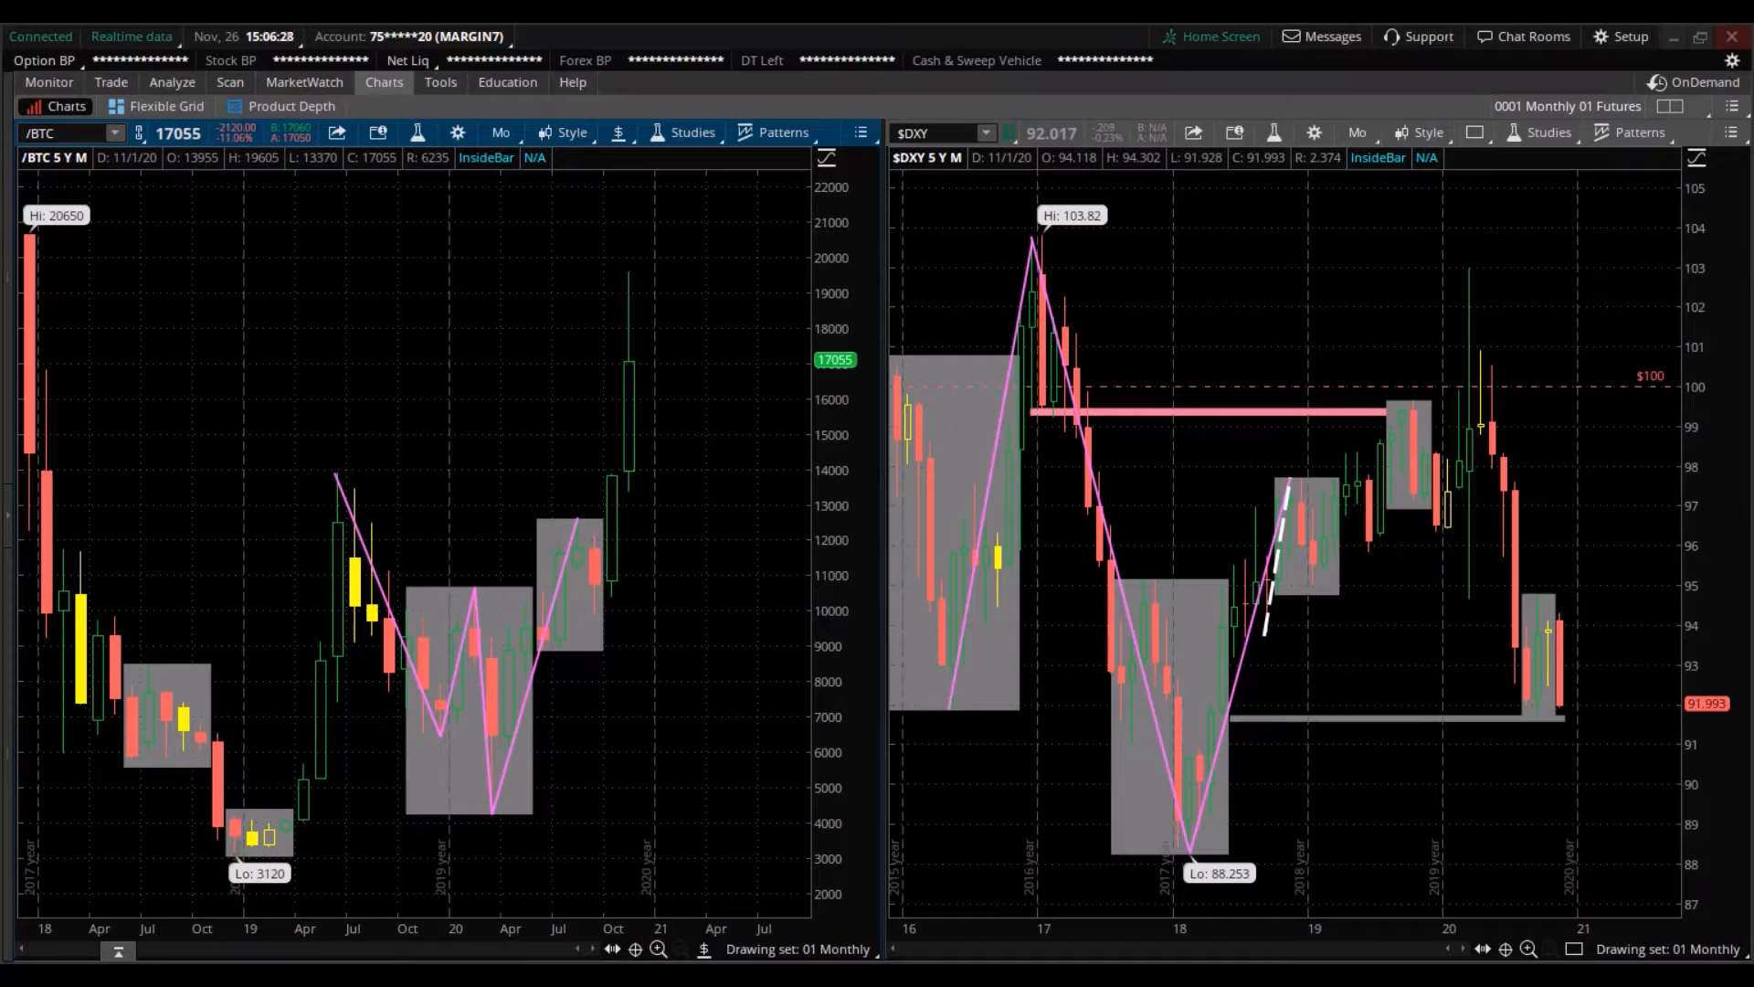
{"action": "mouse_move", "coordinate": [1287, 526]}
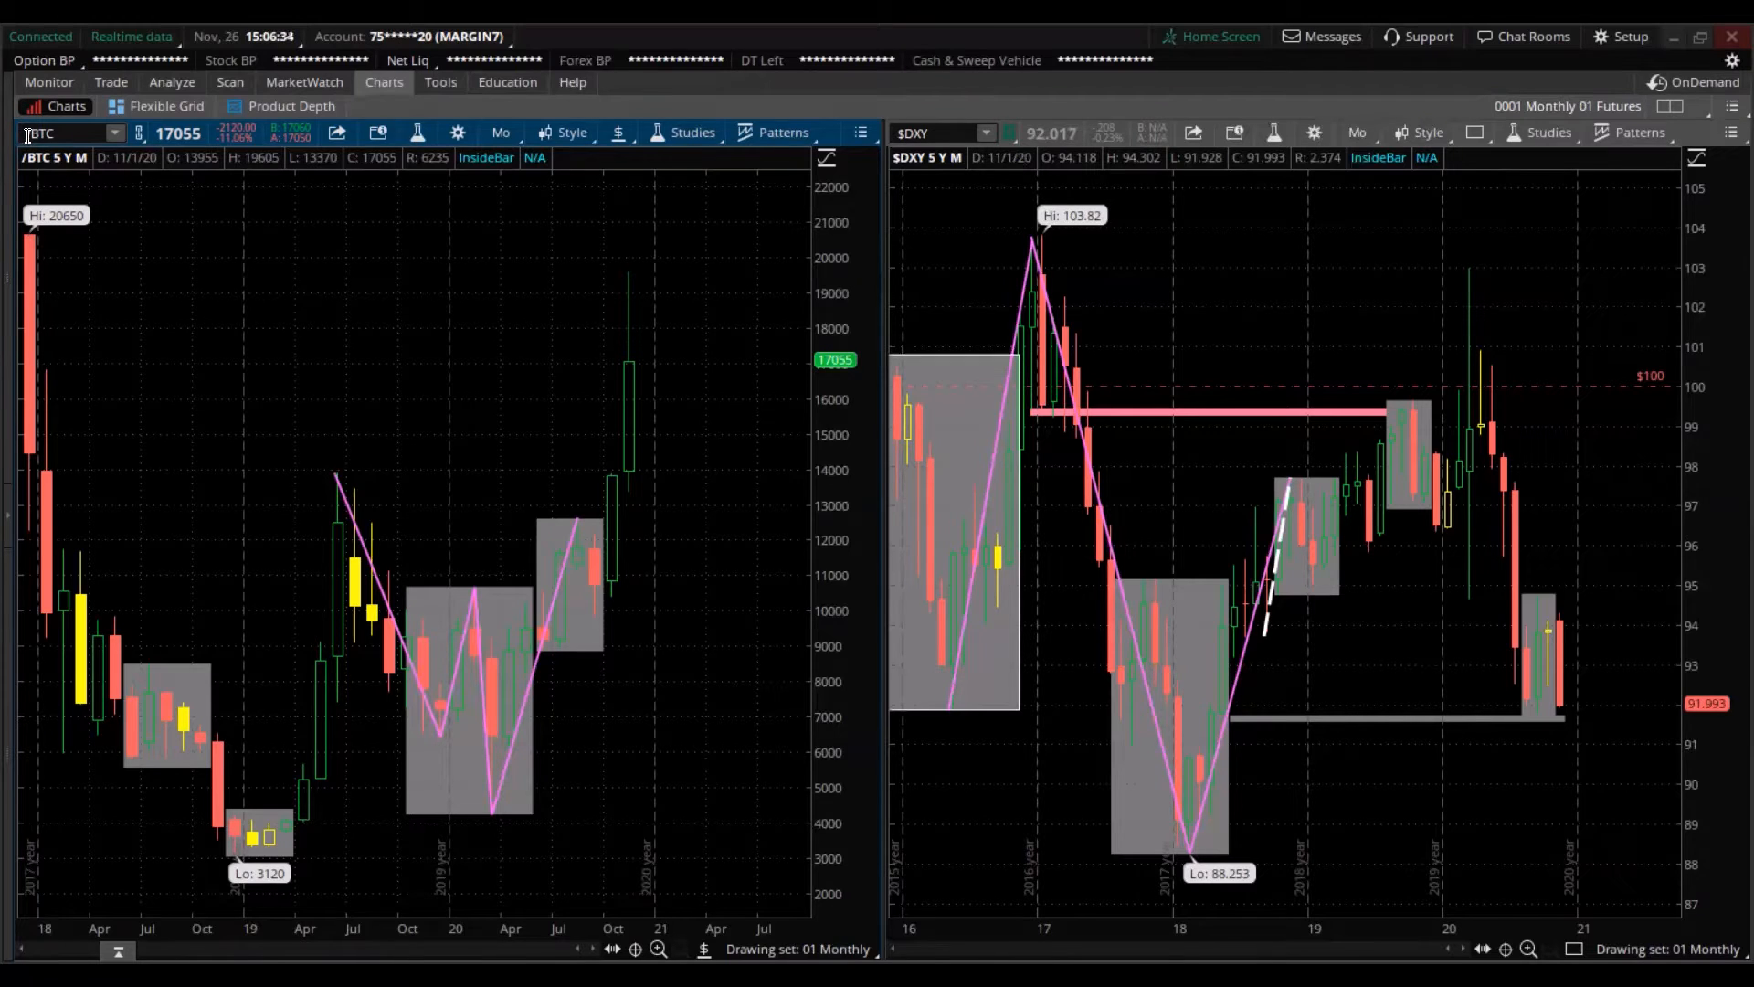
{"action": "mouse_move", "coordinate": [112, 179]}
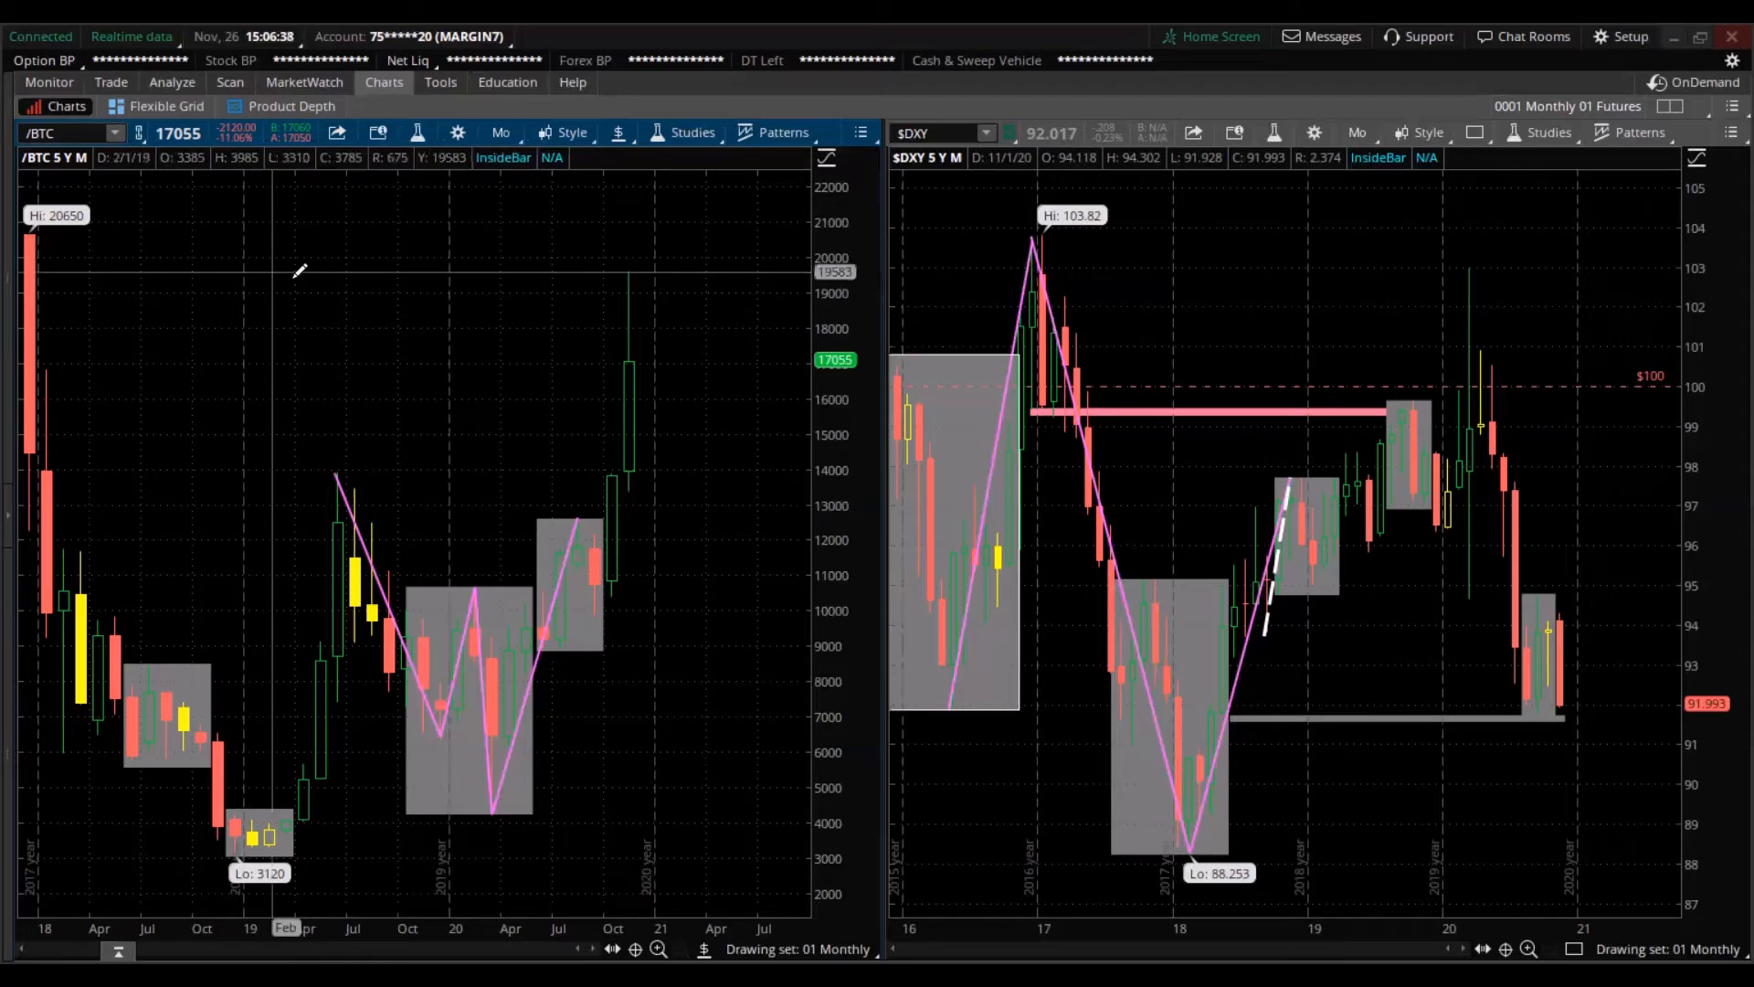
{"action": "mouse_move", "coordinate": [644, 414]}
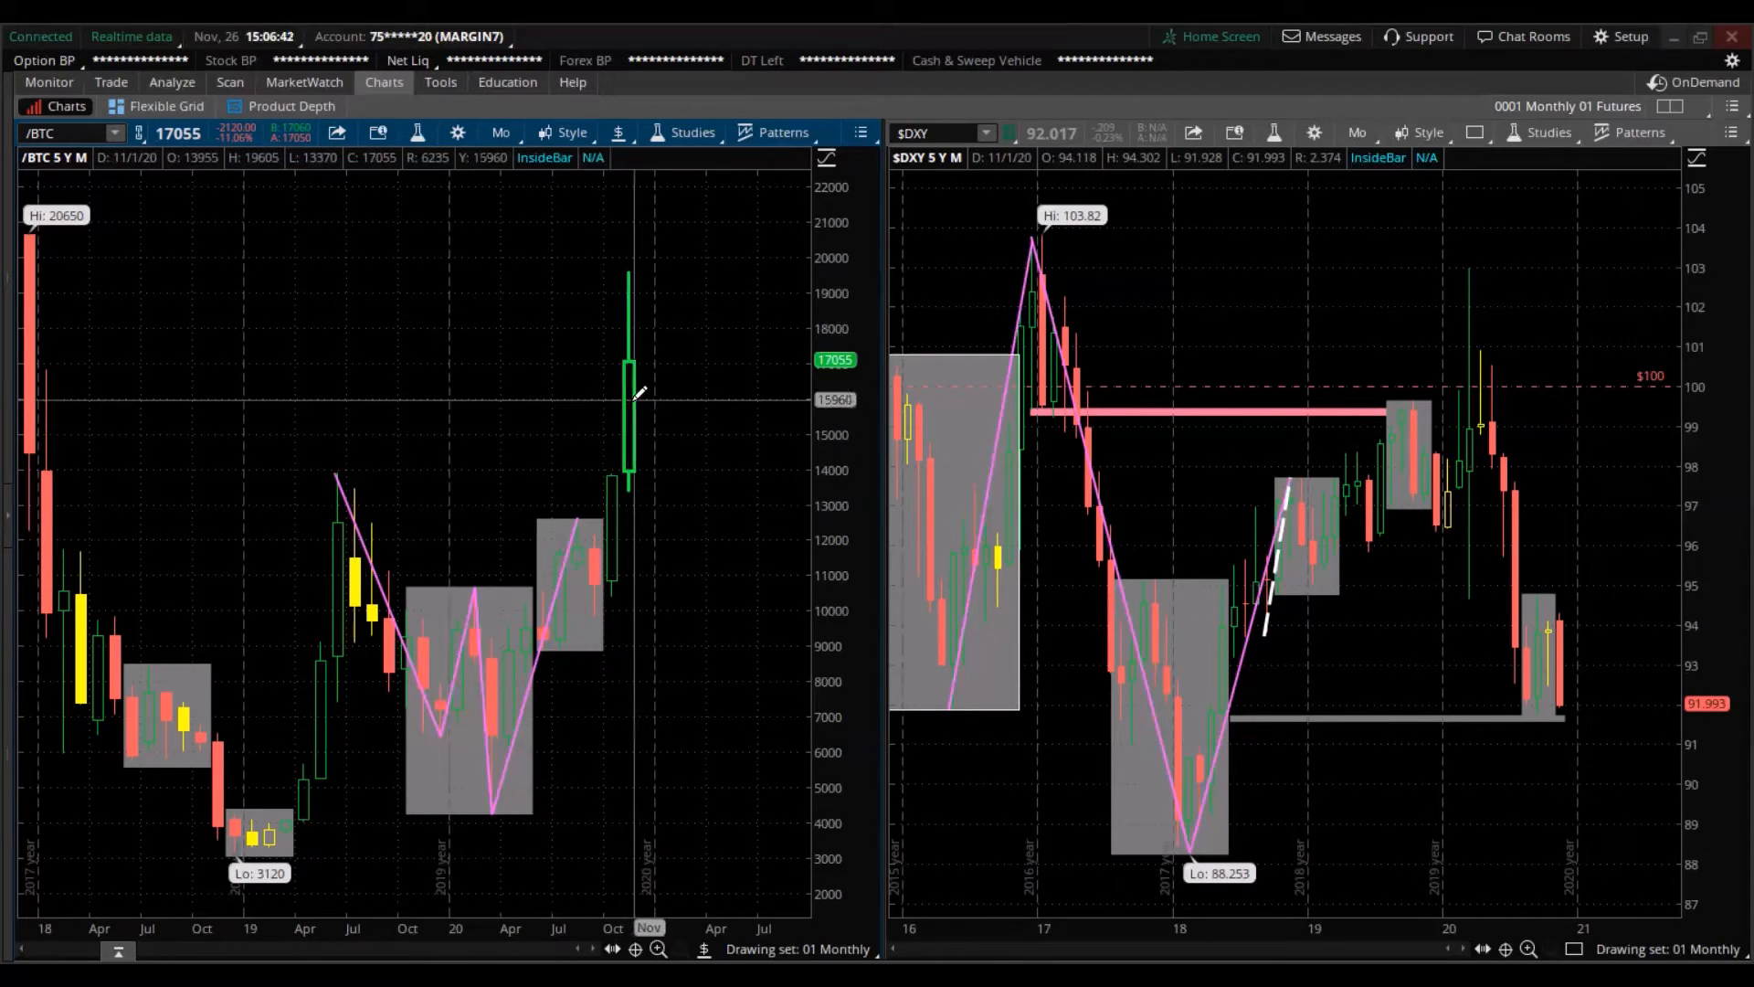
{"action": "mouse_move", "coordinate": [615, 542]}
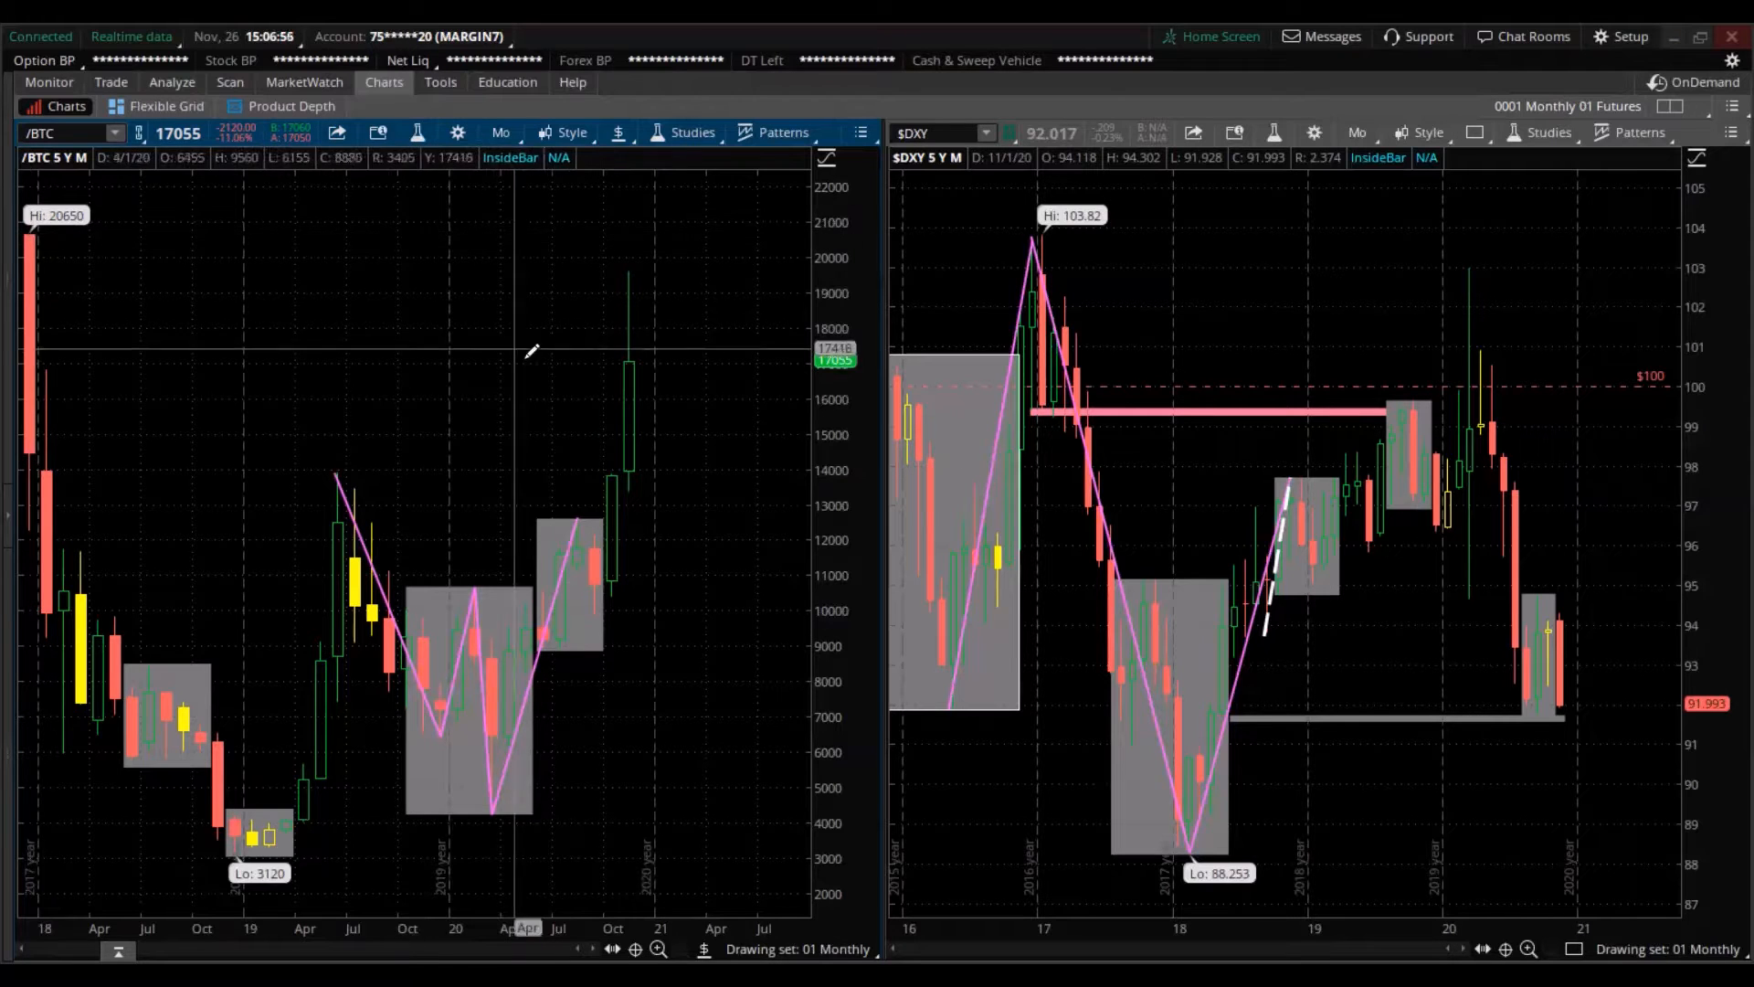
{"action": "mouse_move", "coordinate": [576, 347]}
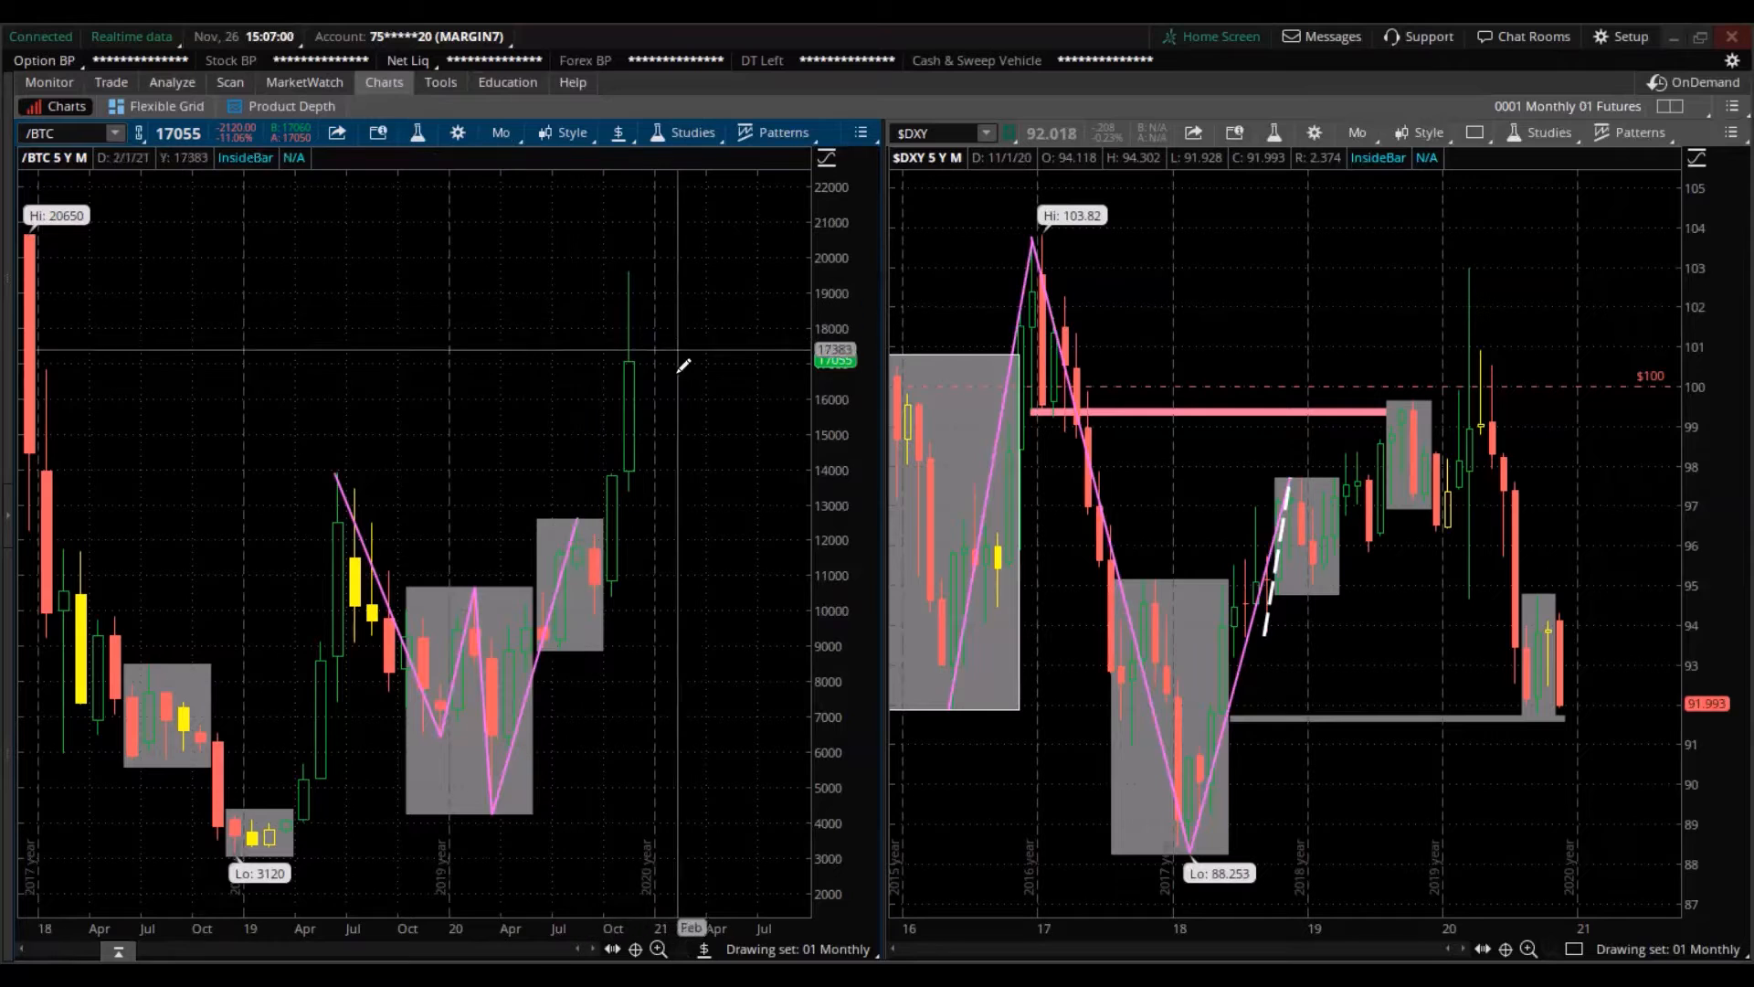
{"action": "mouse_move", "coordinate": [640, 370]}
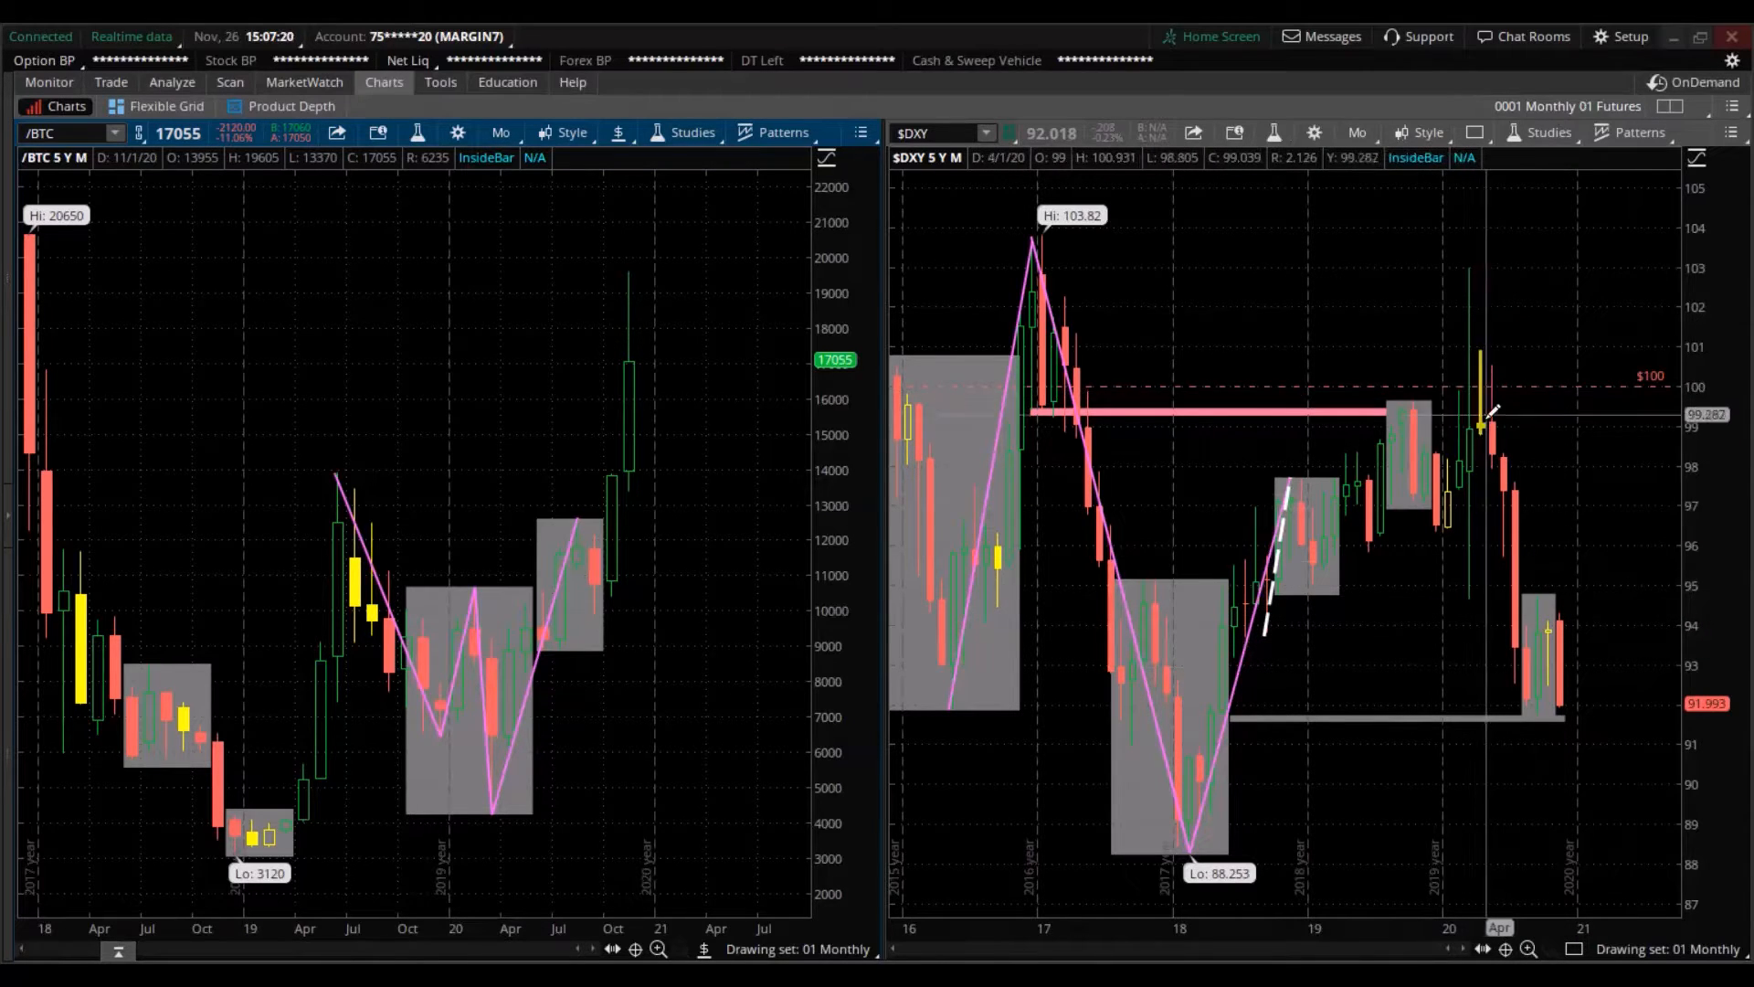
{"action": "mouse_move", "coordinate": [1549, 649]}
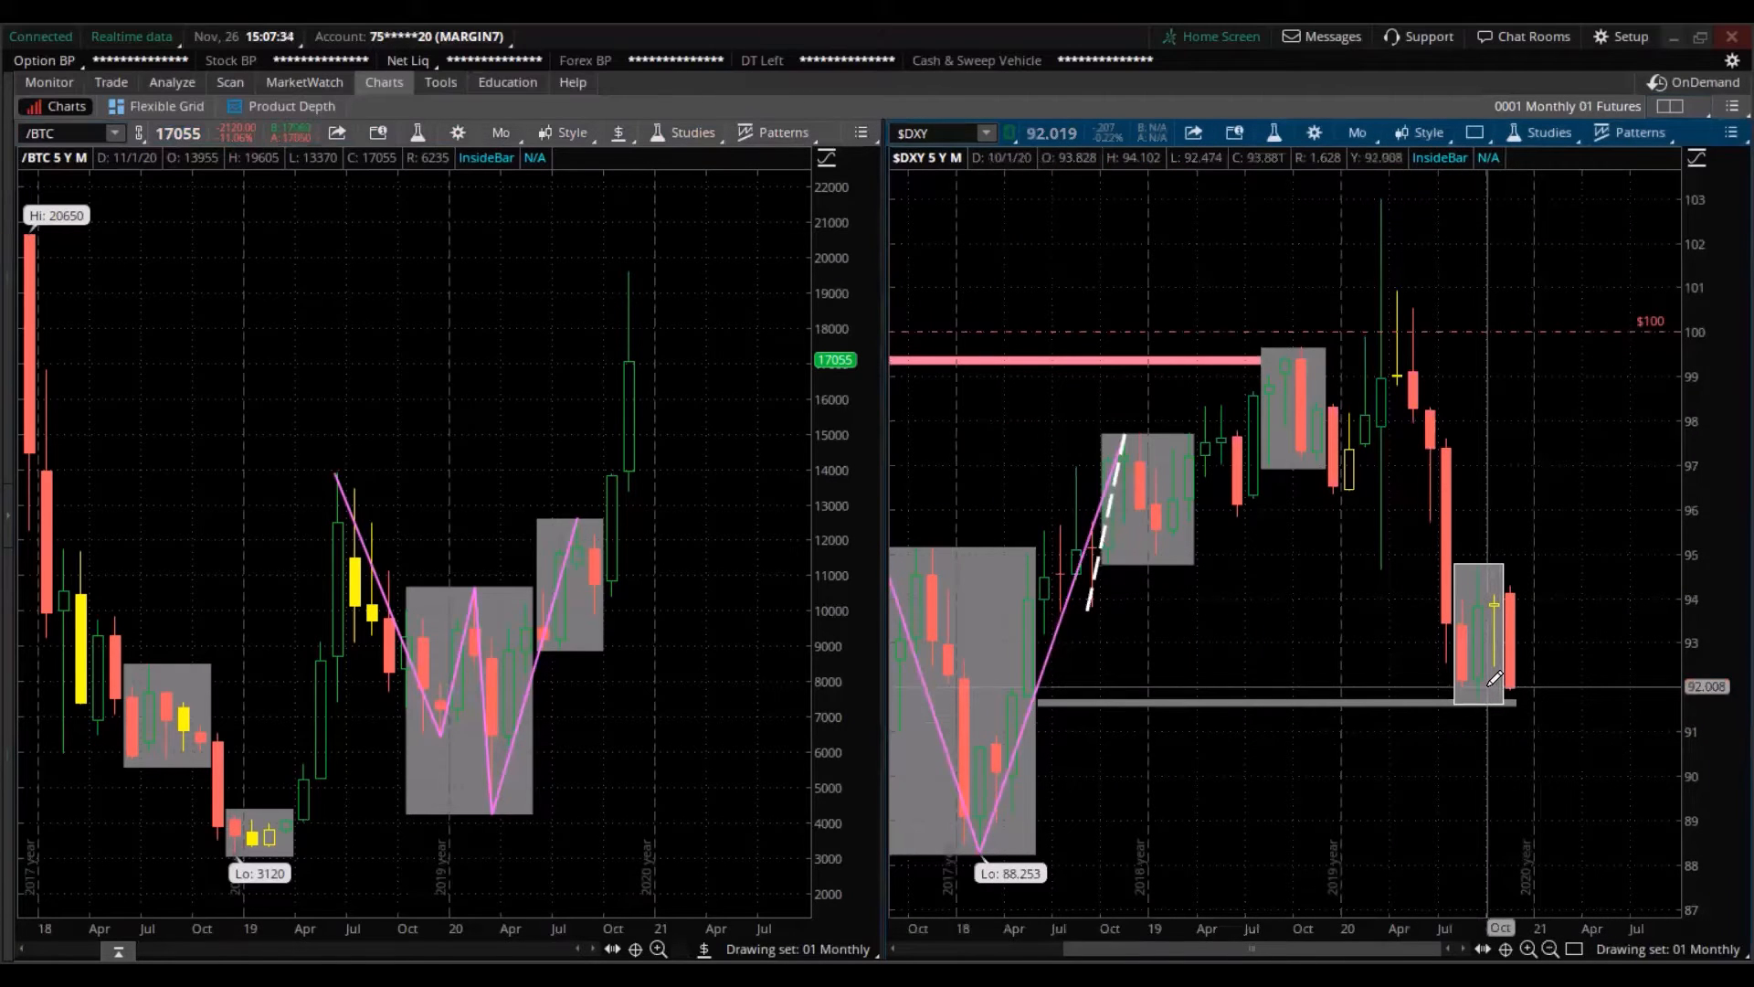
{"action": "mouse_move", "coordinate": [1538, 574]}
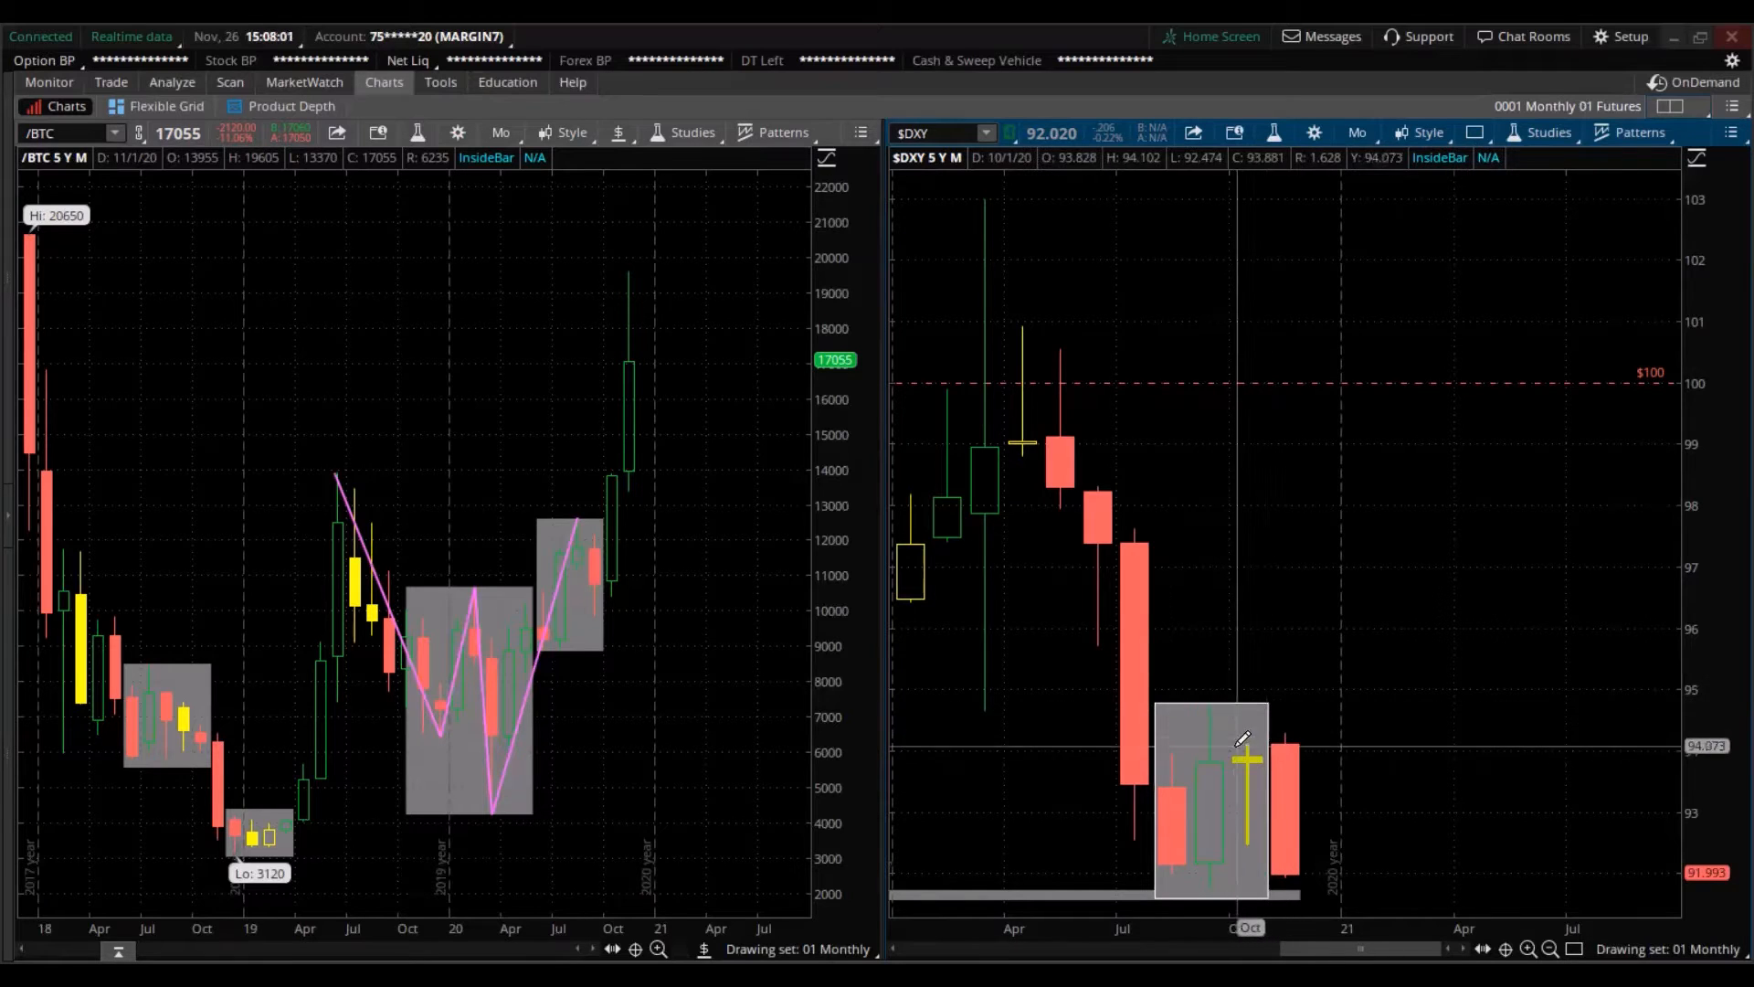
{"action": "mouse_move", "coordinate": [1279, 733]}
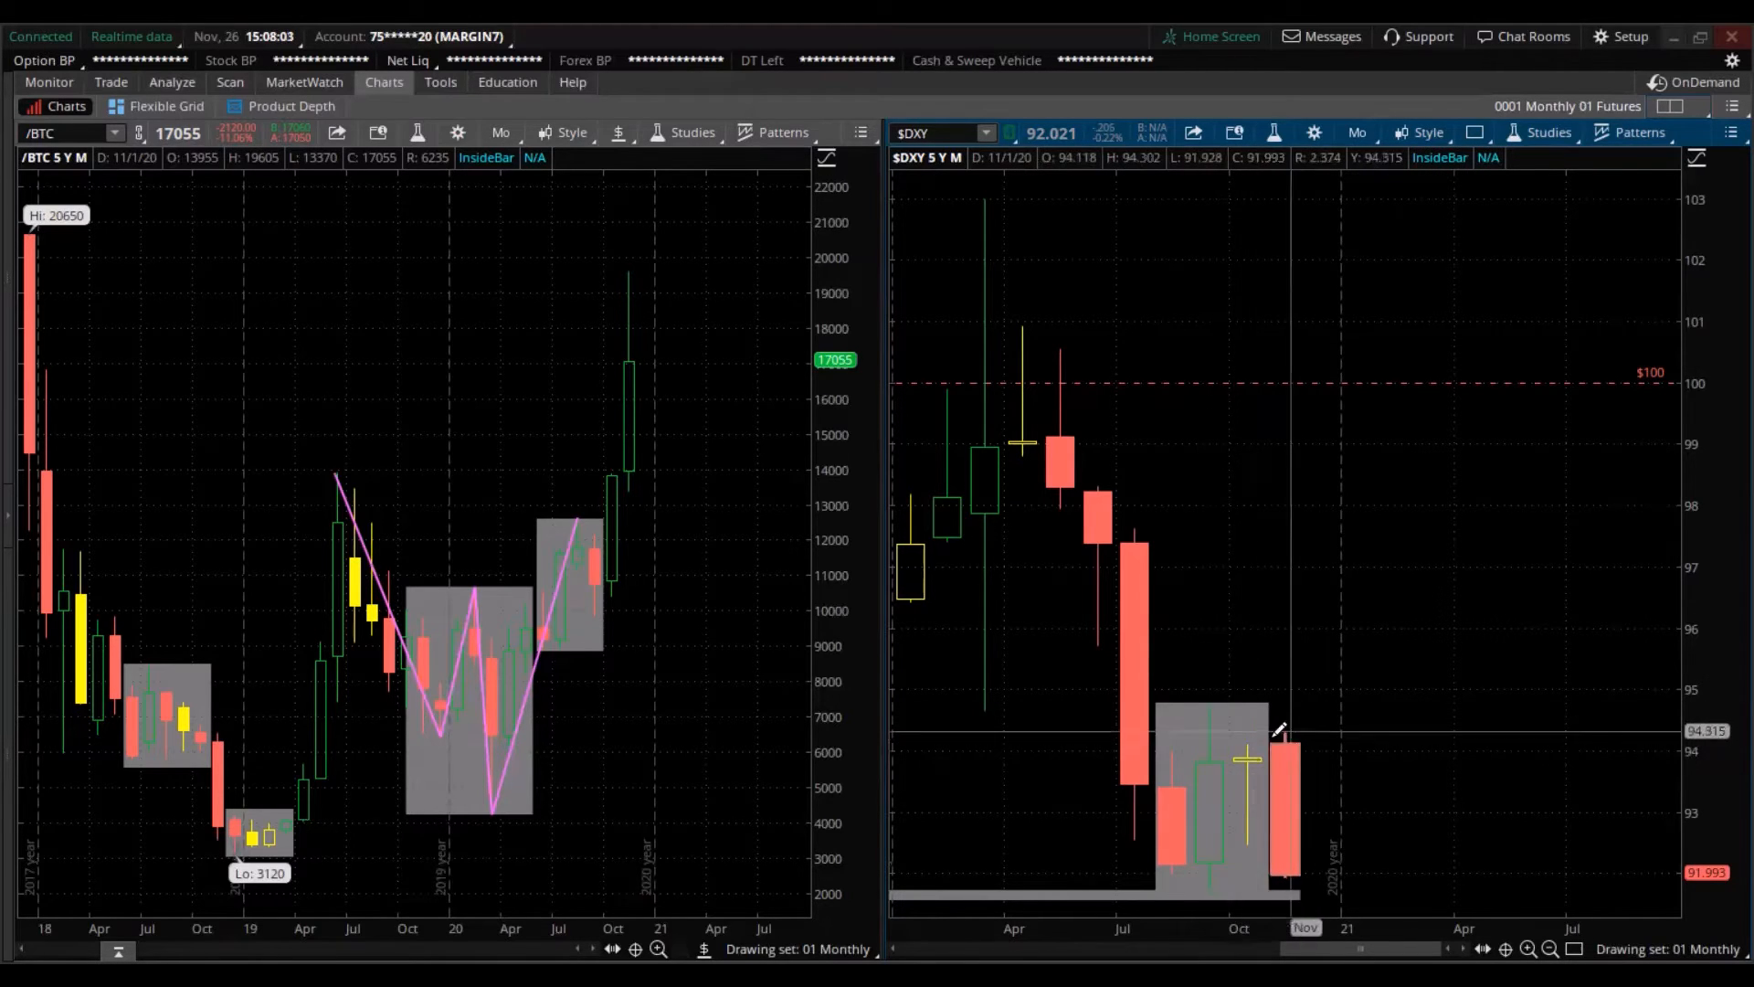
{"action": "mouse_move", "coordinate": [1286, 765]}
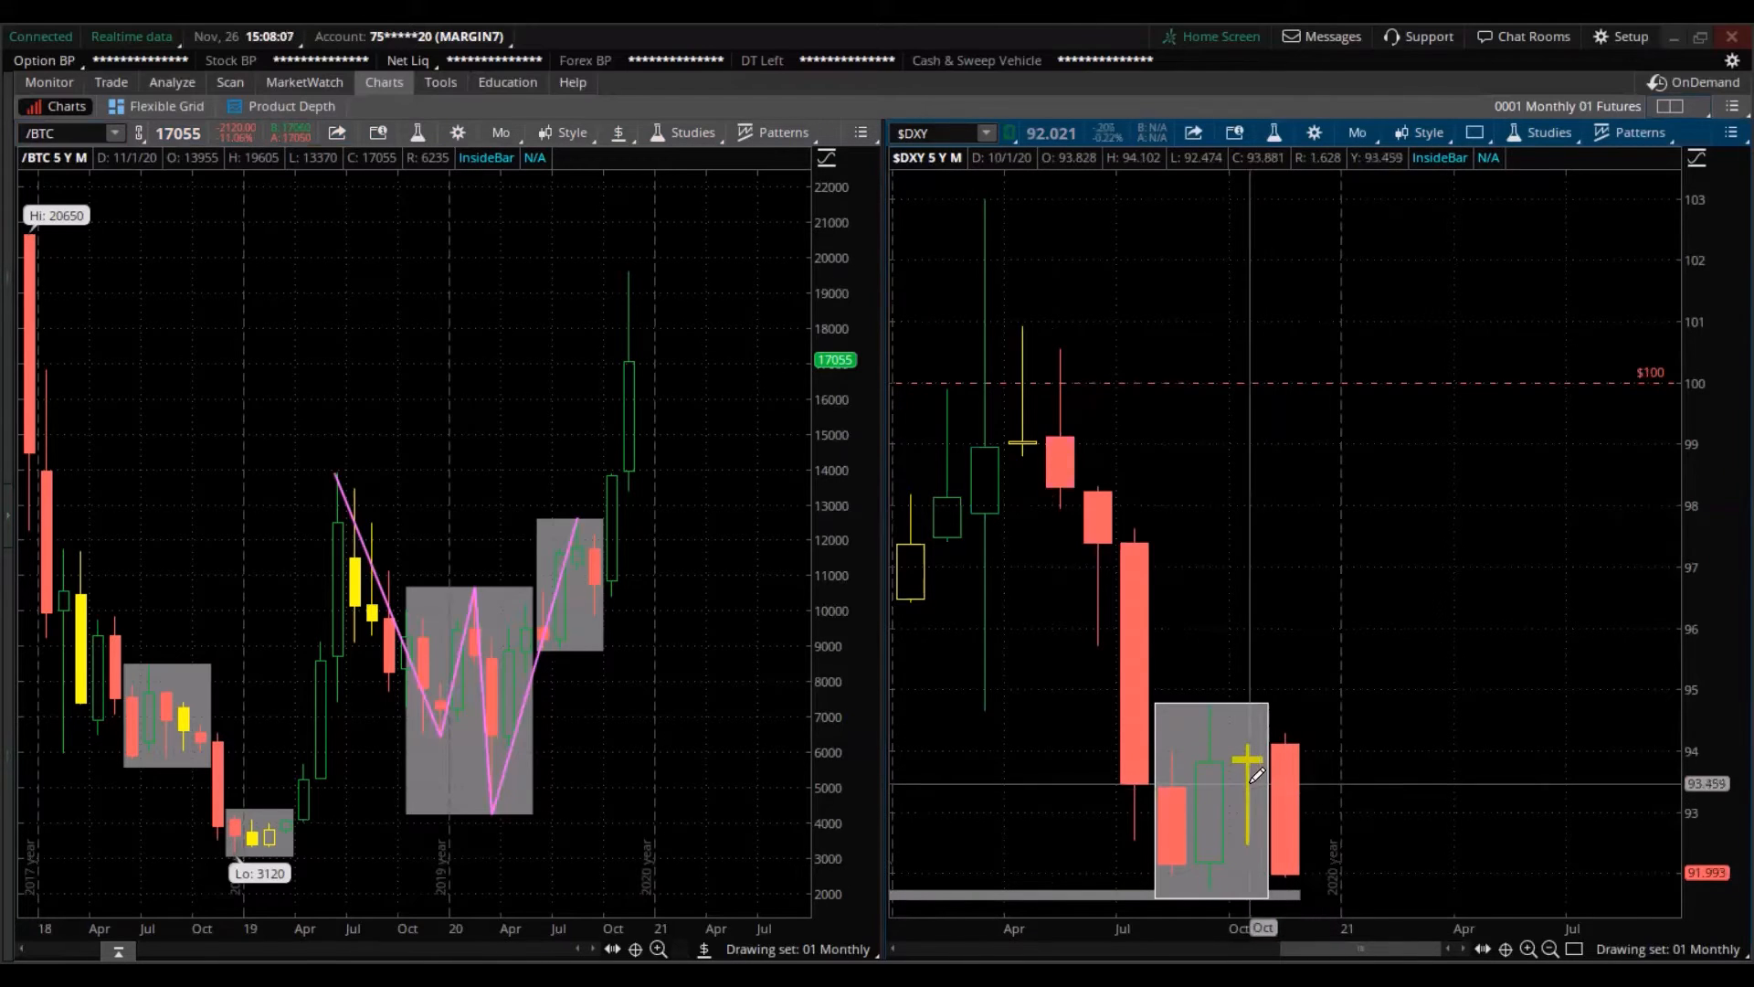
{"action": "mouse_move", "coordinate": [1248, 766]}
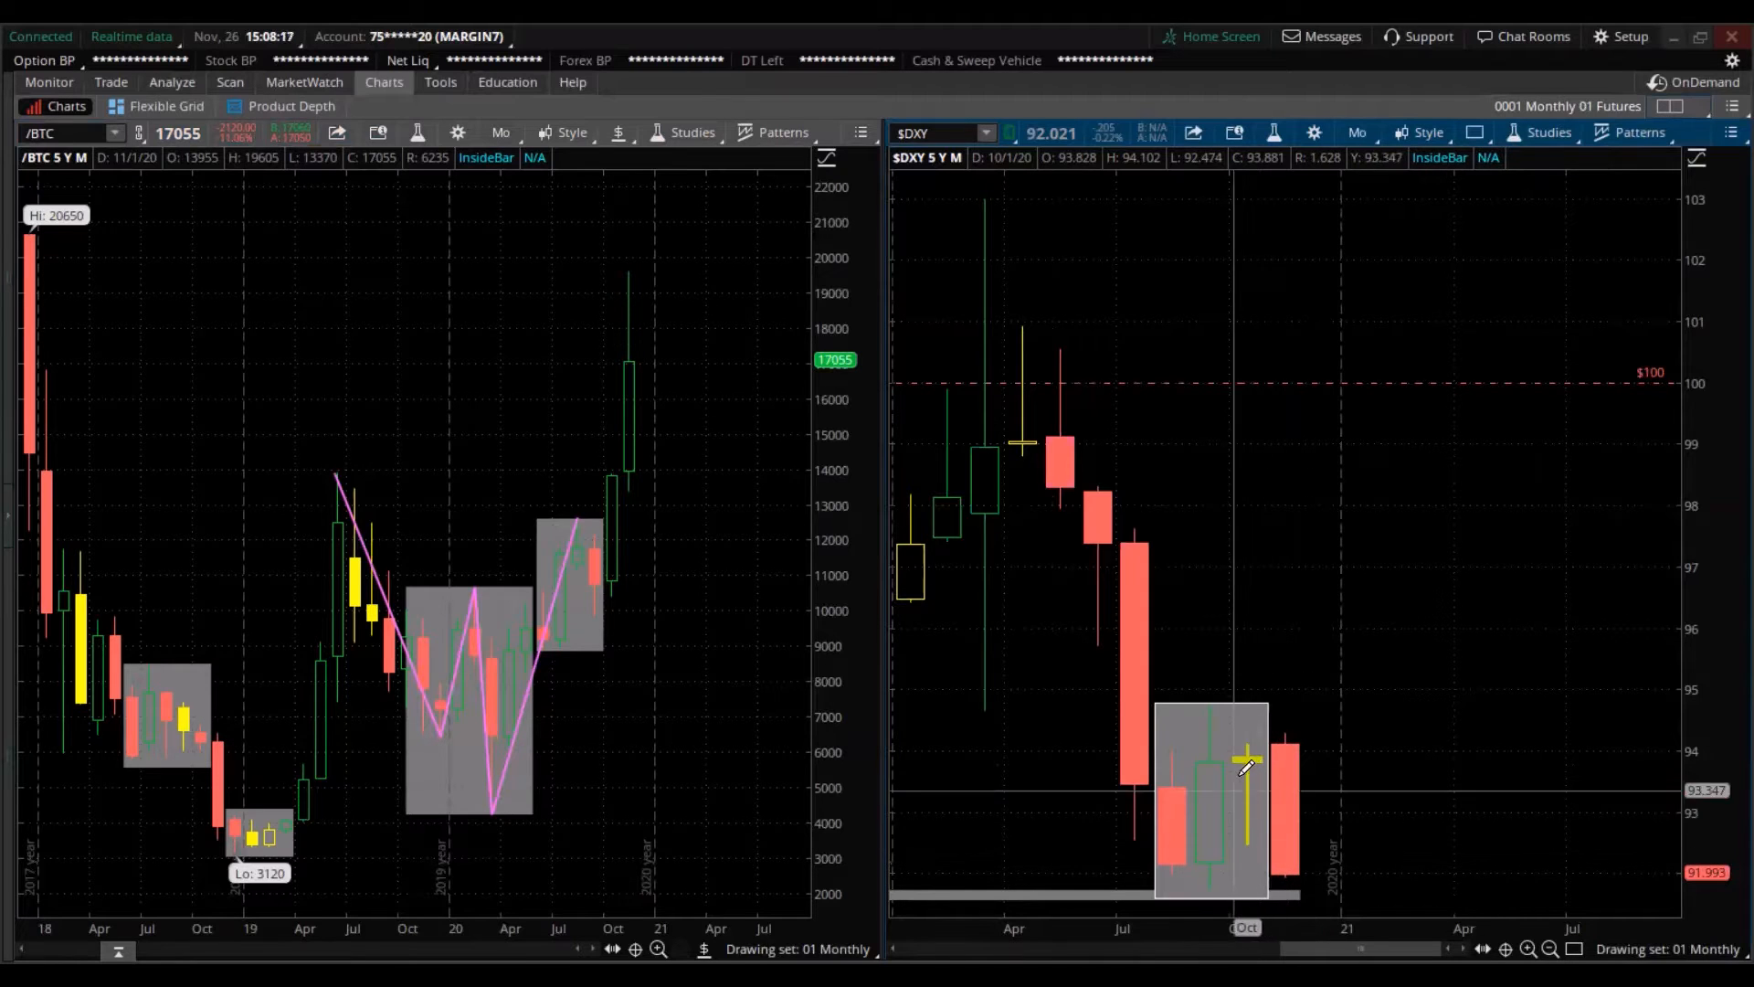
{"action": "mouse_move", "coordinate": [1248, 766]}
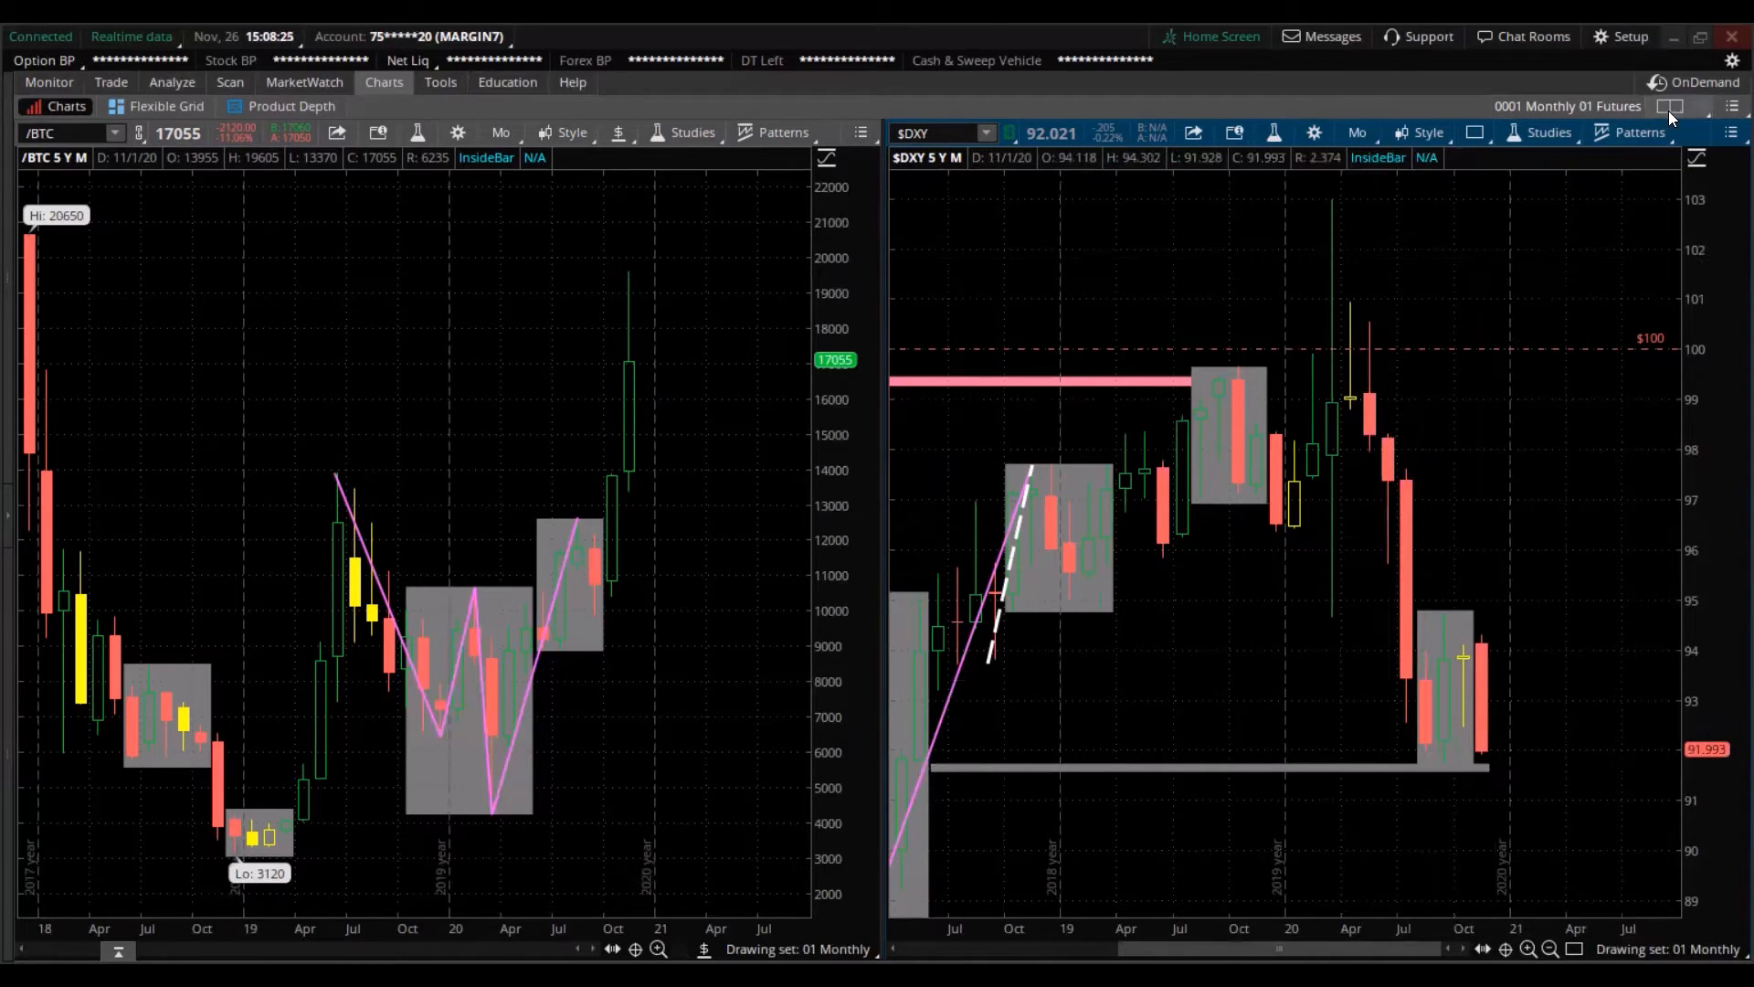
- Load the saved grid '0001 Monthly 03 FX 01 USD/ Pairs' with the six USD futures charts
{"action": "left_click", "coordinate": [1668, 106]}
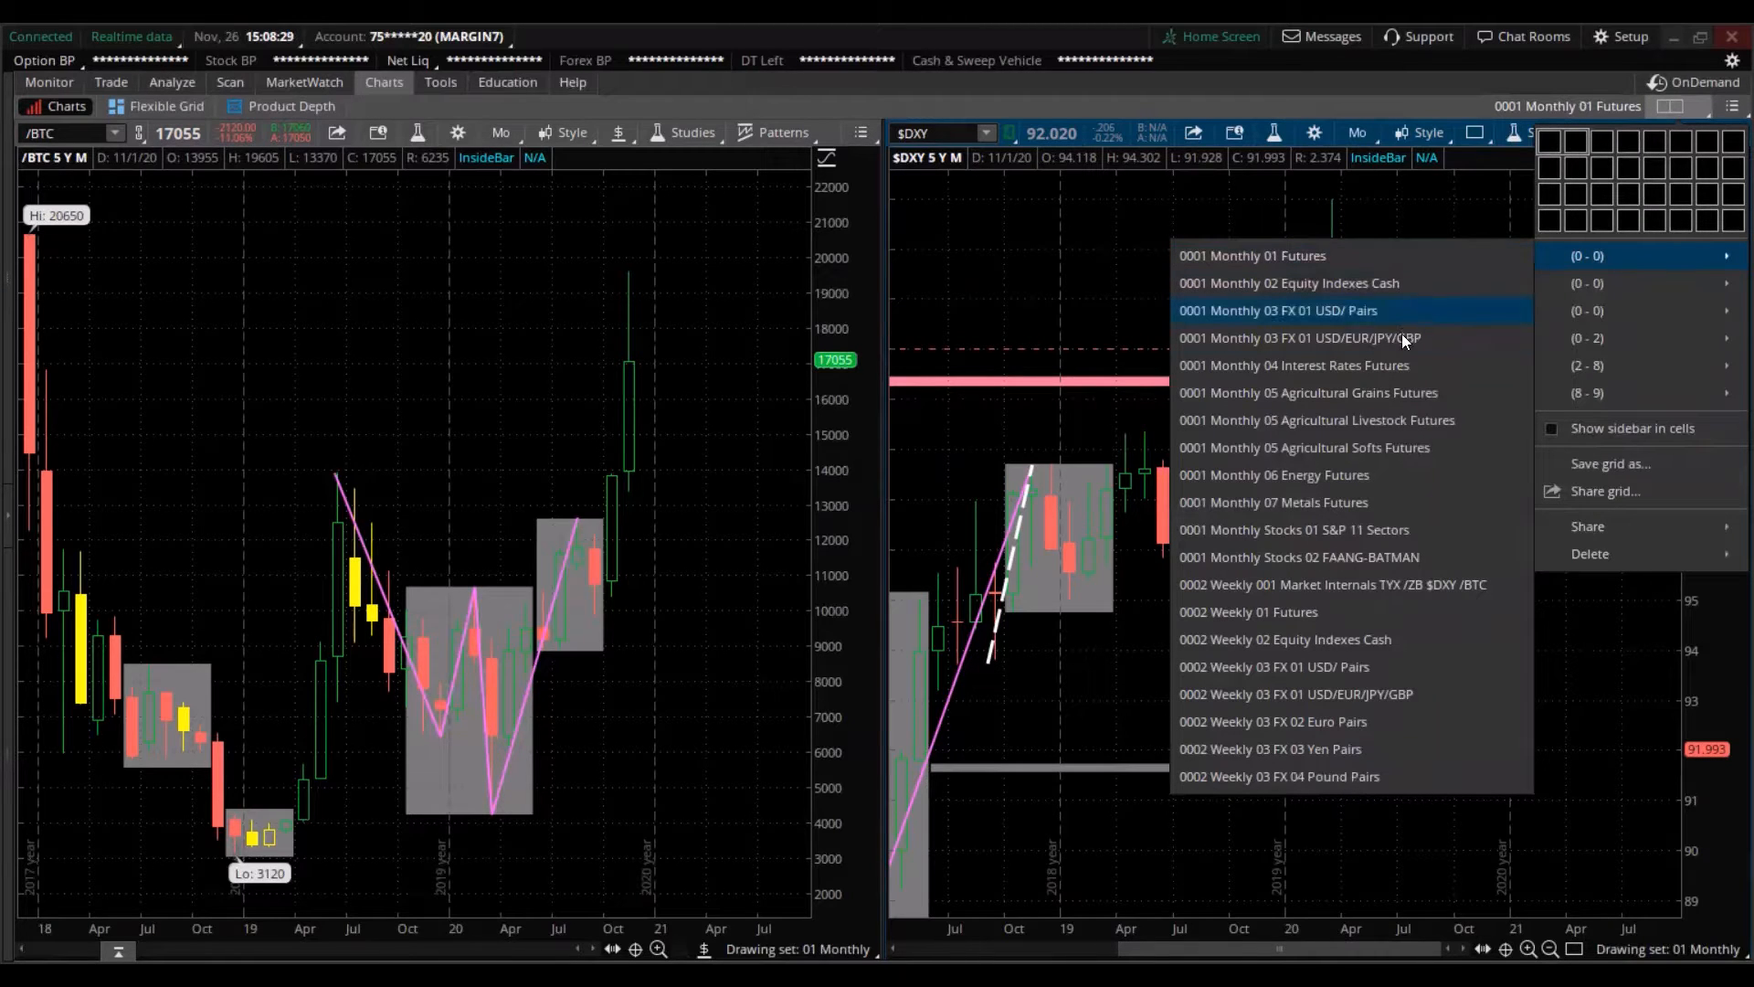
{"action": "left_click", "coordinate": [1277, 310]}
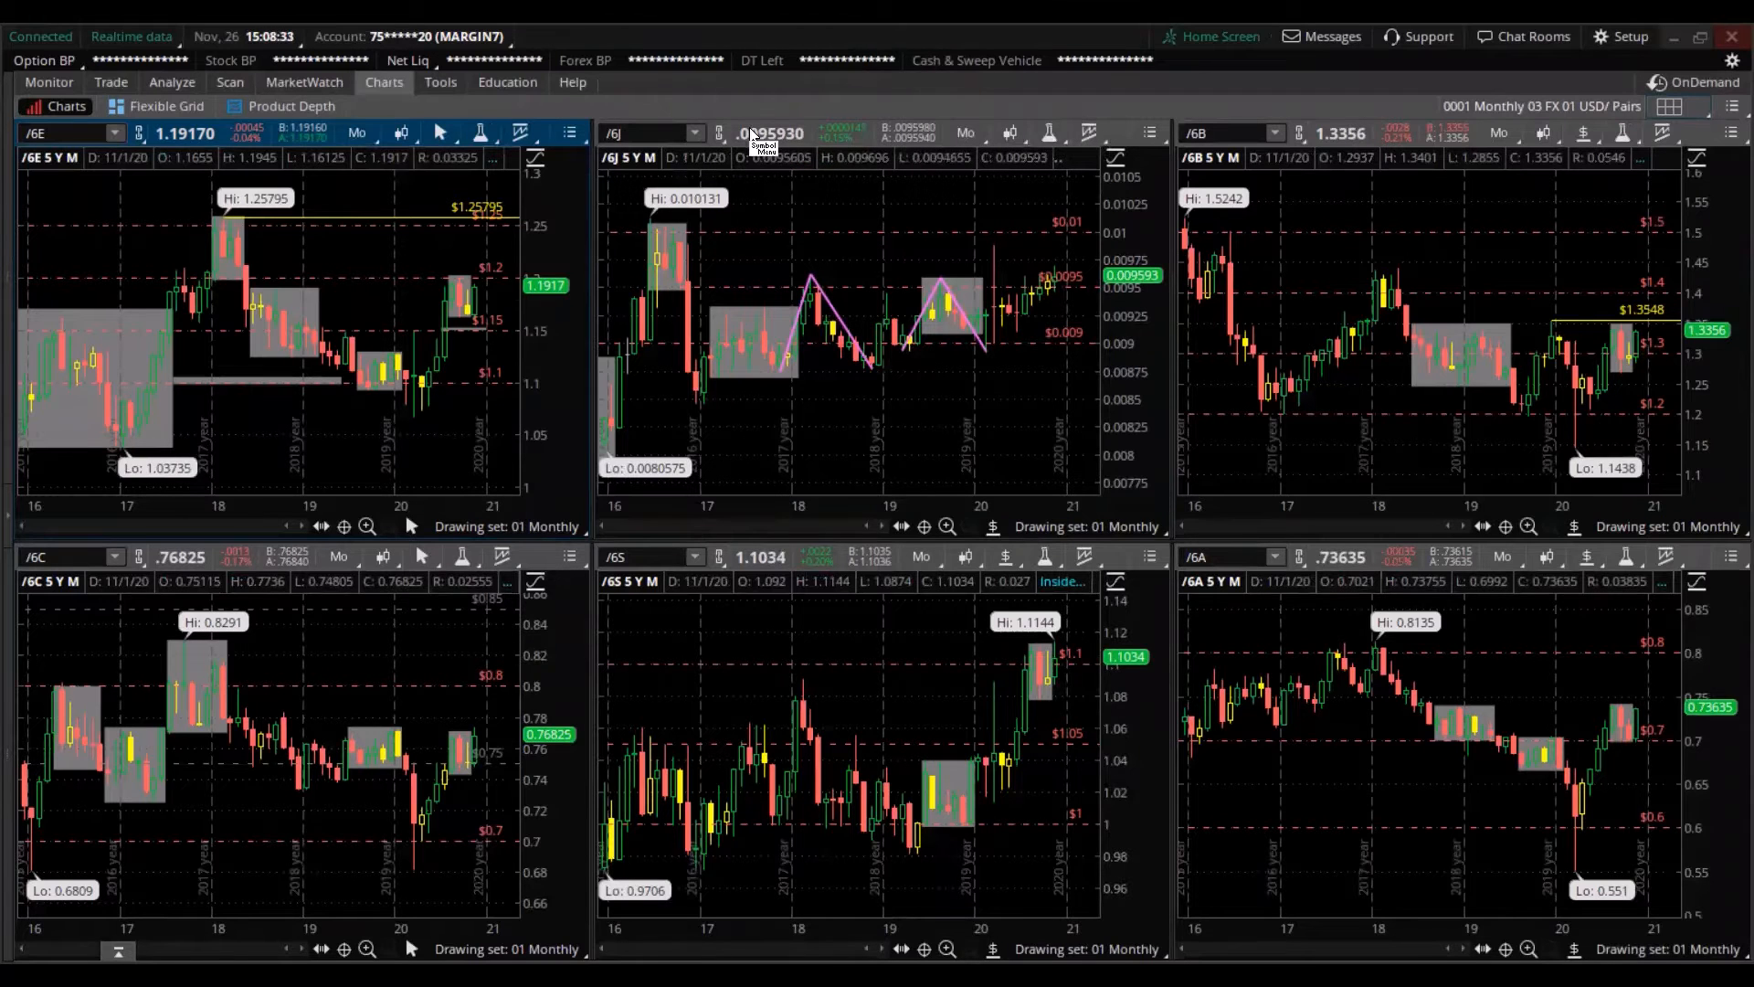
{"action": "mouse_move", "coordinate": [709, 104]}
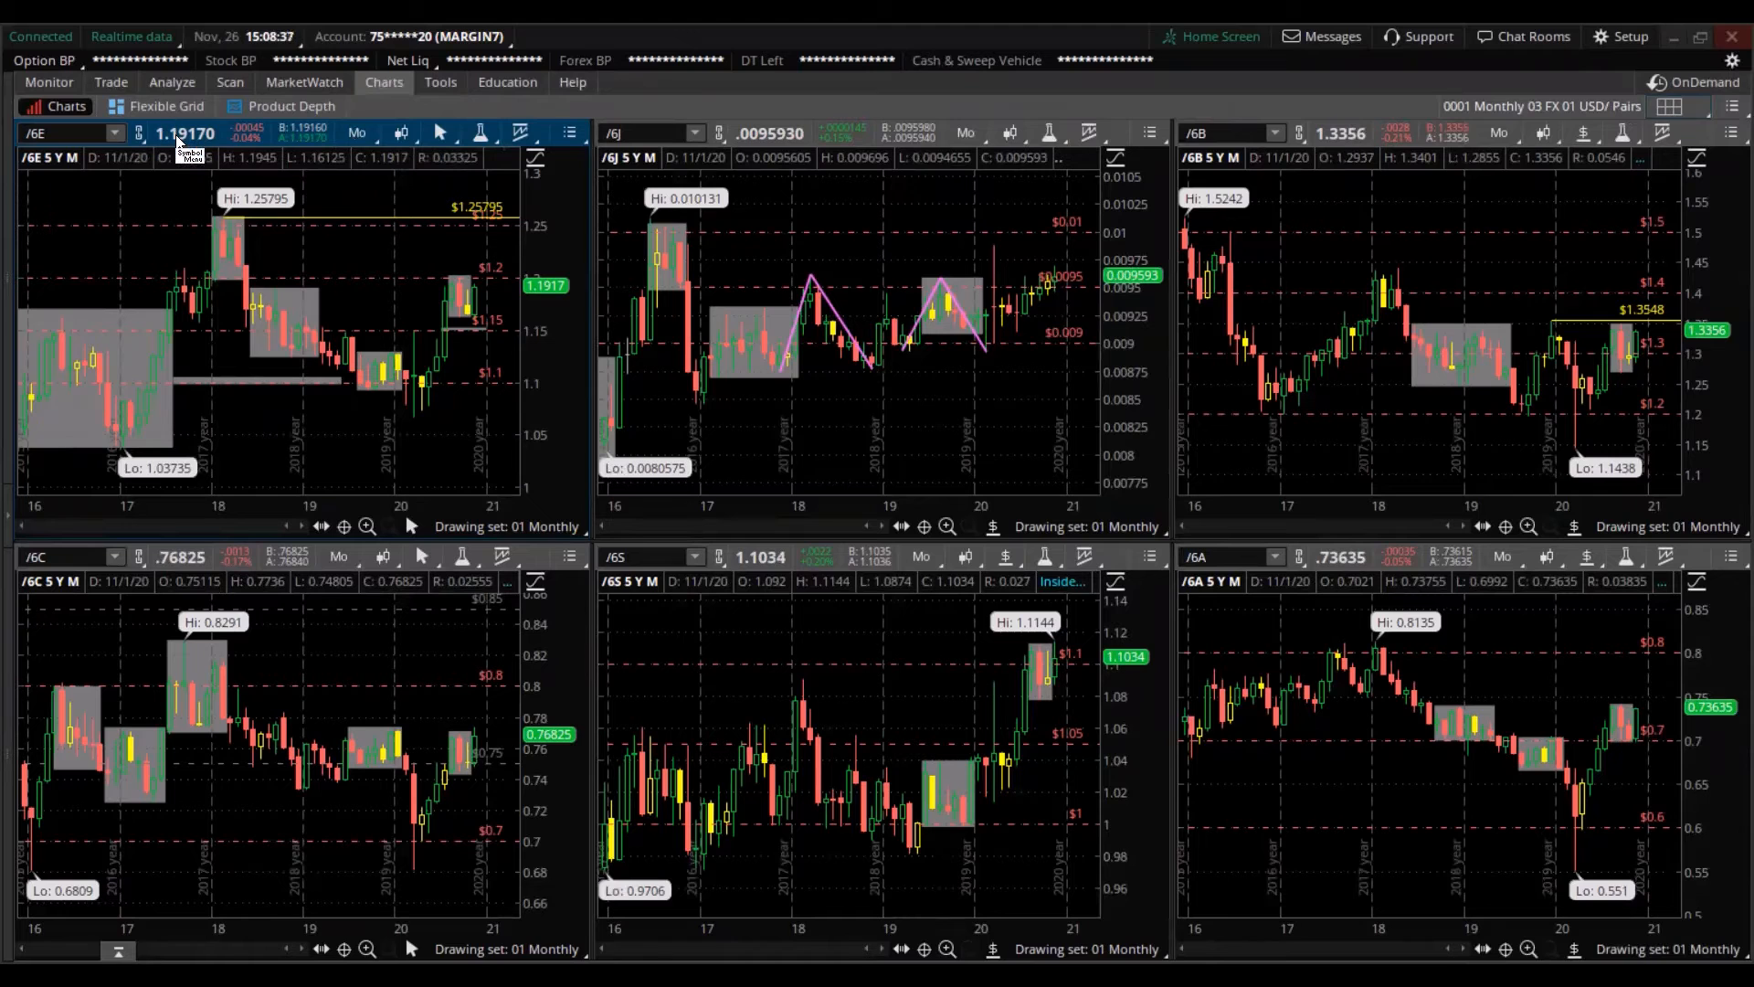
{"action": "mouse_move", "coordinate": [101, 163]}
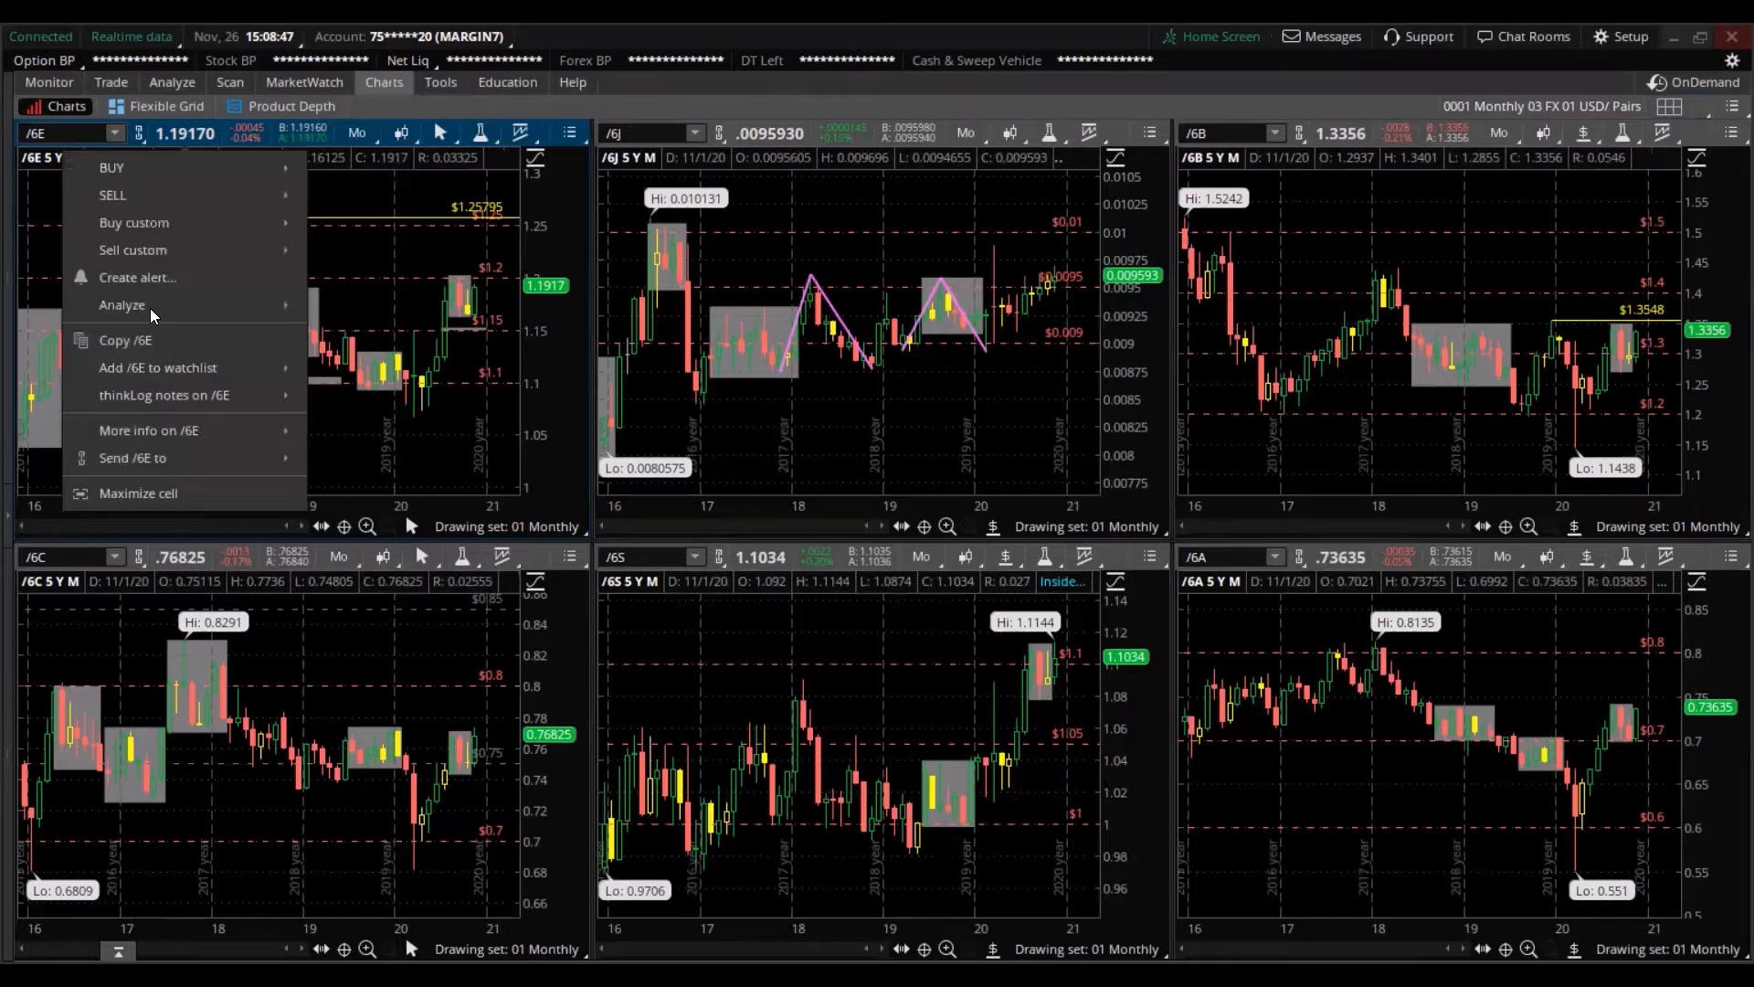
{"action": "left_click", "coordinate": [137, 492]}
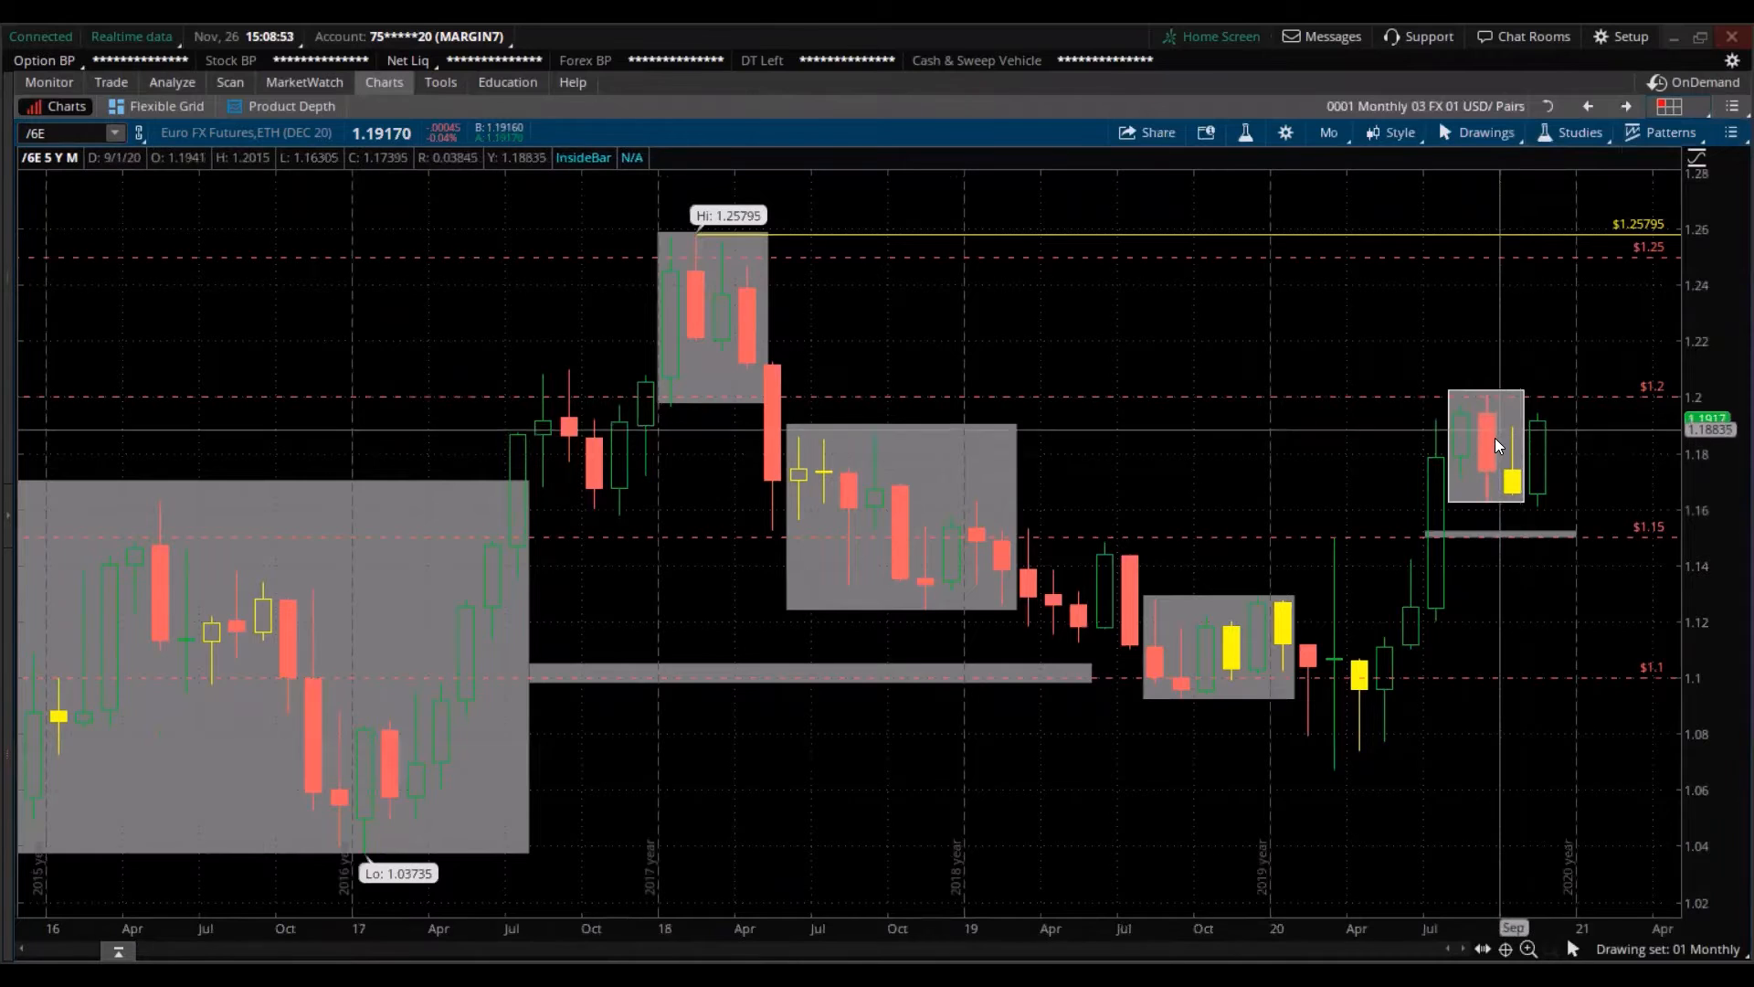
{"action": "mouse_move", "coordinate": [1511, 445]}
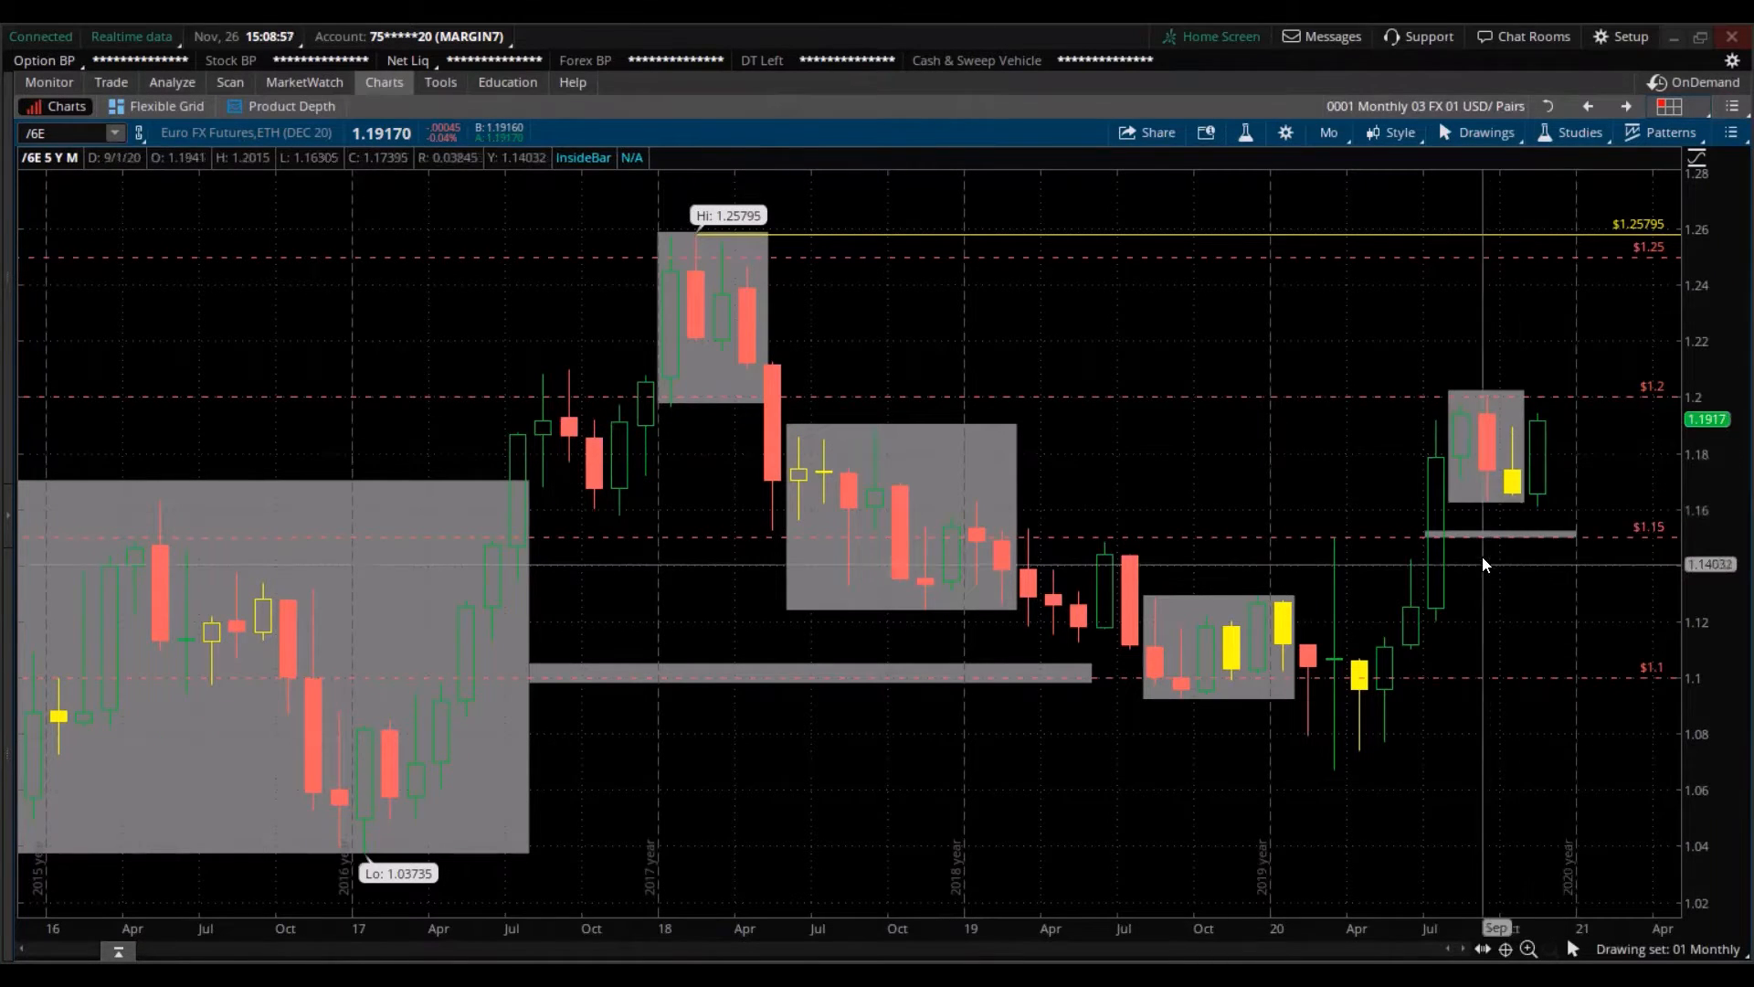
{"action": "mouse_move", "coordinate": [1383, 753]}
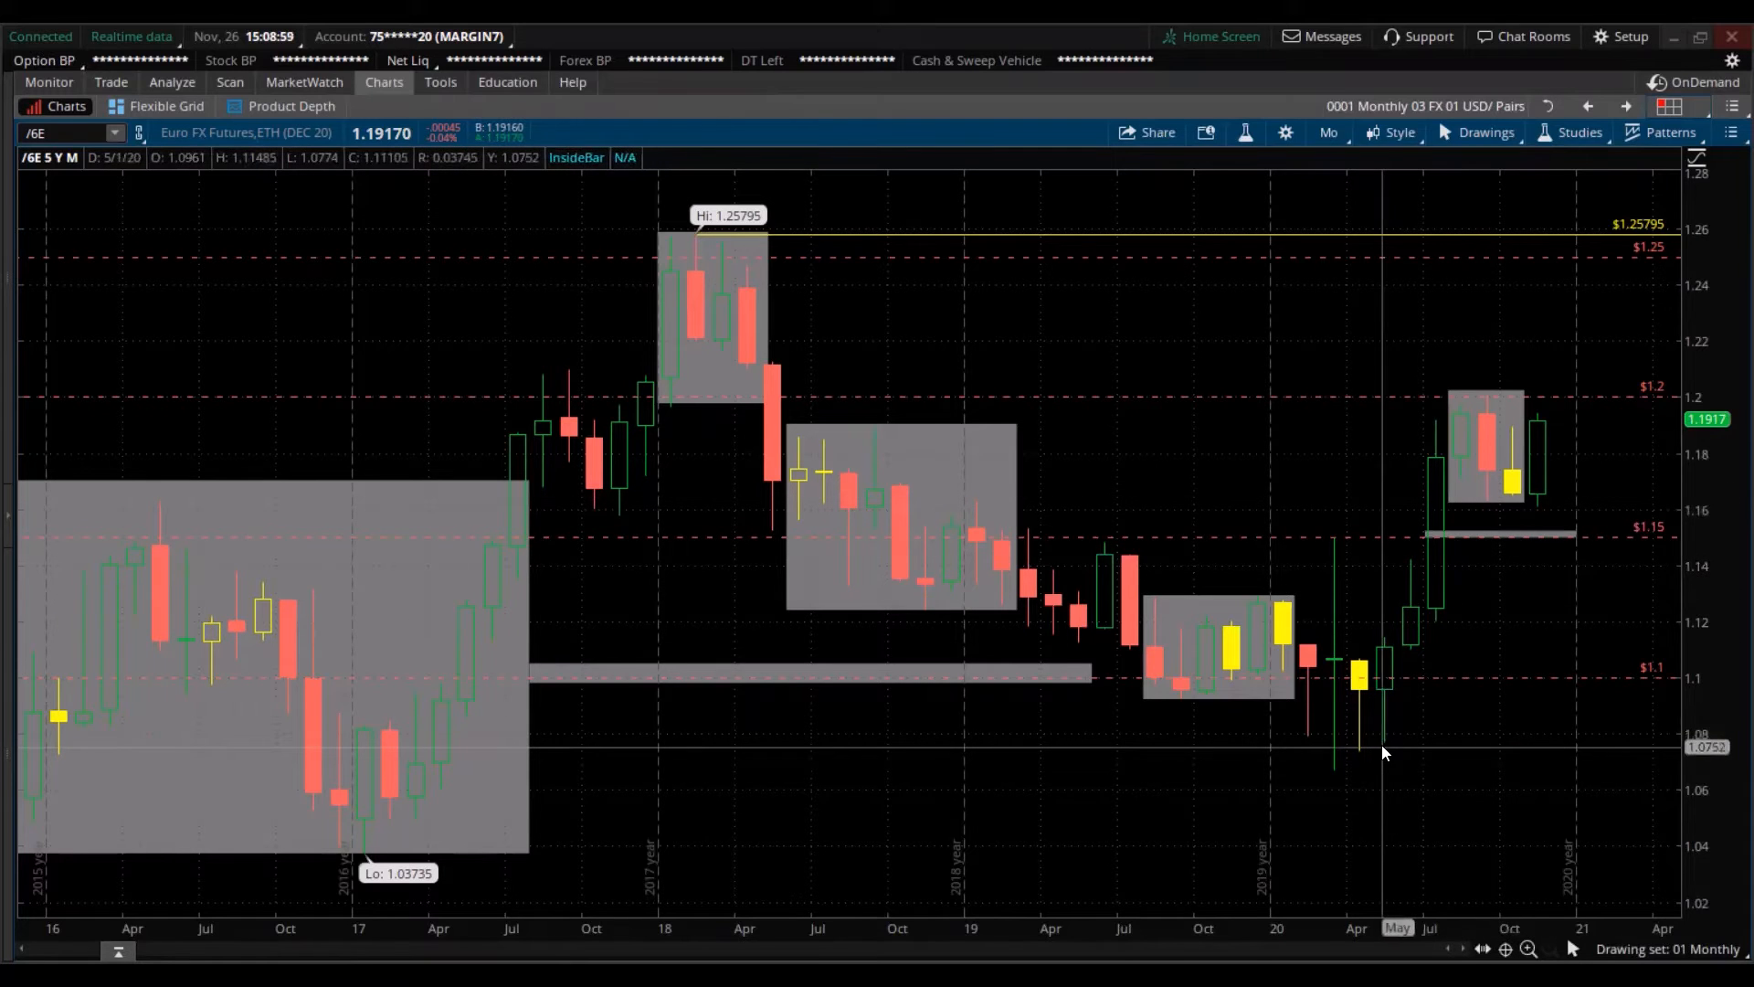
{"action": "mouse_move", "coordinate": [1476, 481]}
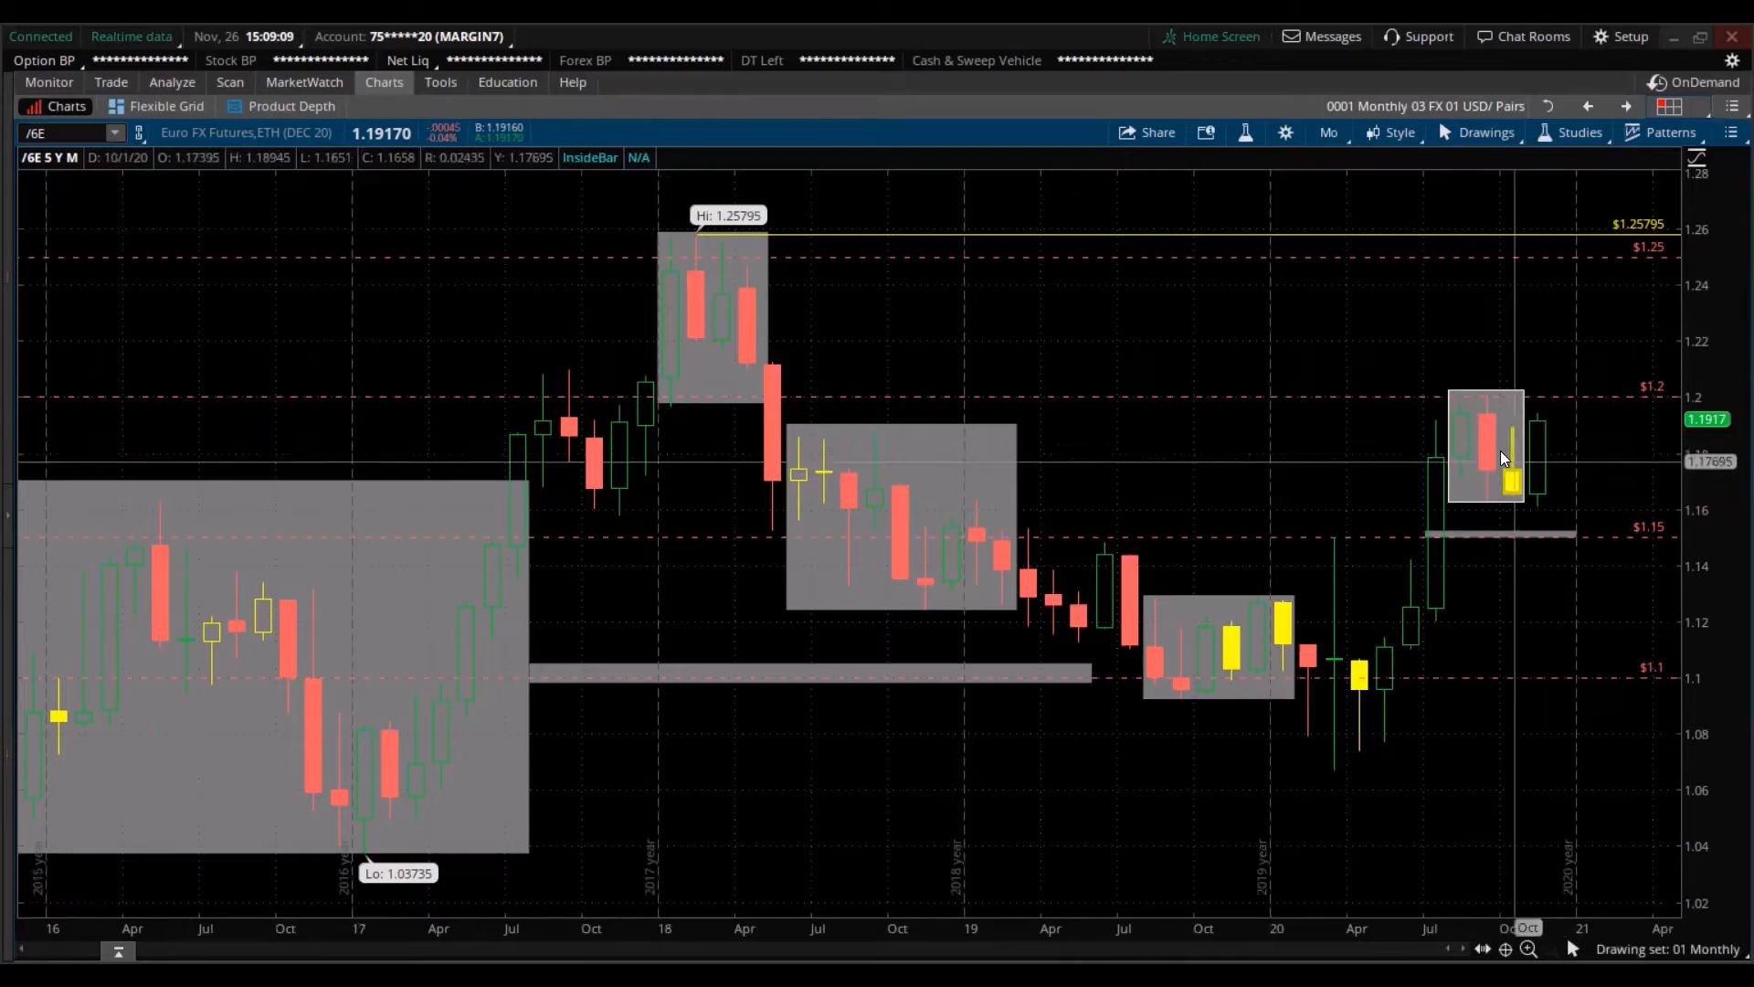
{"action": "mouse_move", "coordinate": [1499, 453]}
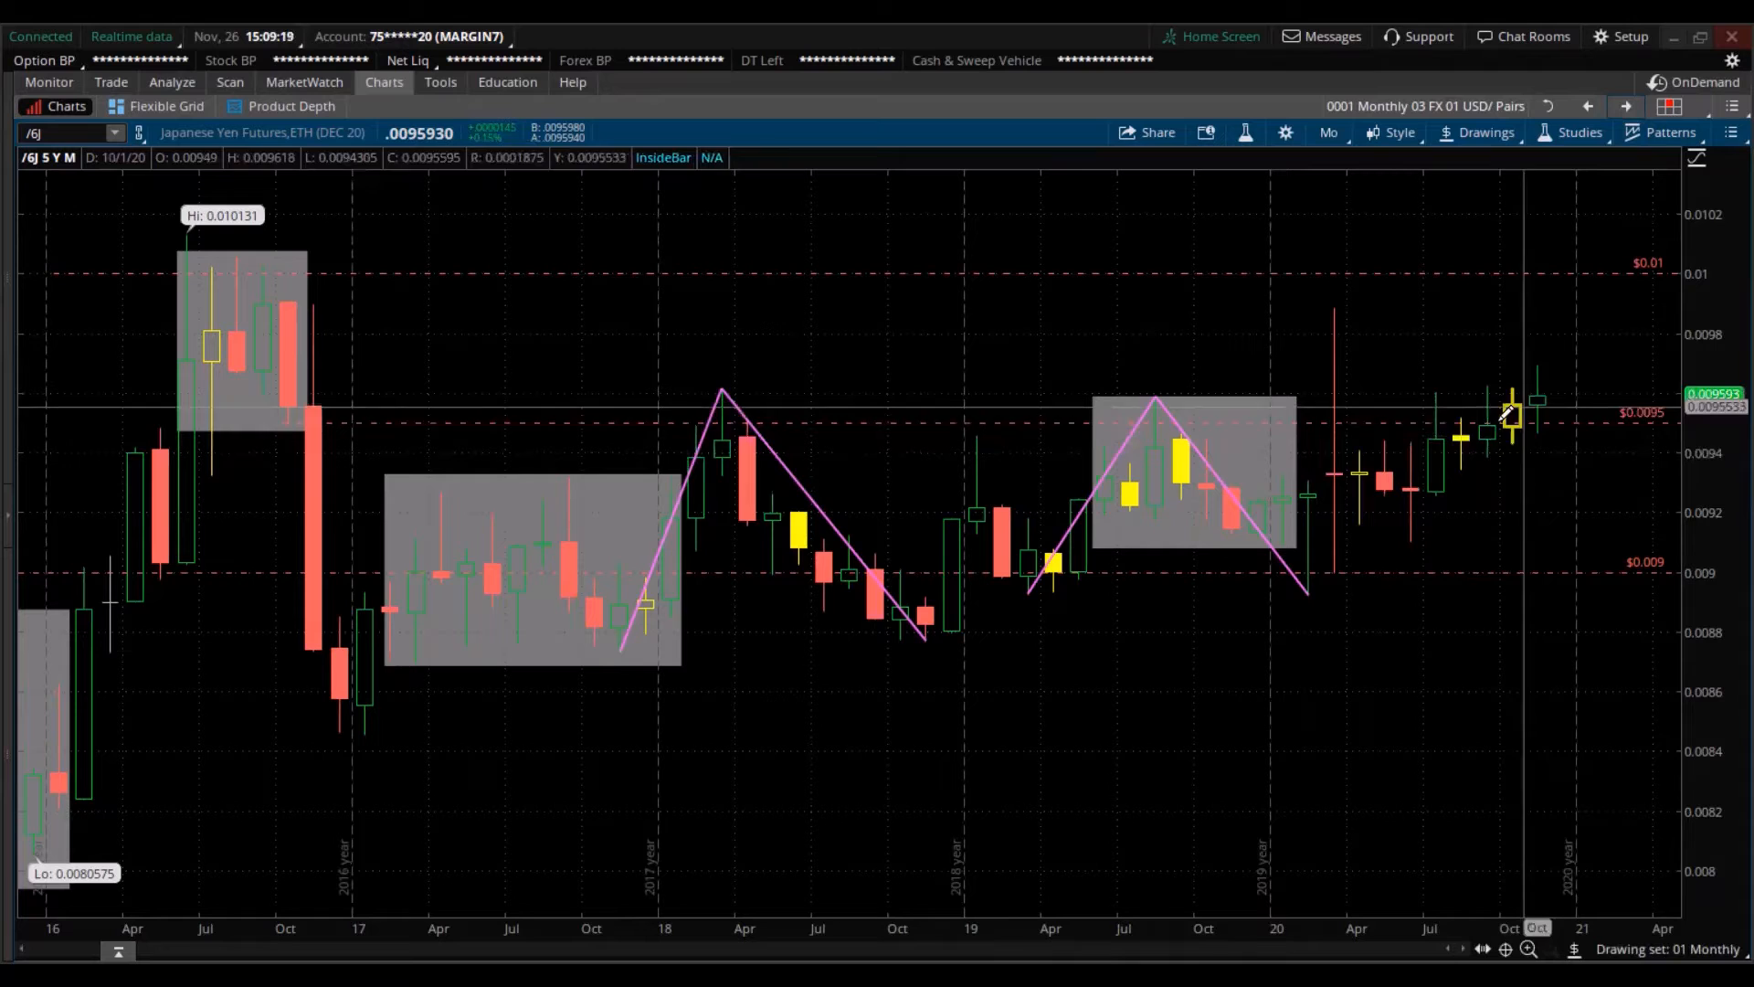
{"action": "mouse_move", "coordinate": [1516, 415]}
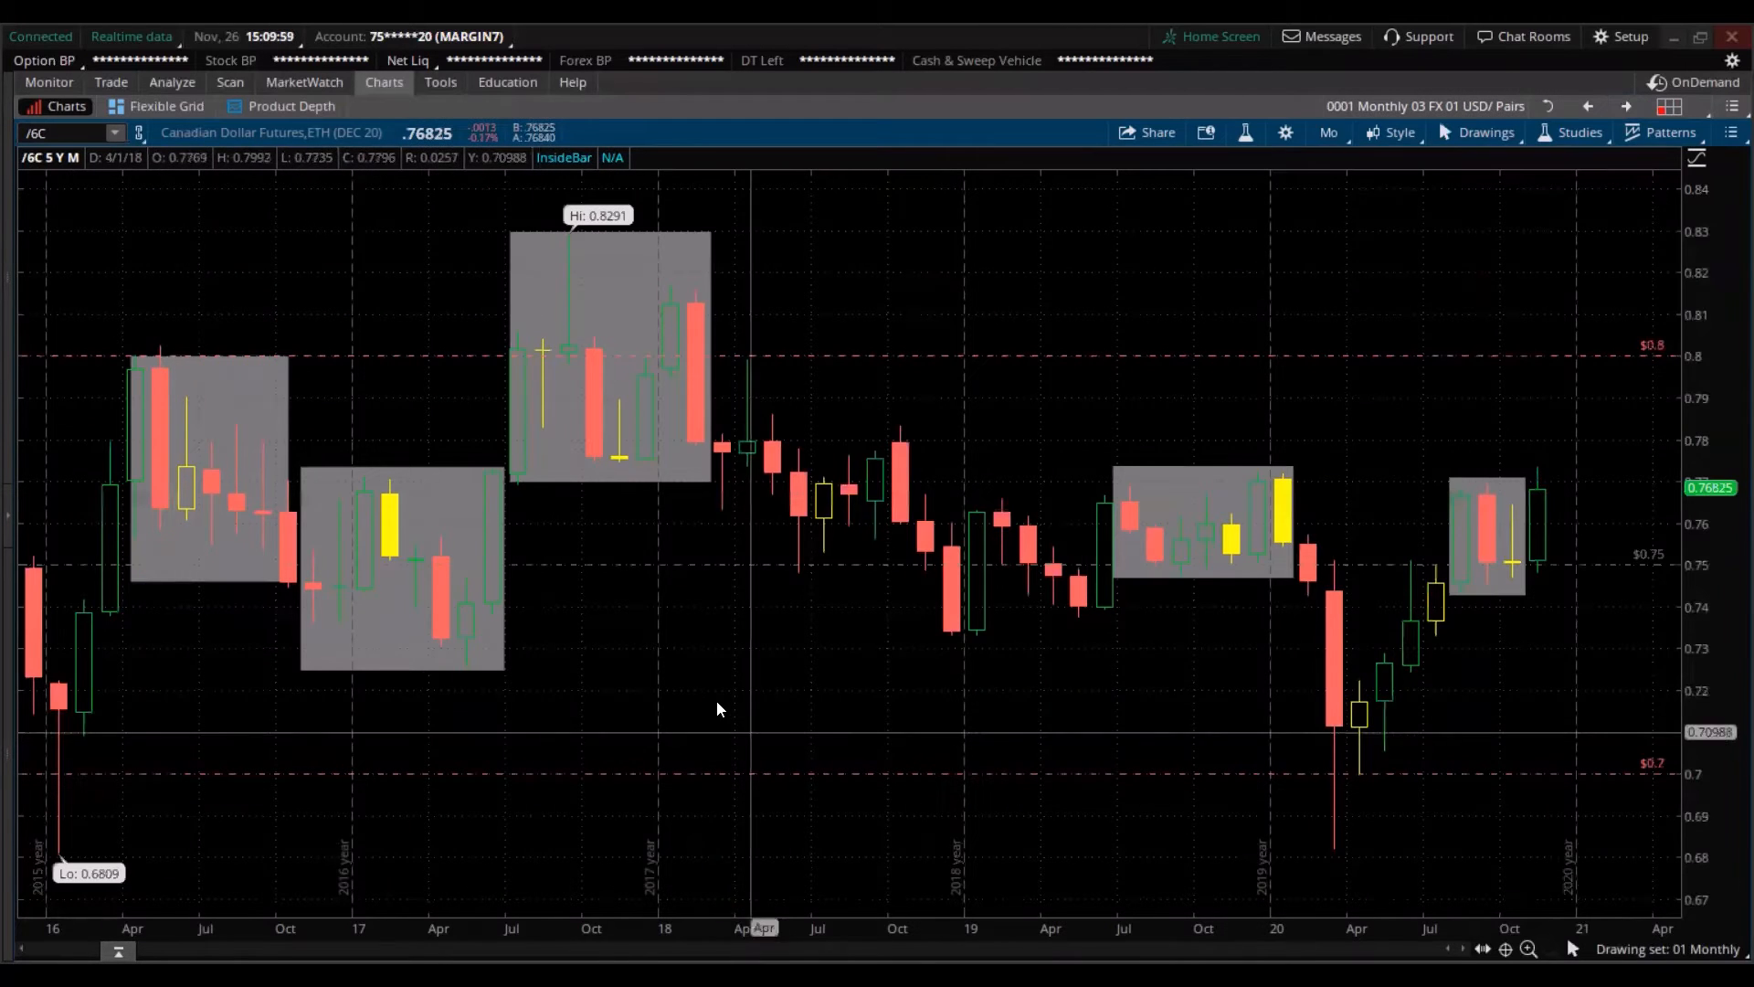
{"action": "mouse_move", "coordinate": [1402, 604]}
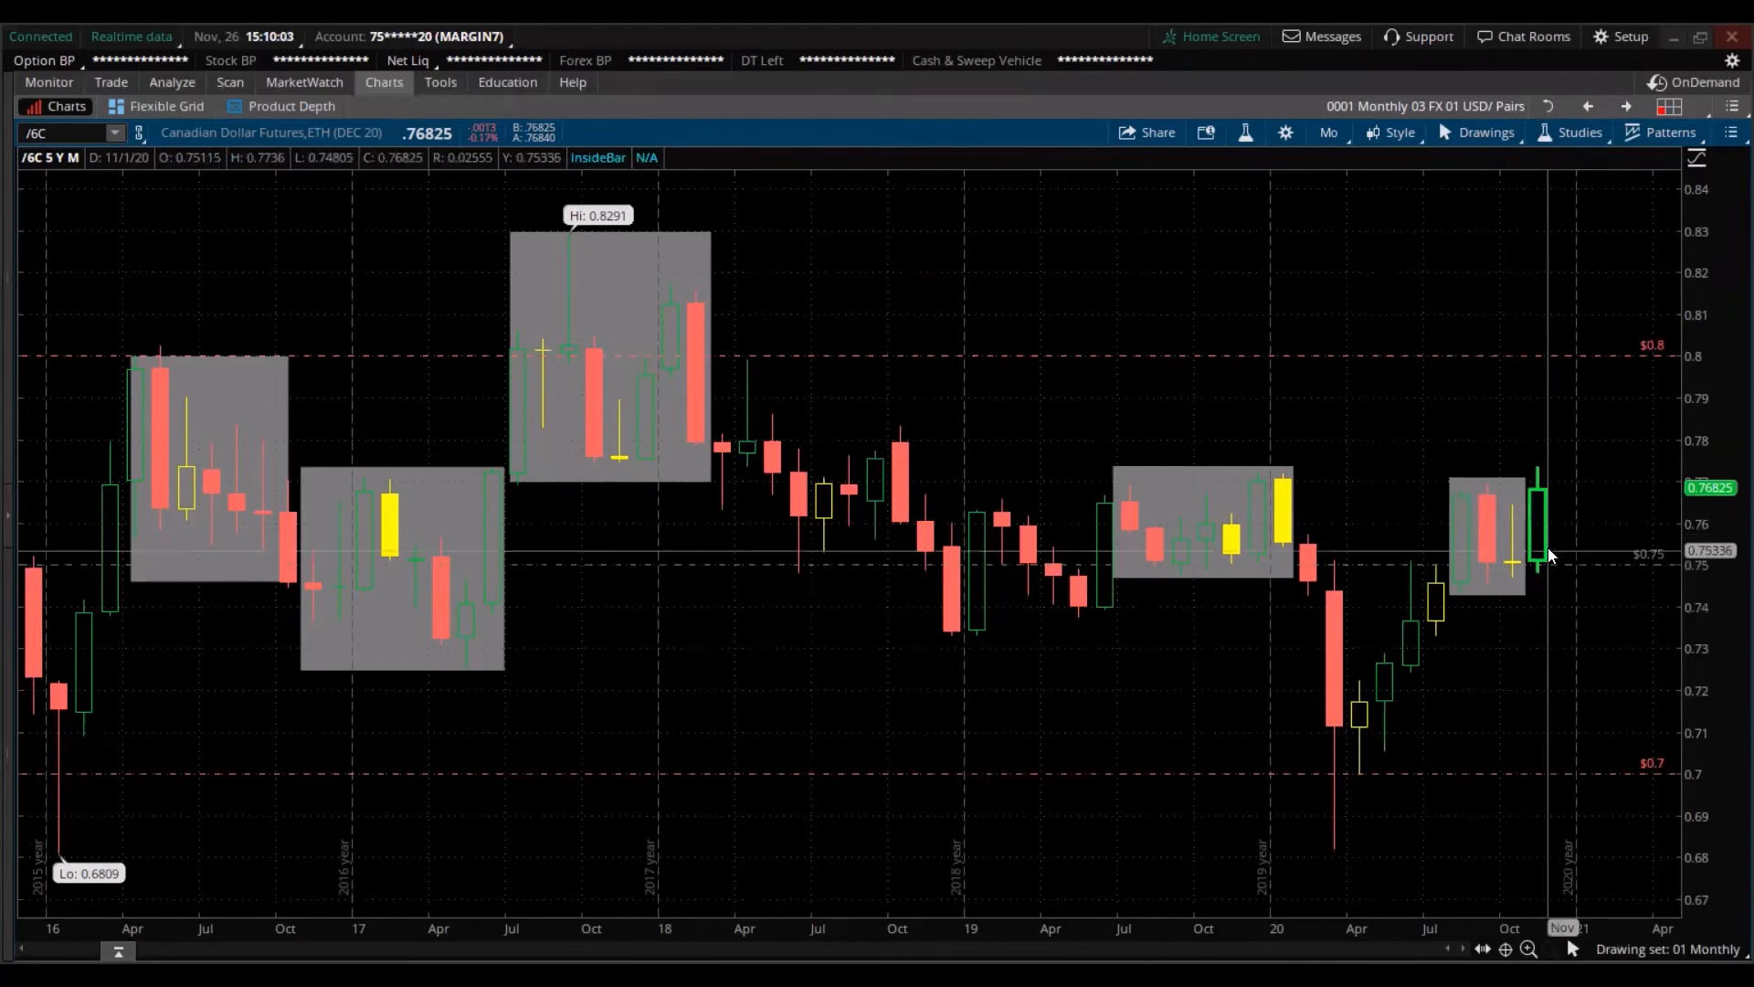
{"action": "mouse_move", "coordinate": [1511, 486]}
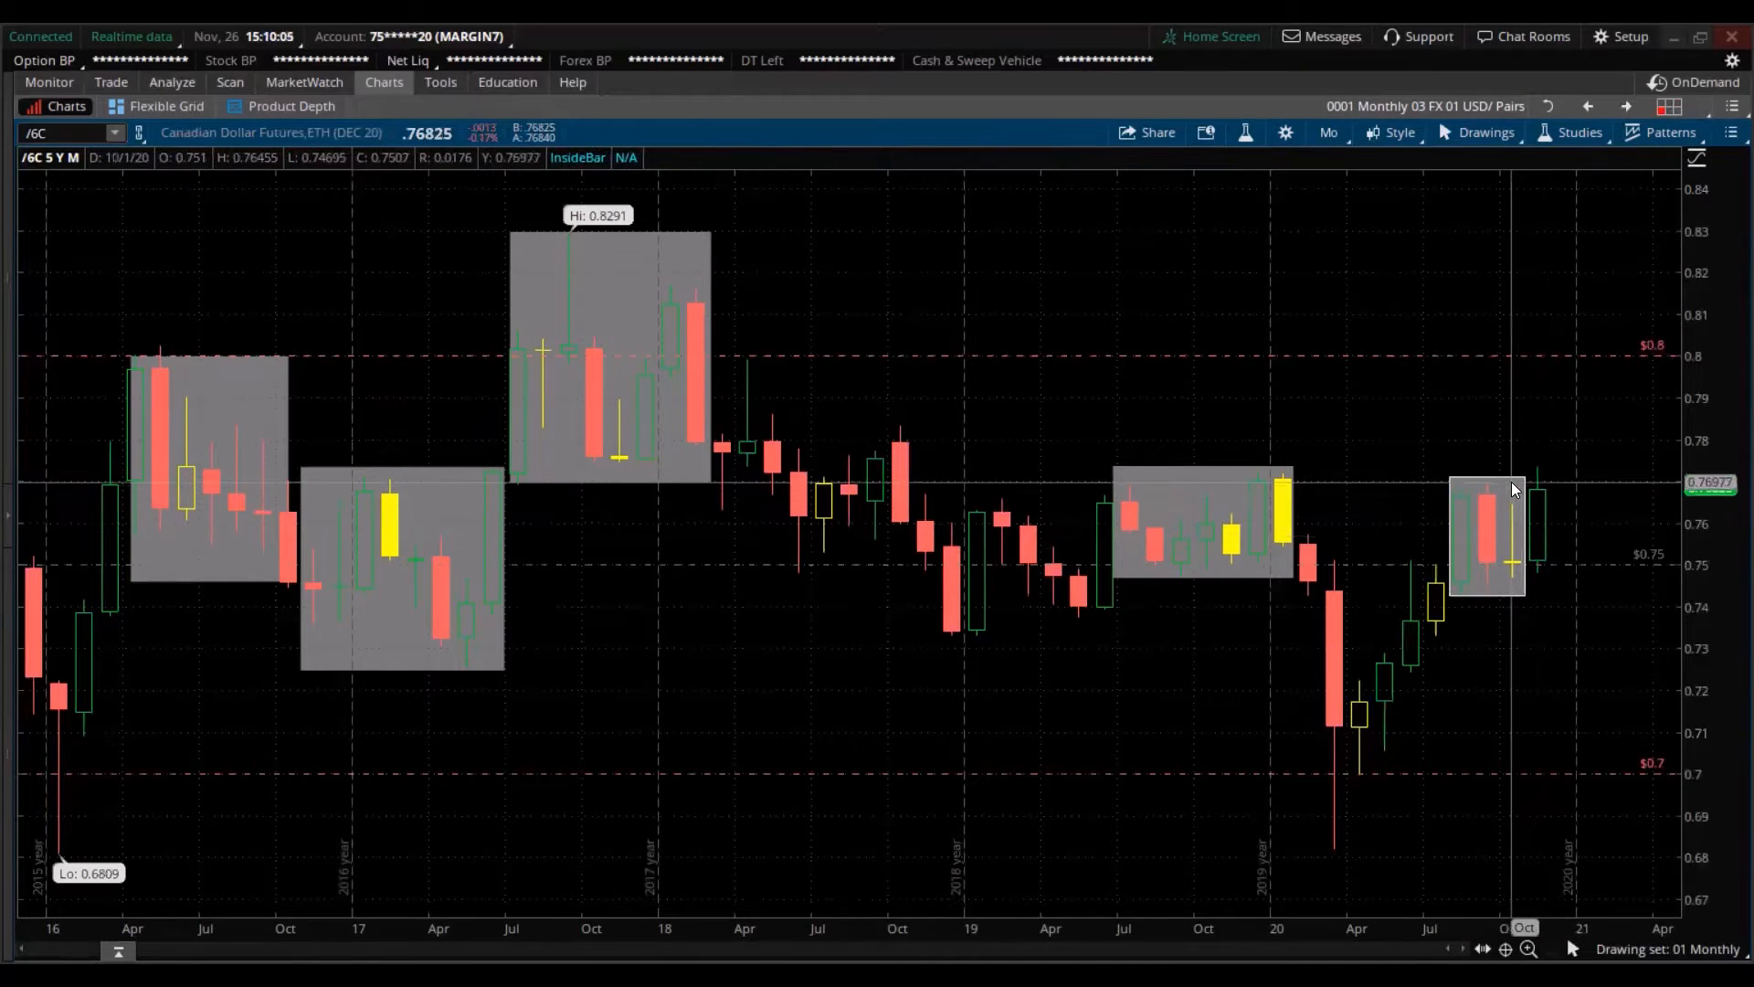
{"action": "mouse_move", "coordinate": [1531, 517]}
{"action": "type", "text": "A"}
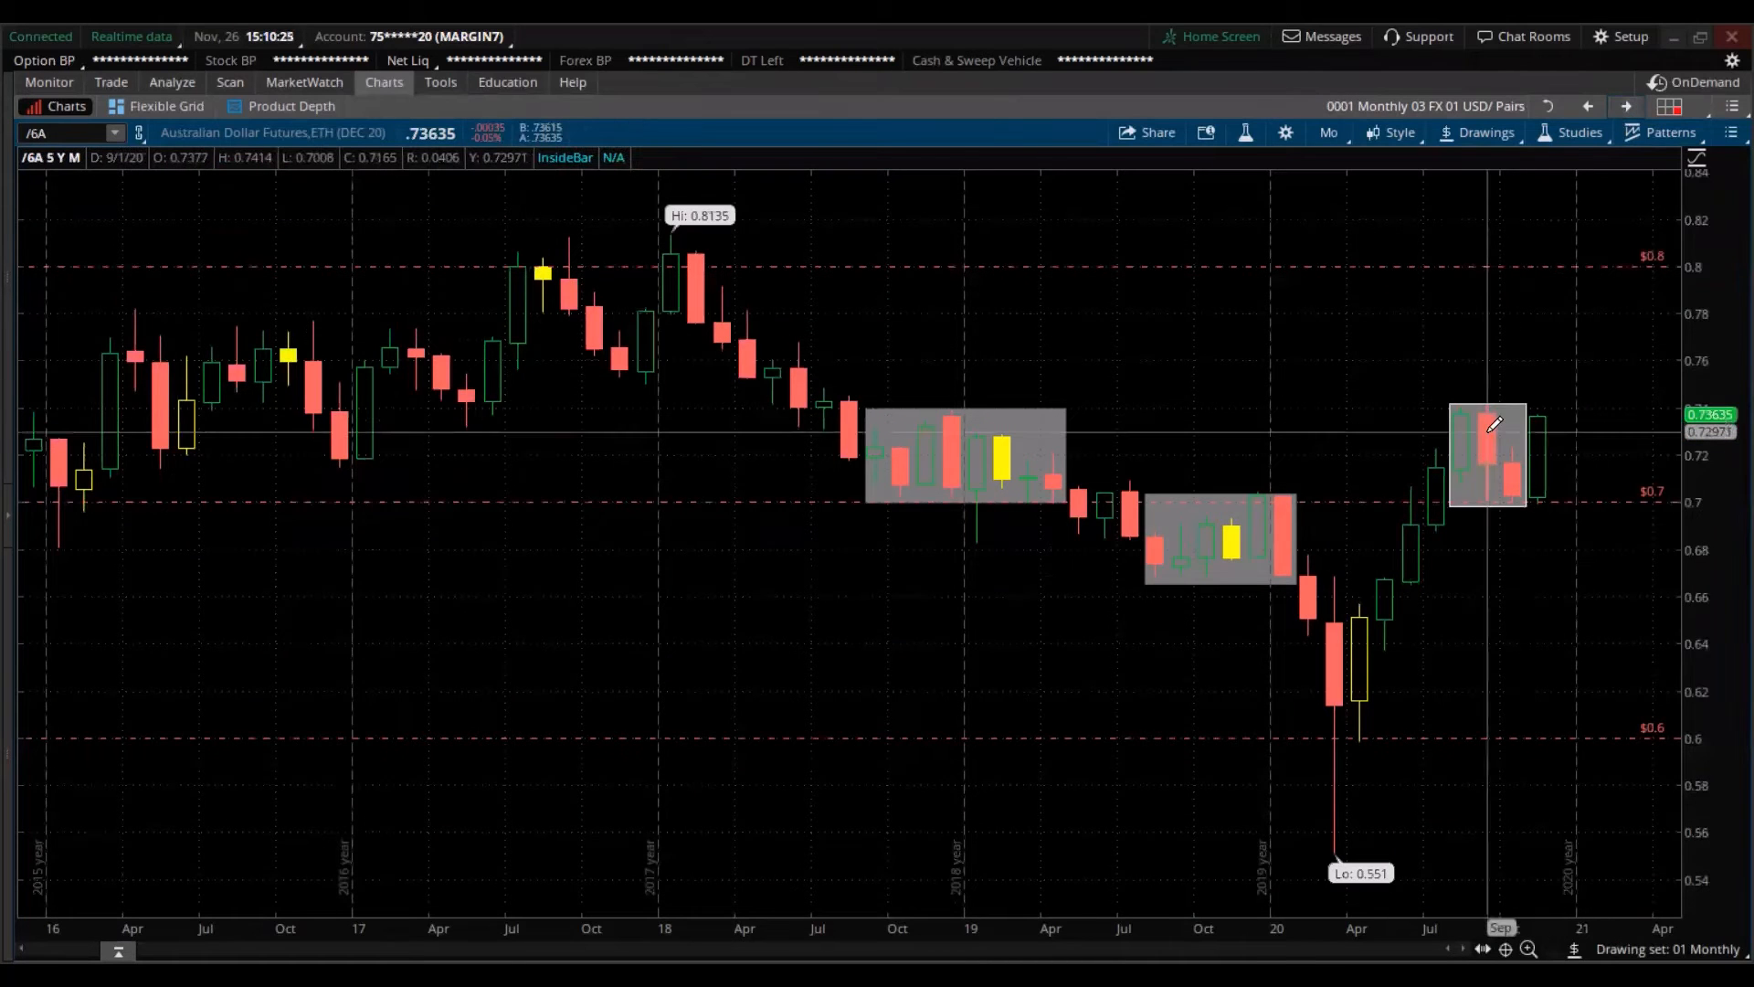
{"action": "mouse_move", "coordinate": [1498, 447]}
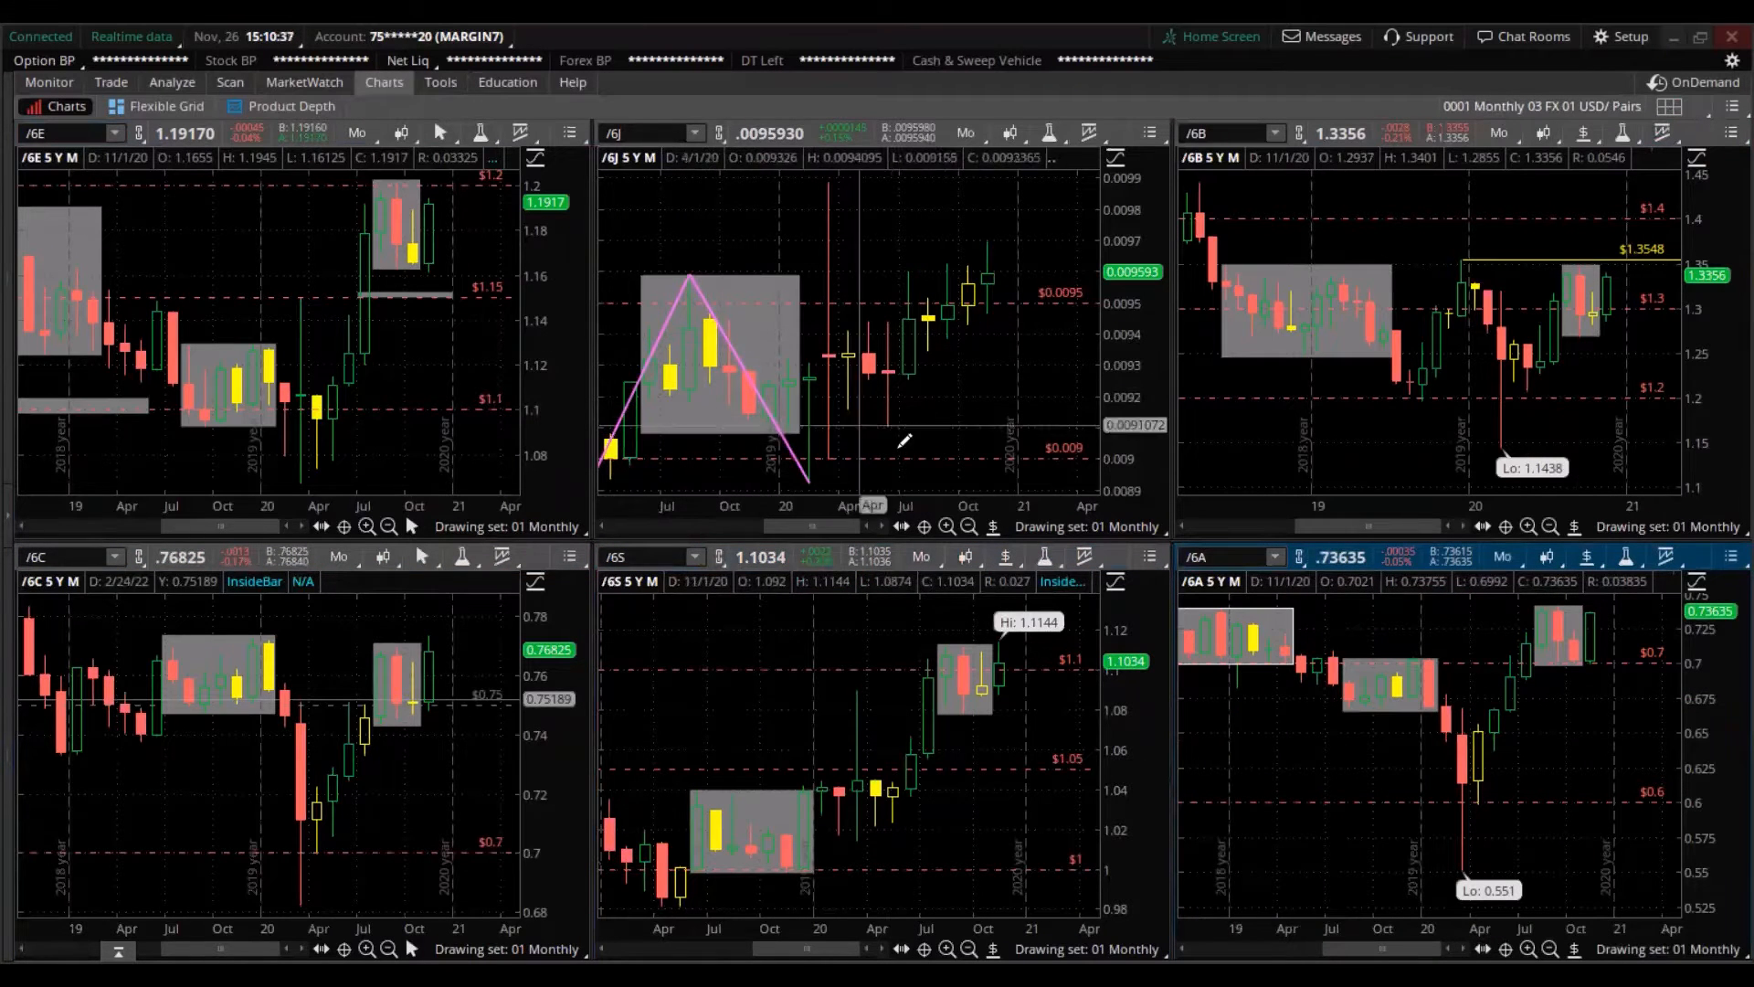
- Load the saved grid '0001 Monthly 03 FX 01 USD/EUR/JPY/GBP' from the saved grids list
{"action": "left_click", "coordinate": [1671, 106]}
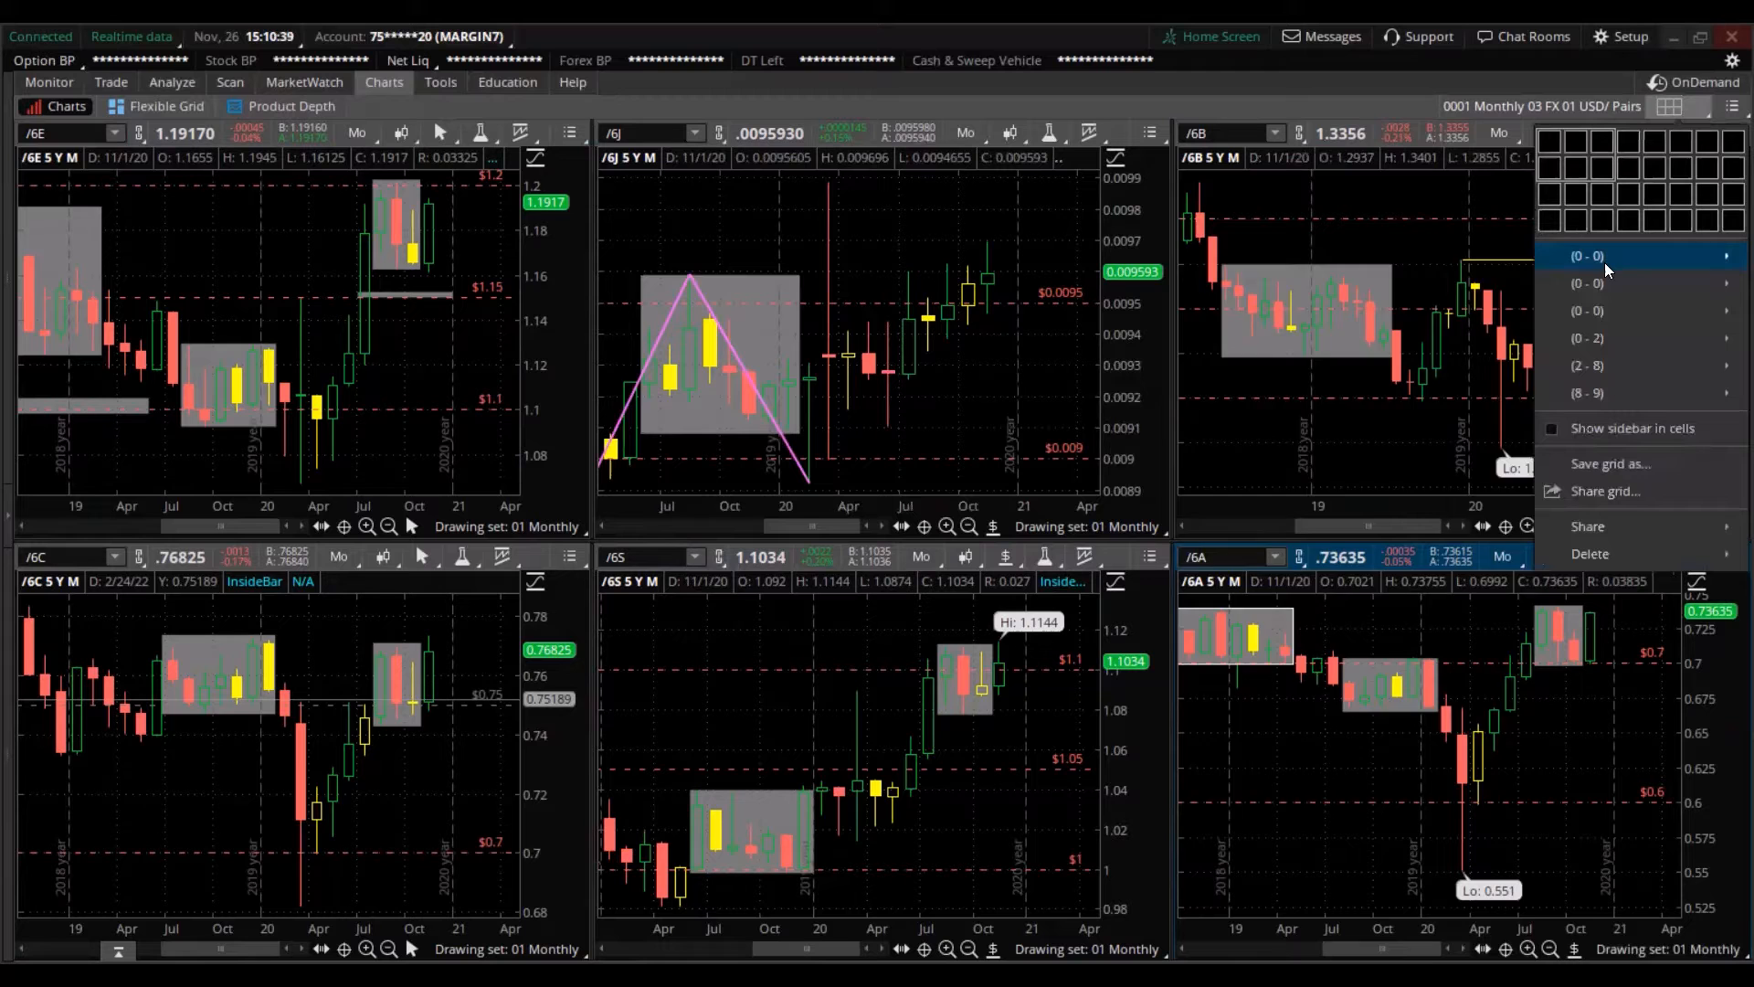
{"action": "left_click", "coordinate": [1586, 256]}
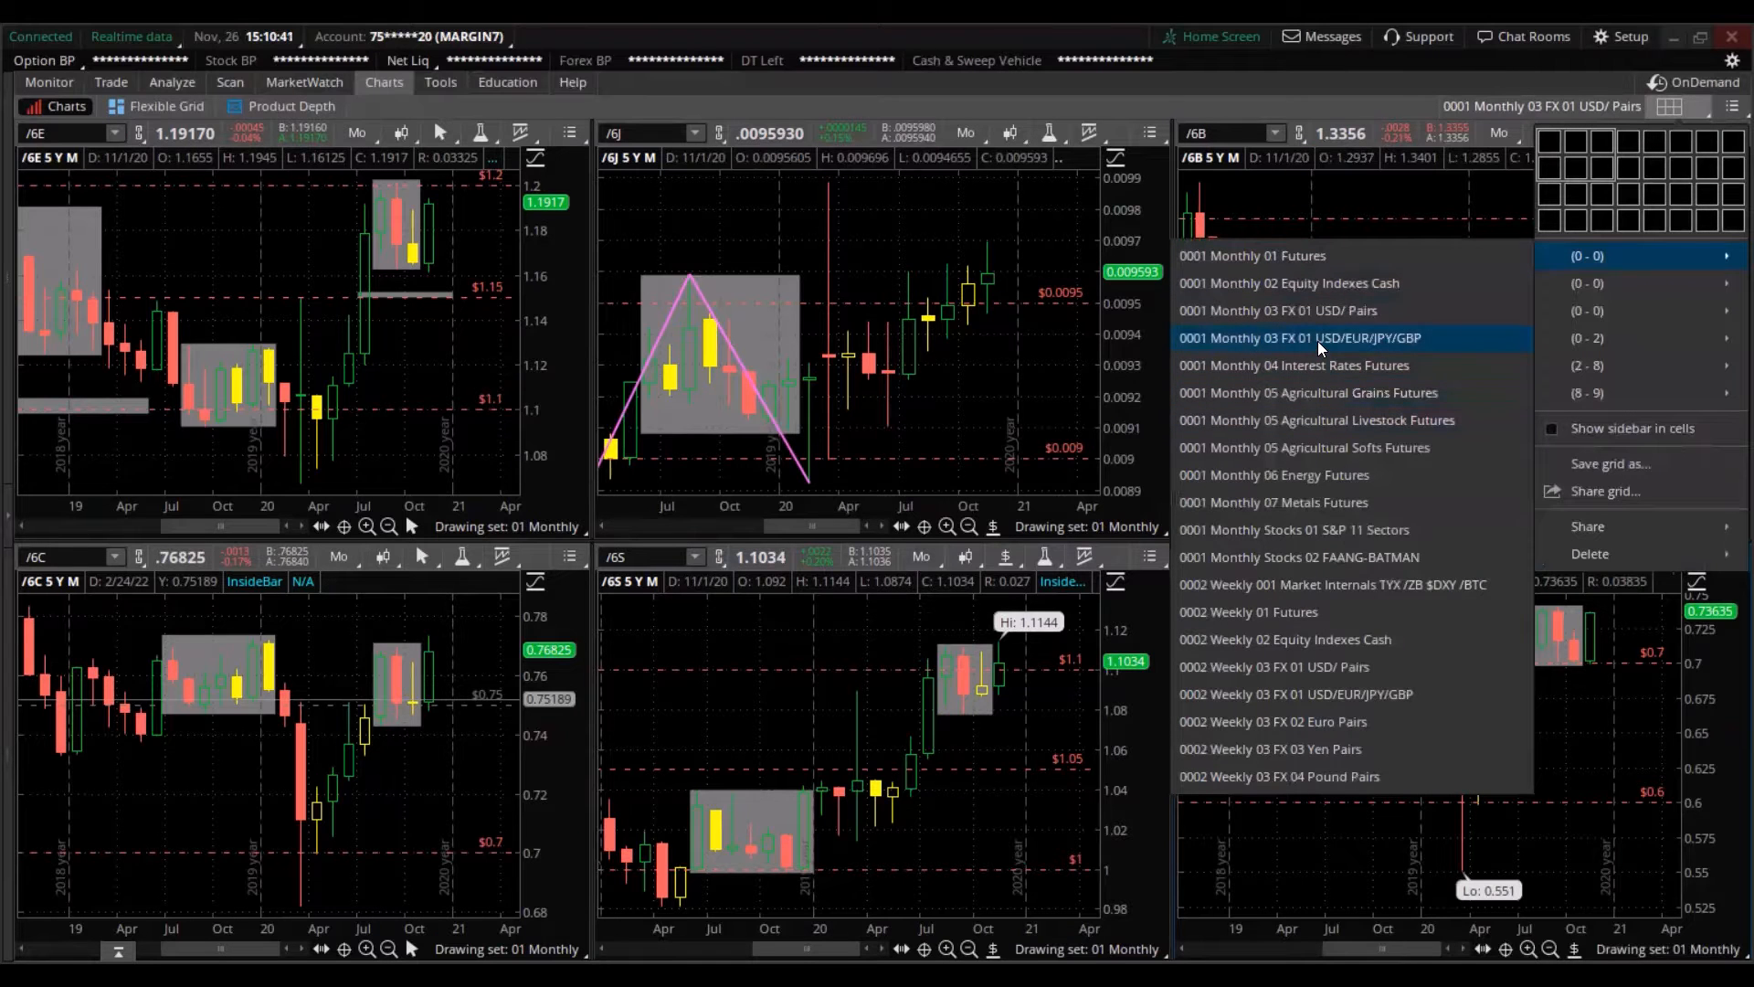
{"action": "left_click", "coordinate": [1301, 336]}
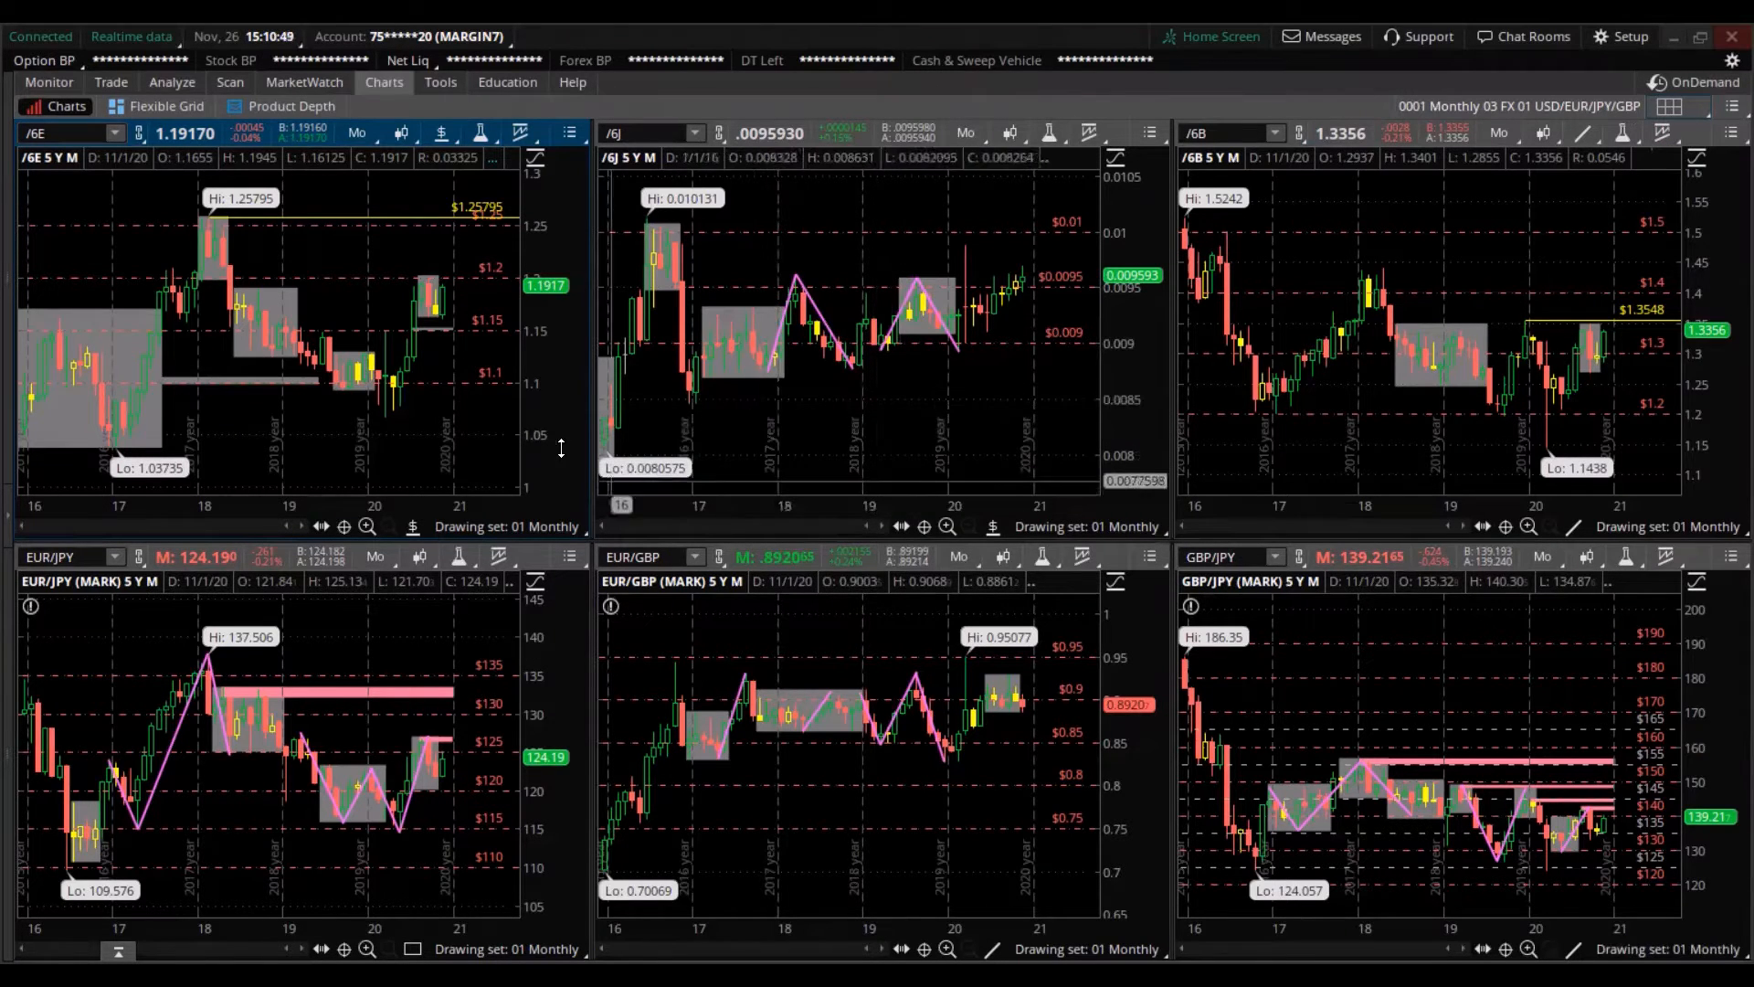
{"action": "mouse_move", "coordinate": [470, 391]}
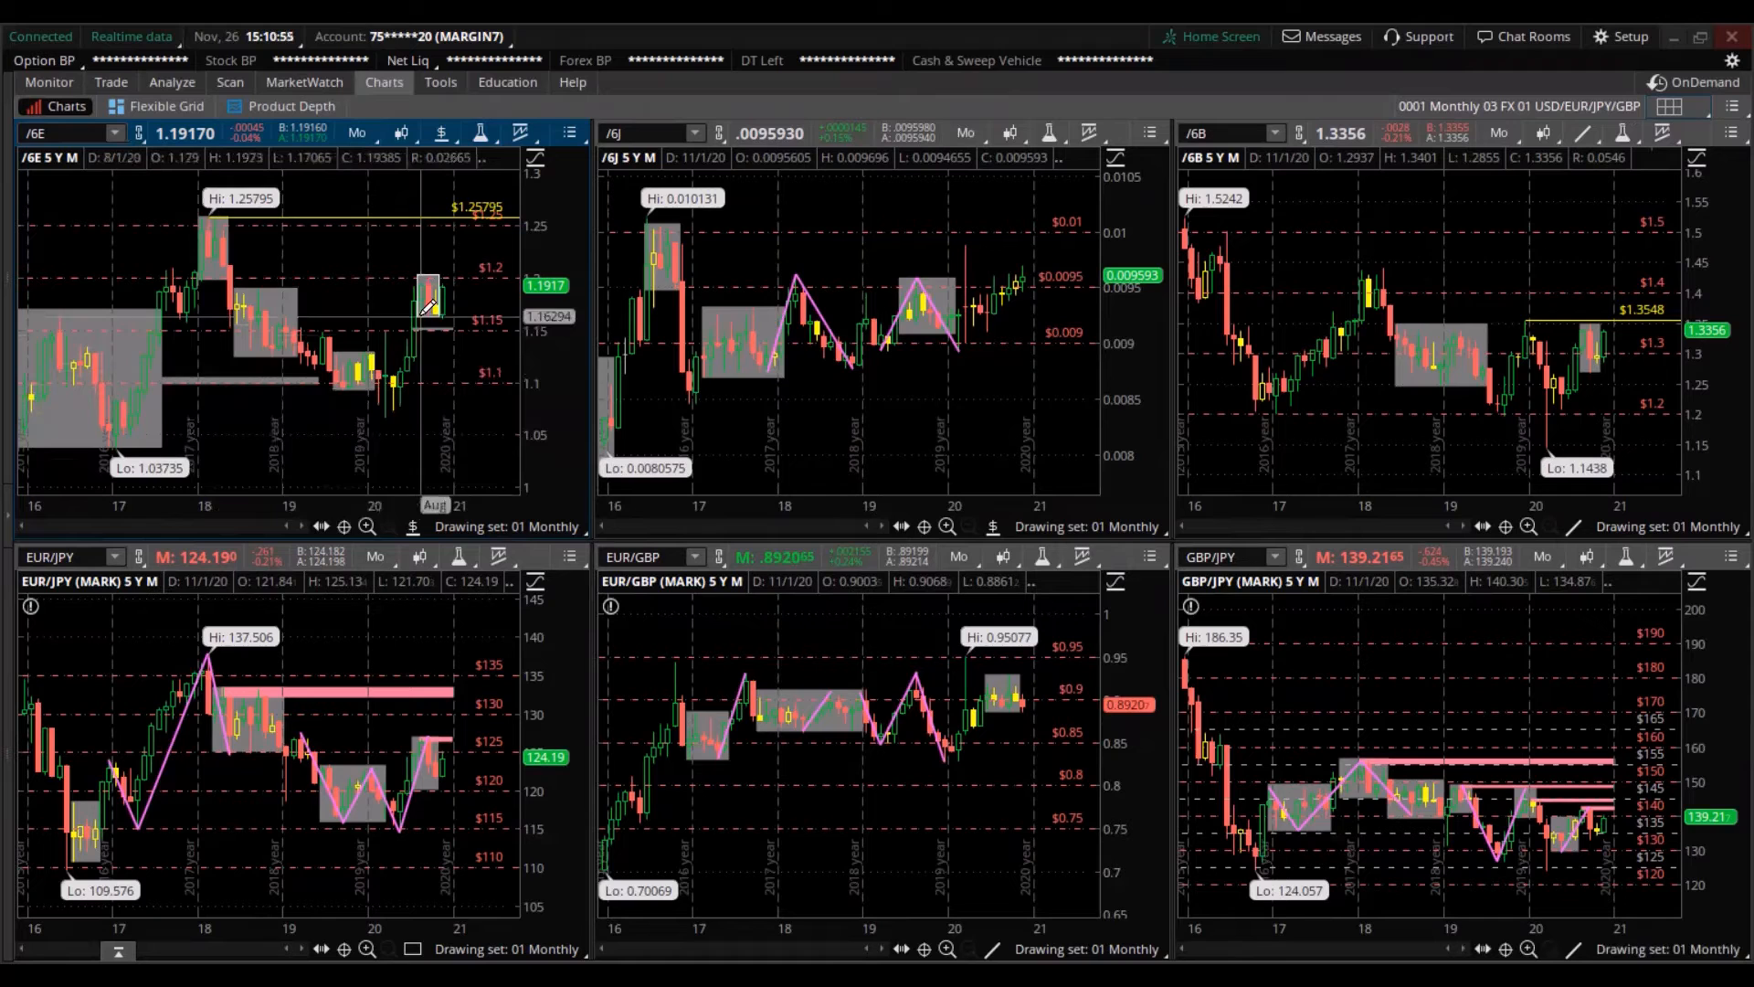
{"action": "mouse_move", "coordinate": [428, 302]}
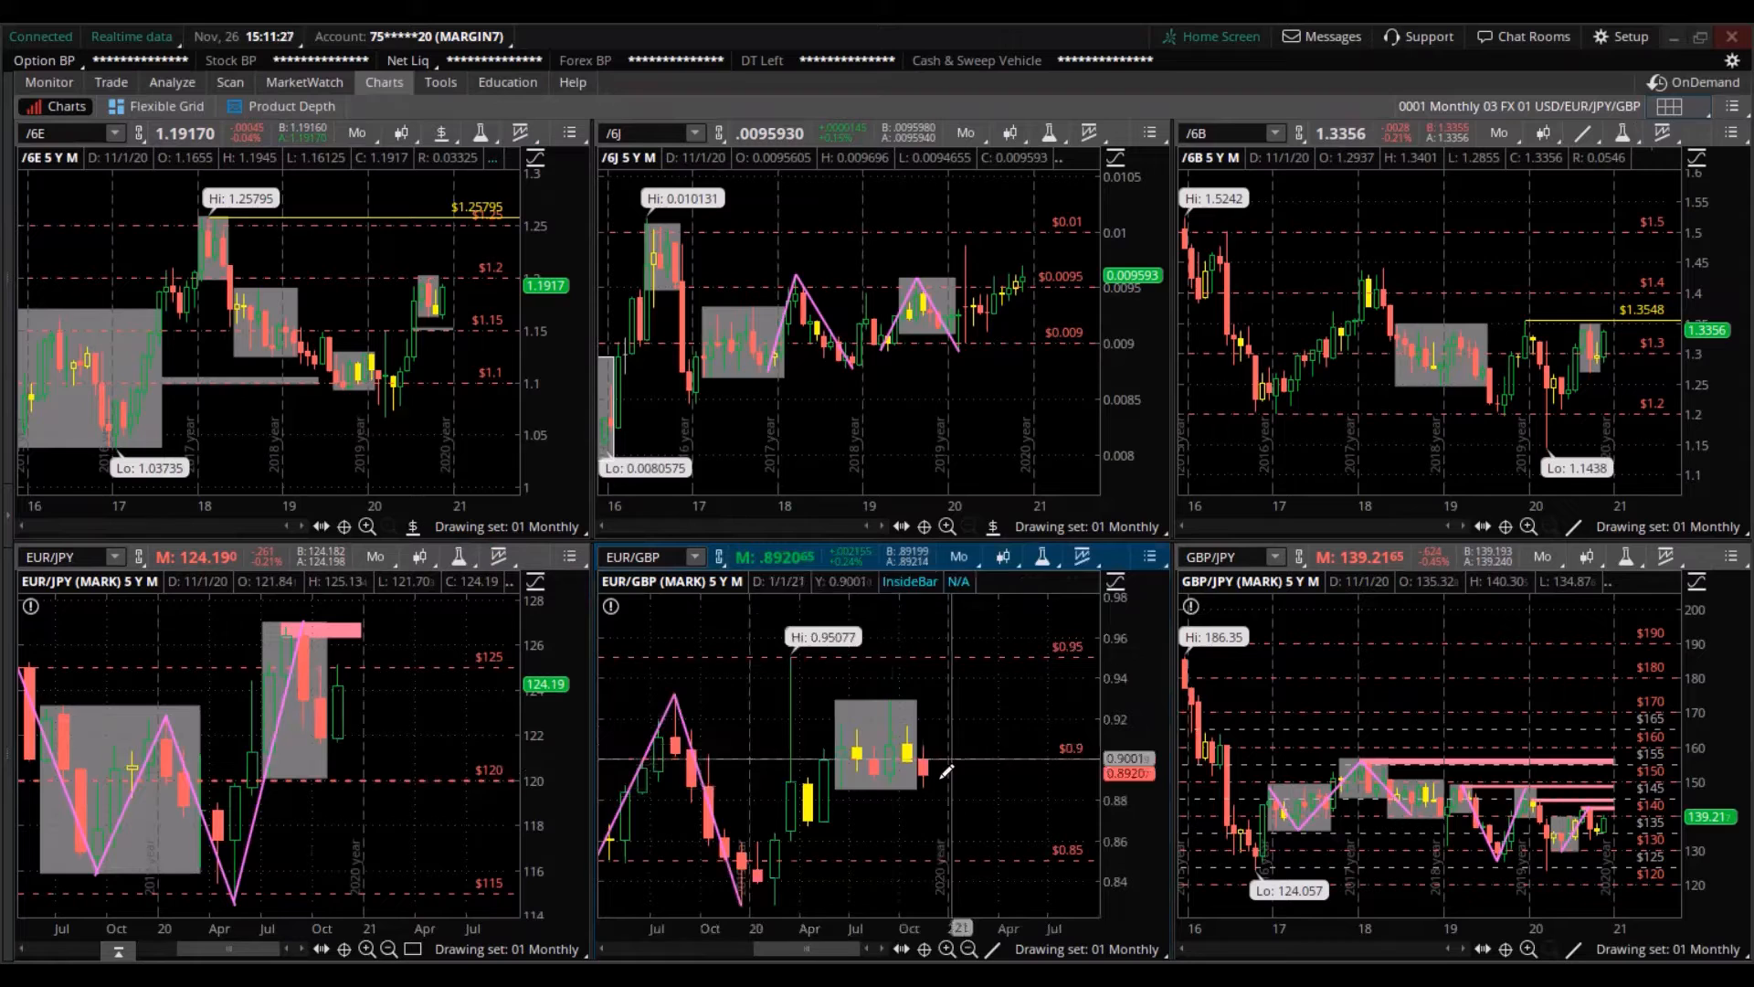
{"action": "mouse_move", "coordinate": [906, 728]}
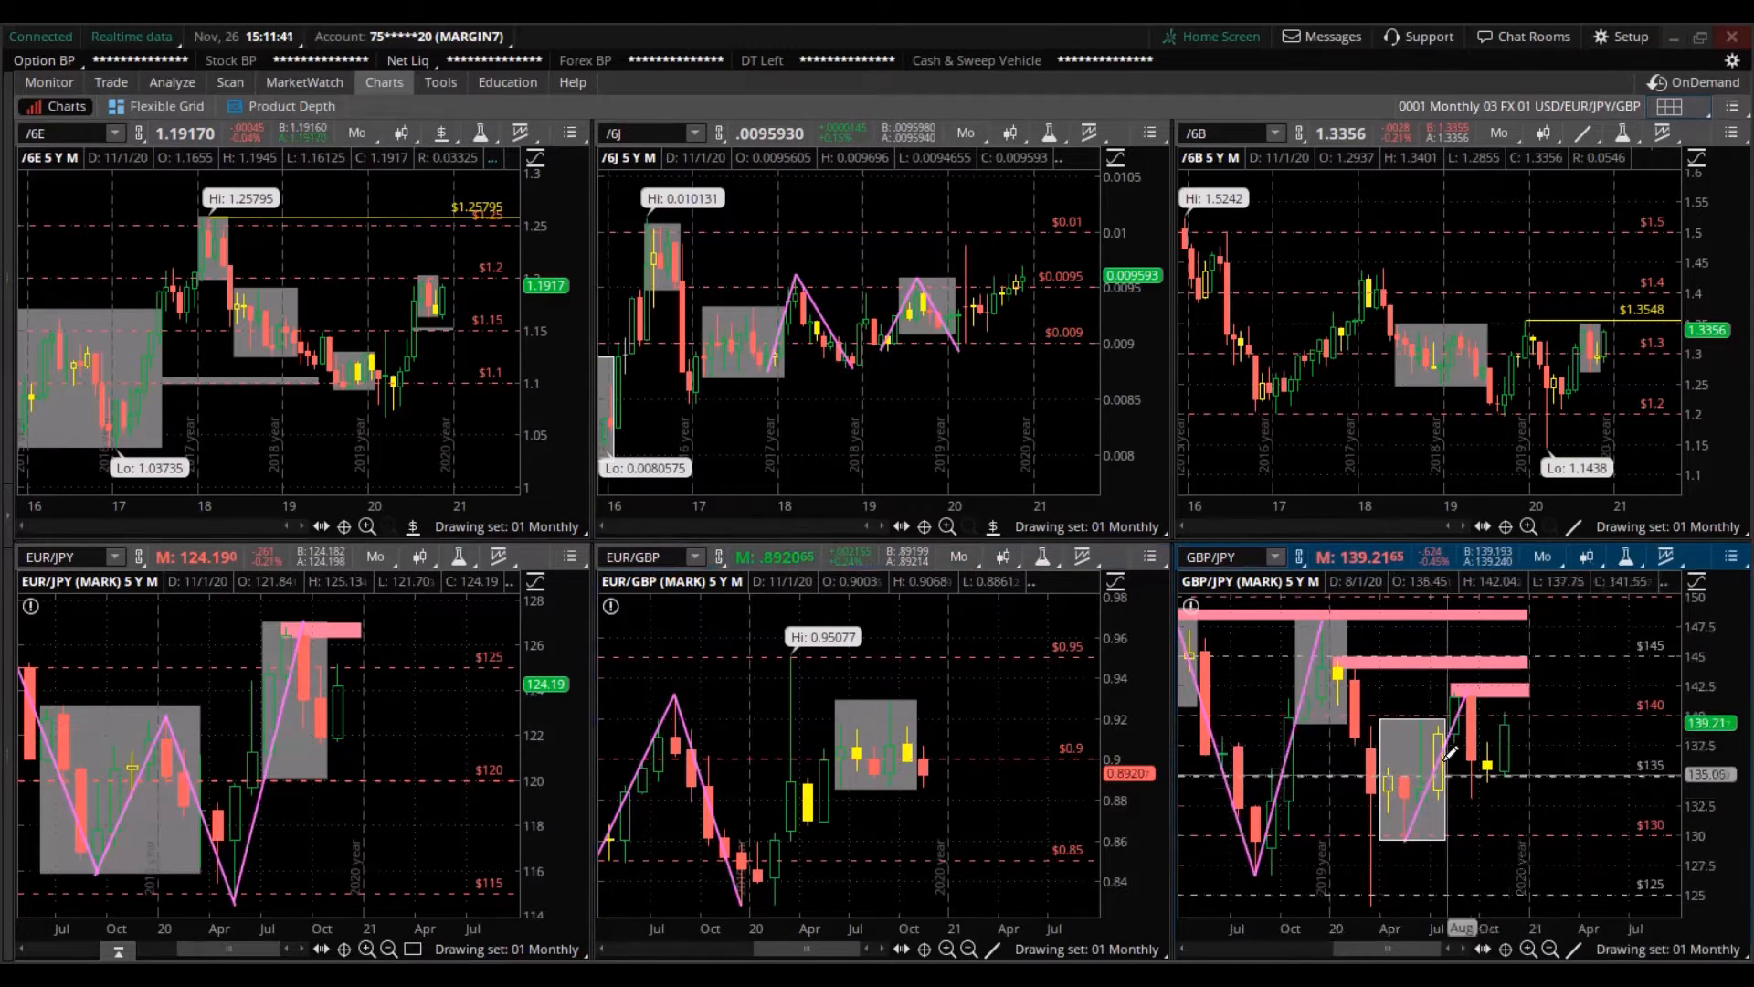
{"action": "mouse_move", "coordinate": [1453, 694]}
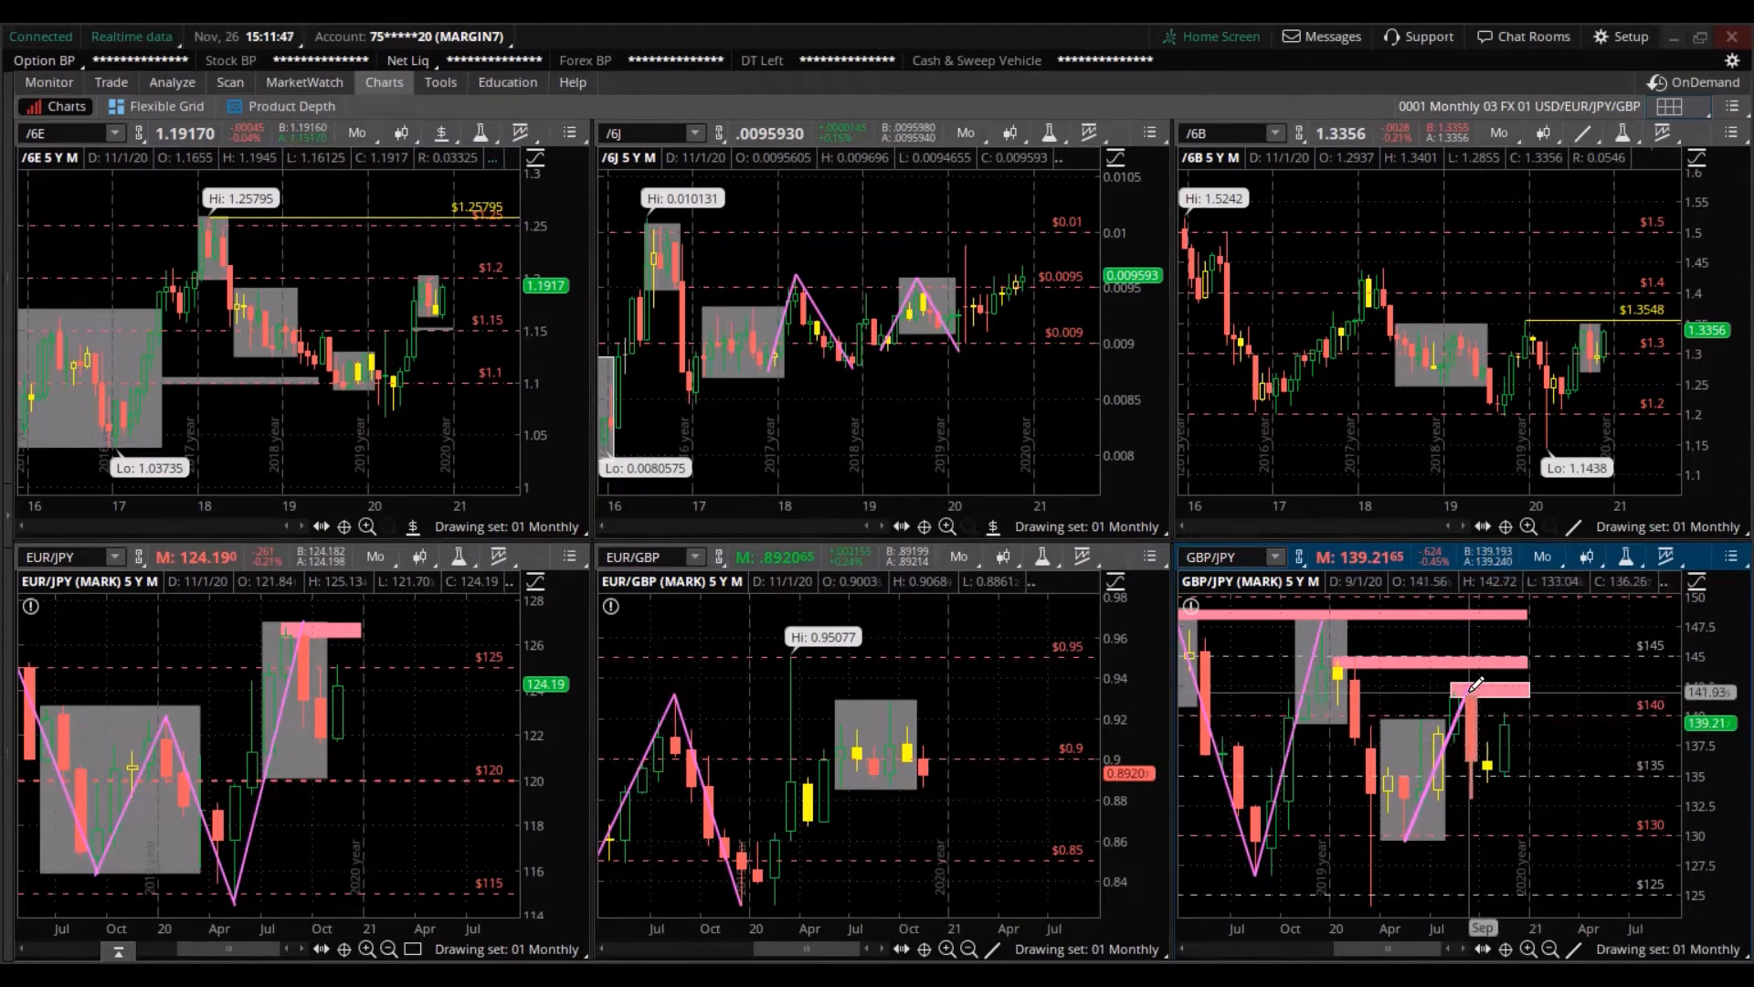
{"action": "mouse_move", "coordinate": [1485, 764]}
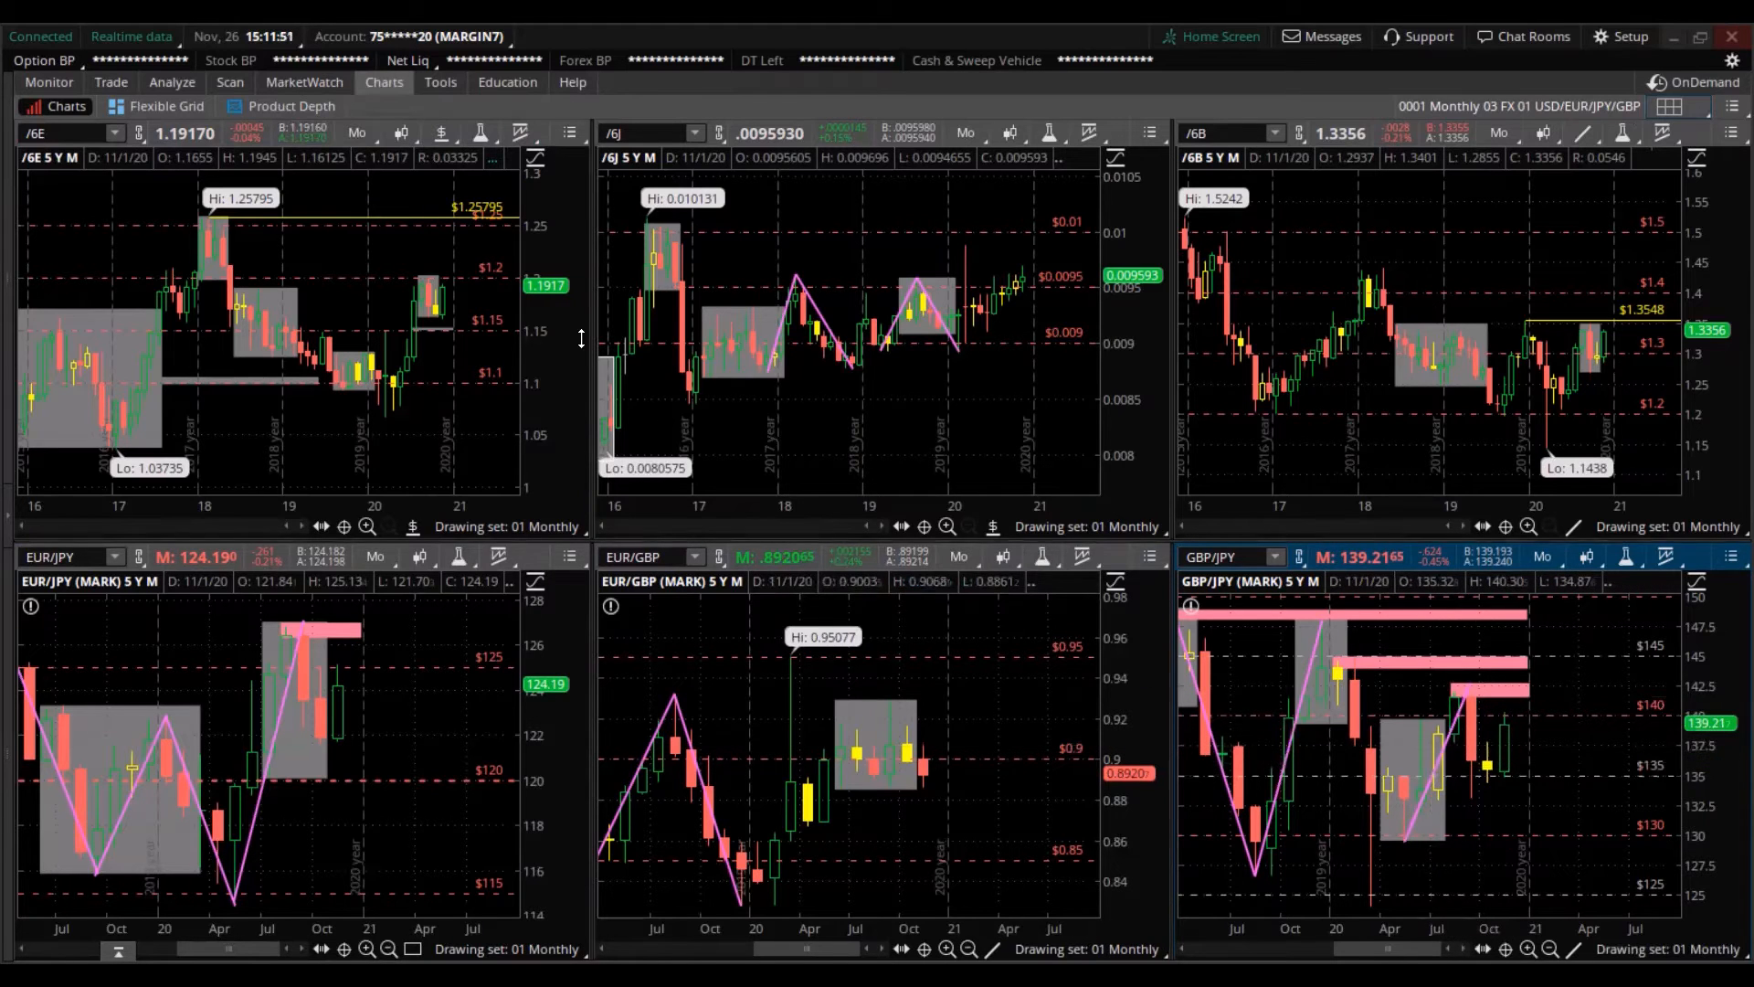
{"action": "mouse_move", "coordinate": [358, 610]}
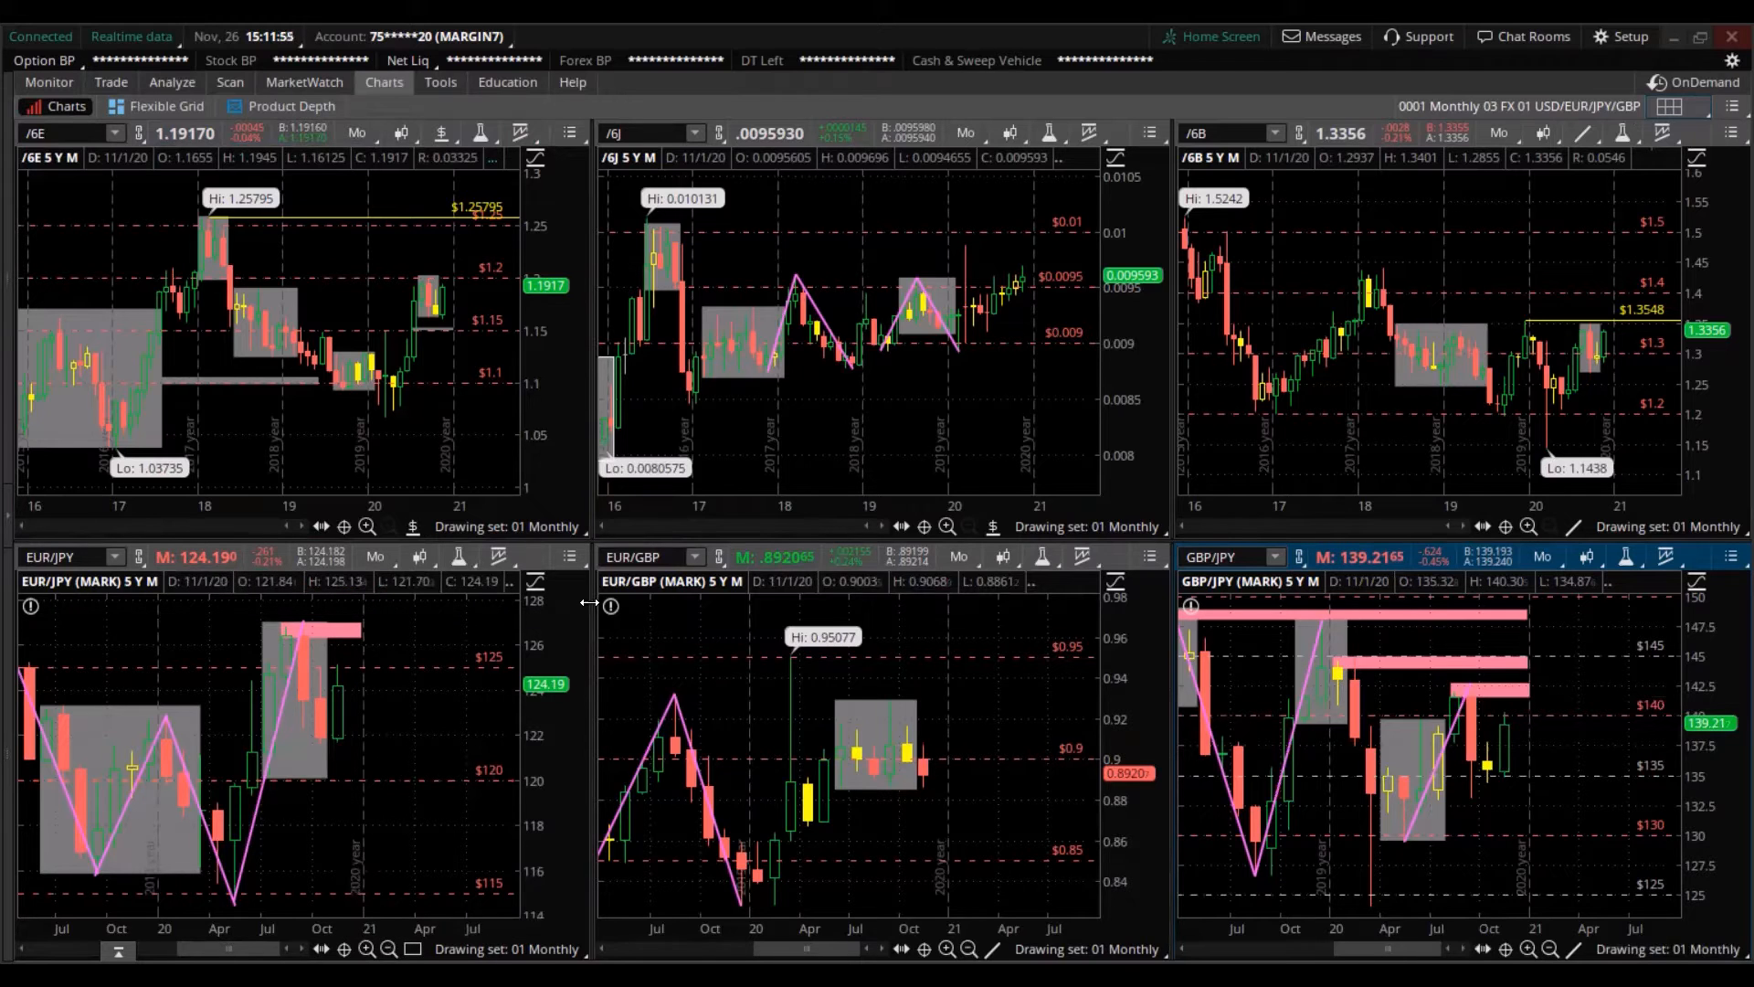
{"action": "mouse_move", "coordinate": [738, 581]}
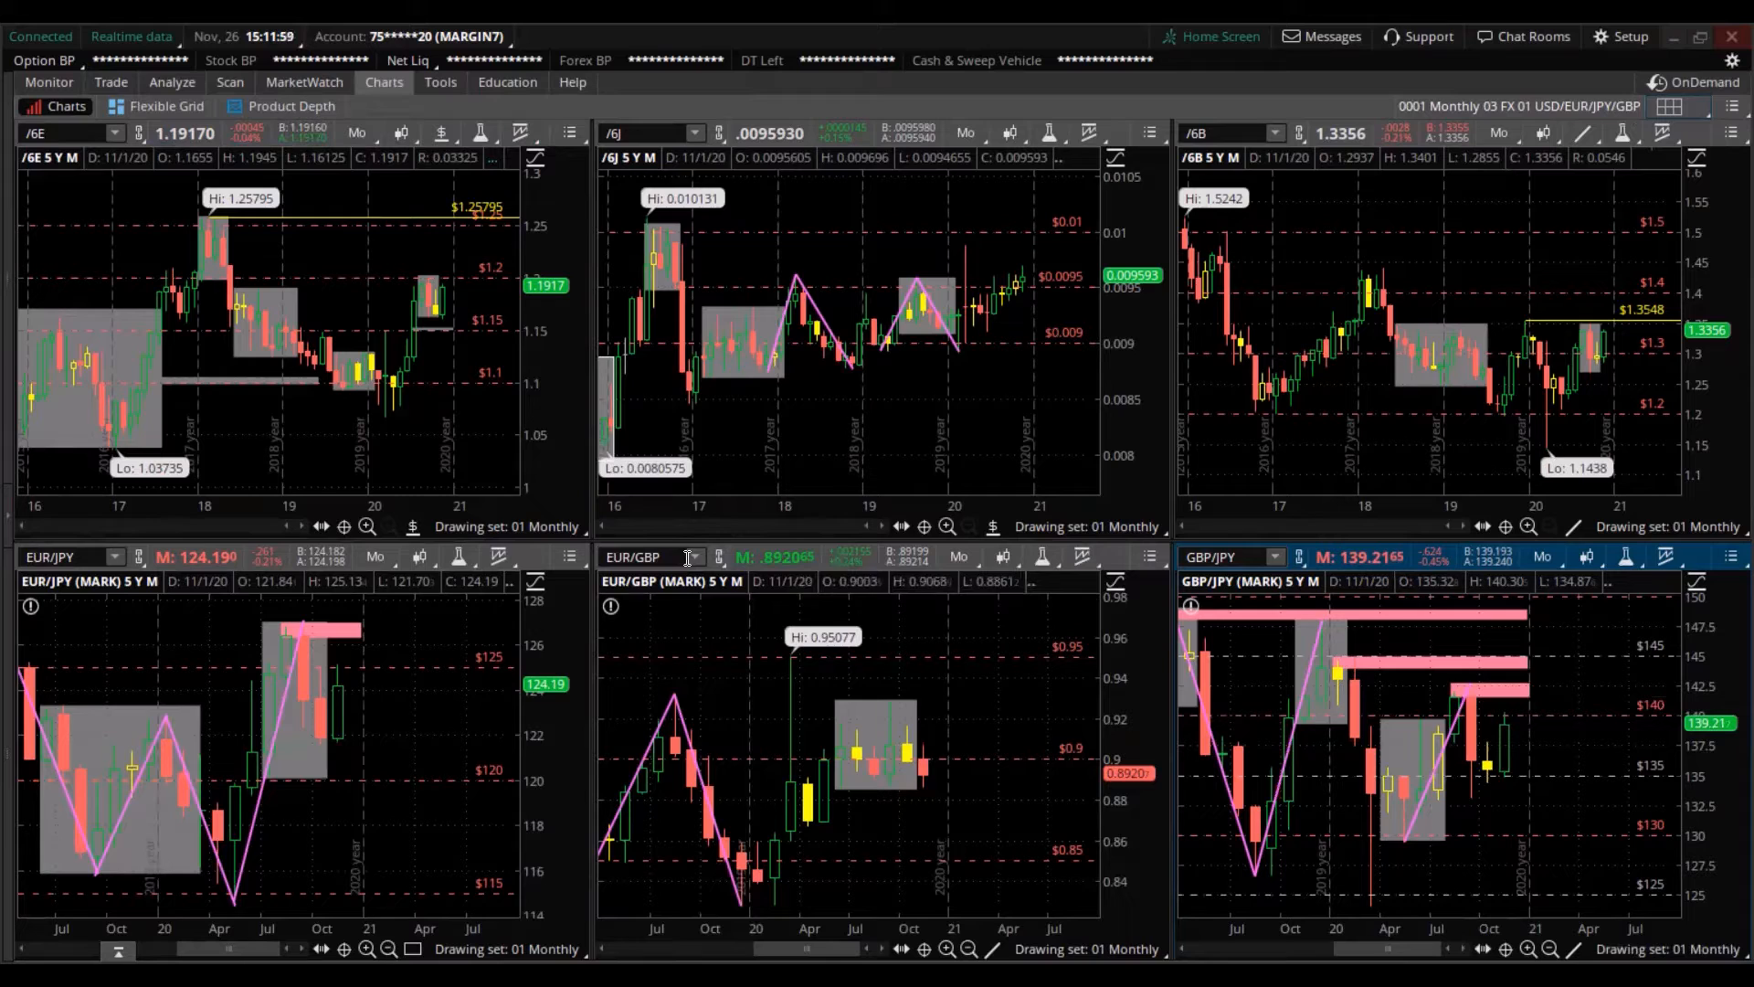
{"action": "mouse_move", "coordinate": [682, 556]}
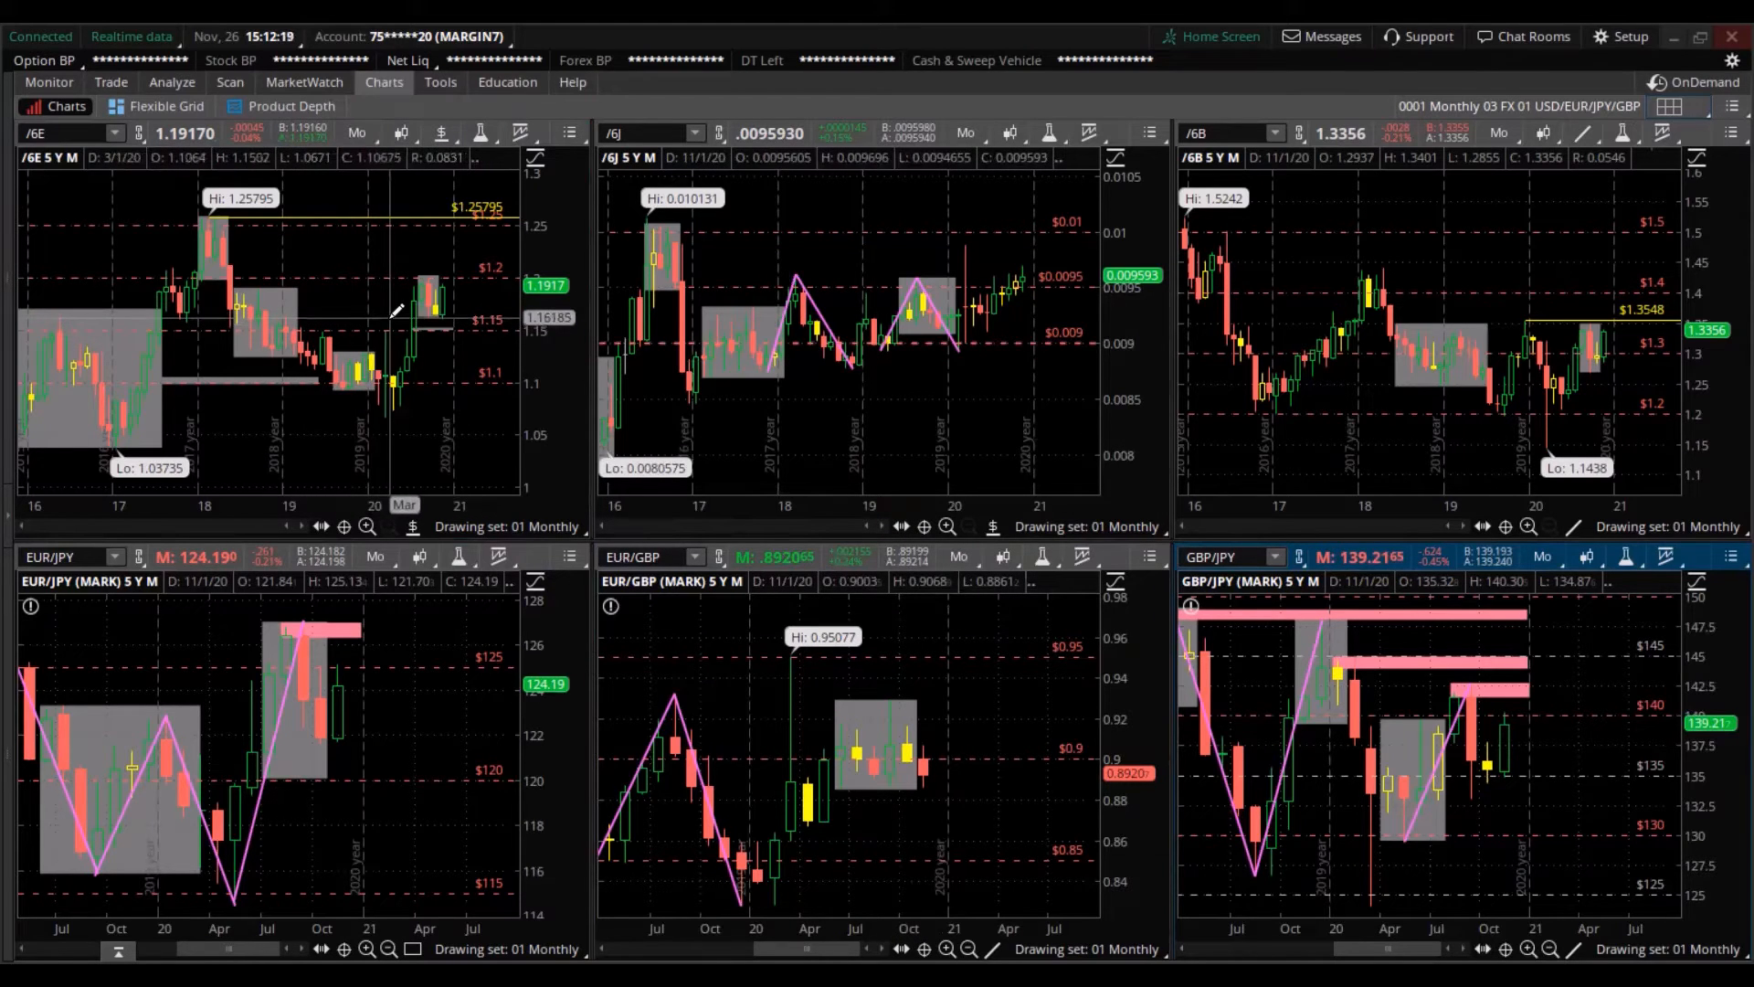
{"action": "mouse_move", "coordinate": [435, 307]}
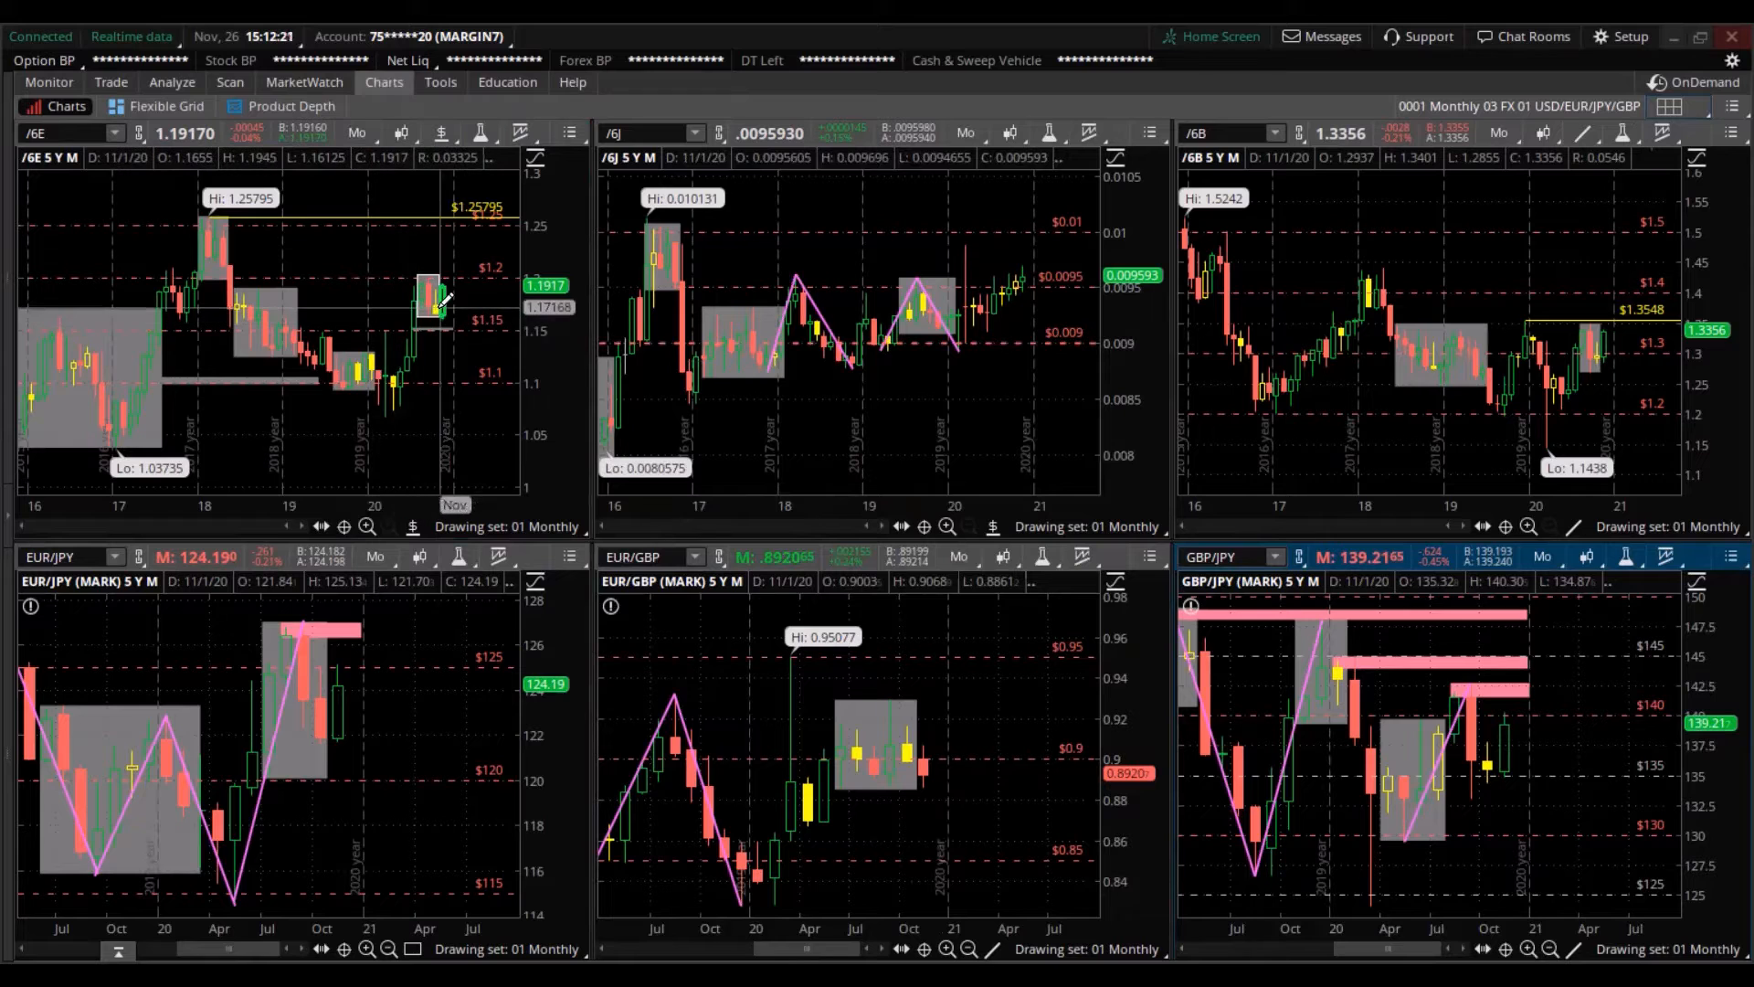
{"action": "mouse_move", "coordinate": [979, 771]}
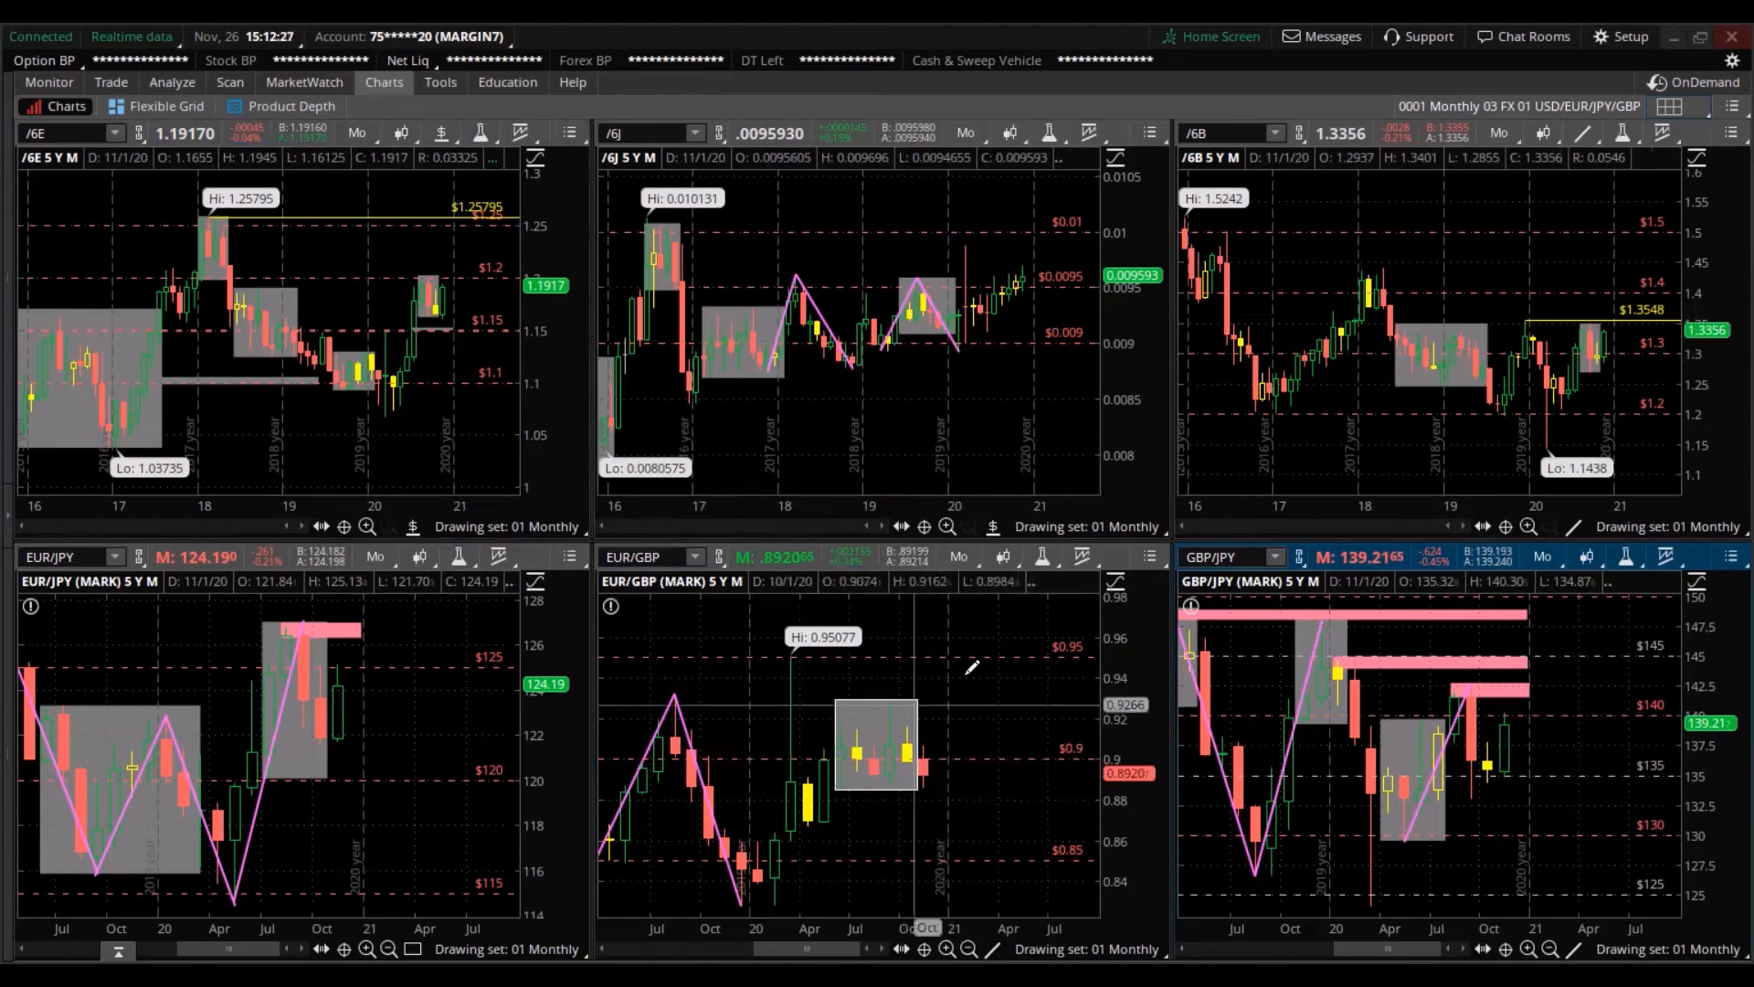
{"action": "mouse_move", "coordinate": [855, 743]}
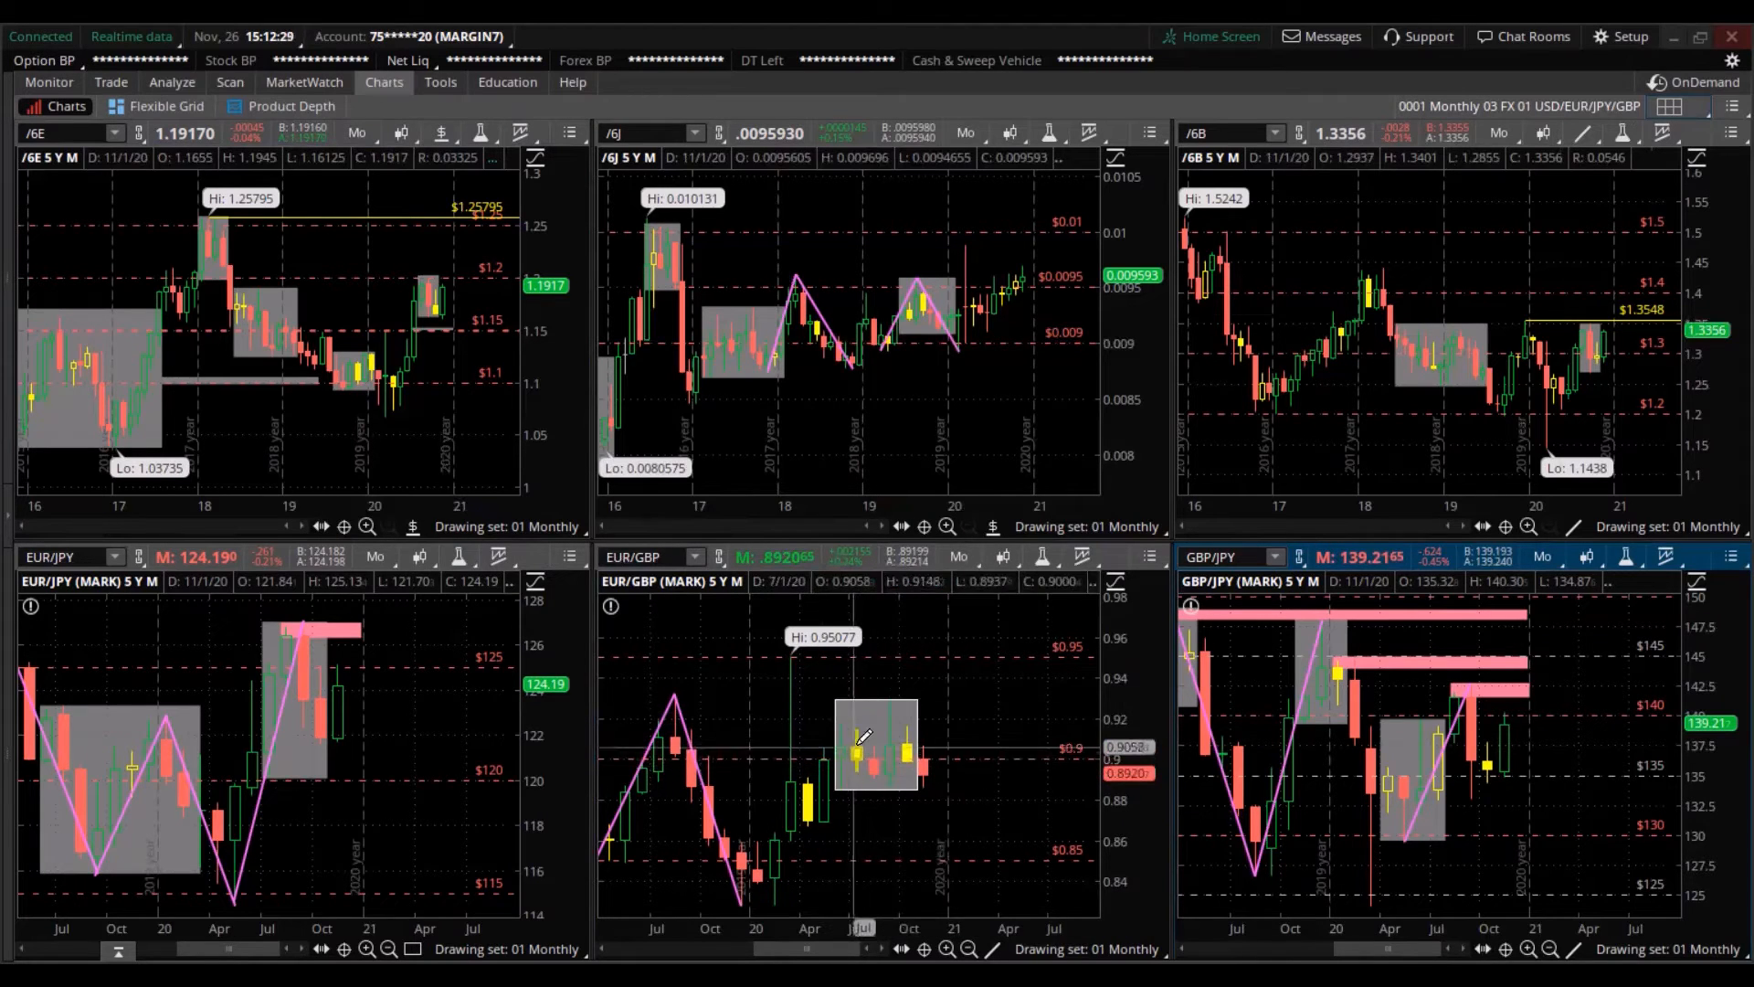
{"action": "mouse_move", "coordinate": [1317, 579]}
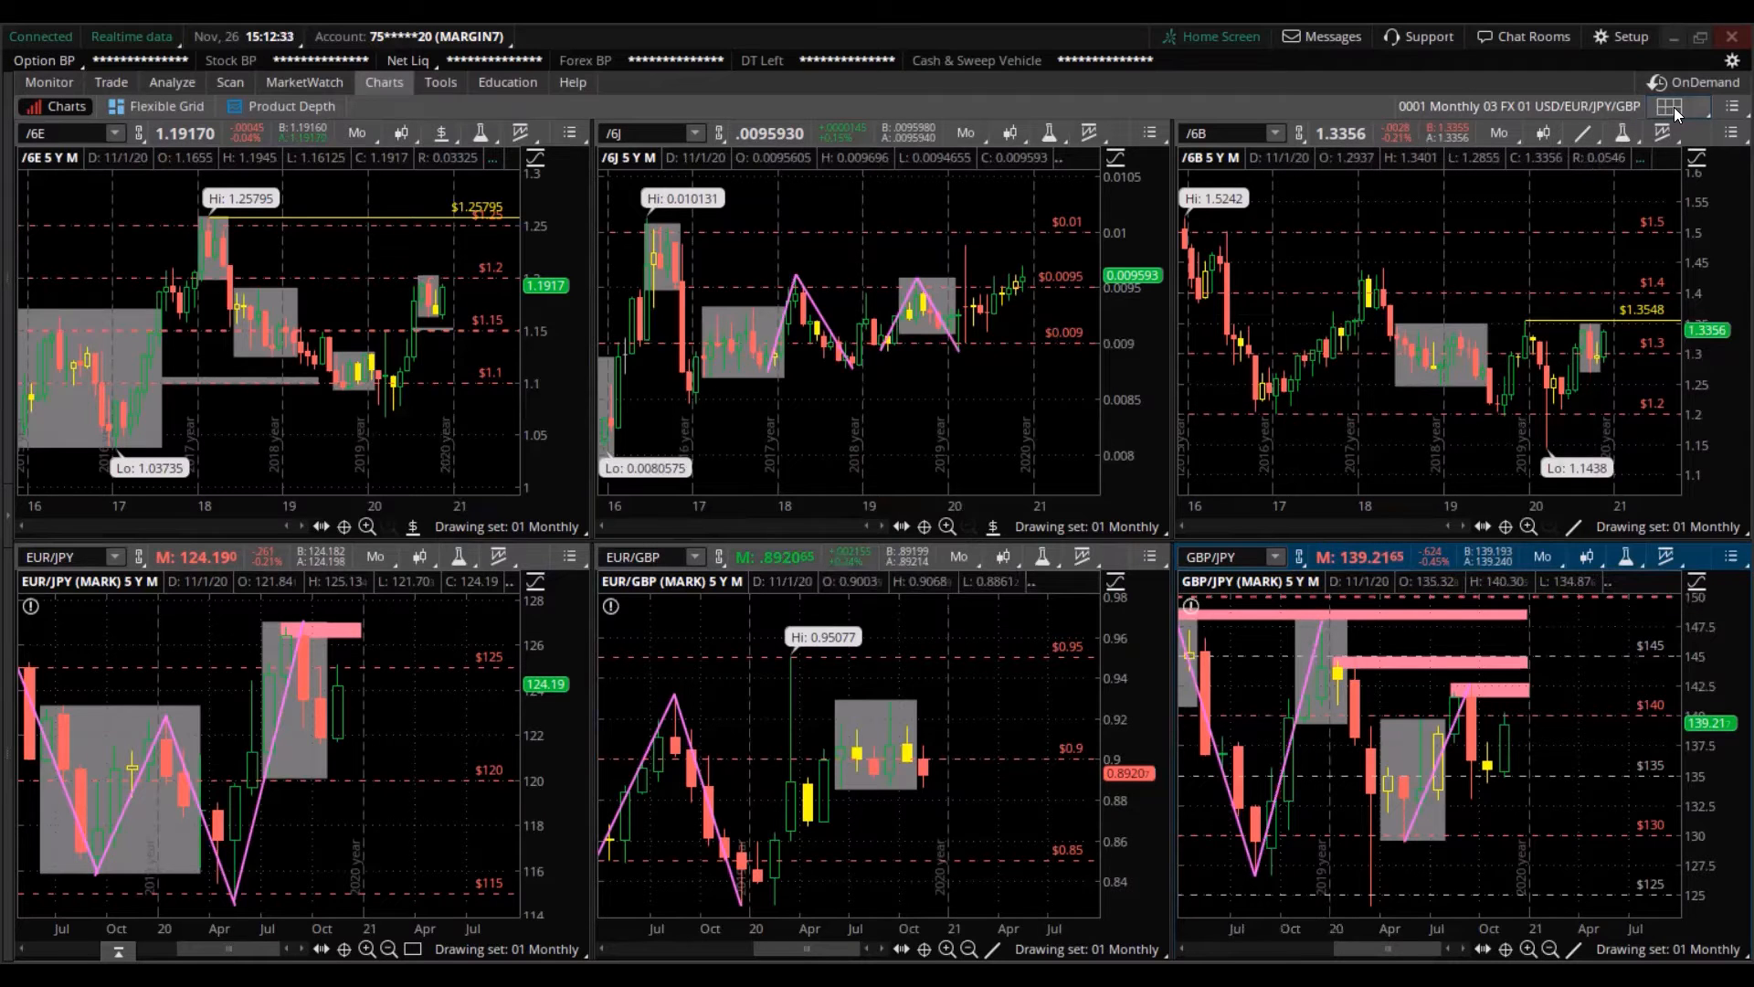
- Reopen the chart grid layout menu after reviewing the cross-pair consolidation boxes
{"action": "left_click", "coordinate": [1667, 106]}
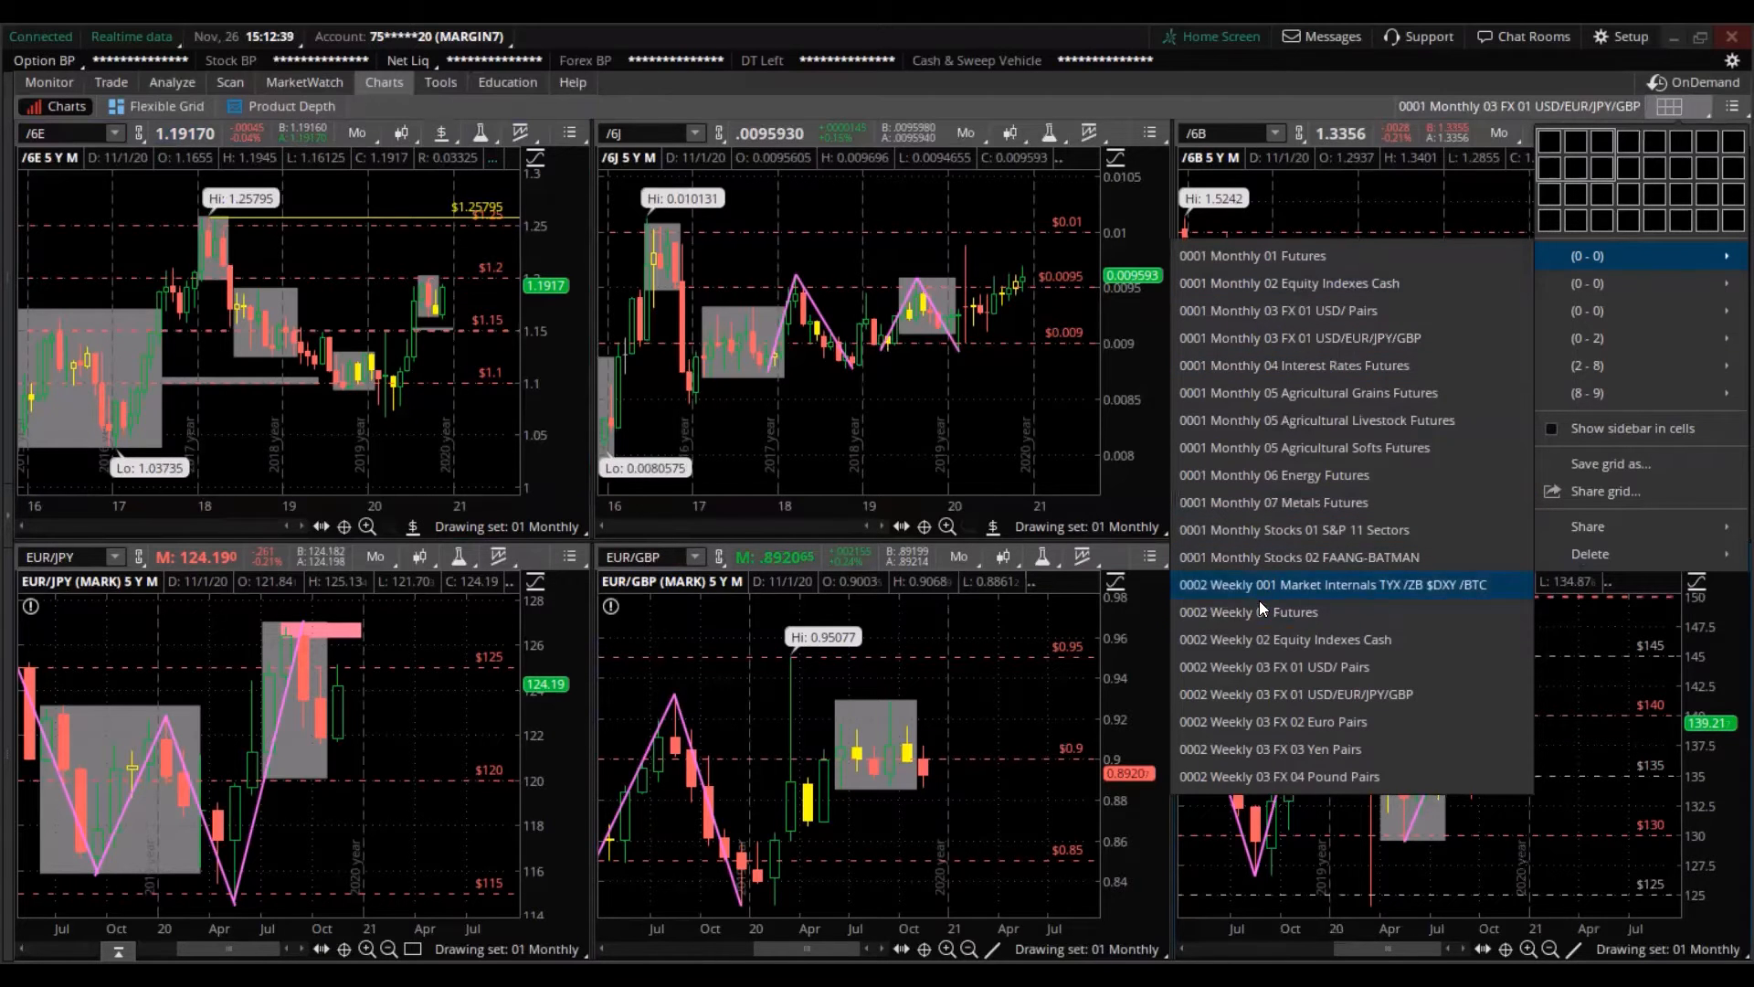
- Load the weekly Market Internals grid with /BTC and $DXY, then reopen the saved grid list
{"action": "left_click", "coordinate": [1334, 583]}
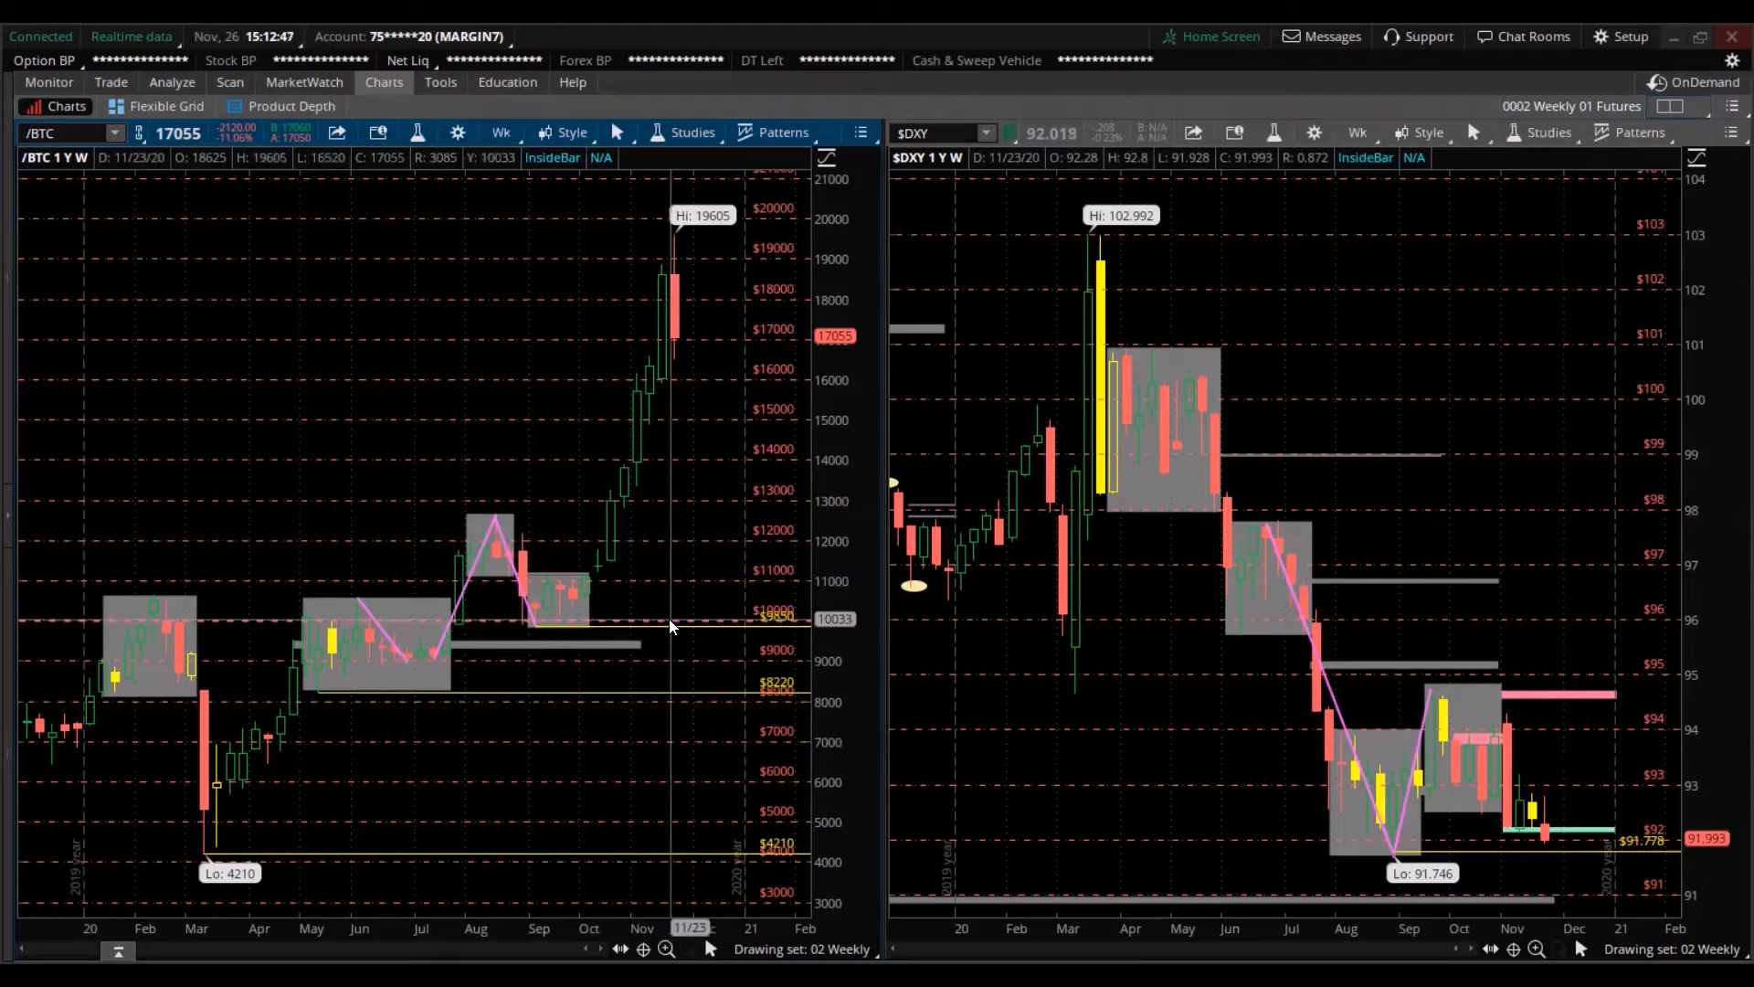
{"action": "mouse_move", "coordinate": [659, 325]}
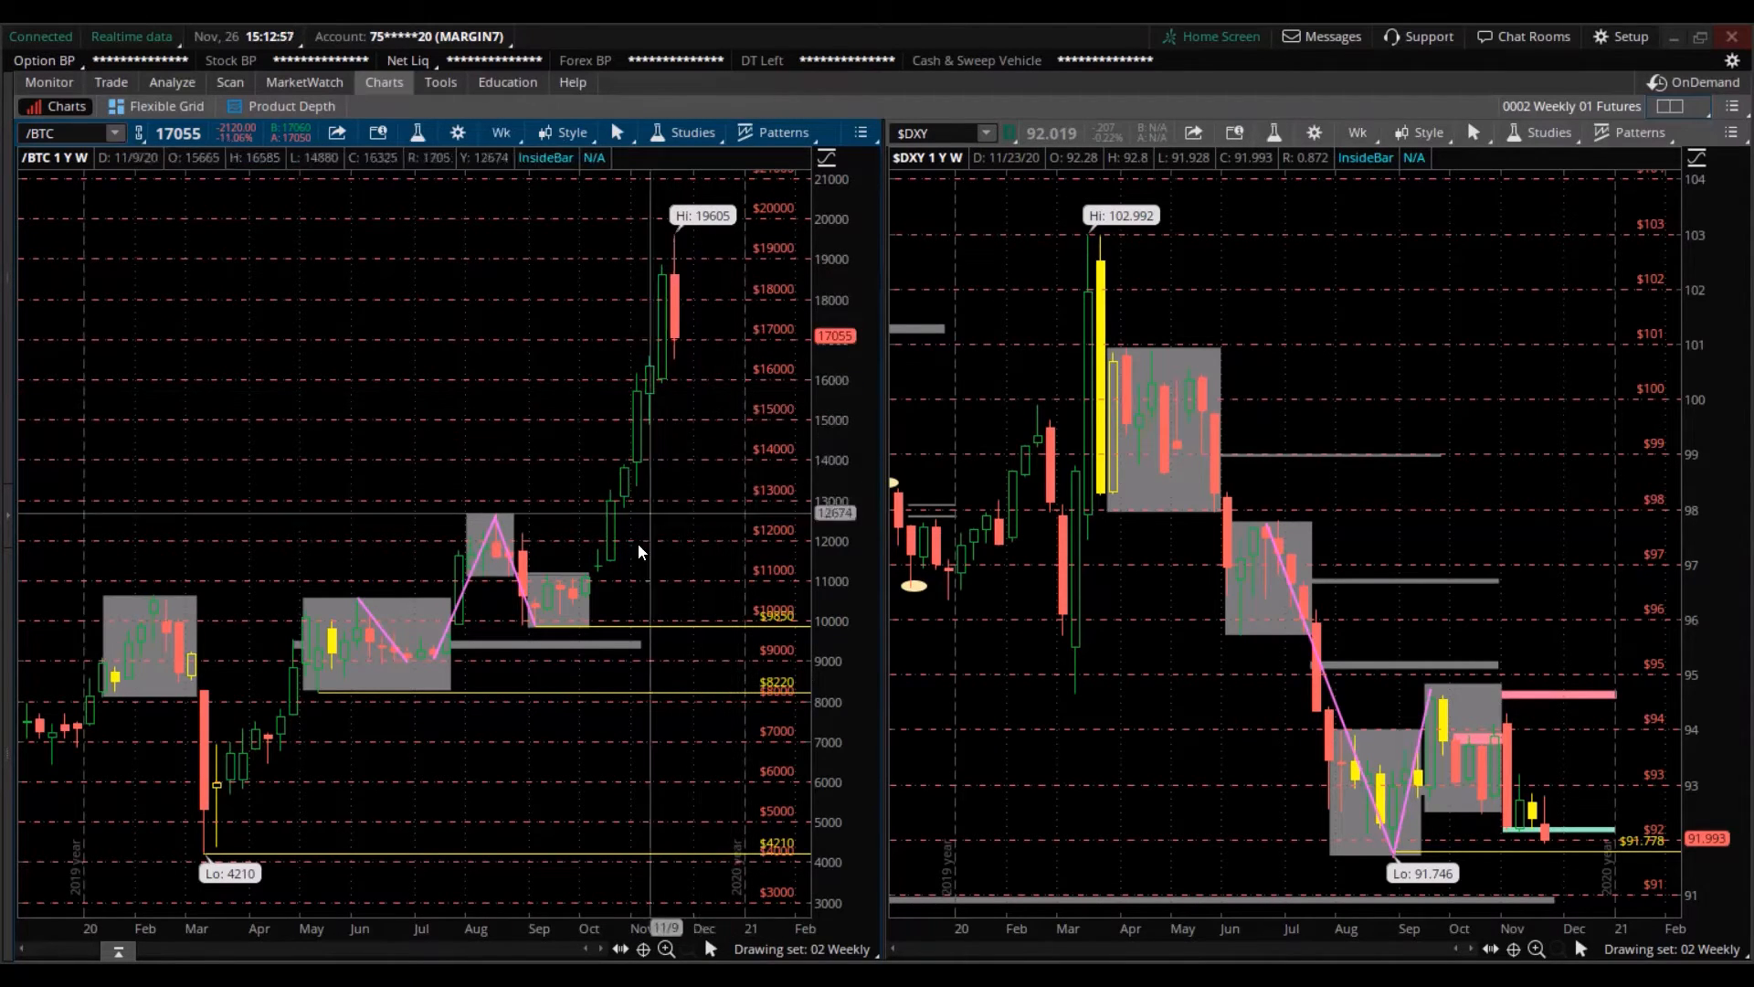
{"action": "mouse_move", "coordinate": [619, 532]}
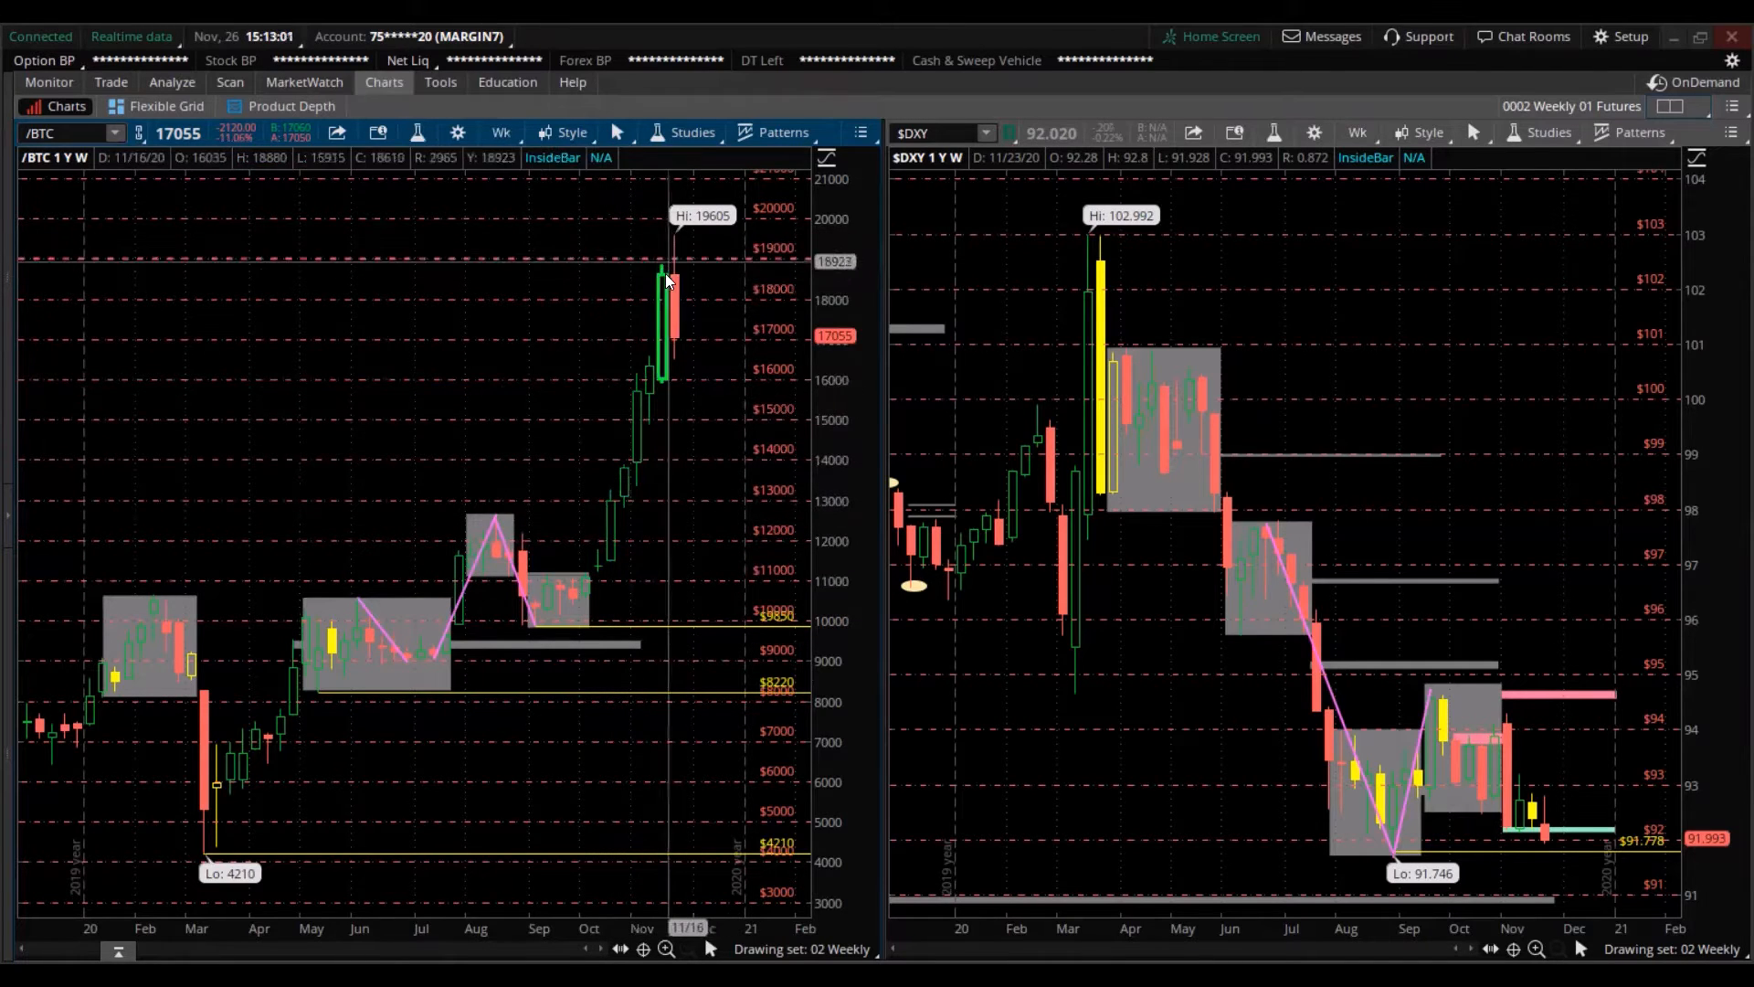
{"action": "mouse_move", "coordinate": [1327, 739]}
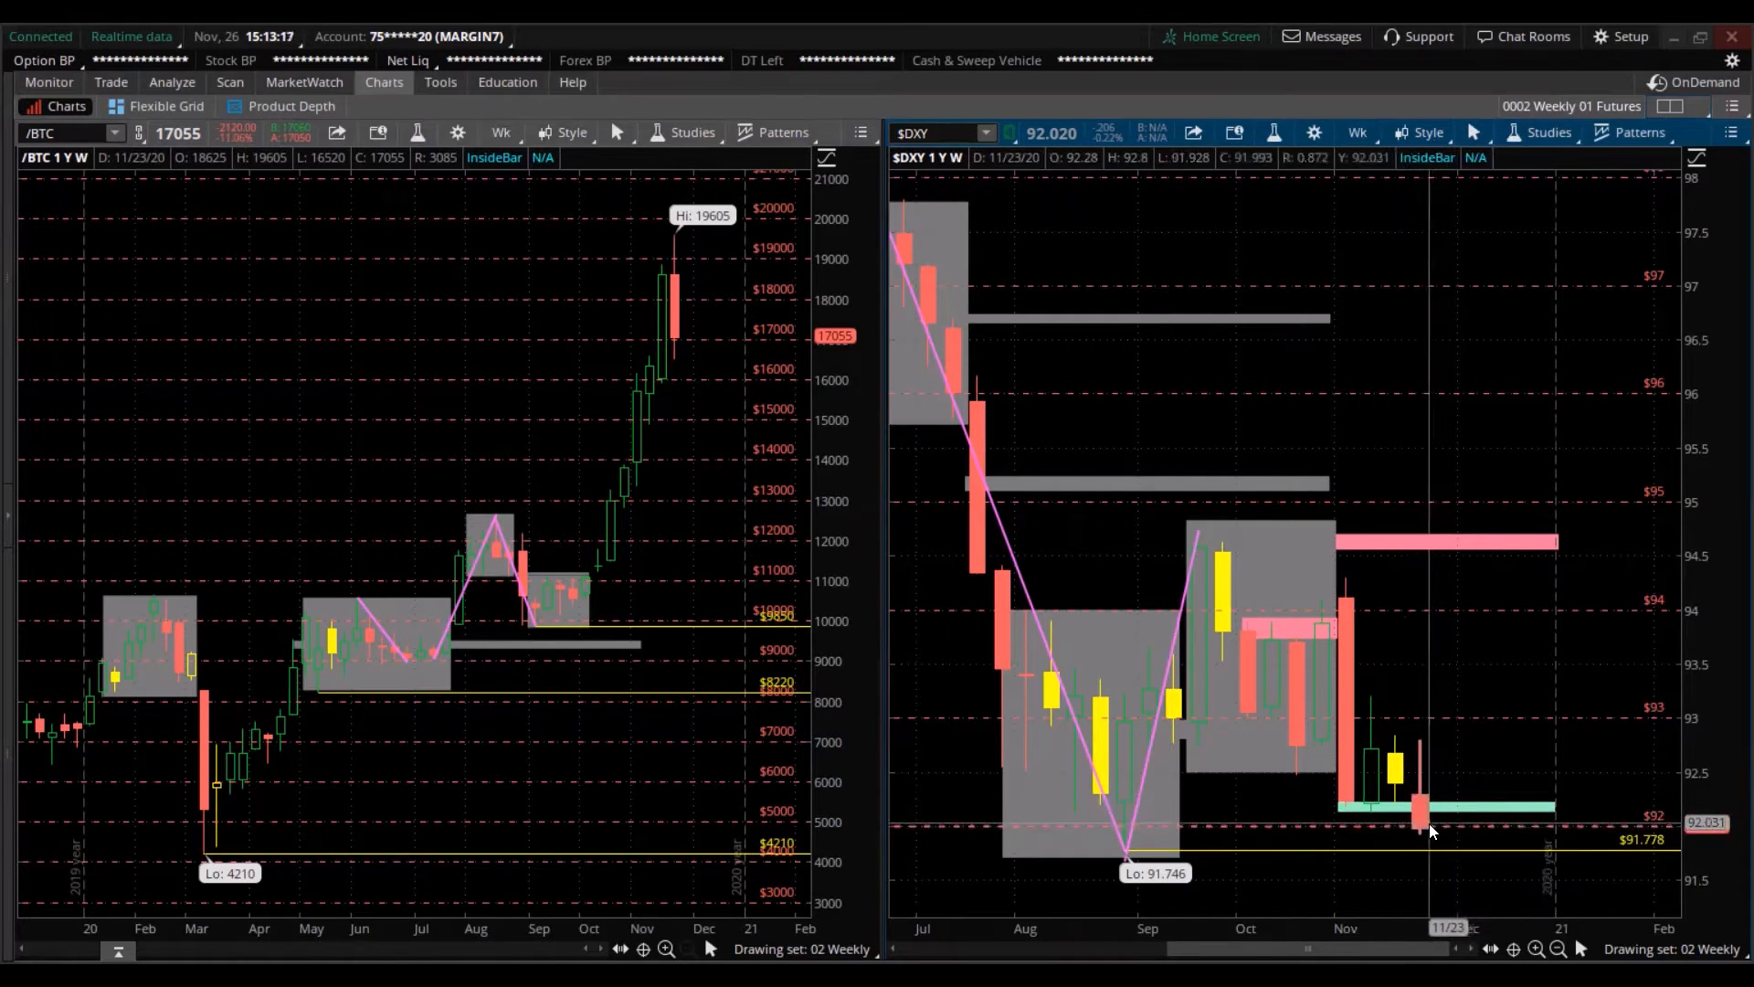
{"action": "mouse_move", "coordinate": [1433, 831]}
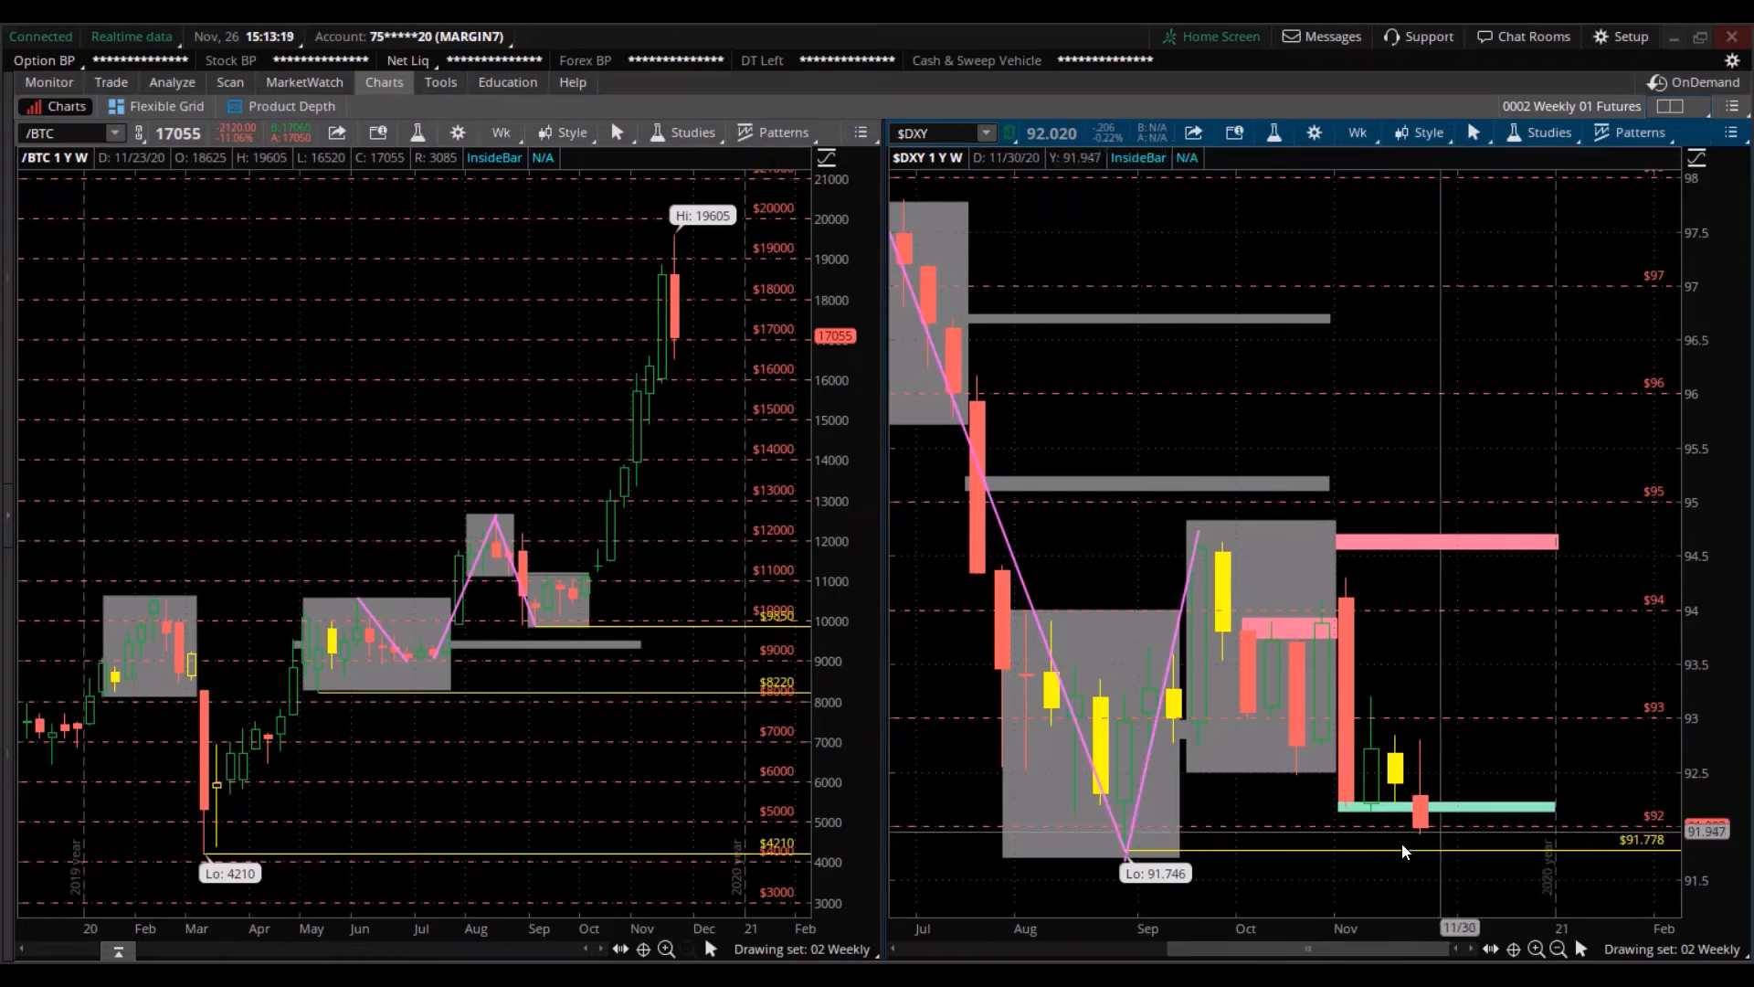
{"action": "mouse_move", "coordinate": [1193, 851]}
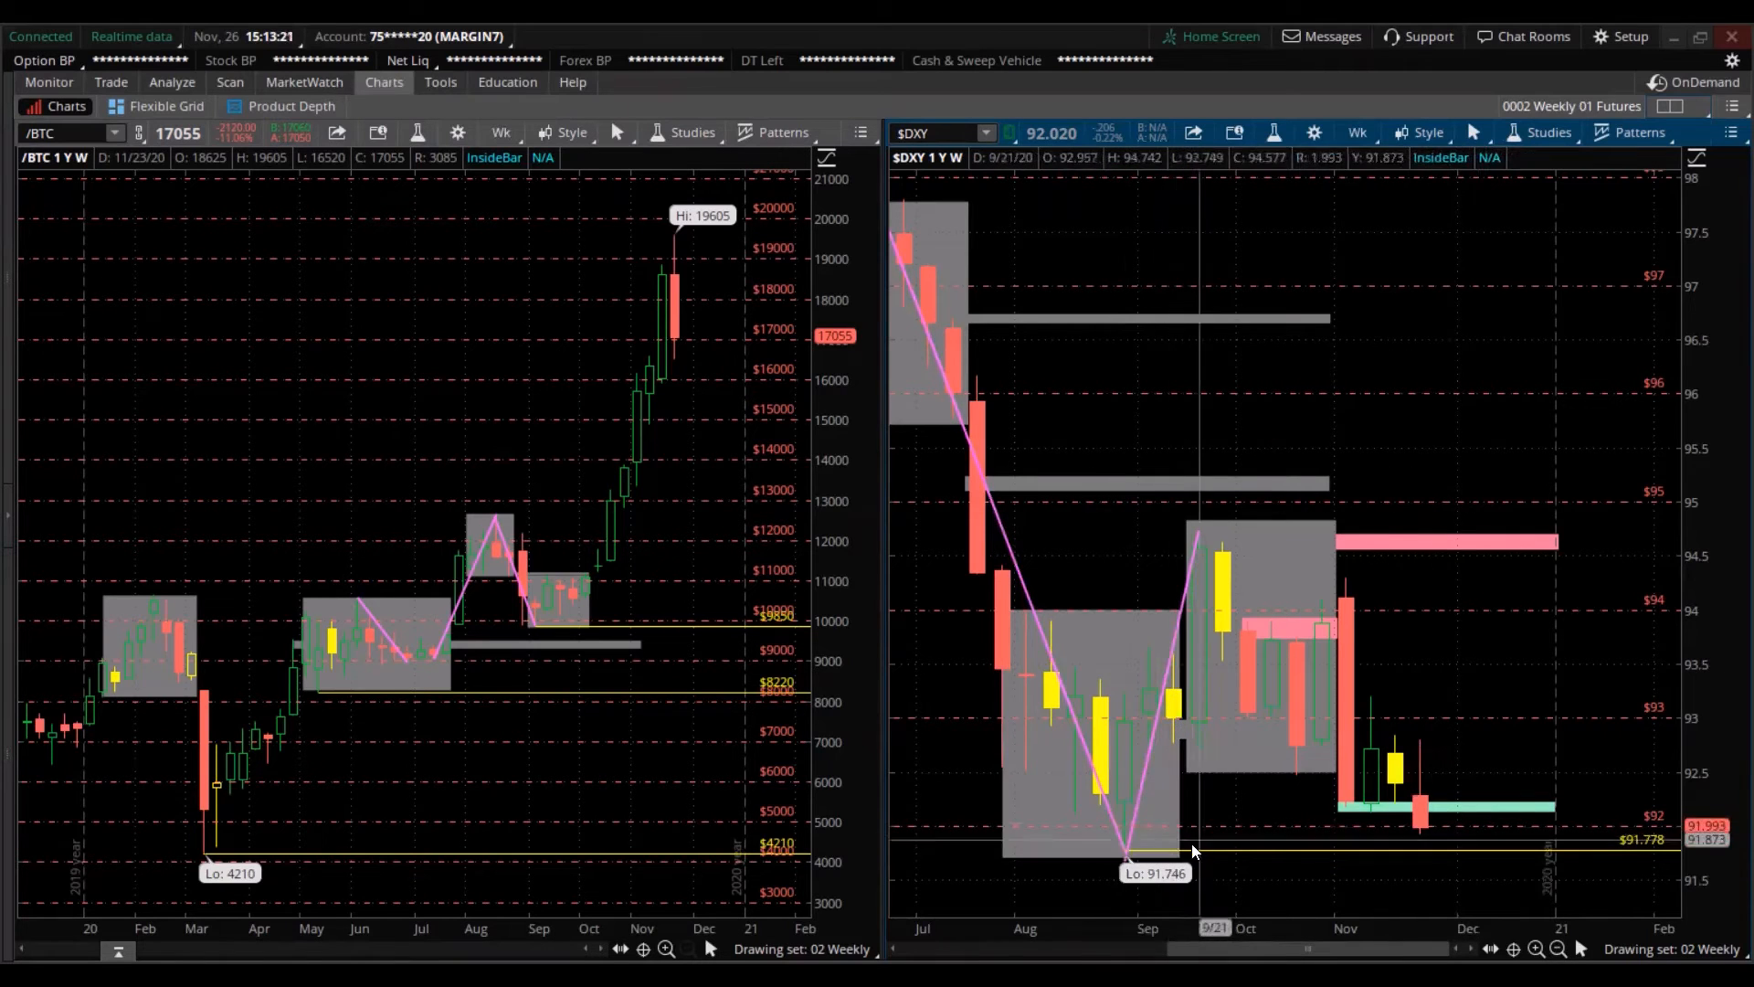
{"action": "mouse_move", "coordinate": [1381, 391]}
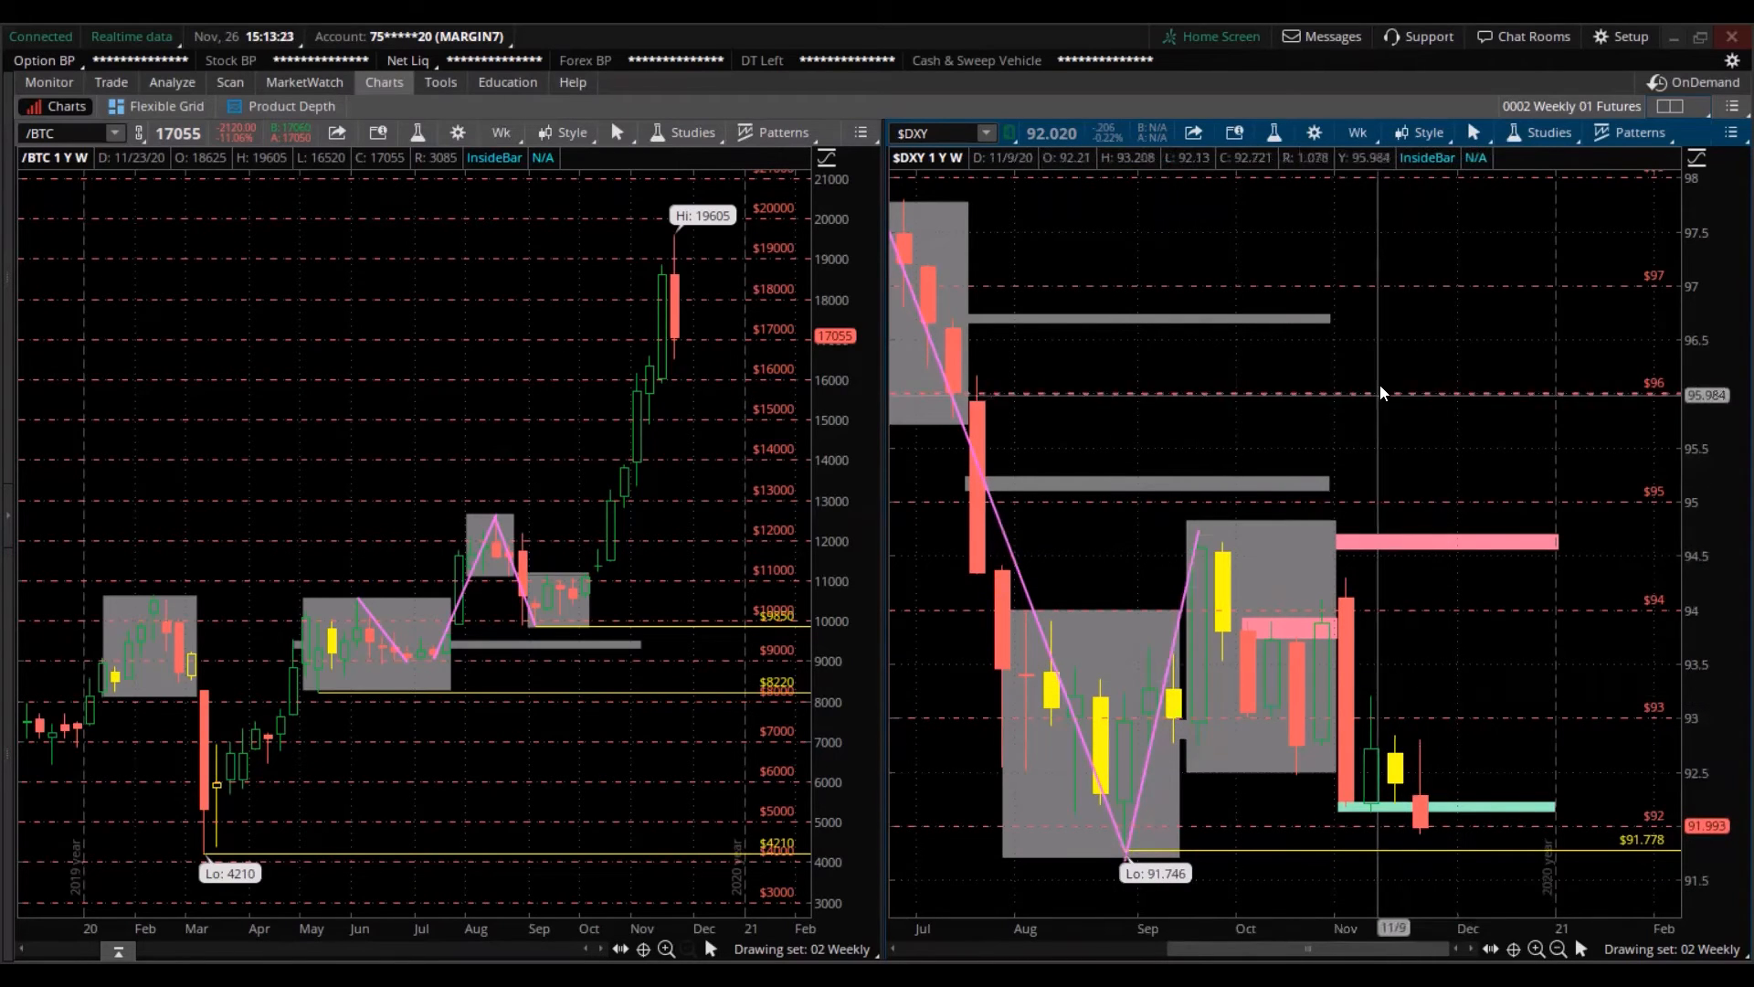
{"action": "mouse_move", "coordinate": [1422, 780]}
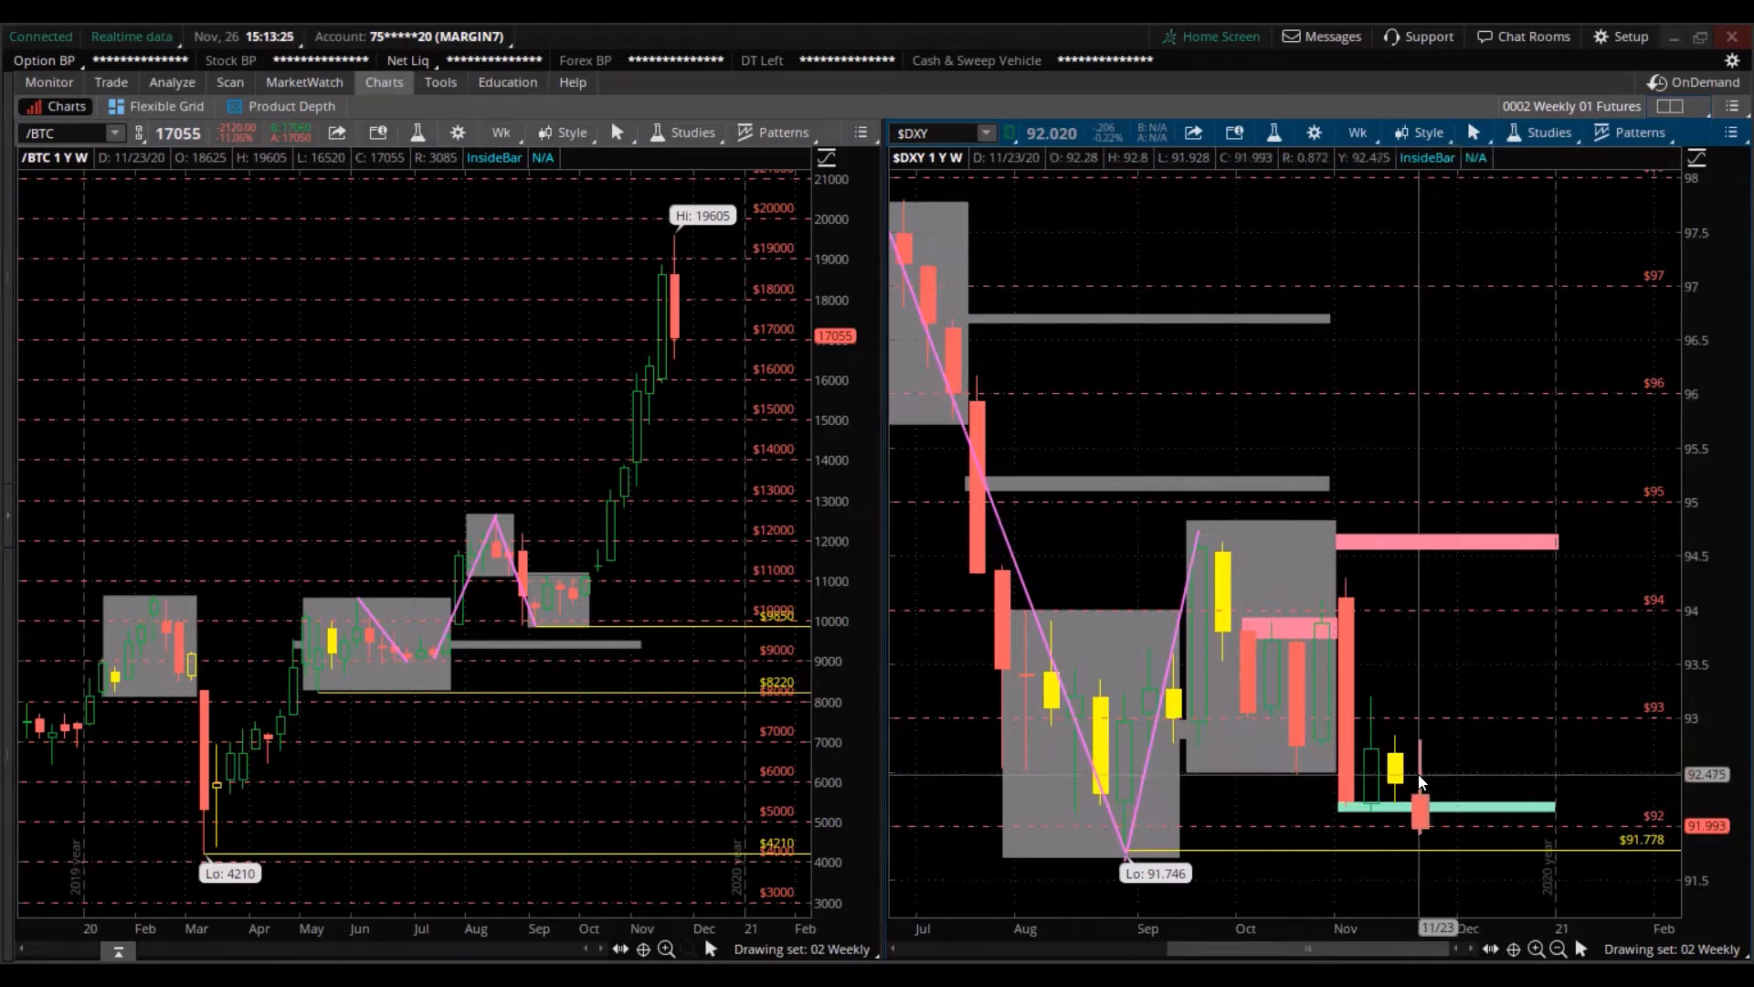
{"action": "mouse_move", "coordinate": [1423, 780]}
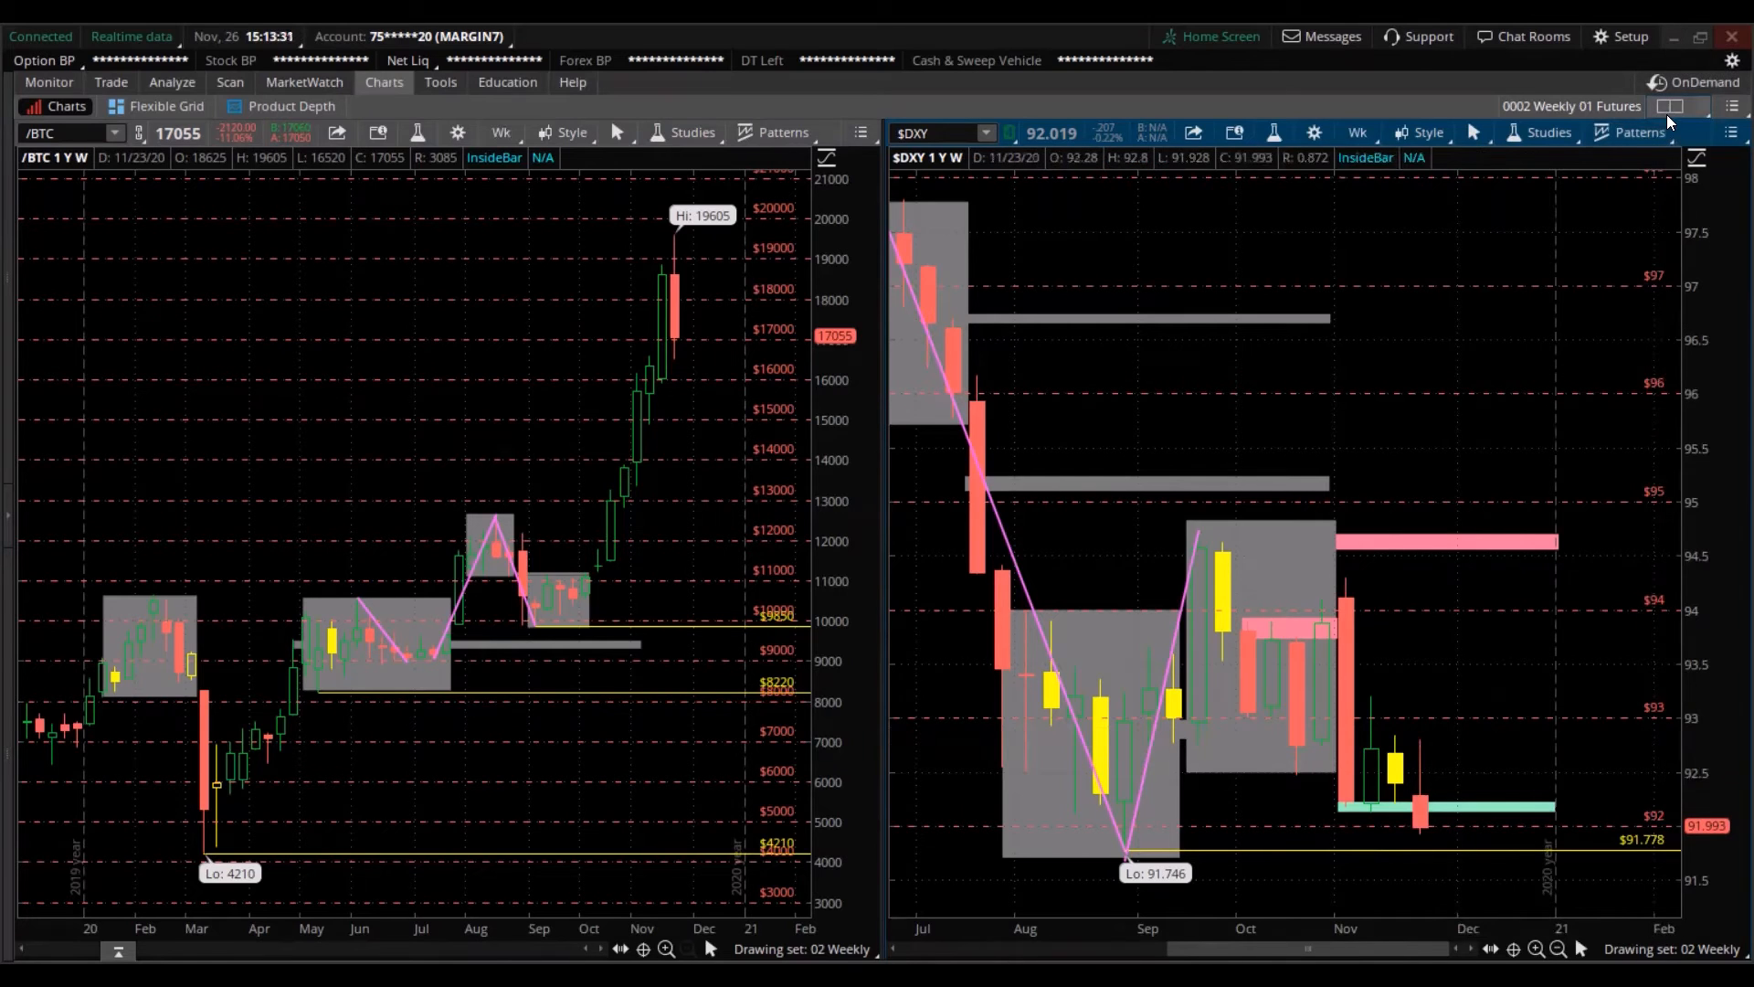
{"action": "left_click", "coordinate": [1672, 106]}
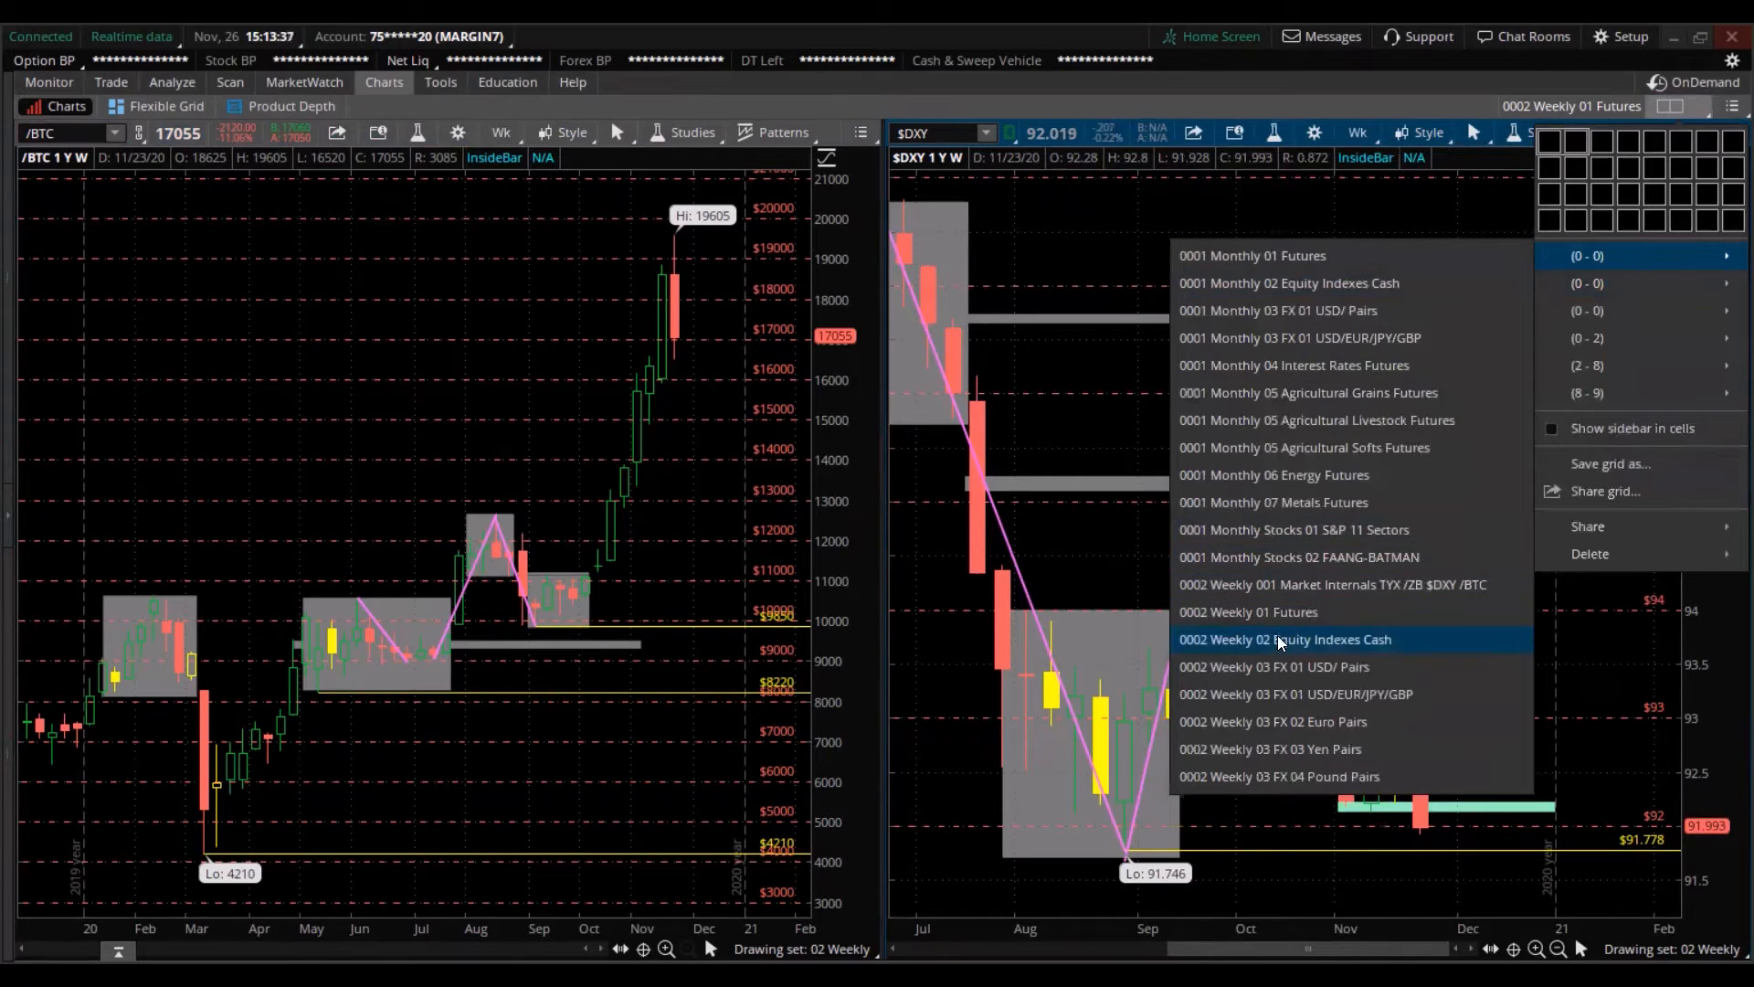
- Load '0002 Weekly 03 FX 01 USD/ Pairs' and bring up the /6E chart's context menu
{"action": "left_click", "coordinate": [1273, 665]}
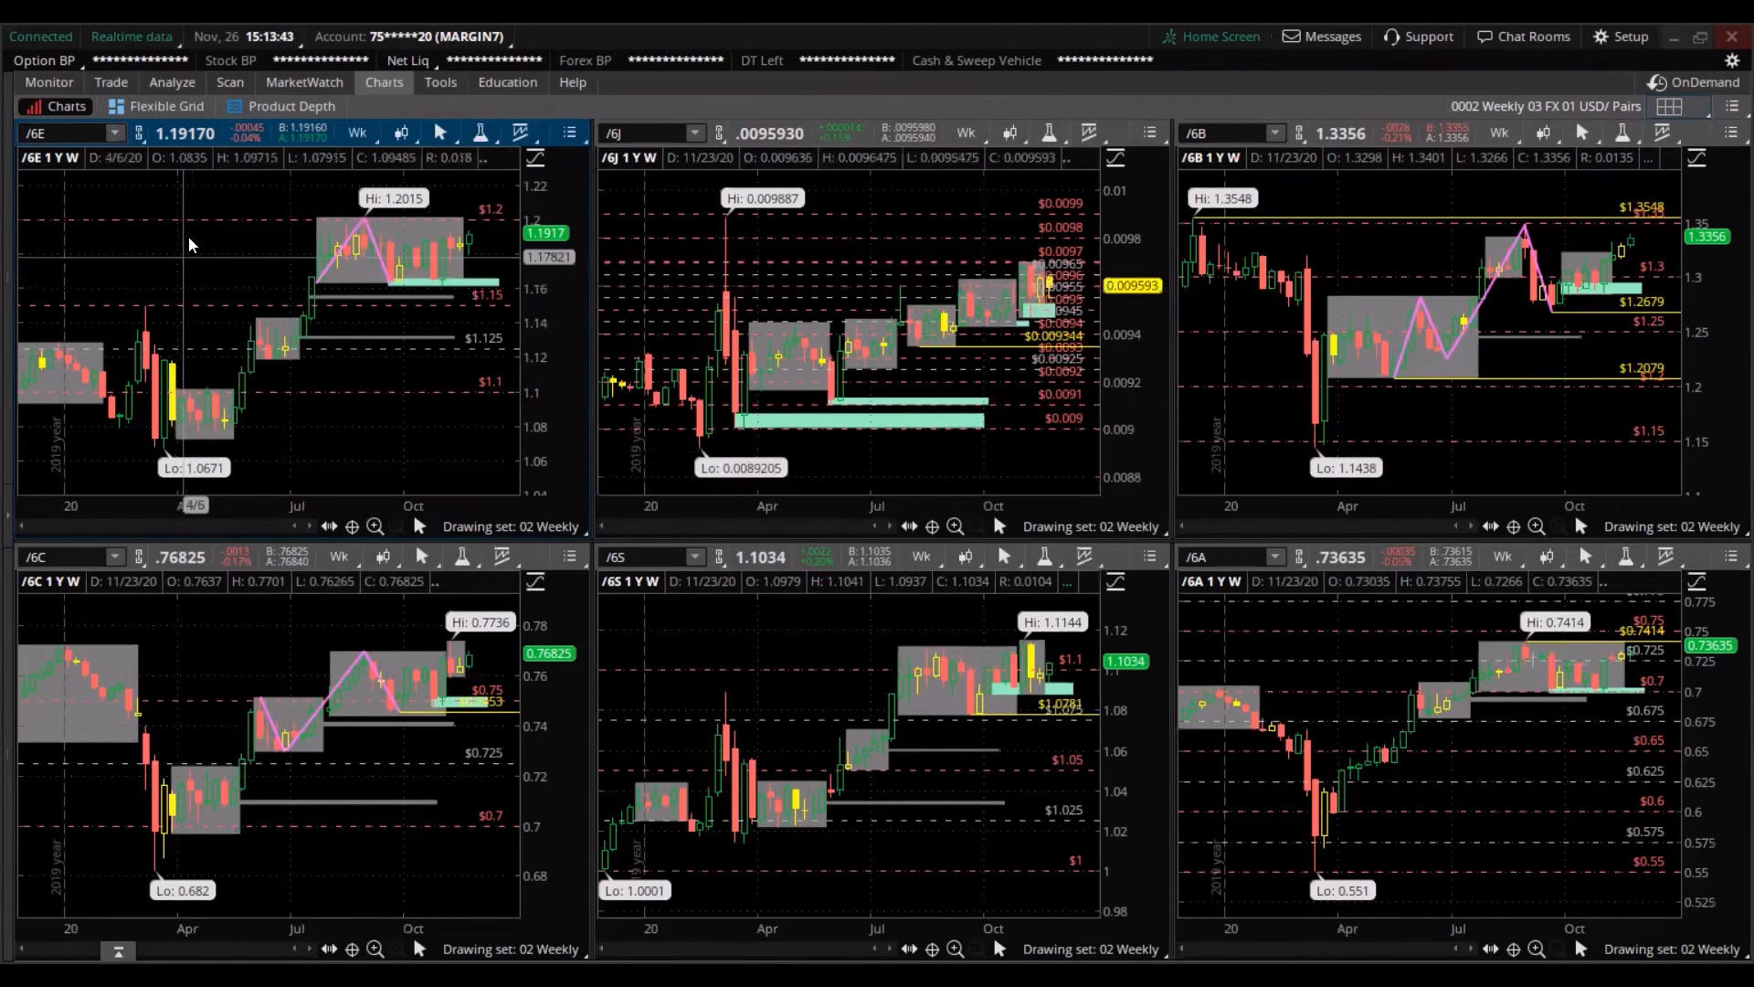
{"action": "right_click", "coordinate": [190, 243]}
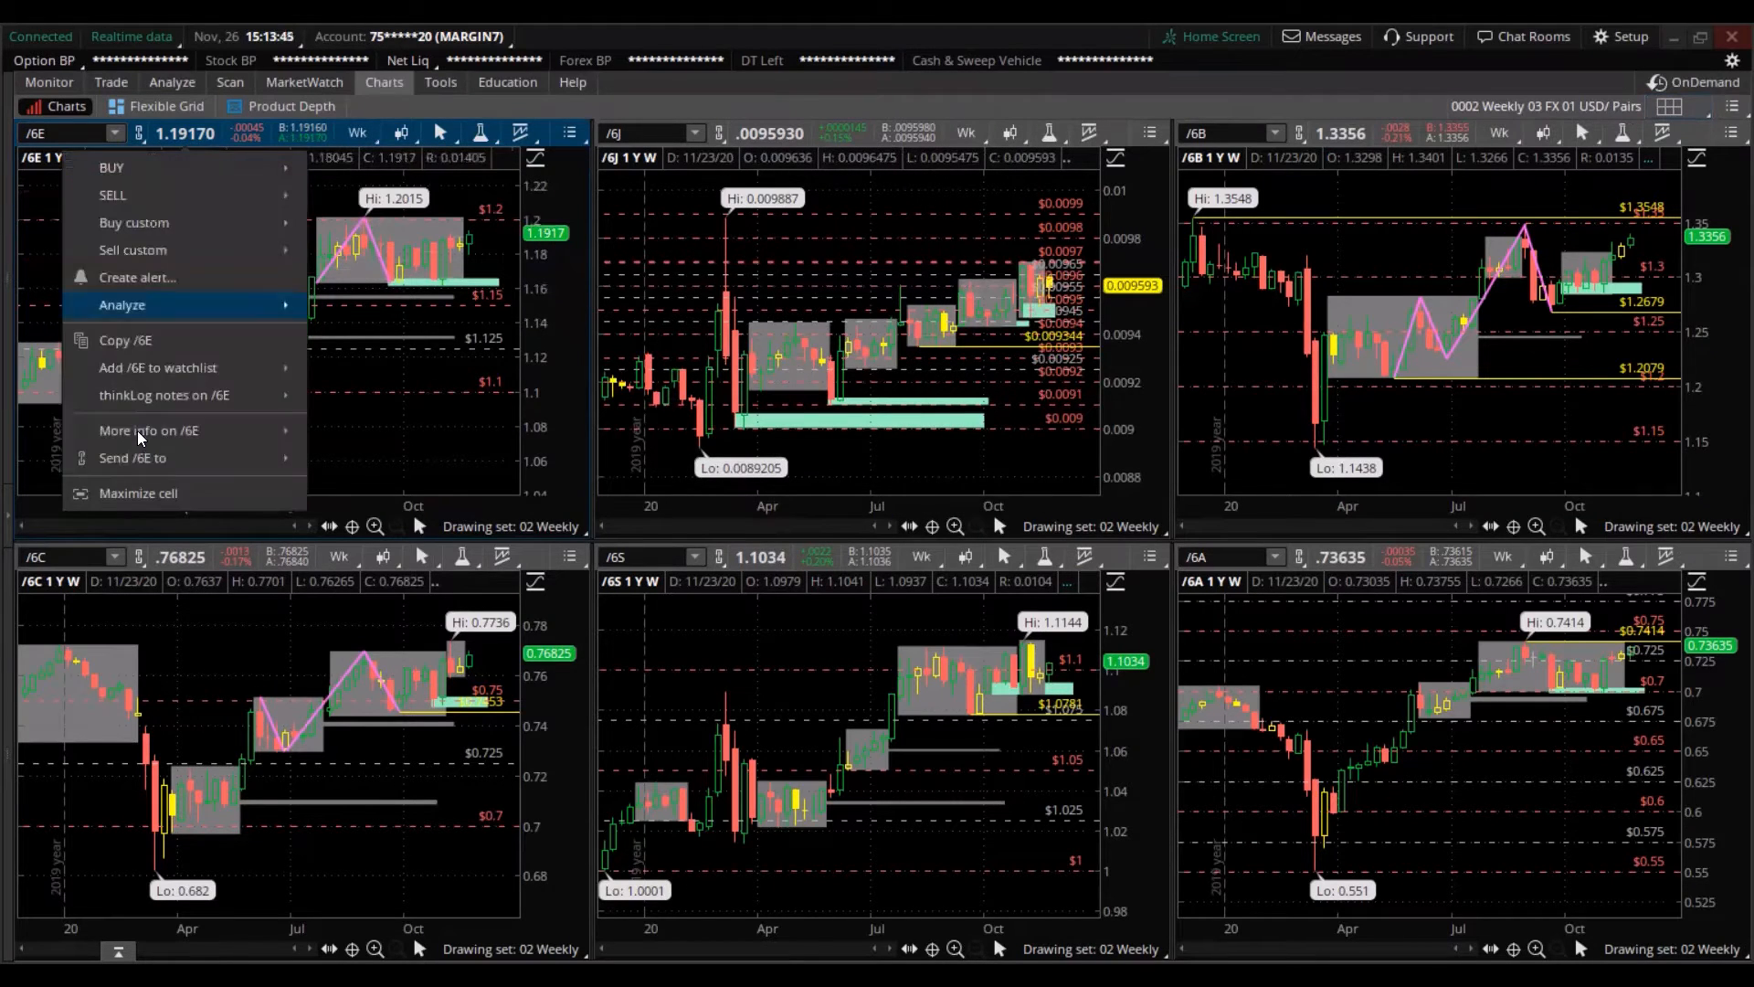
- Maximize the /6E cell and step through the next cells to the yen and Swiss franc charts
{"action": "left_click", "coordinate": [137, 491]}
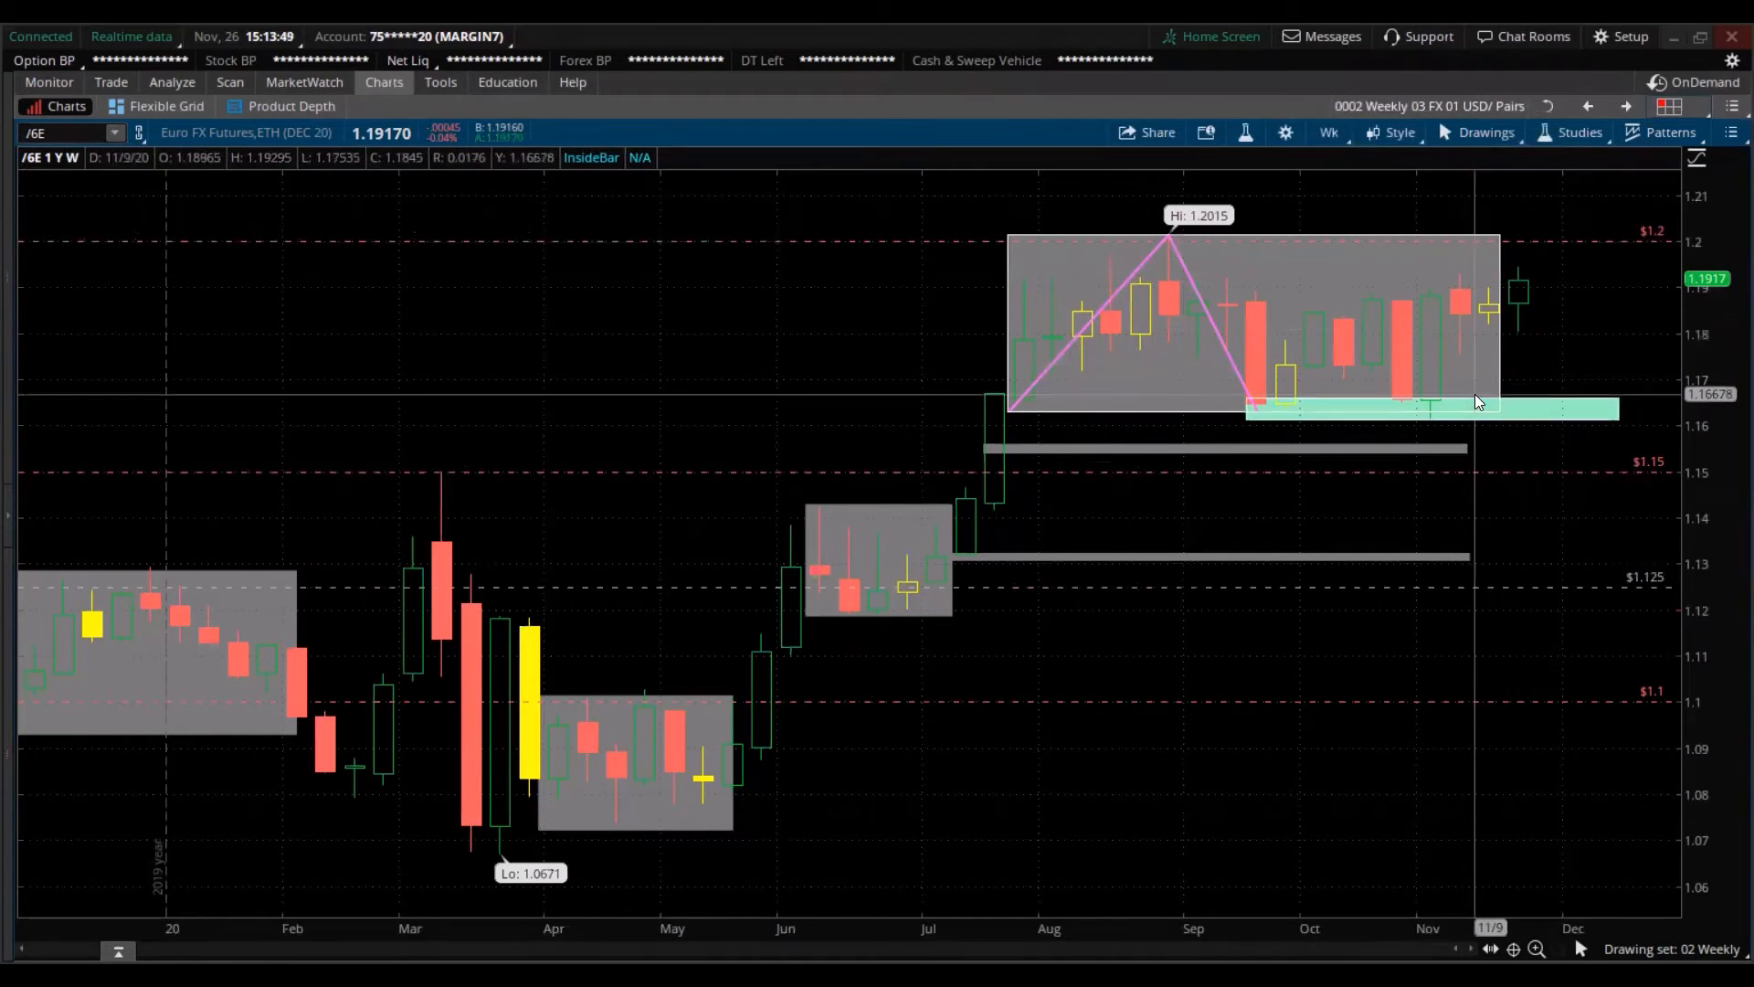
{"action": "left_click", "coordinate": [1624, 106]}
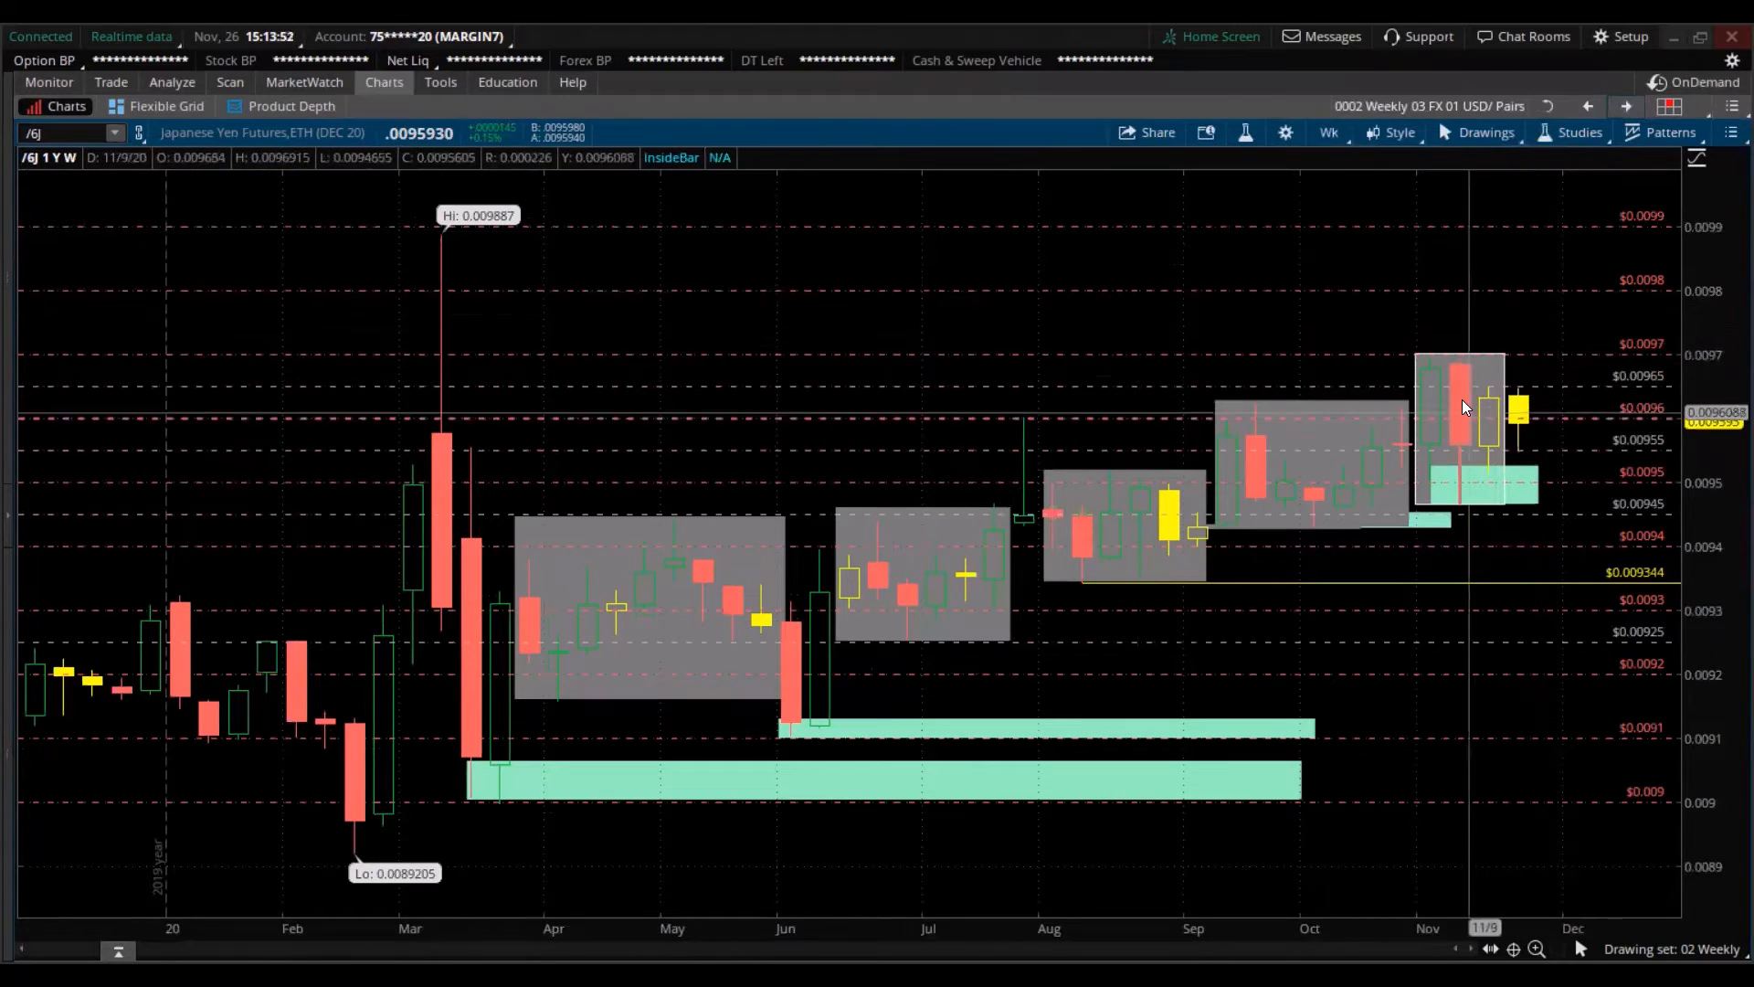
{"action": "mouse_move", "coordinate": [1448, 433]}
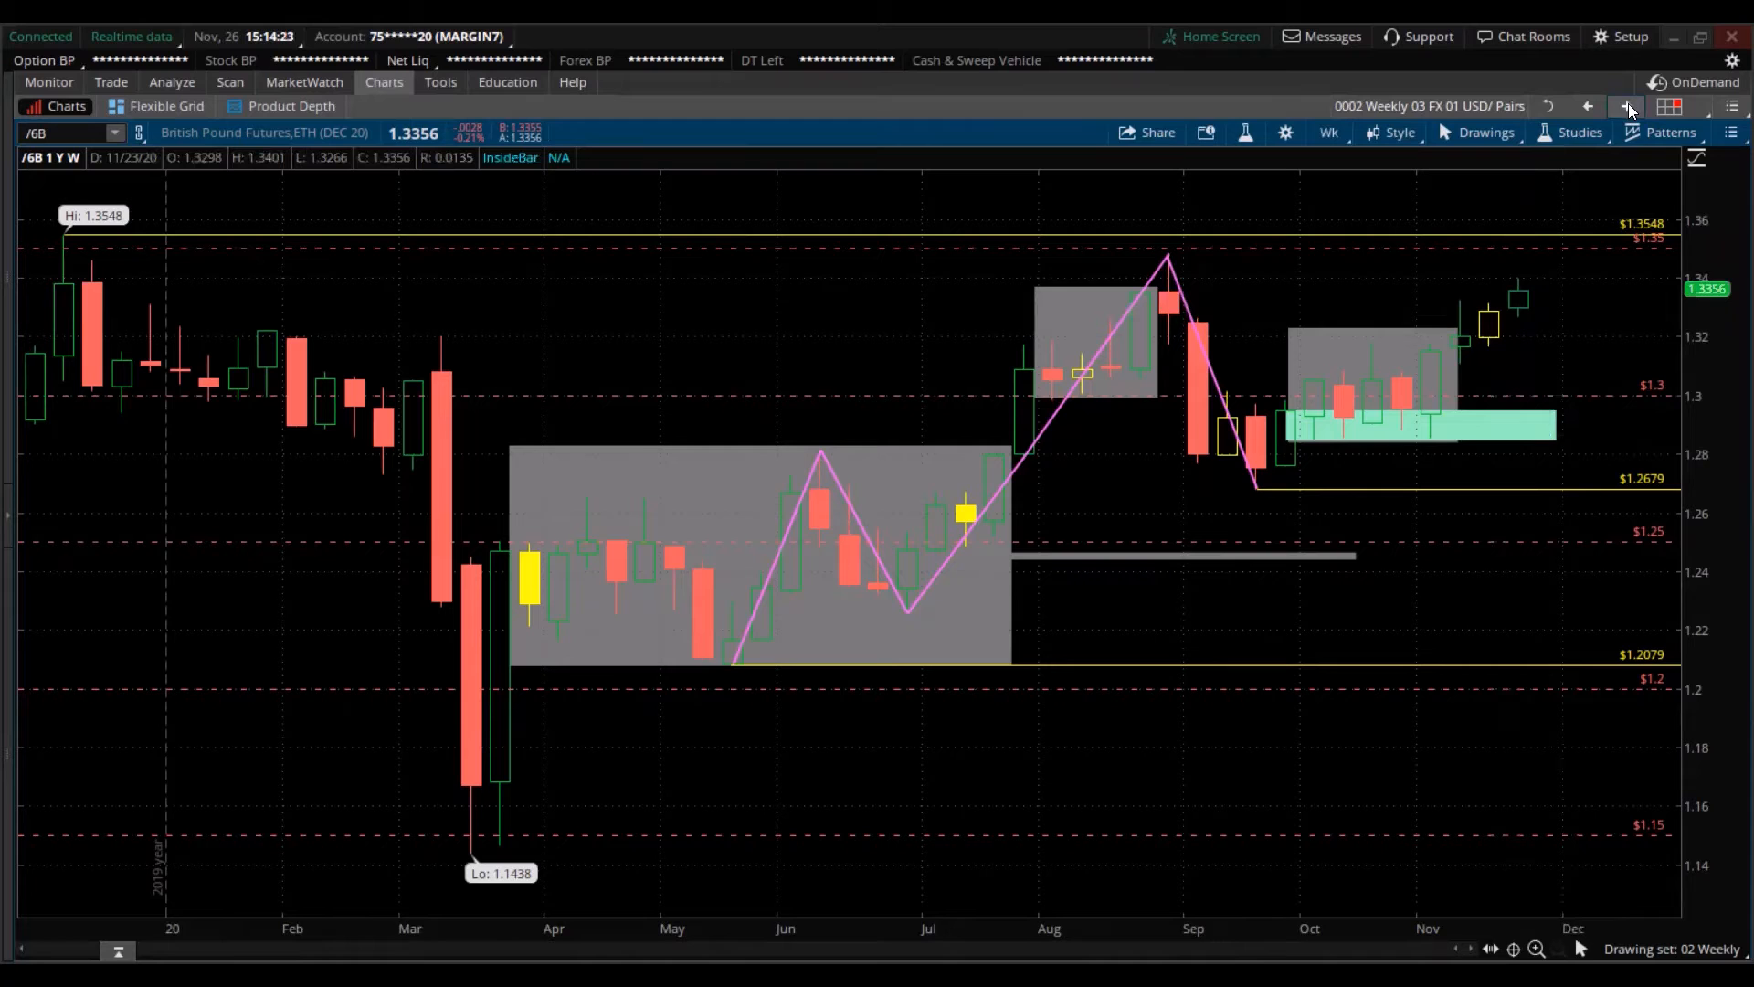
{"action": "mouse_move", "coordinate": [1628, 106]}
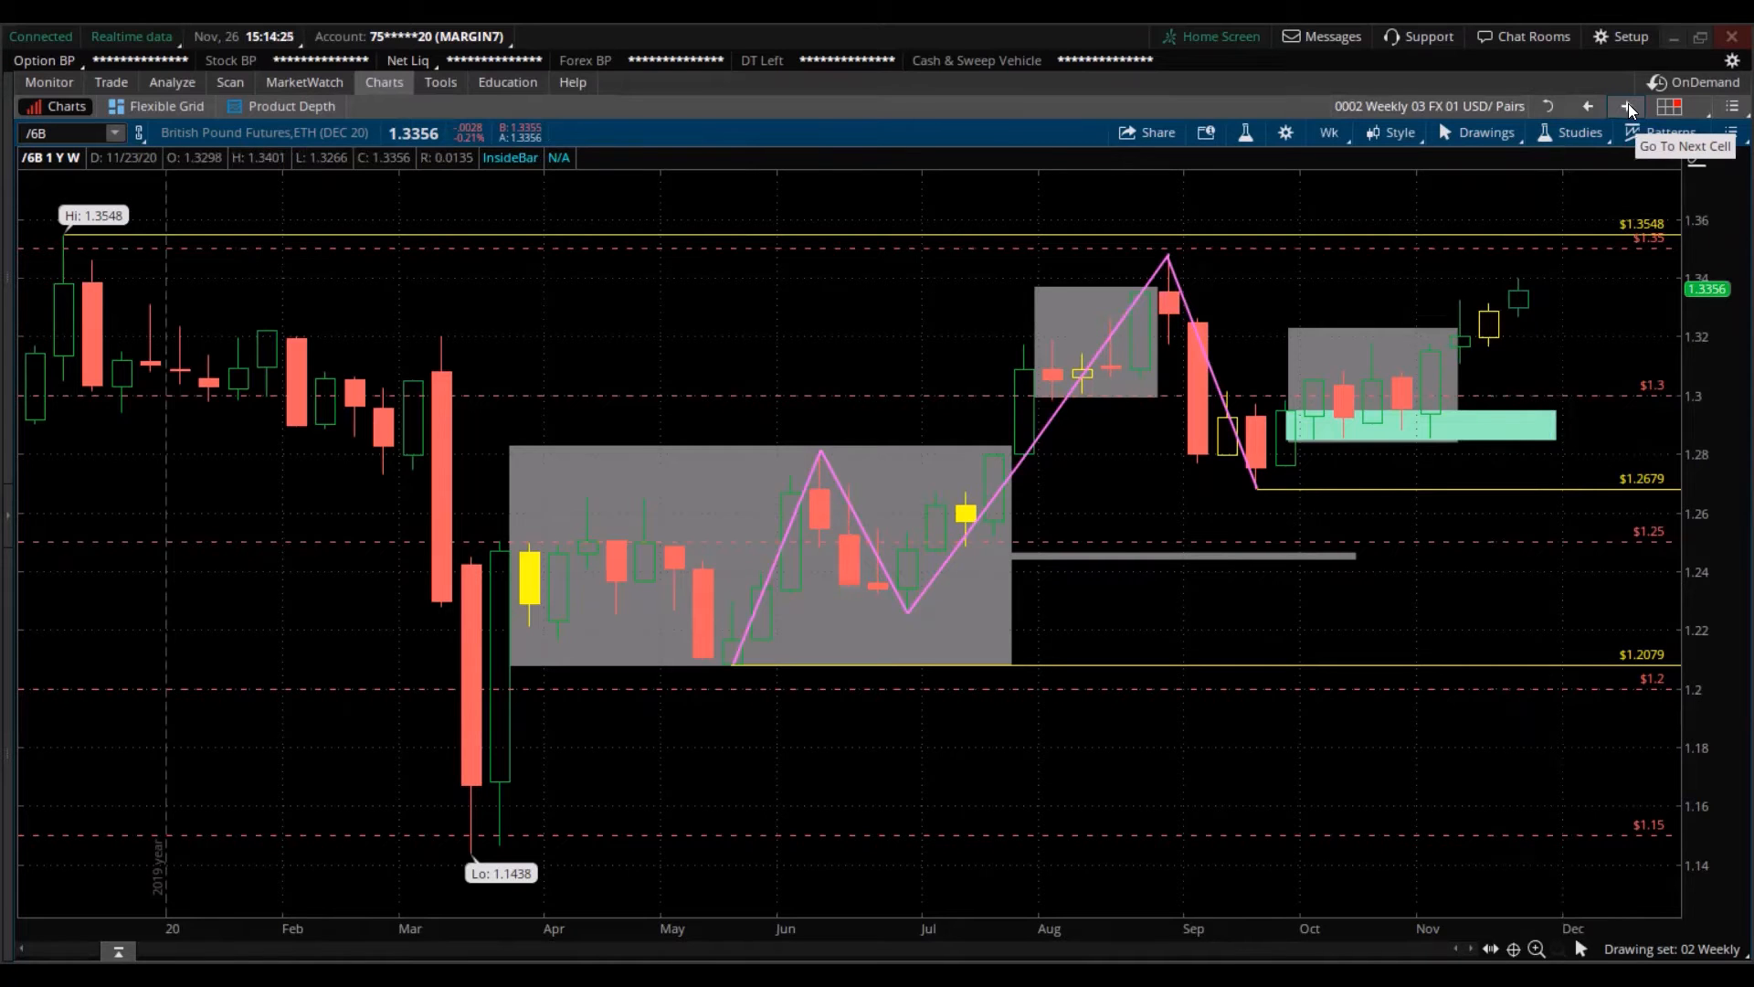
{"action": "left_click", "coordinate": [1626, 106]}
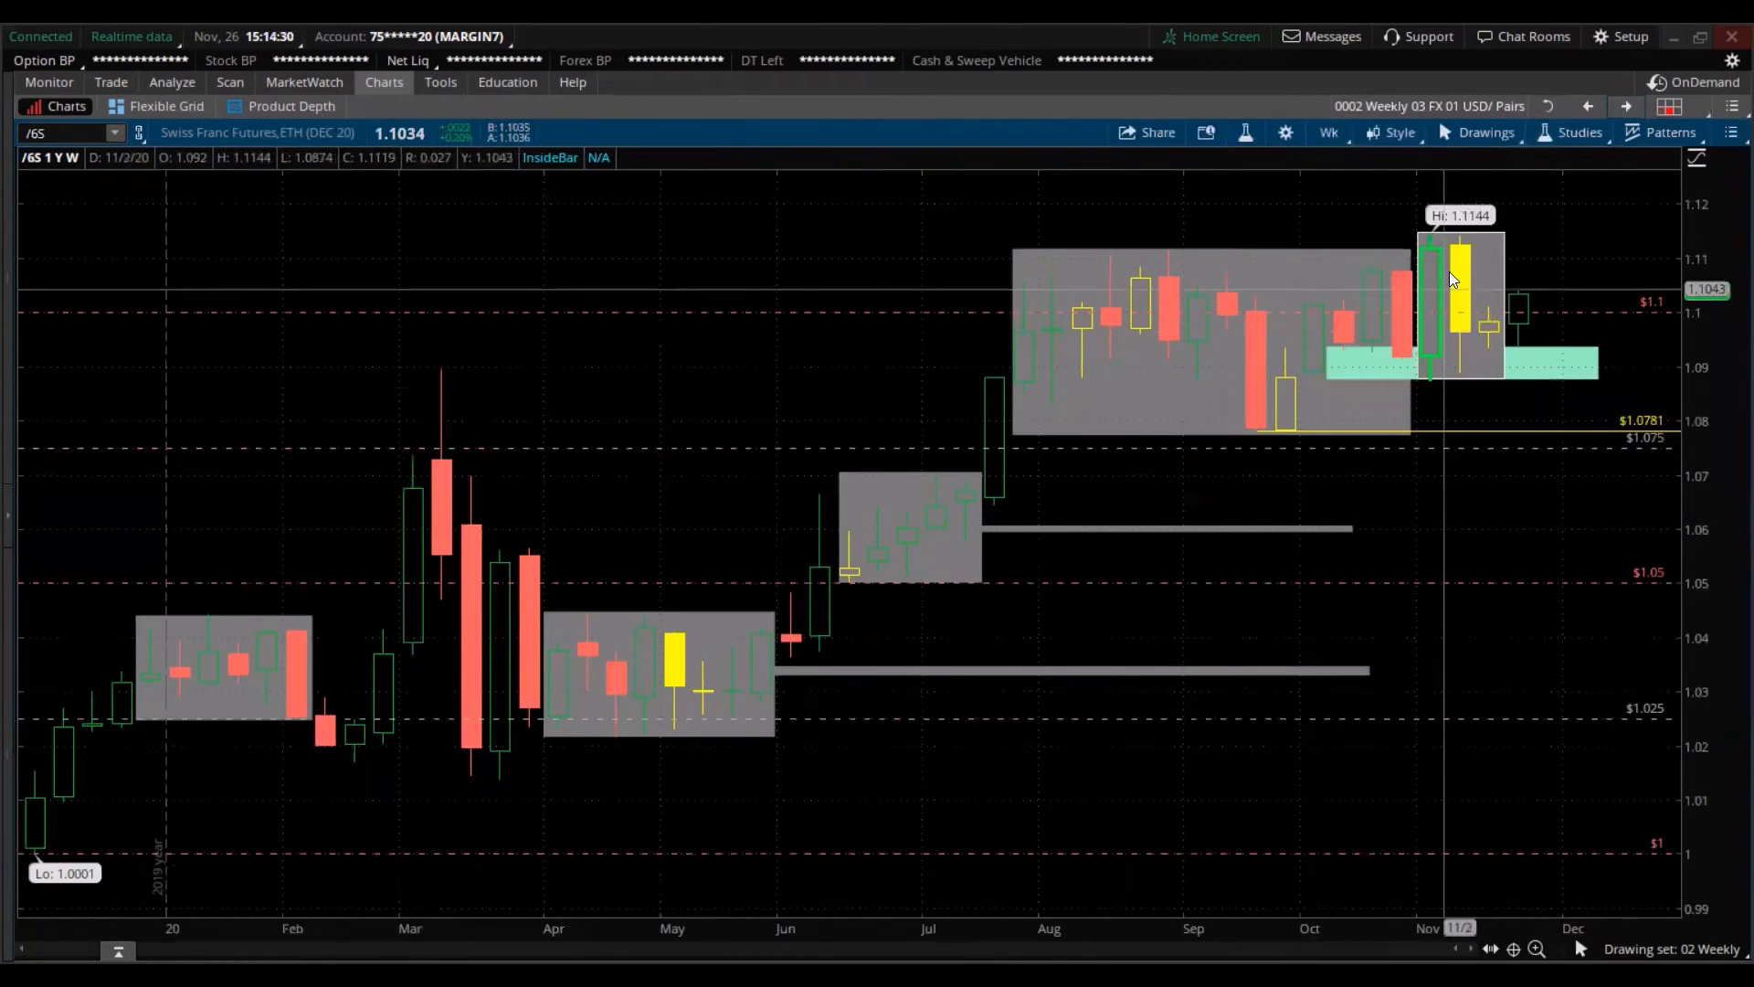
{"action": "mouse_move", "coordinate": [1597, 186]}
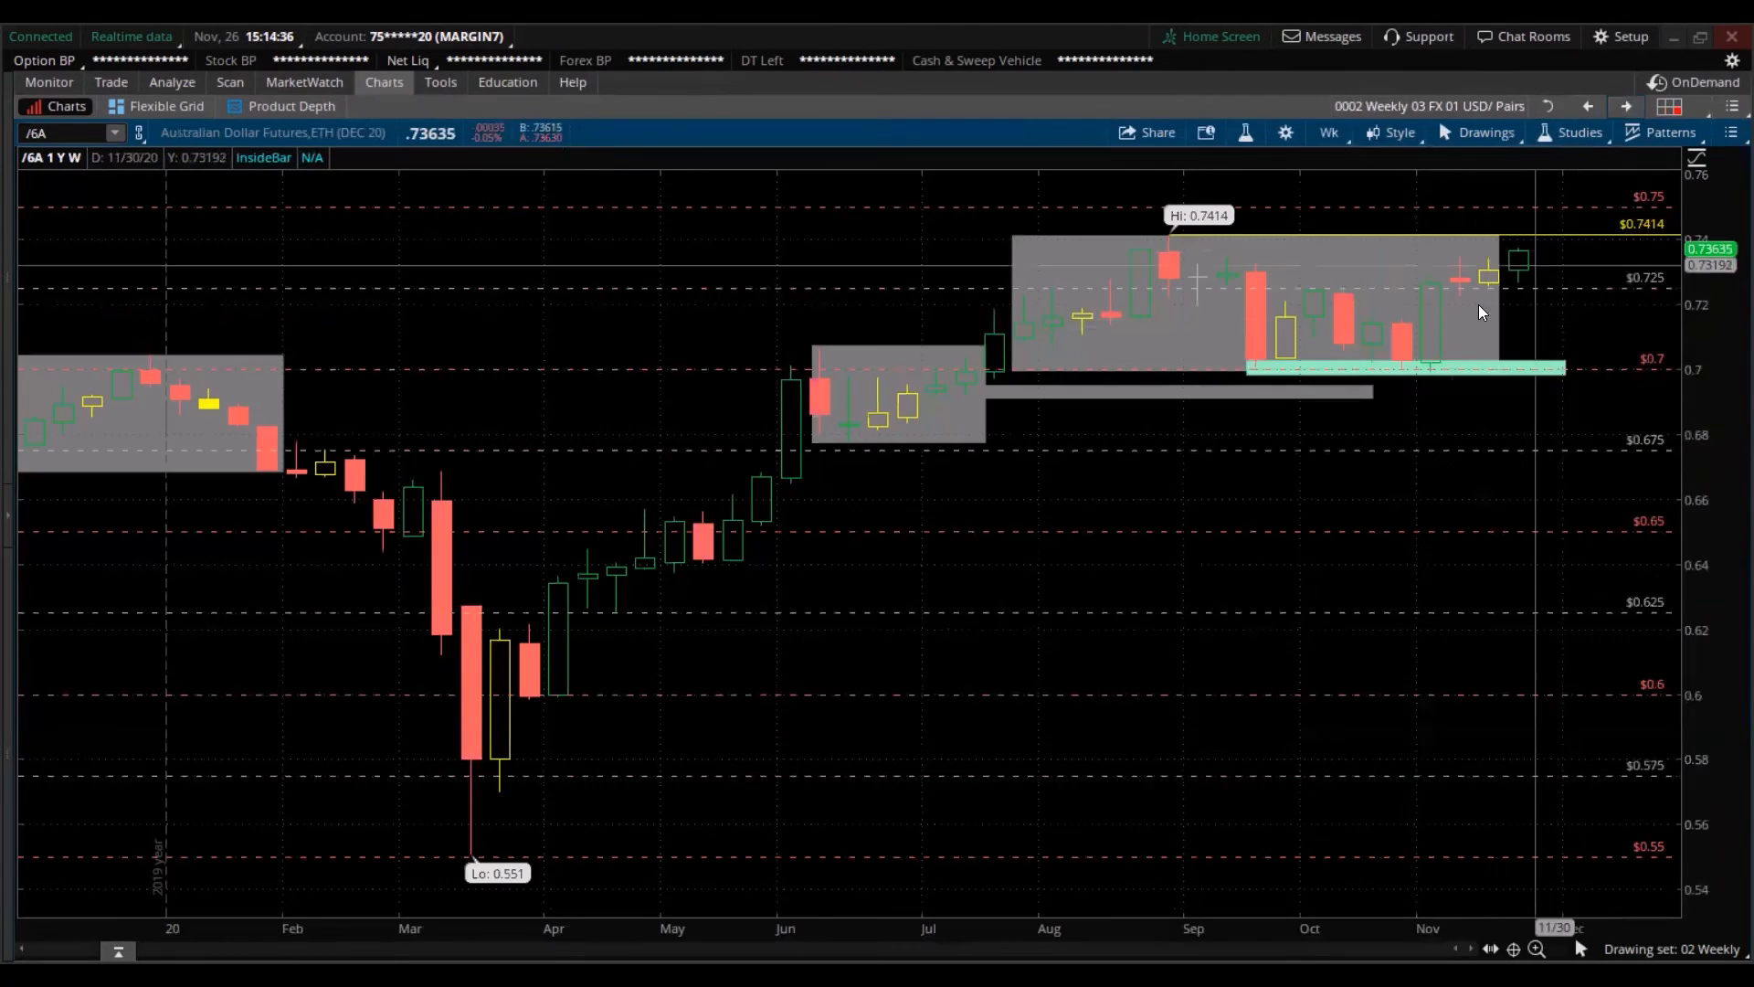
{"action": "mouse_move", "coordinate": [1518, 274]}
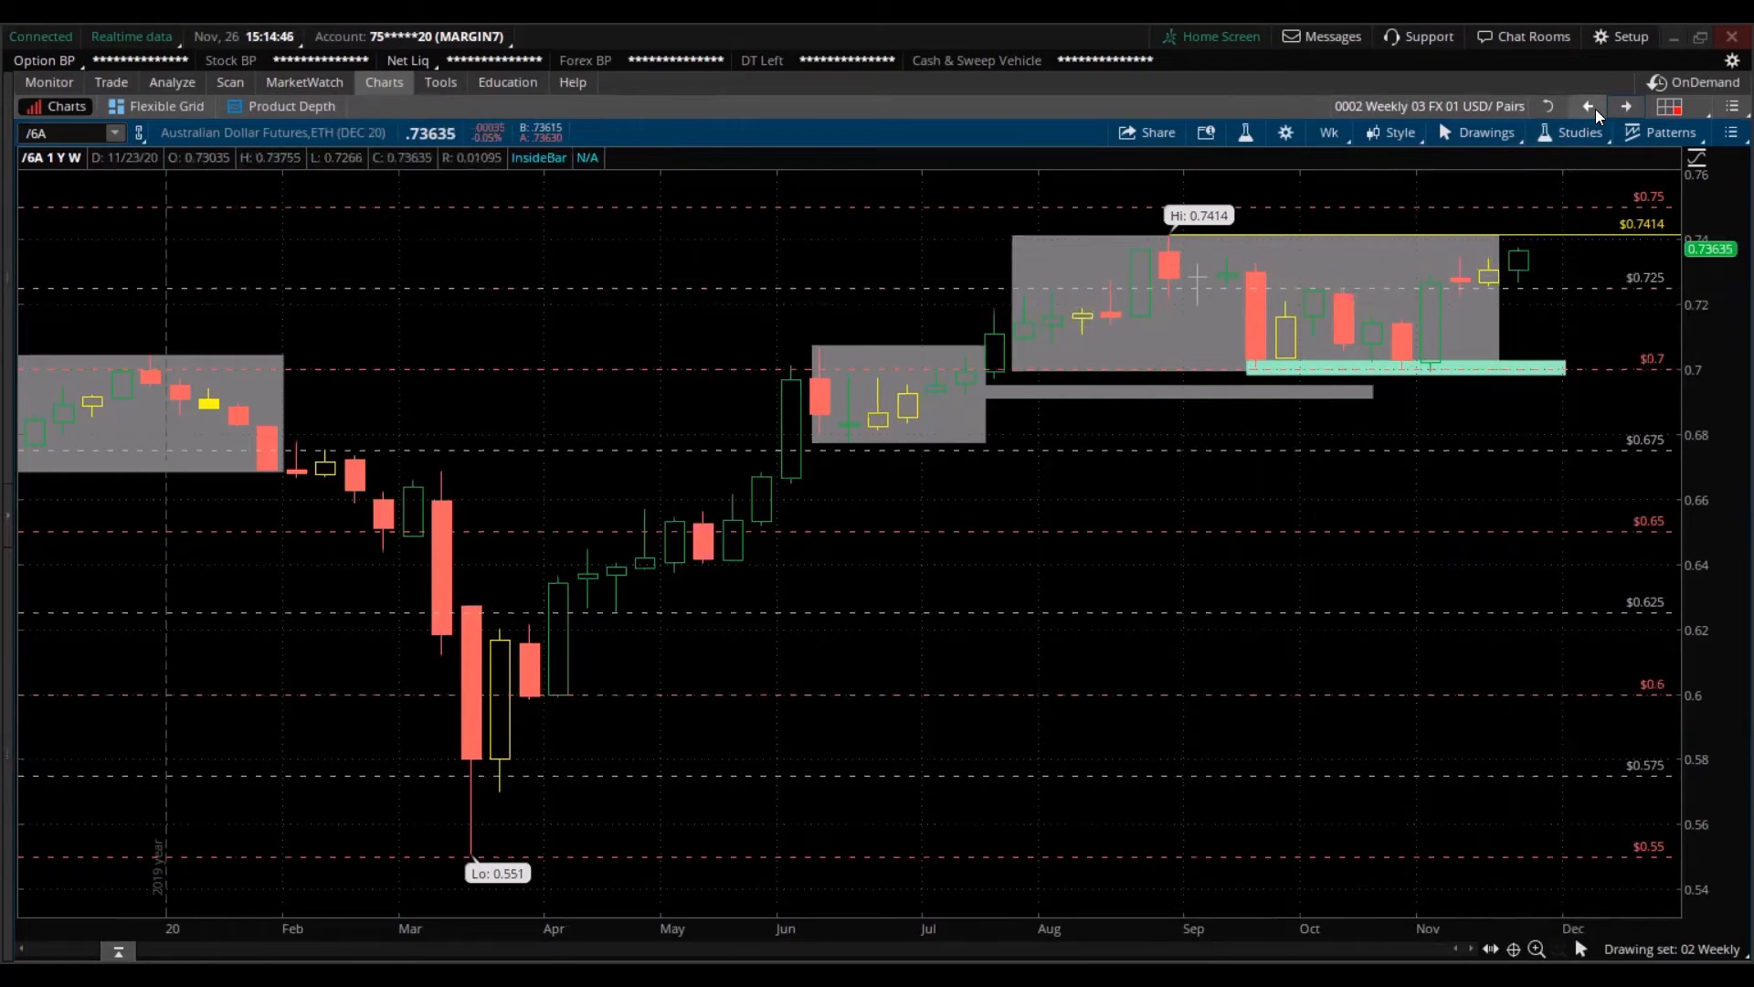
- Restore the maximized cell so all six weekly USD futures charts show in the grid
{"action": "left_click", "coordinate": [165, 106]}
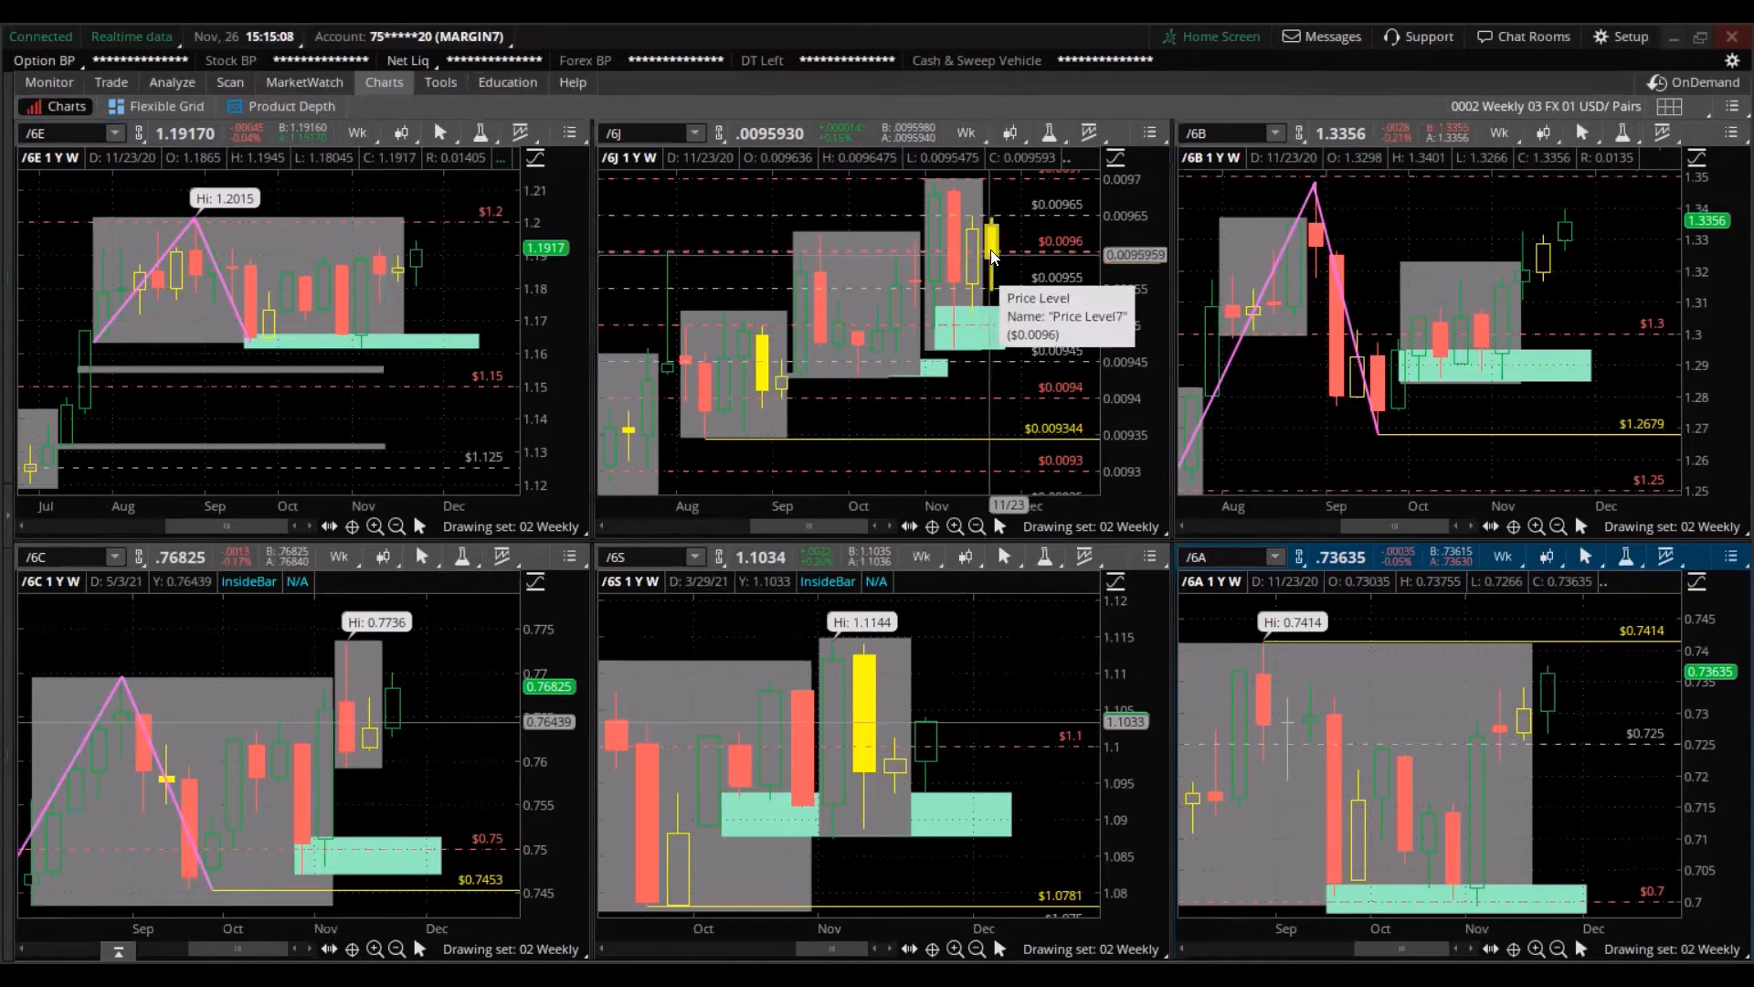
{"action": "mouse_move", "coordinate": [1660, 282]}
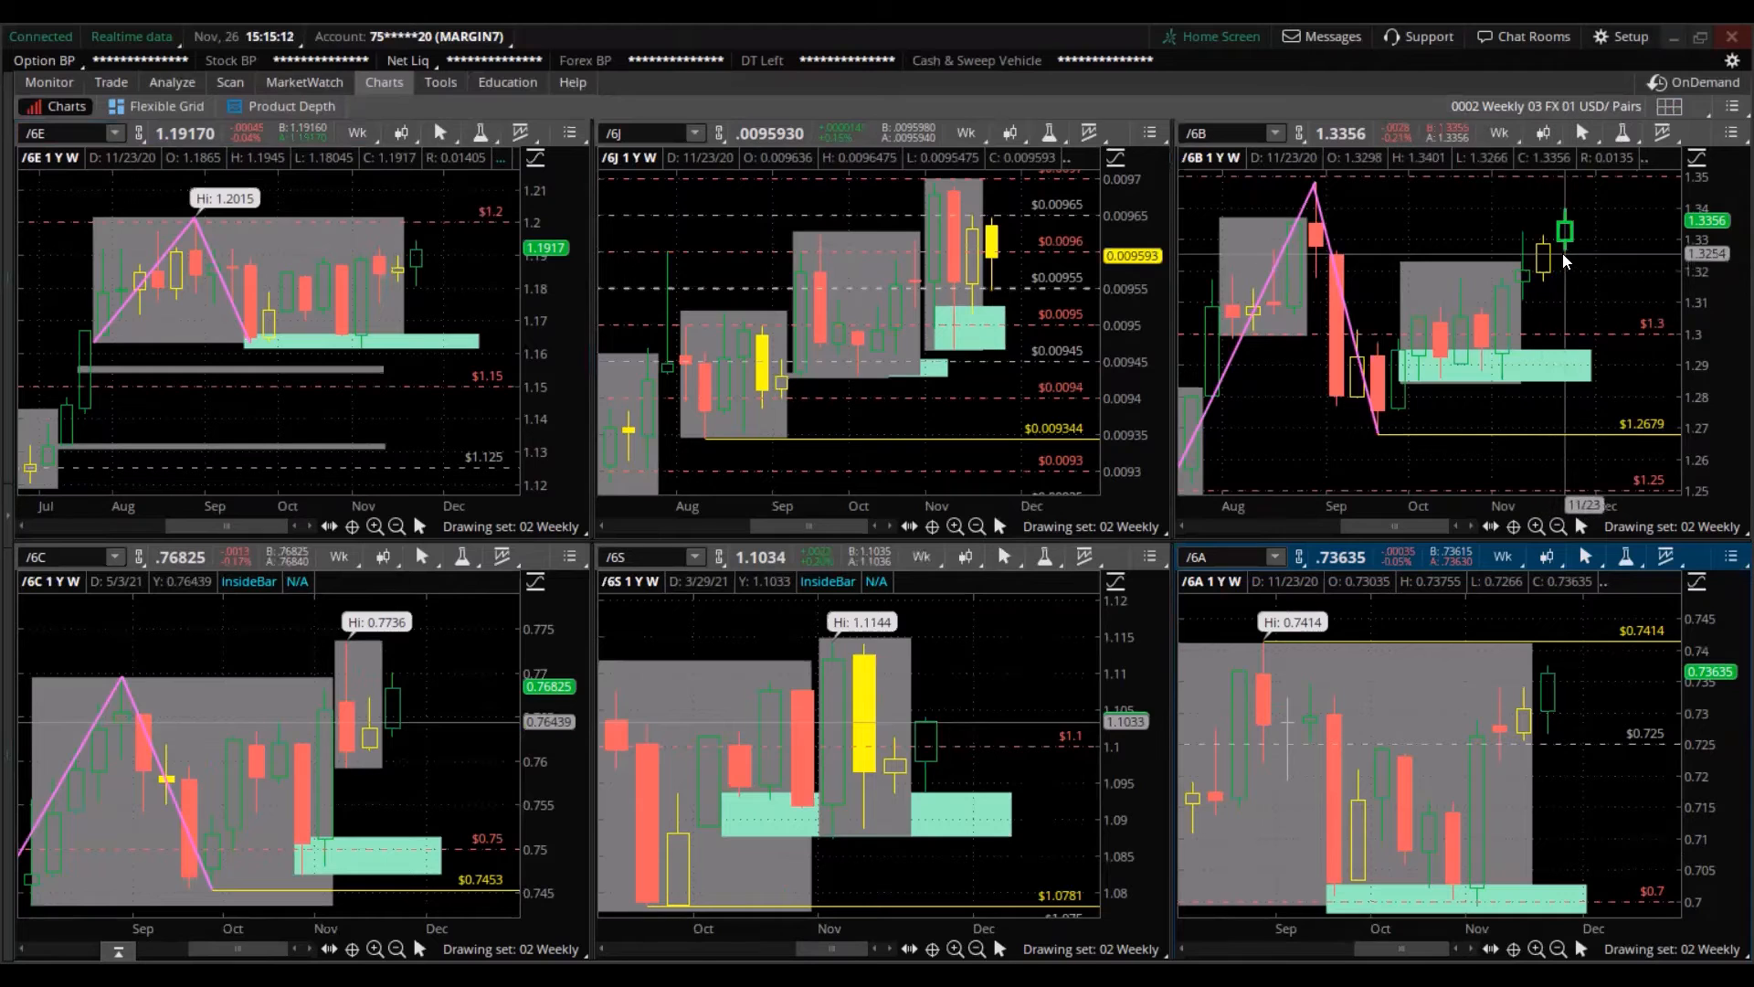
{"action": "mouse_move", "coordinate": [1566, 252]}
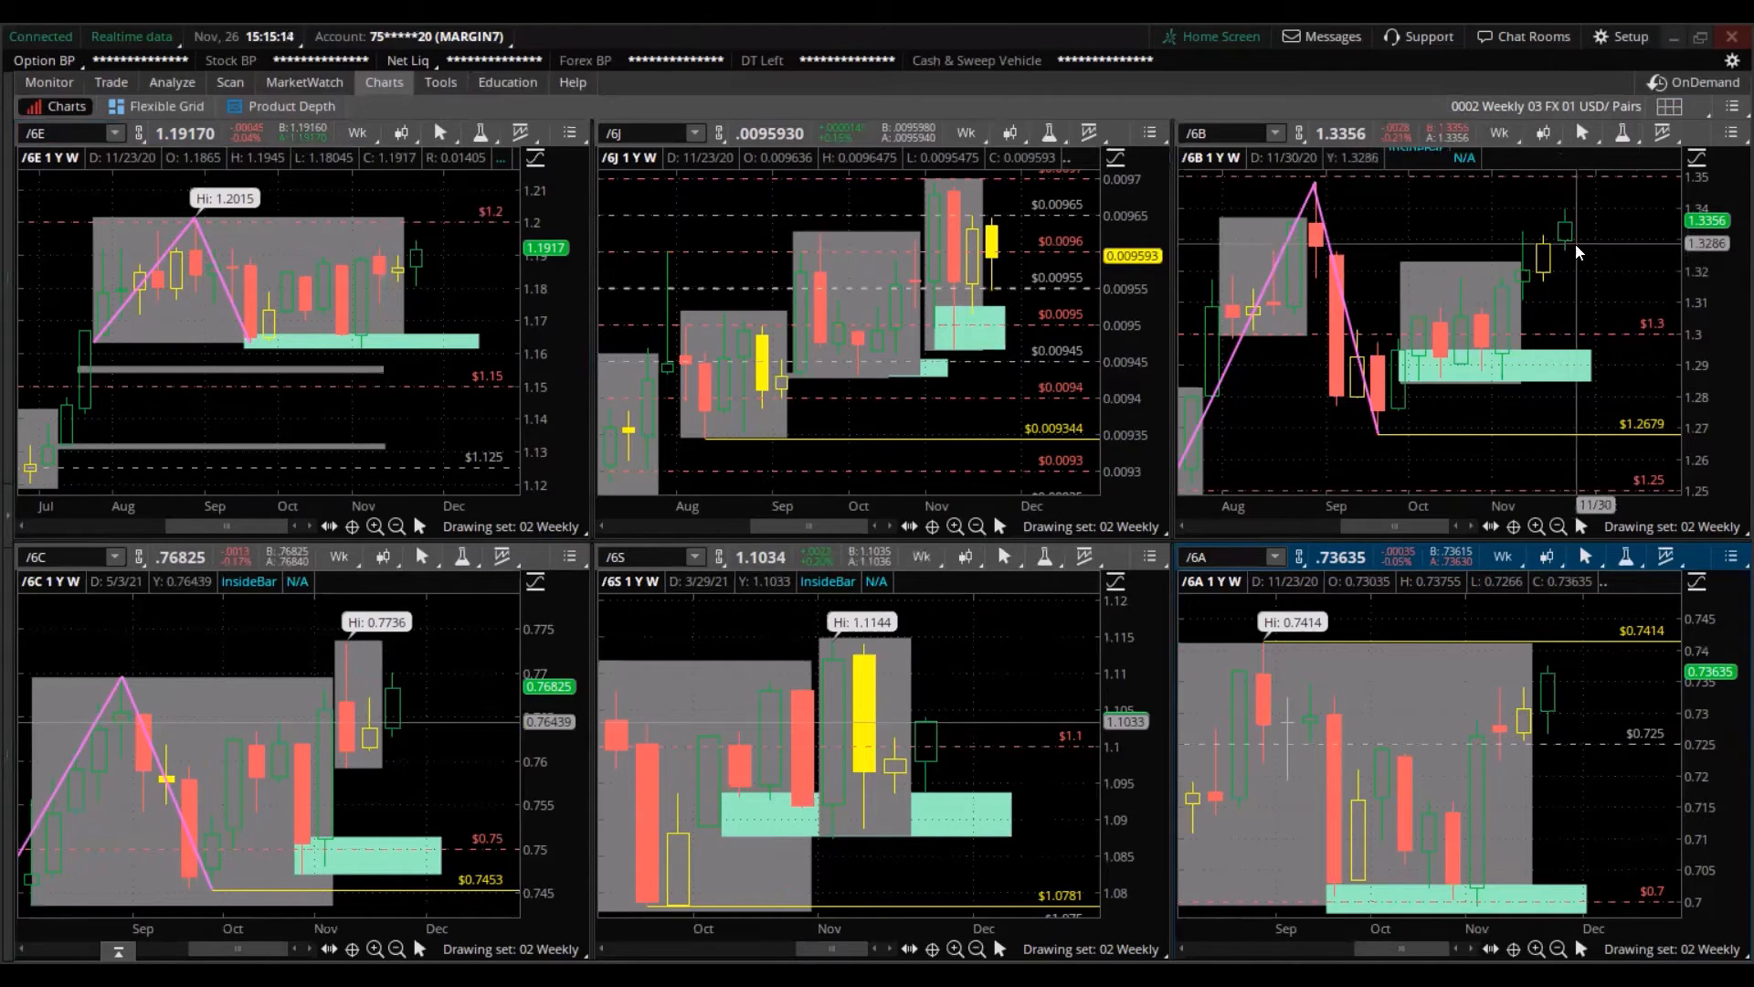
{"action": "mouse_move", "coordinate": [1549, 276]}
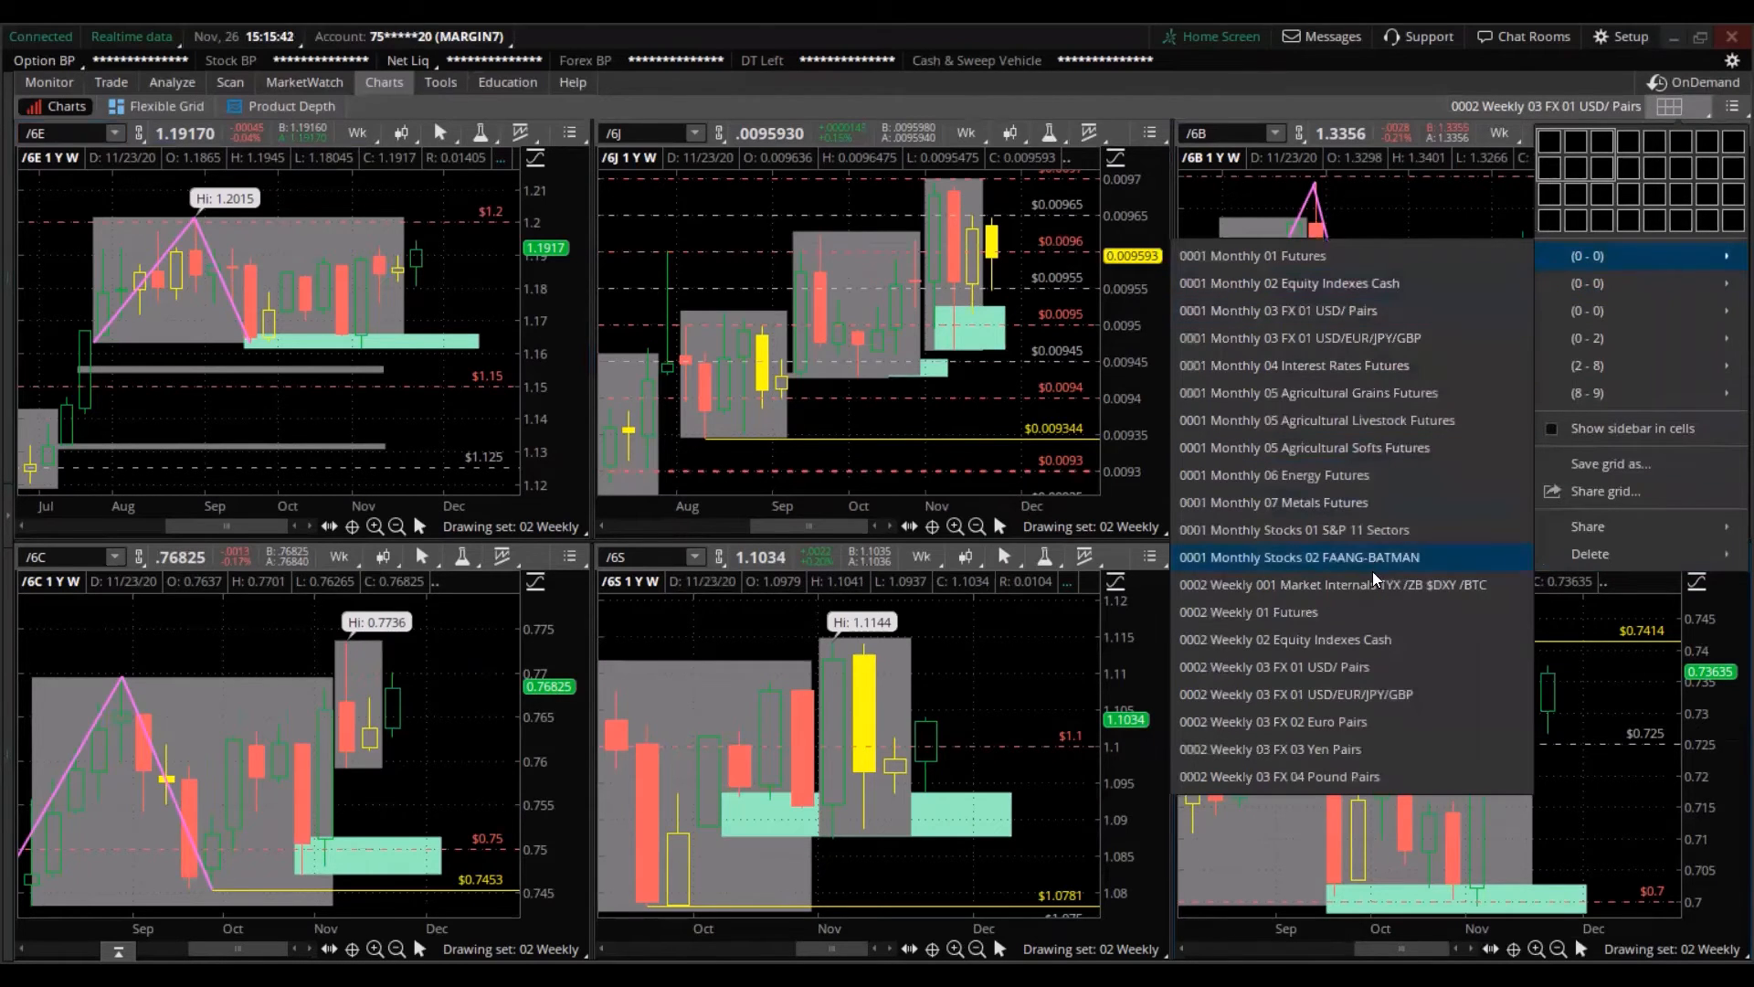
- Load the weekly USD/EUR/JPY/GBP grid and bring up the EUR/JPY chart's context menu
{"action": "left_click", "coordinate": [1292, 694]}
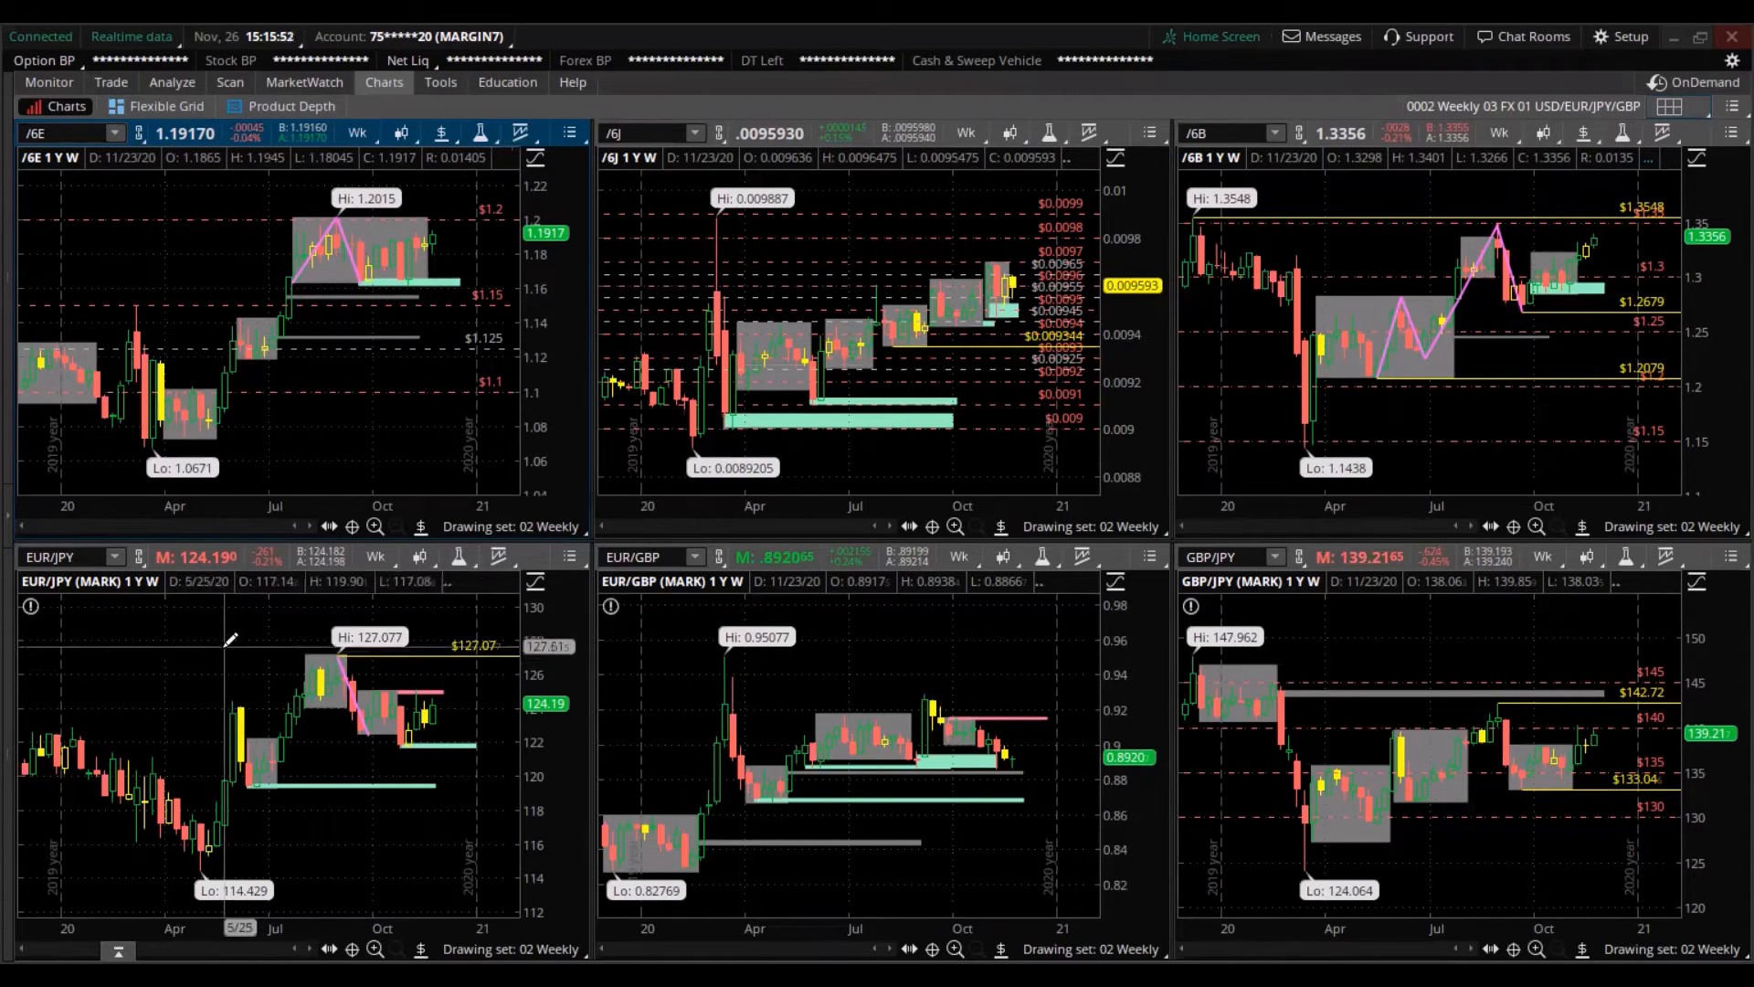
{"action": "right_click", "coordinate": [231, 639]}
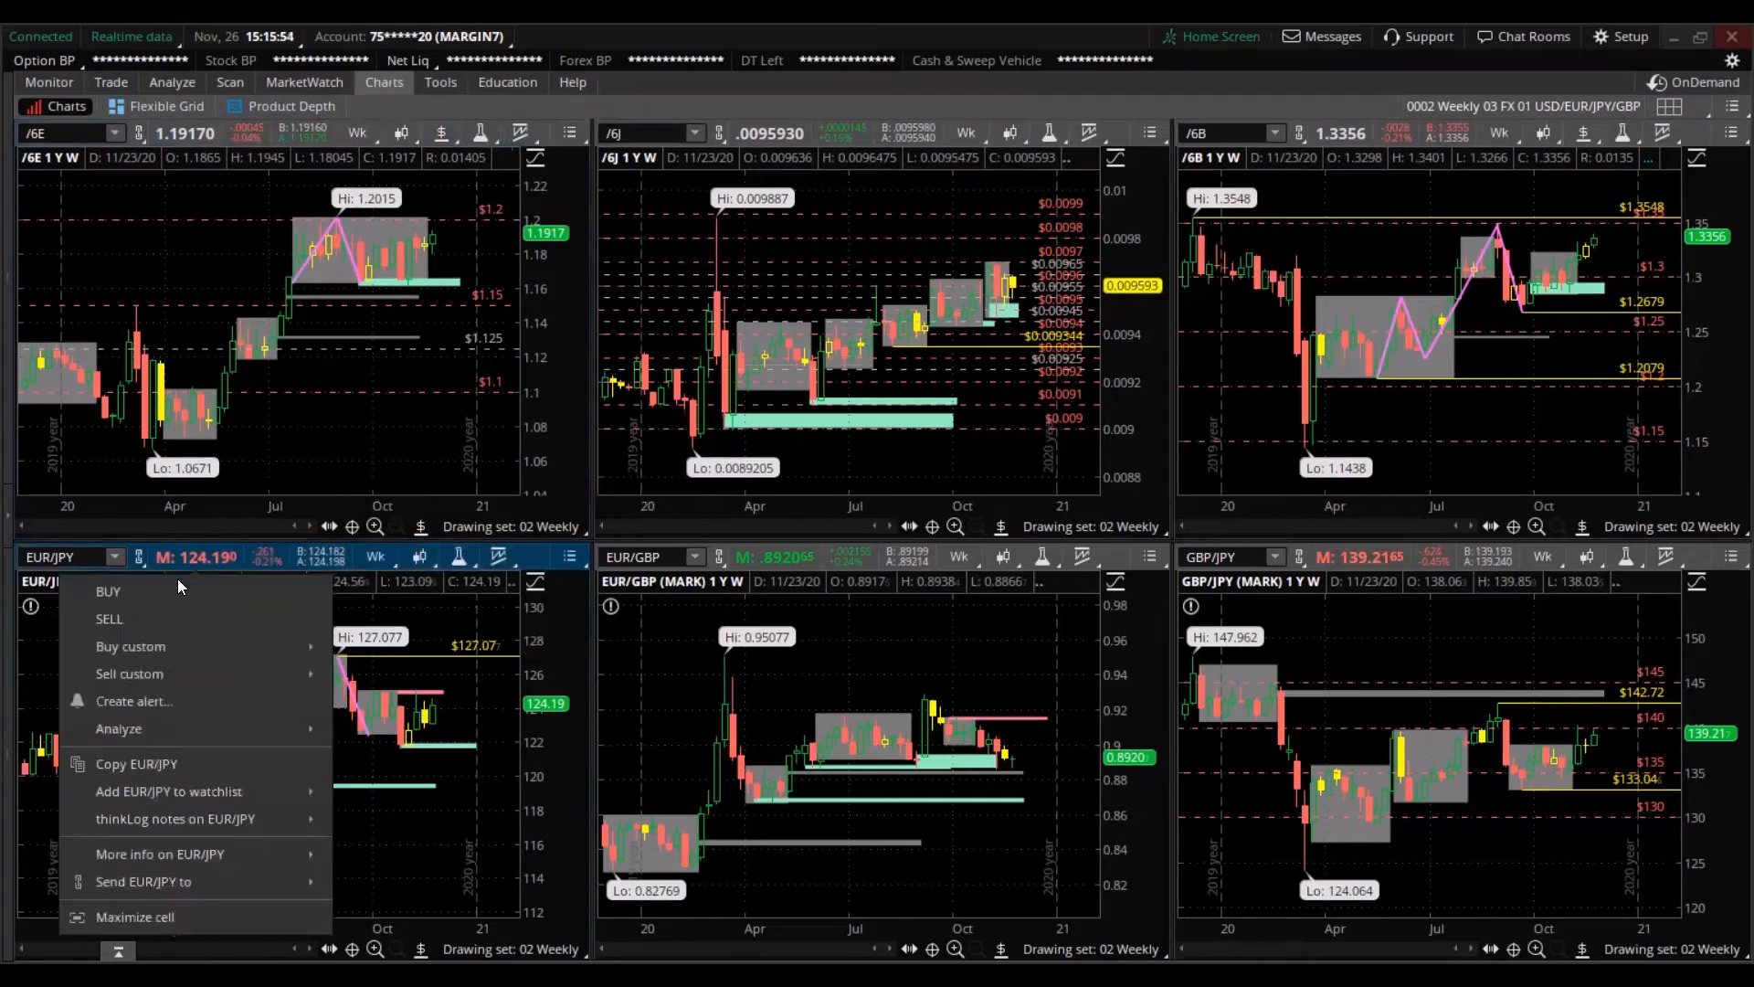
{"action": "mouse_move", "coordinate": [130, 645]}
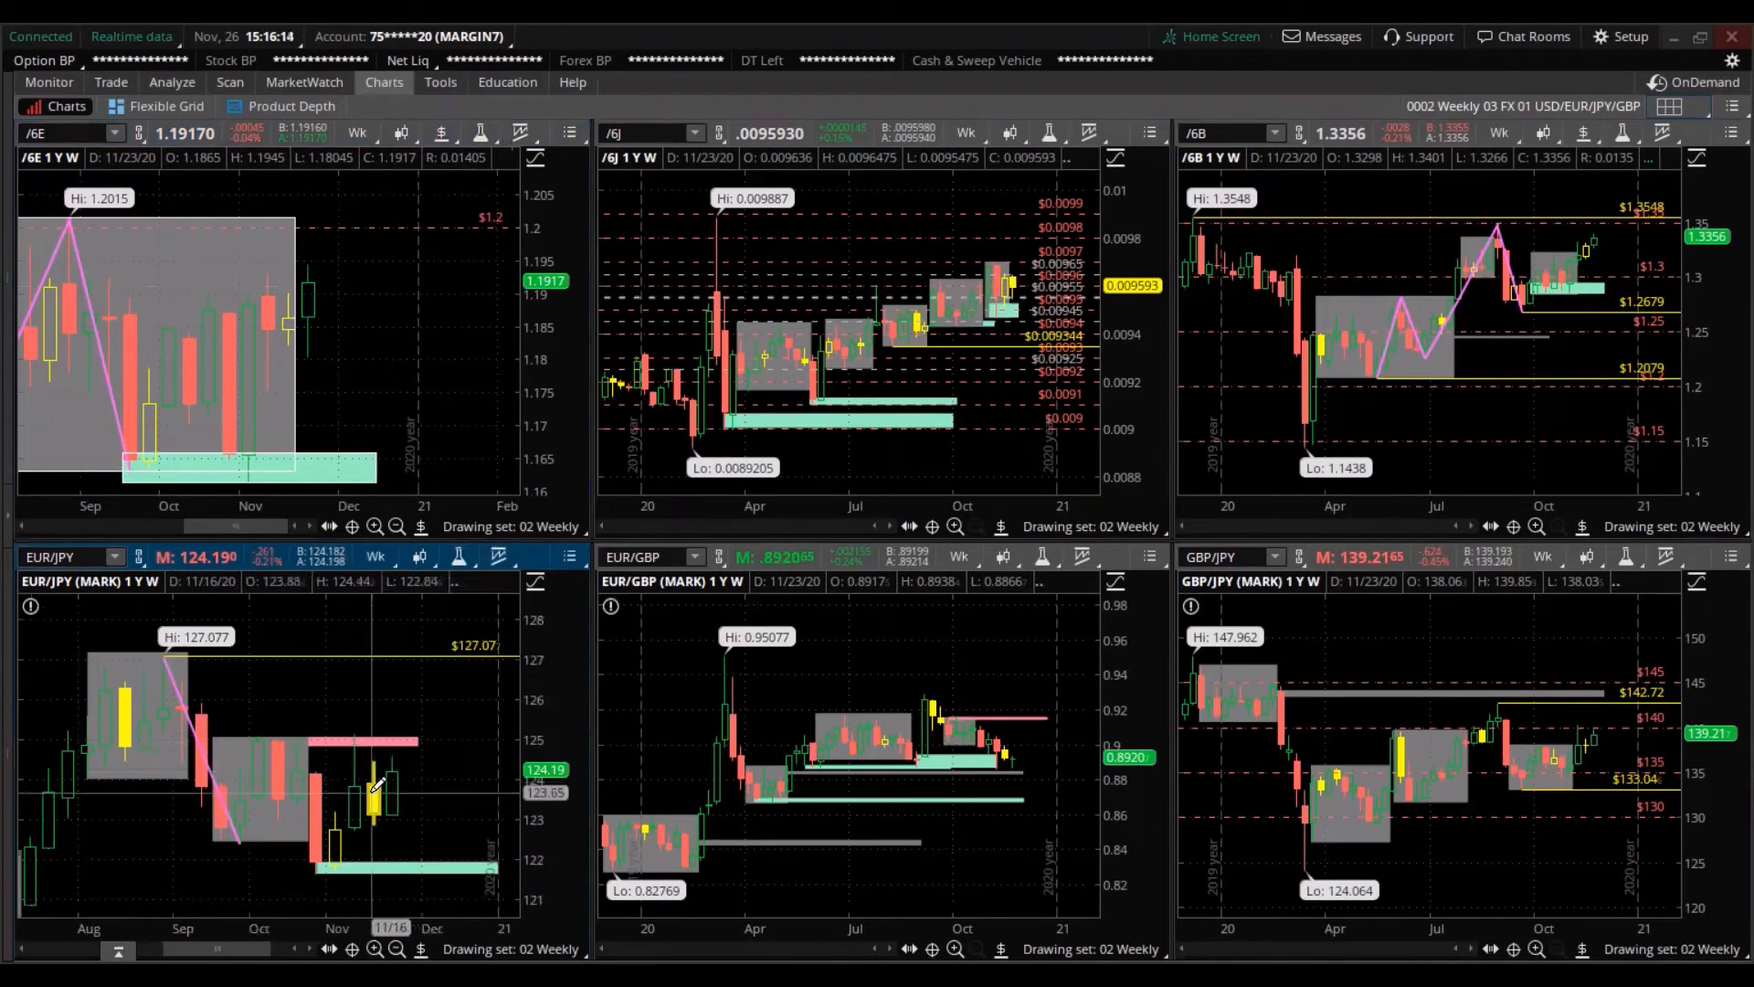
{"action": "mouse_move", "coordinate": [168, 647]}
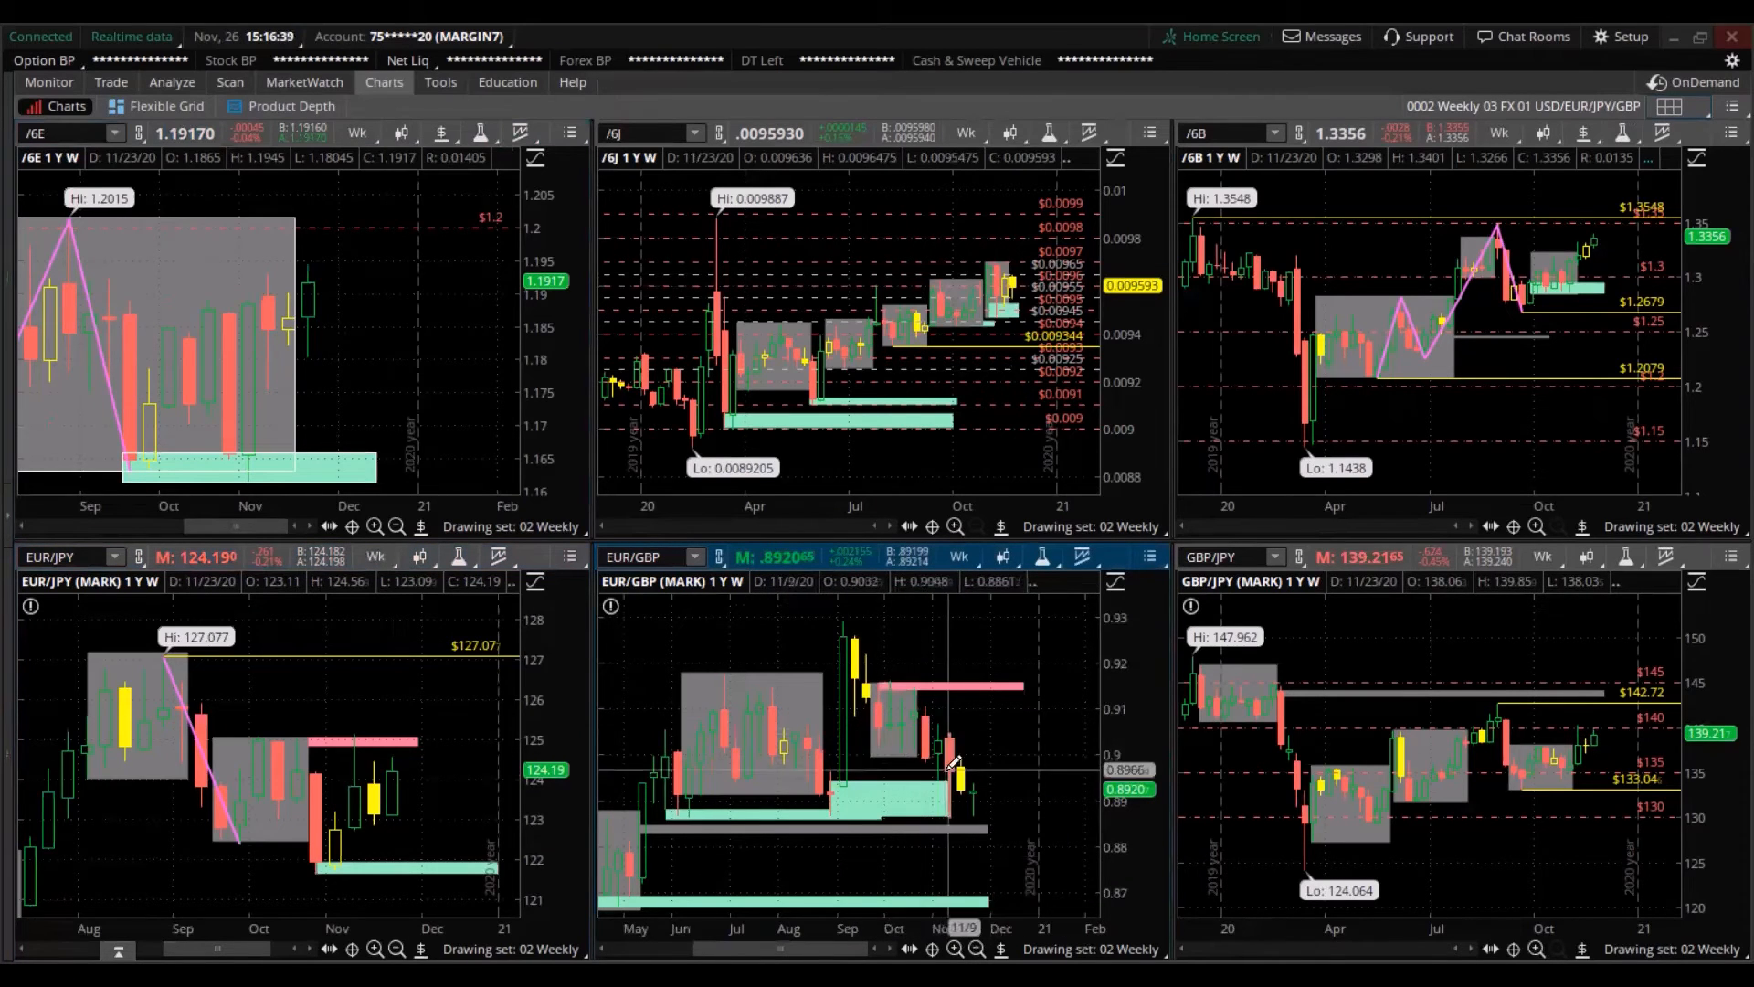
{"action": "mouse_move", "coordinate": [951, 694]}
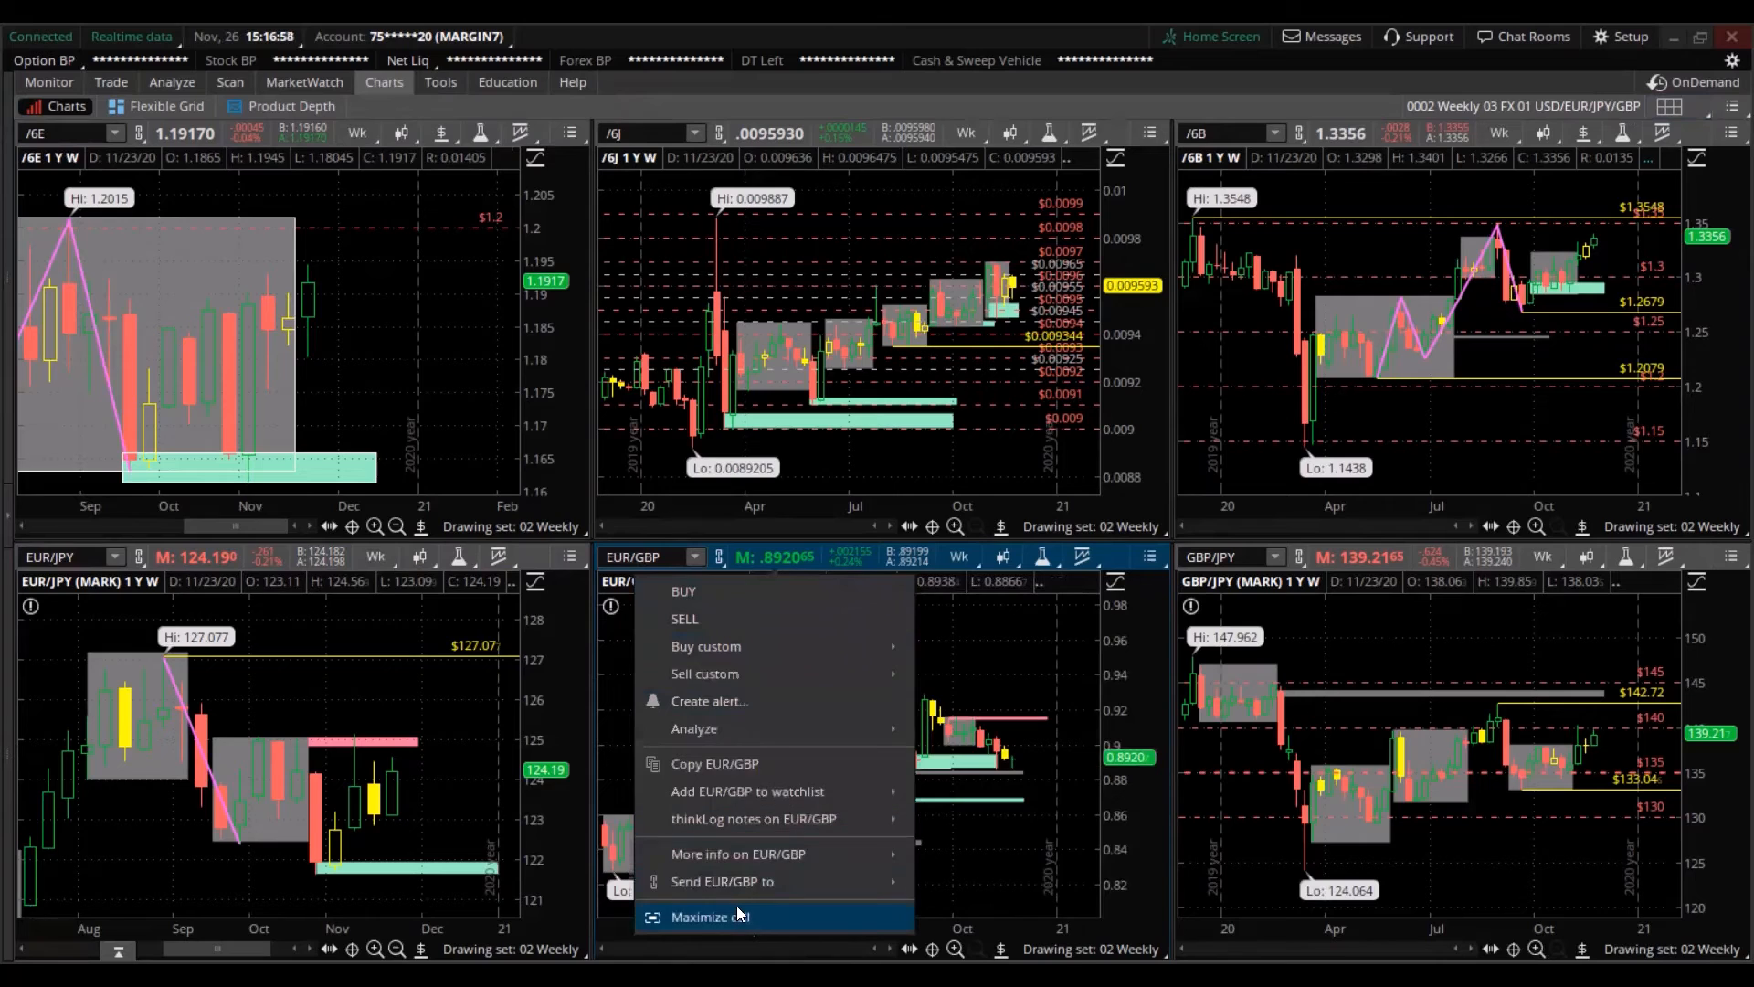
- Maximize the EUR/GBP cell so its weekly chart fills the whole window
{"action": "left_click", "coordinate": [709, 916]}
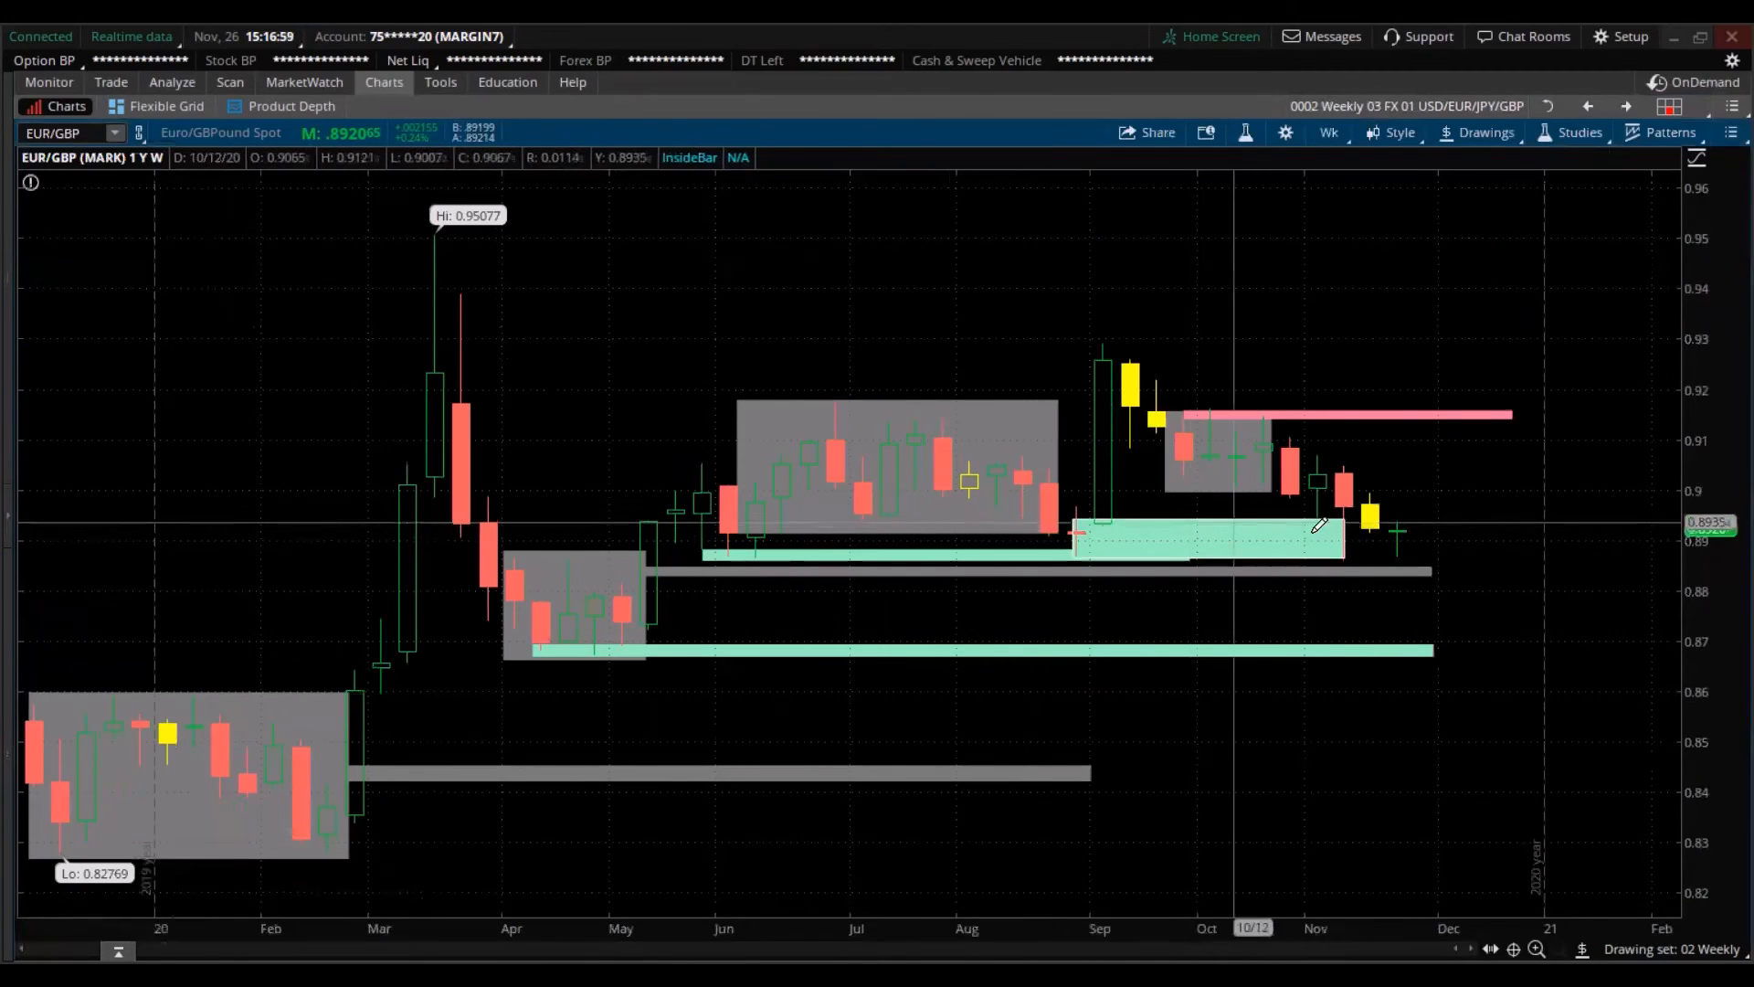
{"action": "mouse_move", "coordinate": [1370, 526]}
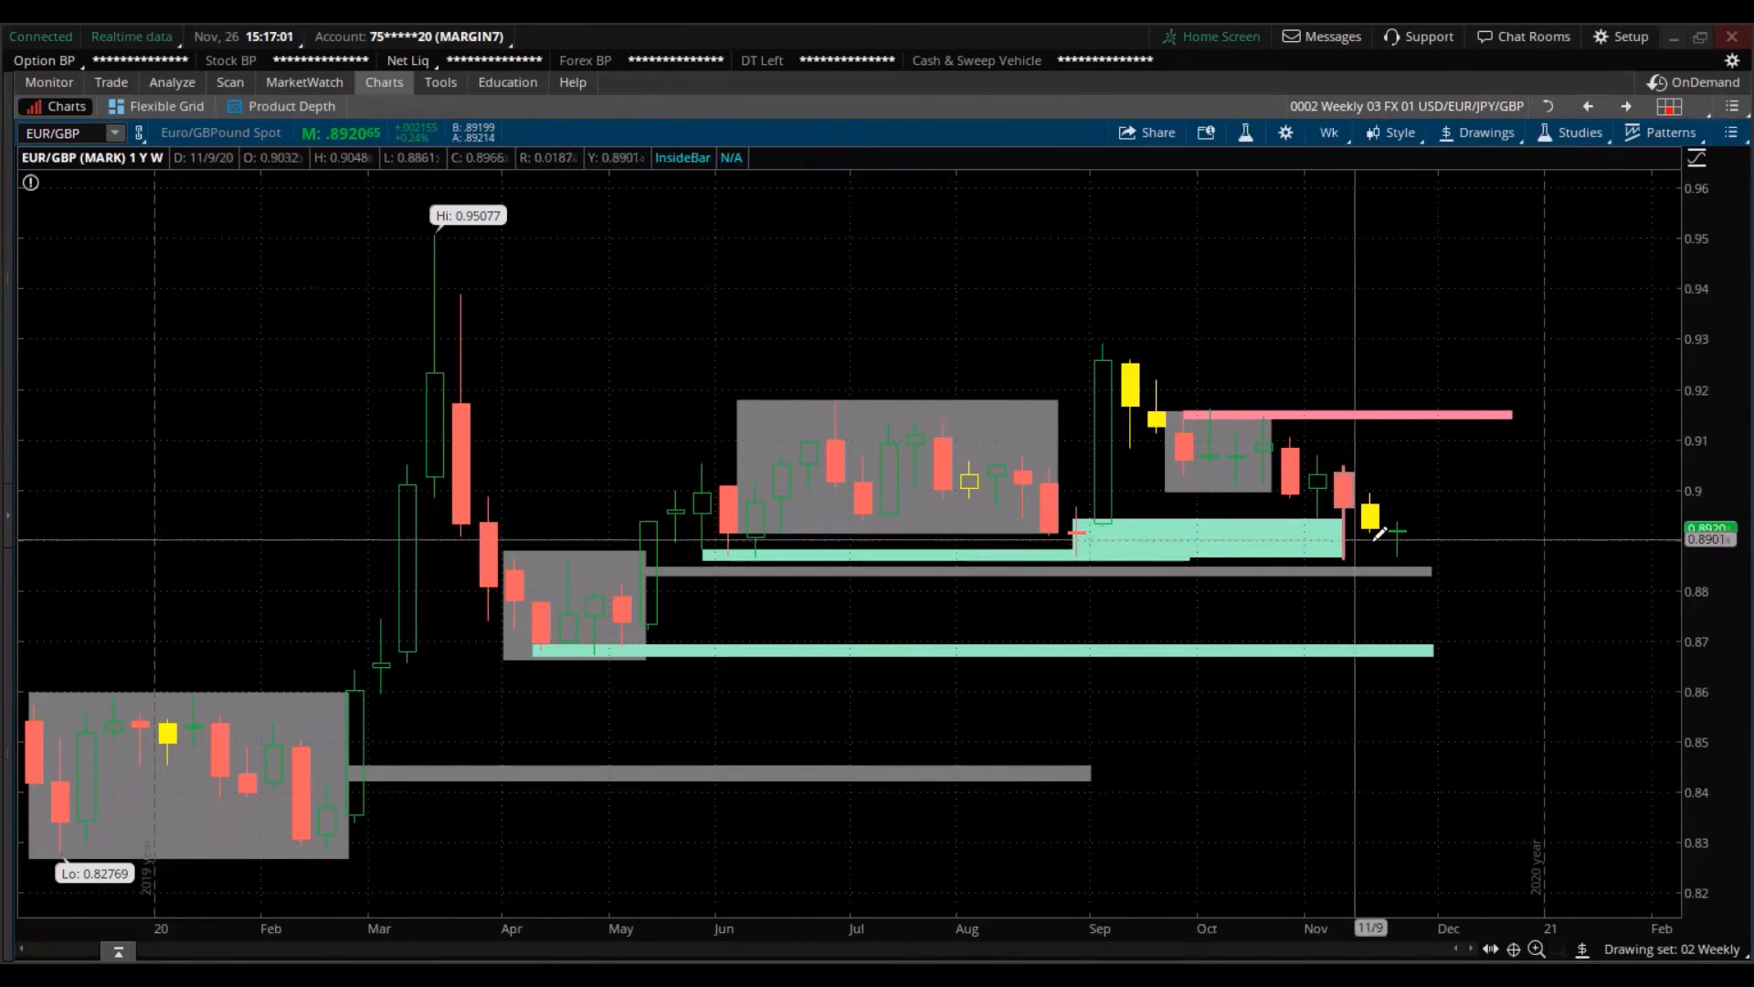
{"action": "mouse_move", "coordinate": [1361, 548]}
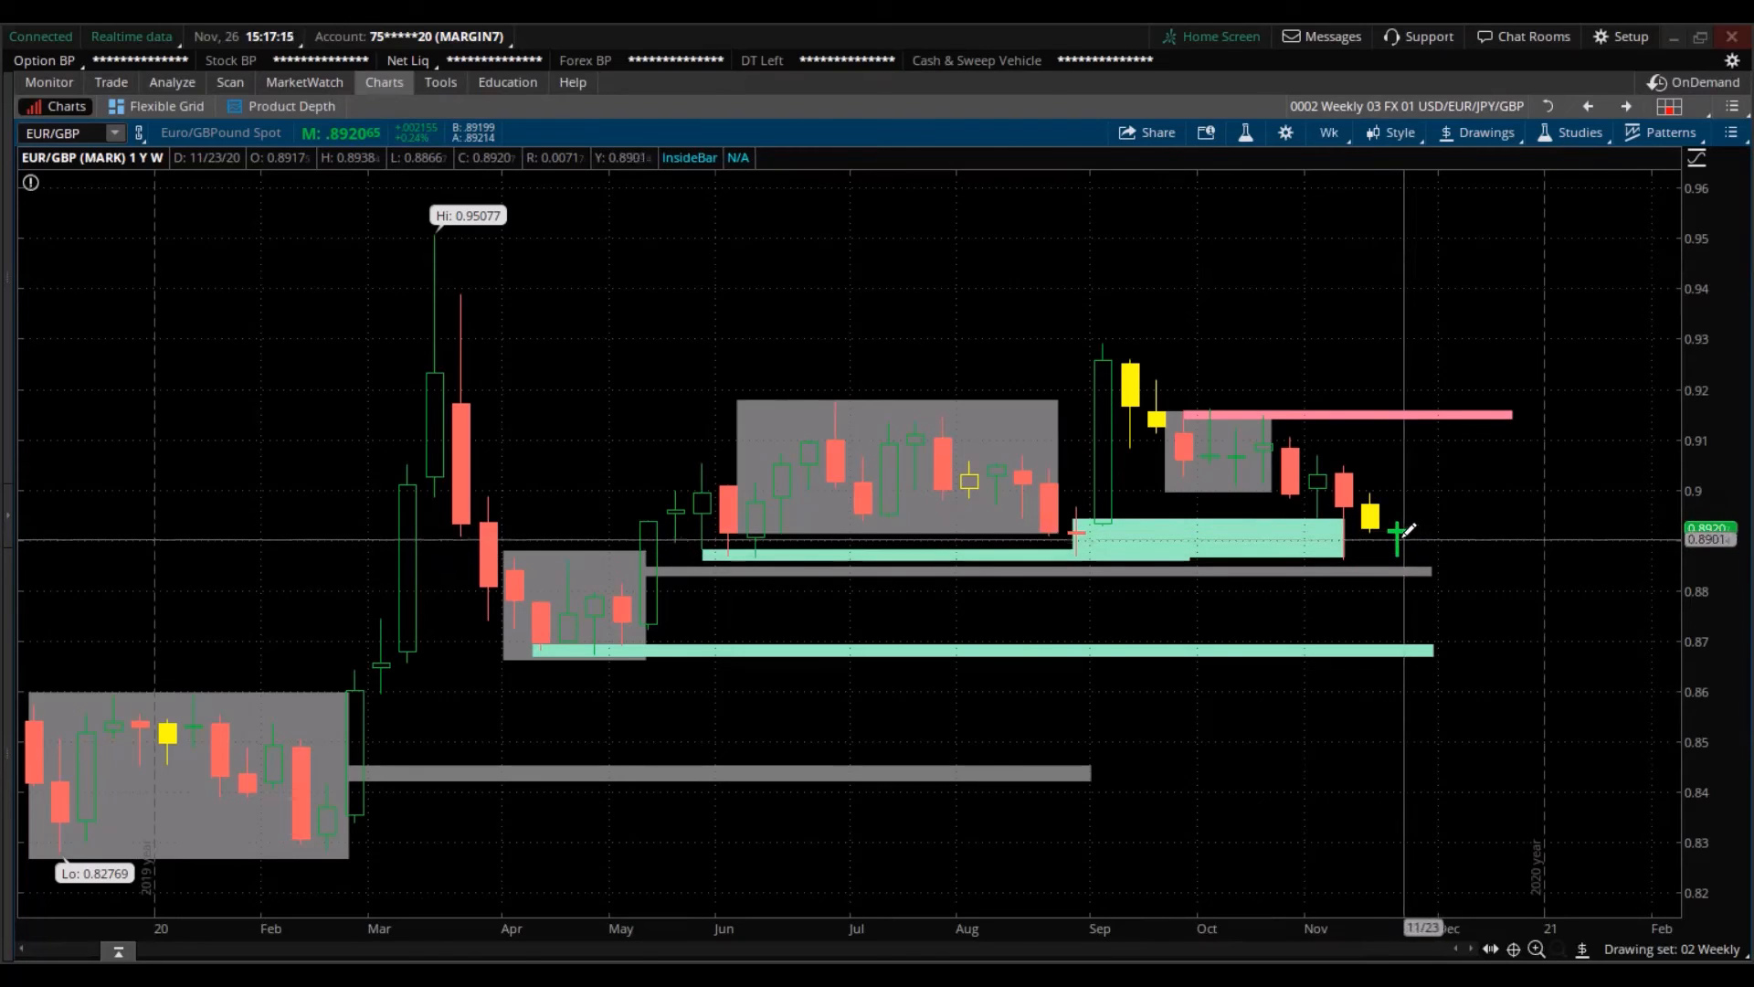
{"action": "mouse_move", "coordinate": [1398, 542]}
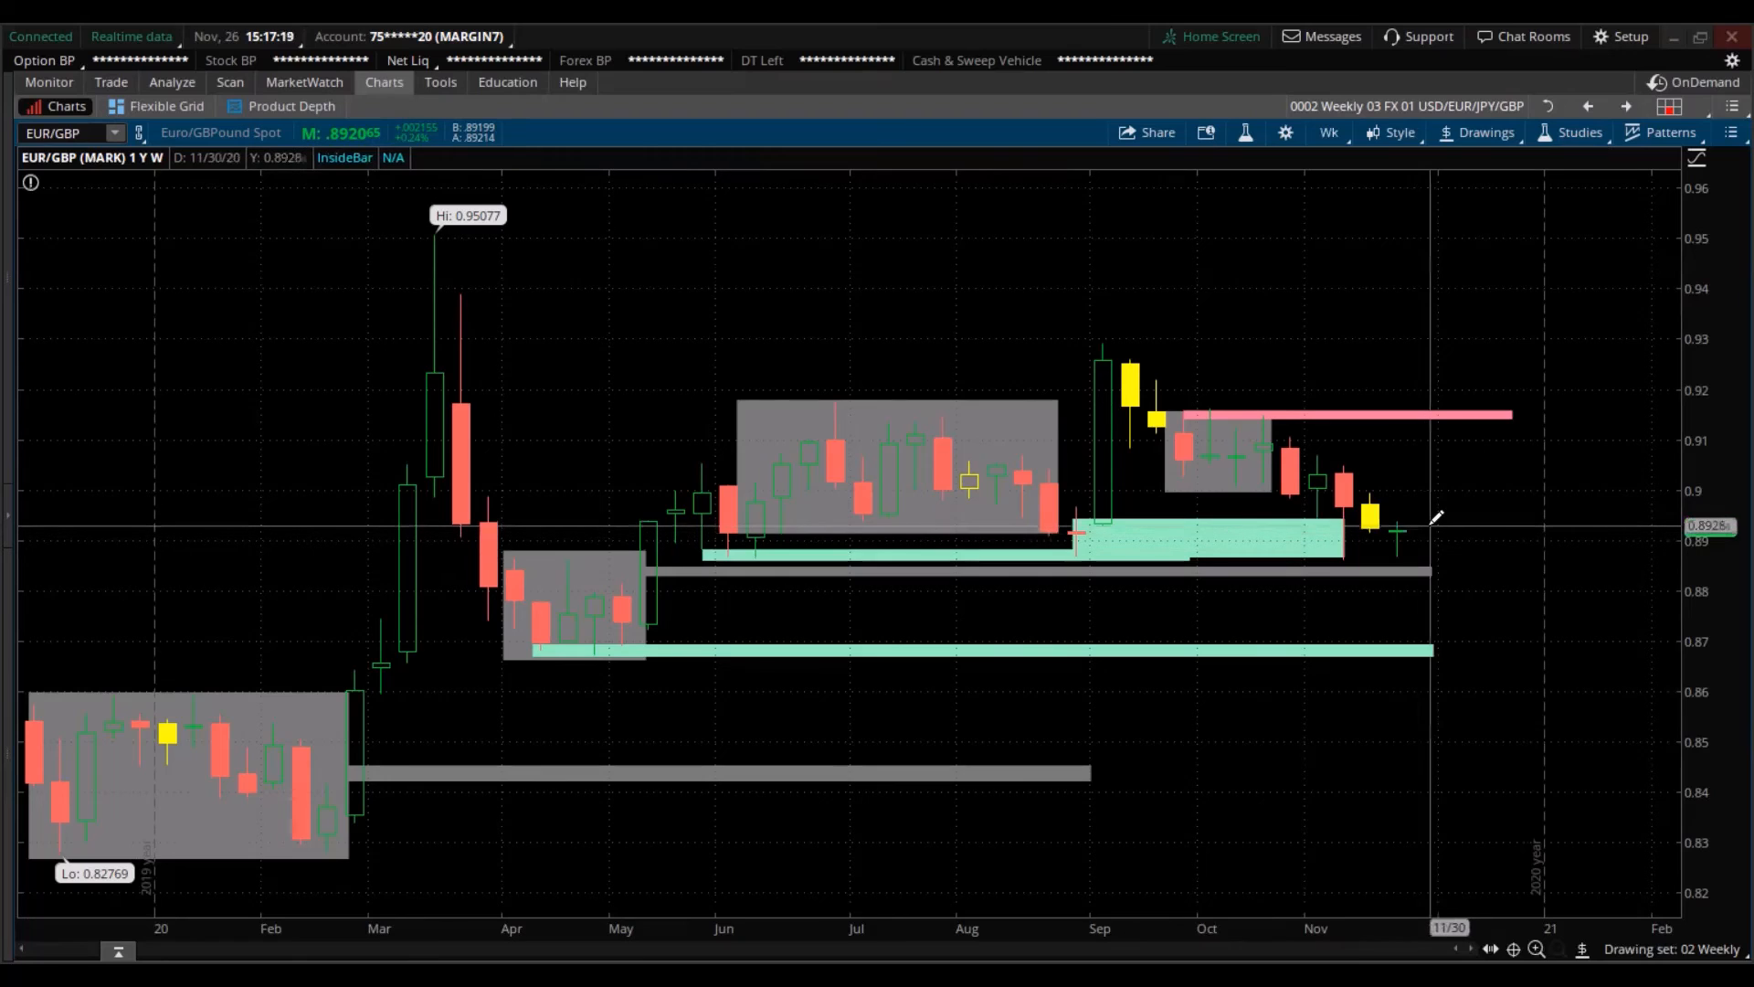
{"action": "mouse_move", "coordinate": [1422, 537]}
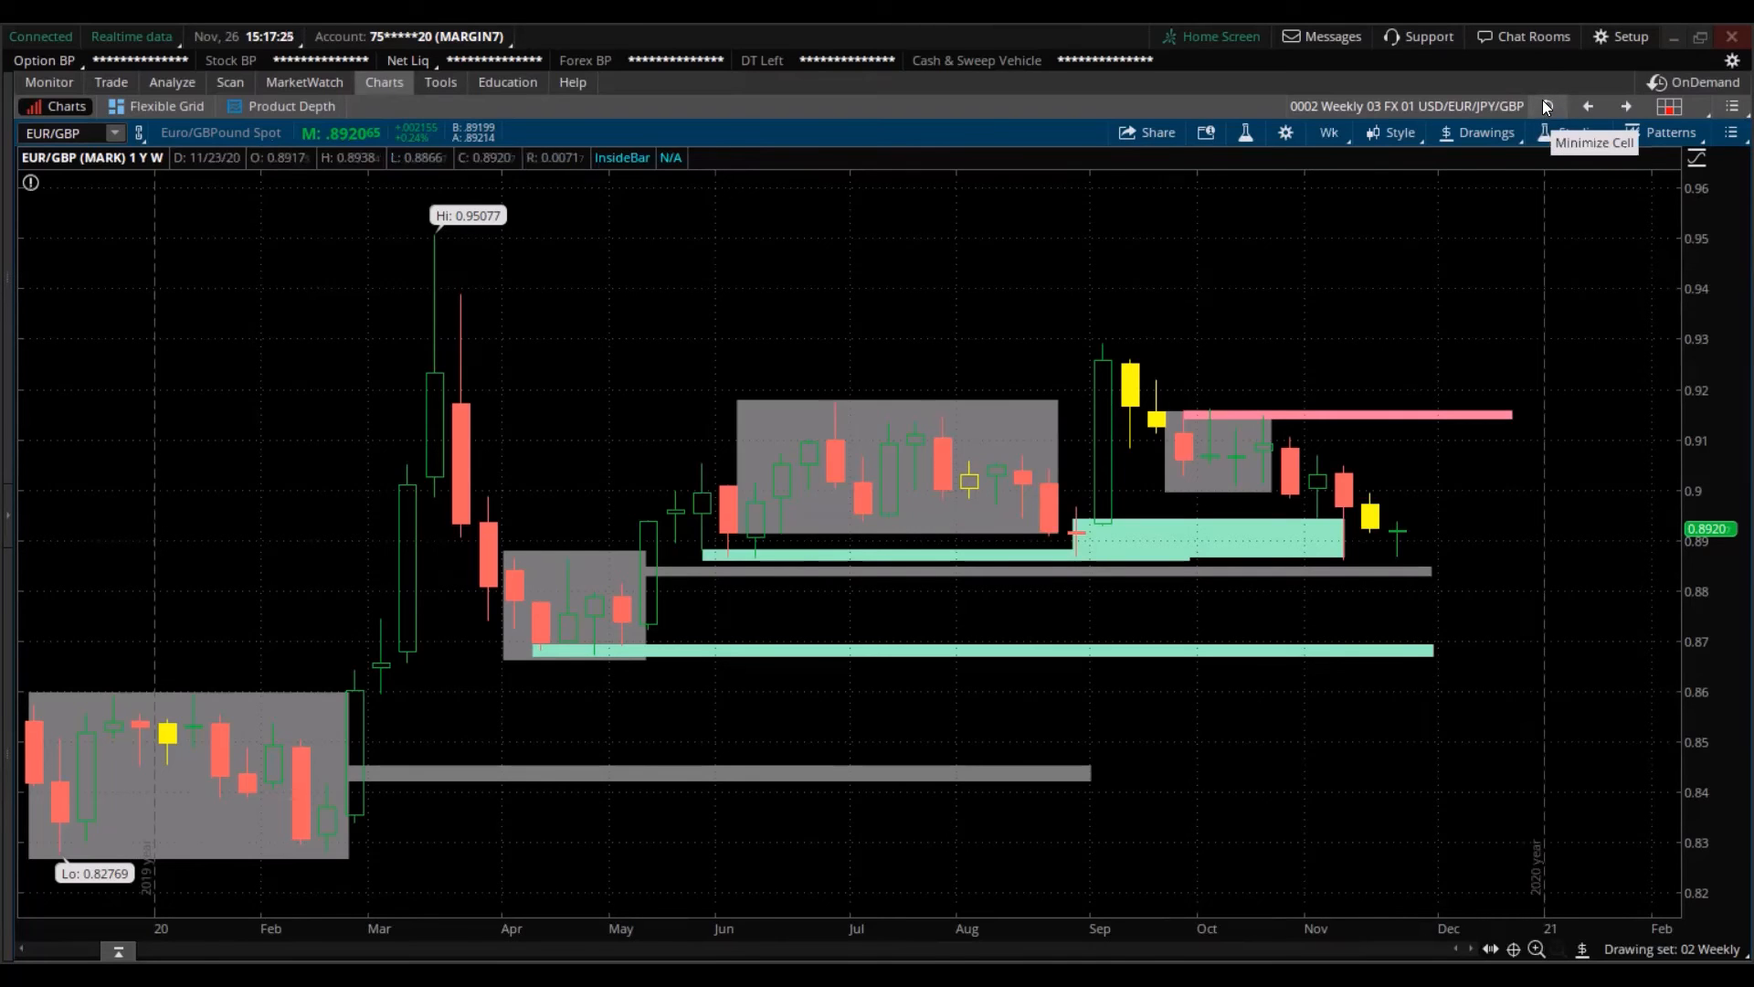
- Minimize the expanded cell to restore the six-chart weekly grid
{"action": "left_click", "coordinate": [1668, 106]}
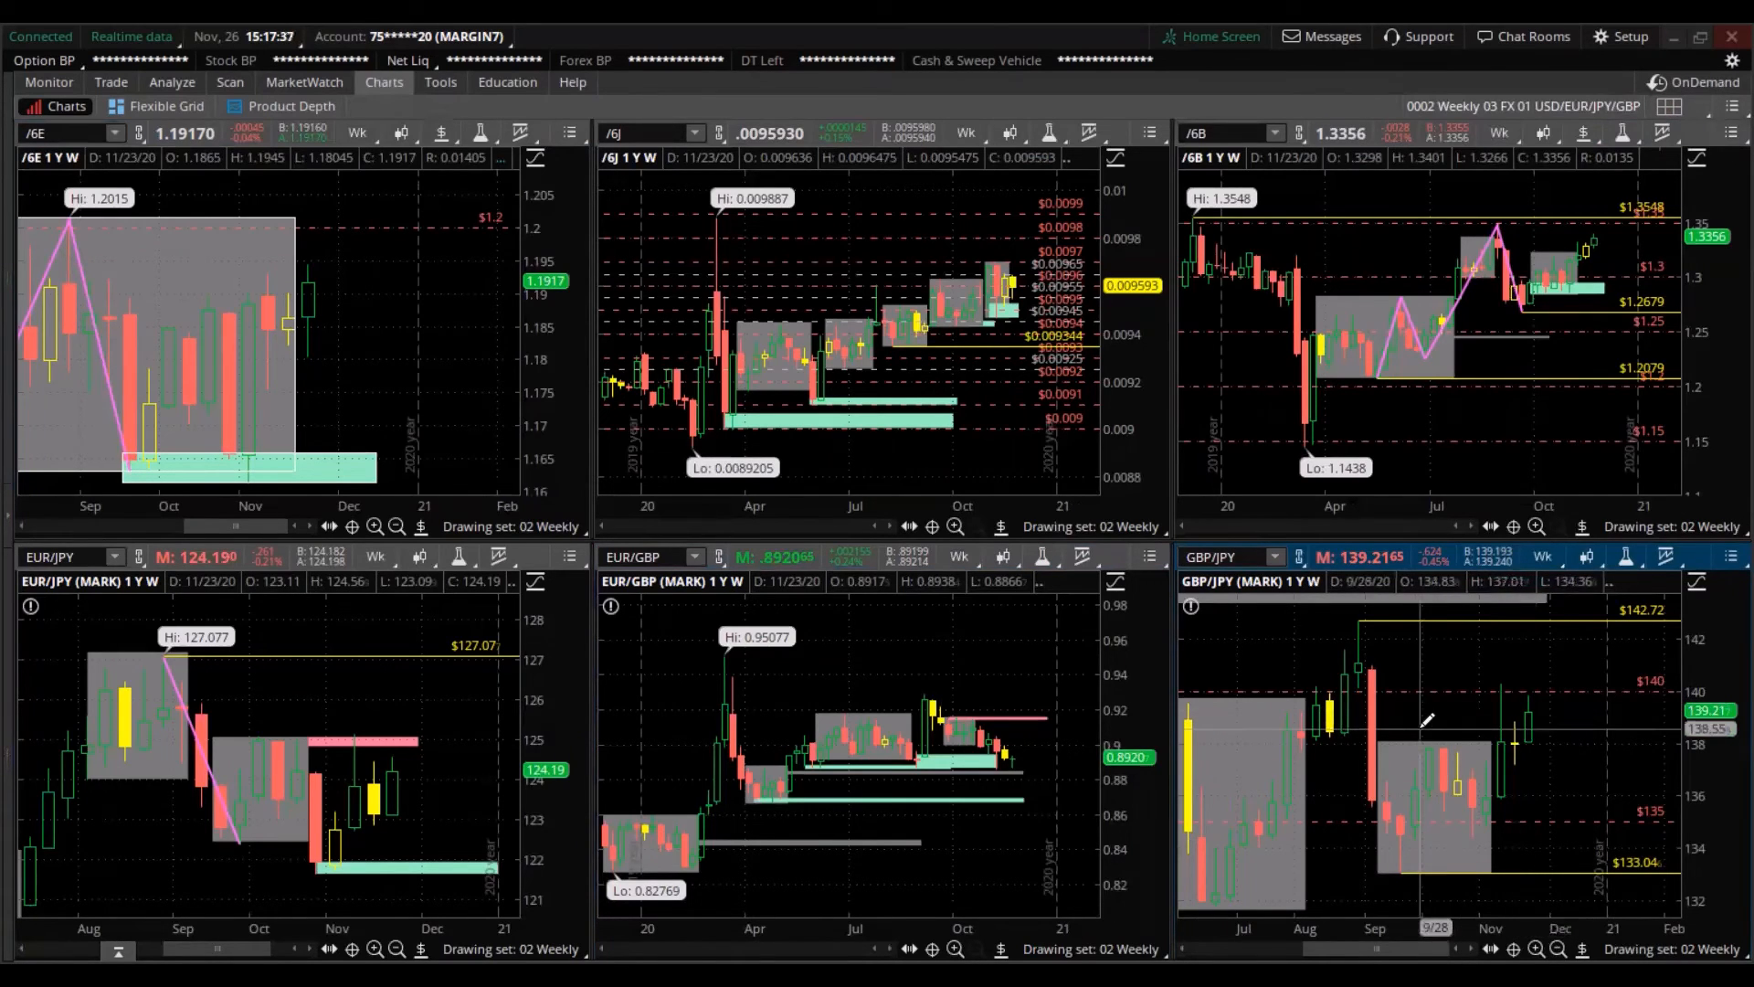
{"action": "mouse_move", "coordinate": [1348, 705]}
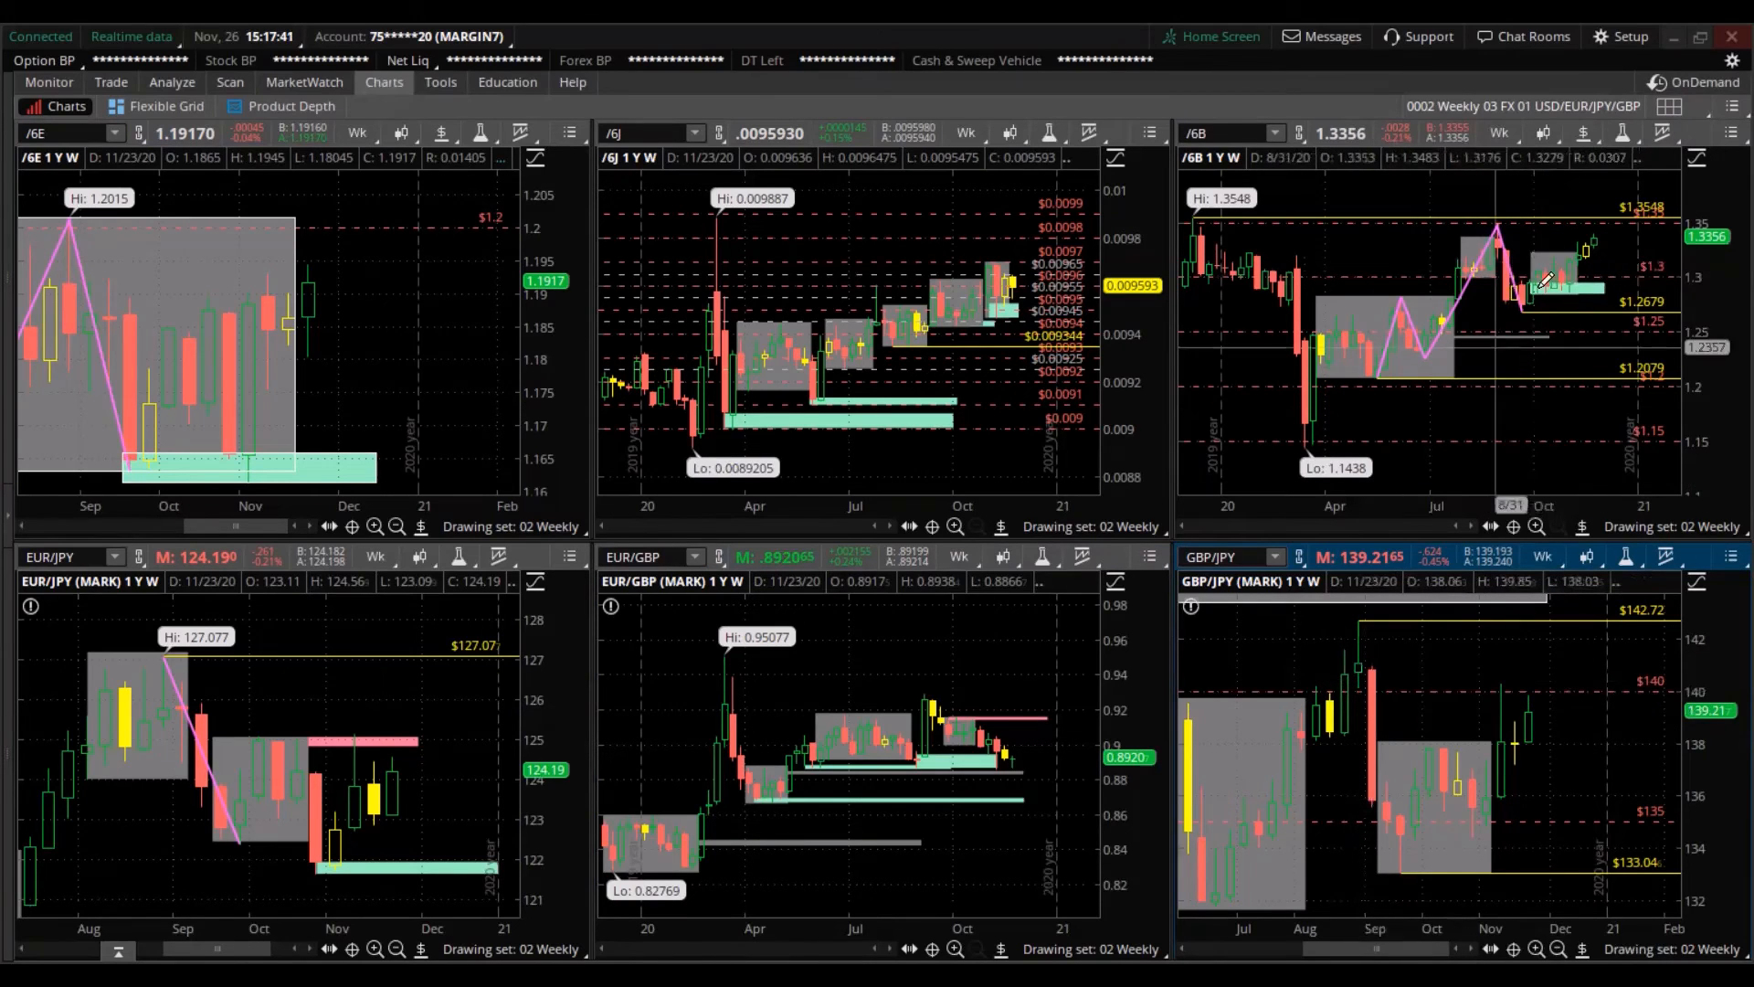
- Bring up the grid layout menu listing grid sizes and saved grids
{"action": "left_click", "coordinate": [1668, 106]}
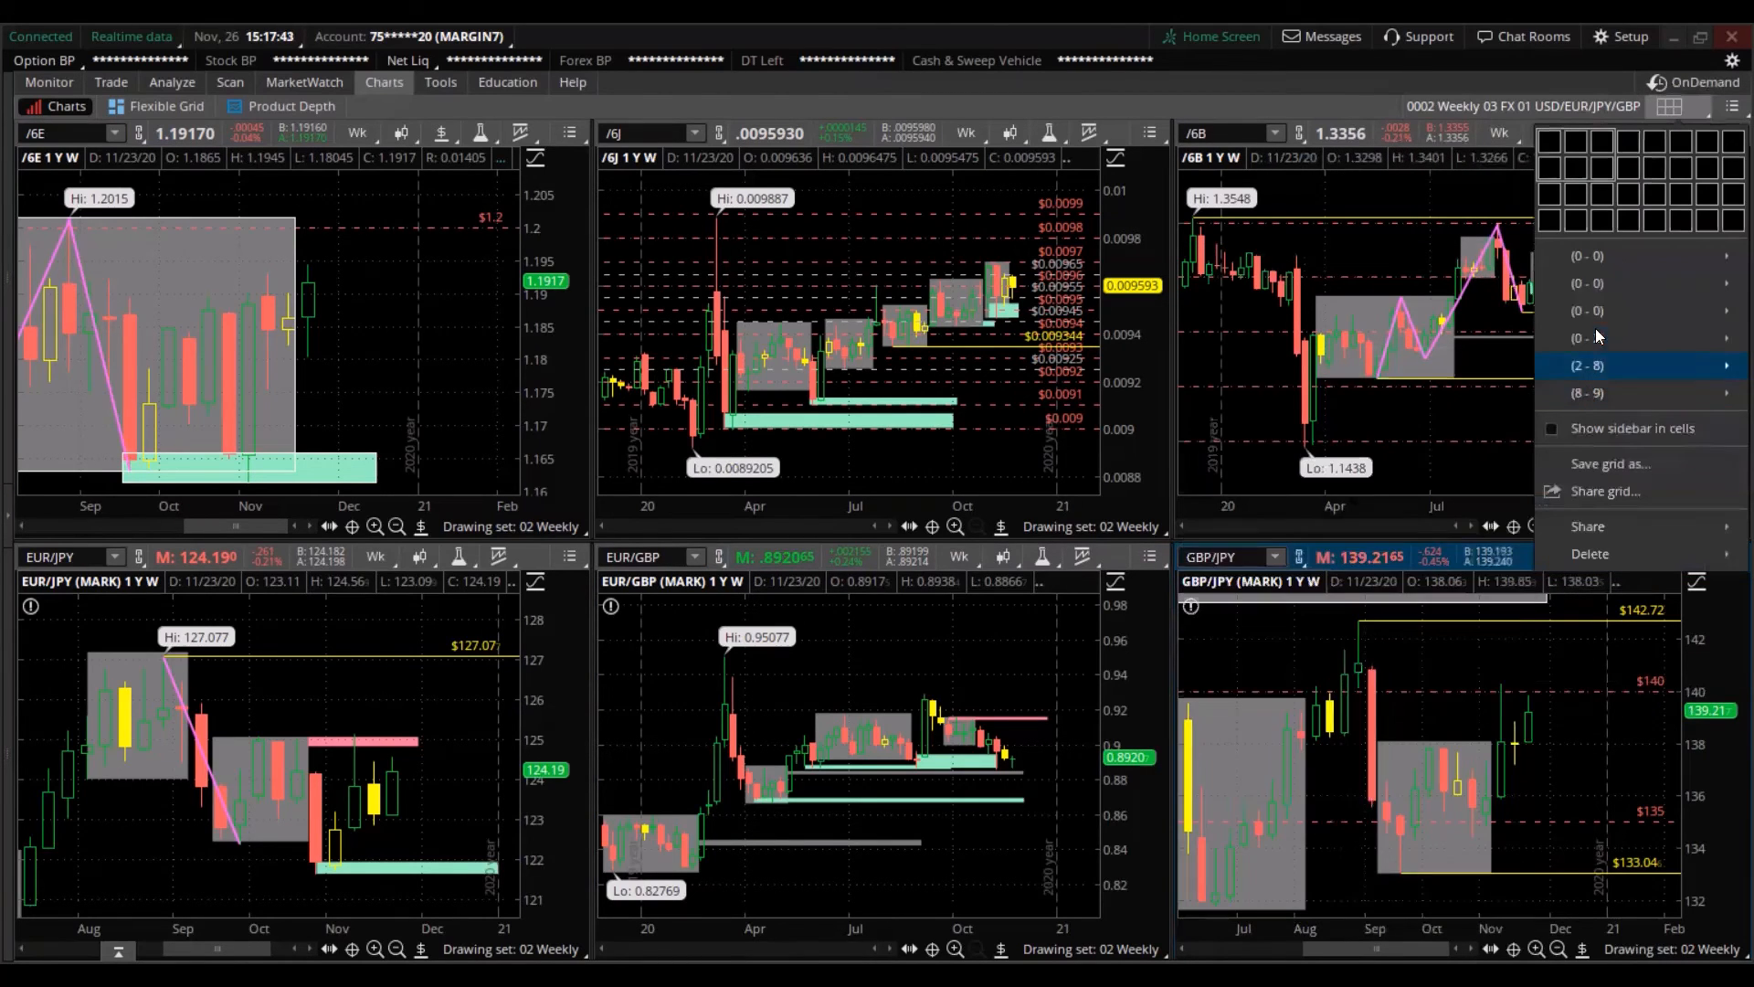
{"action": "mouse_move", "coordinate": [1586, 283]}
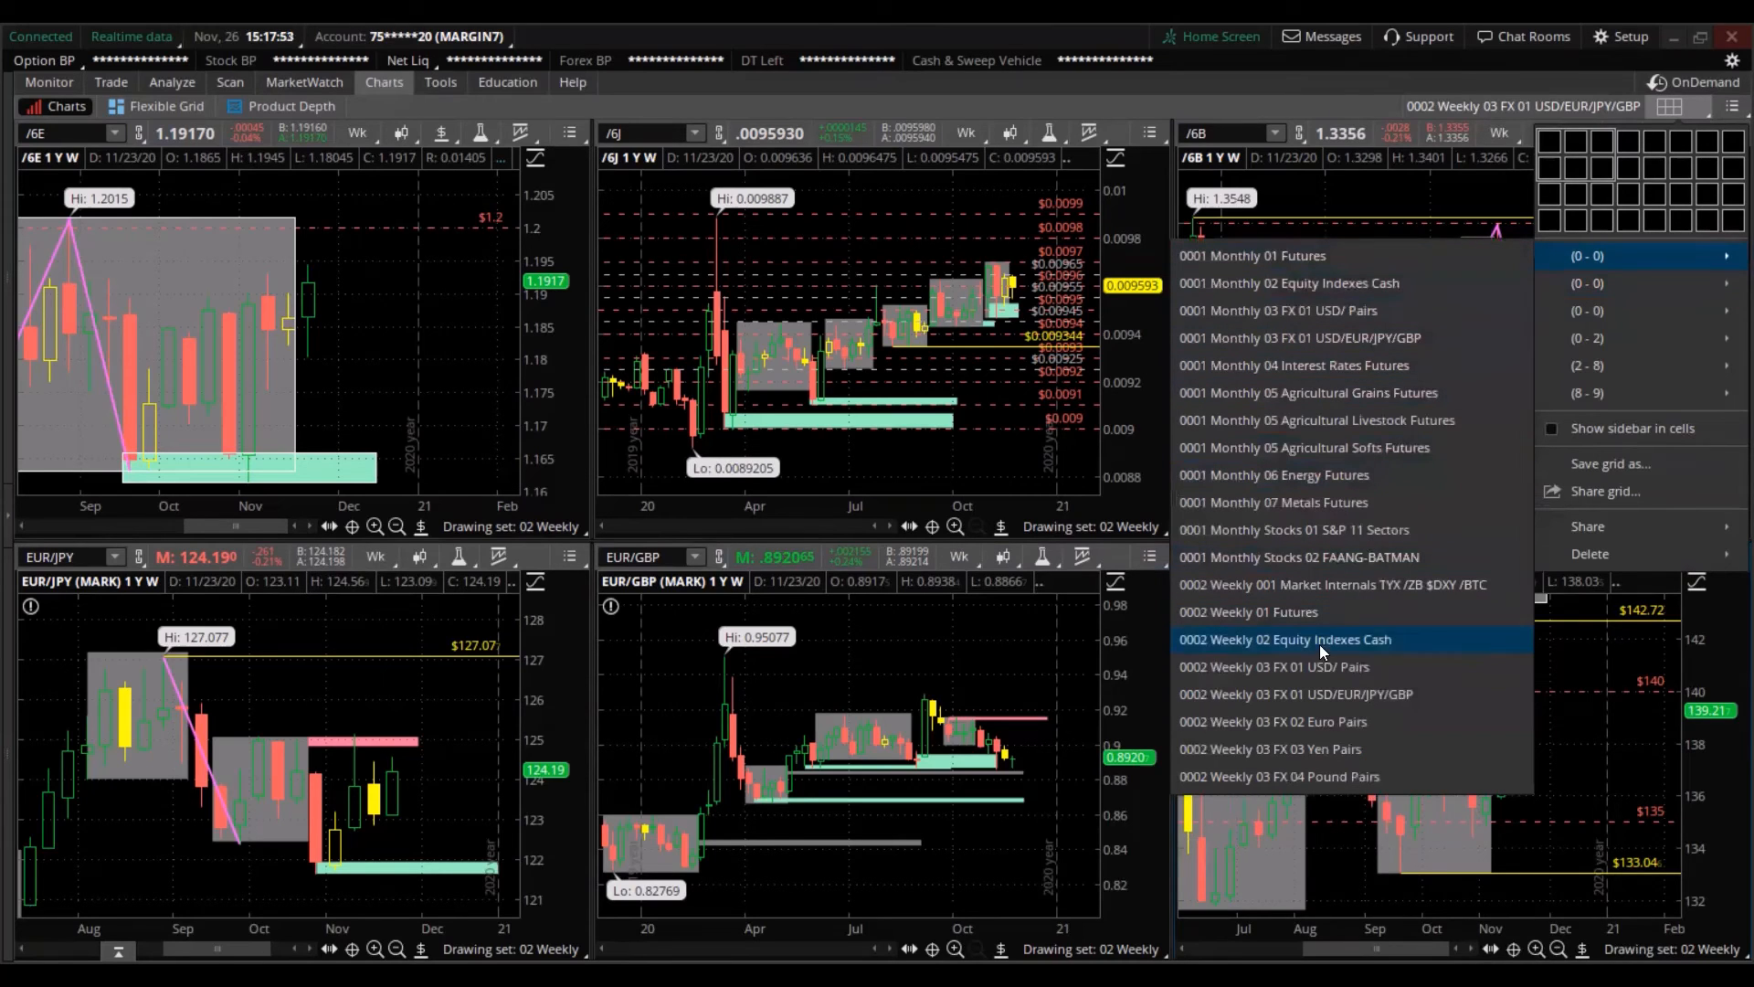
{"action": "mouse_move", "coordinate": [1312, 665]}
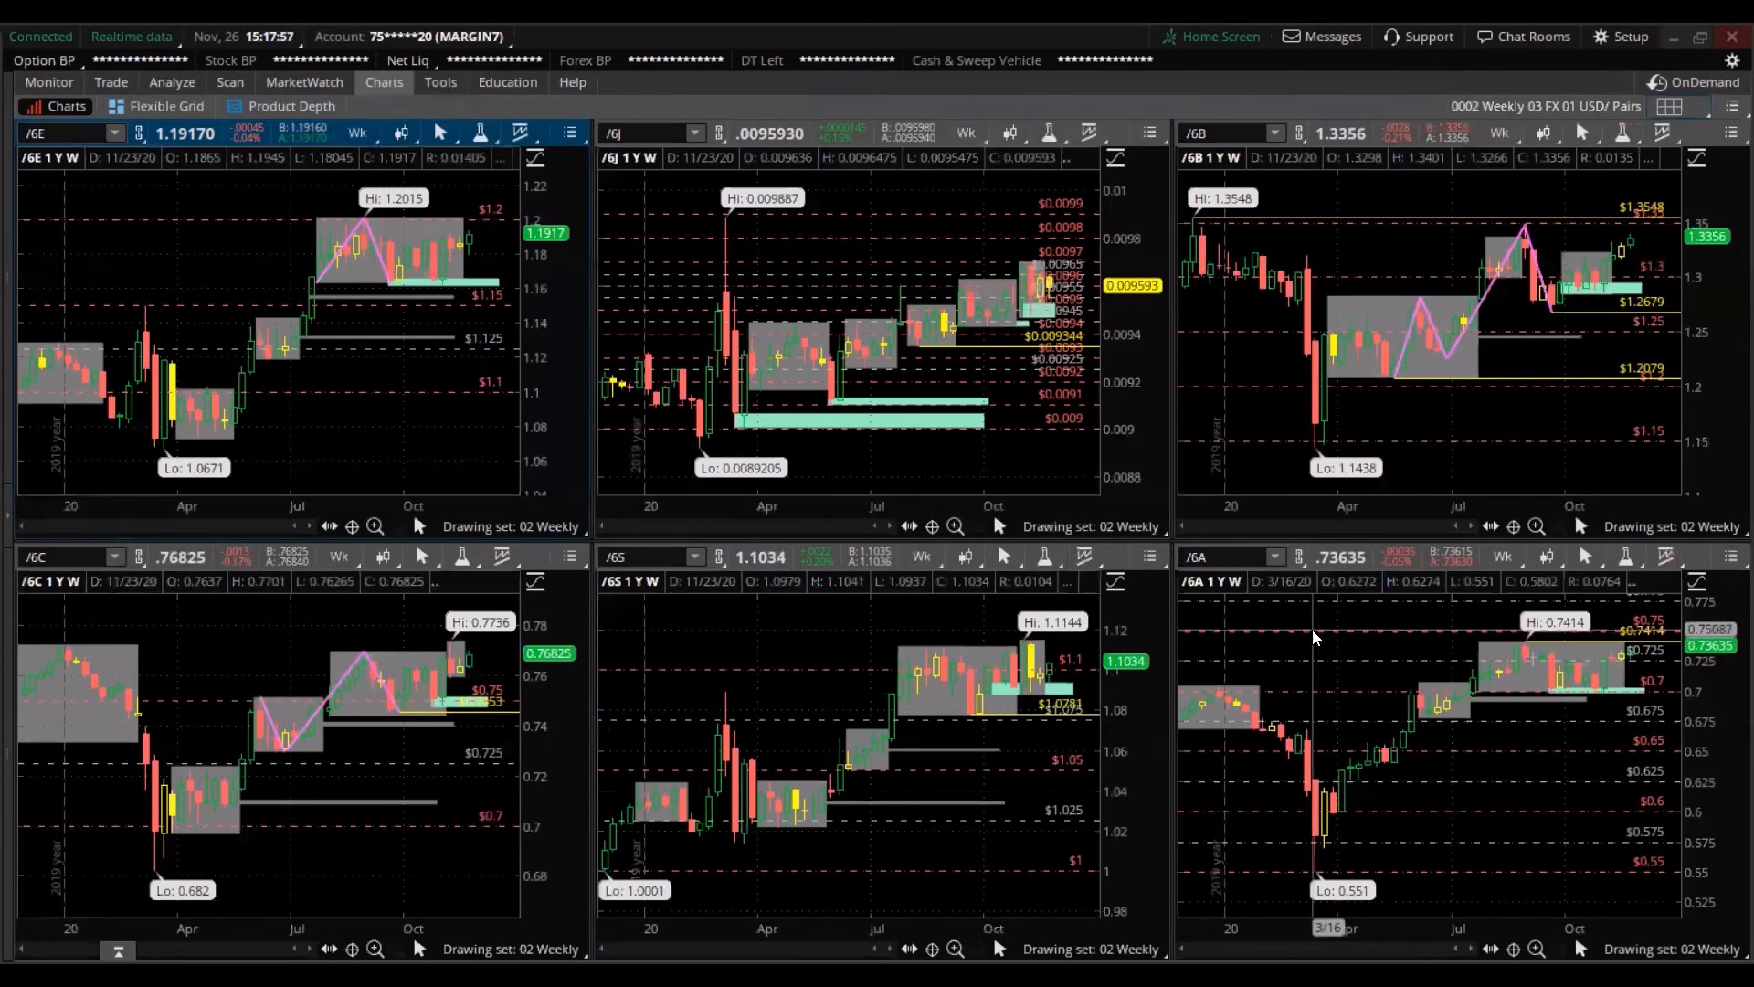
{"action": "mouse_move", "coordinate": [1096, 437]}
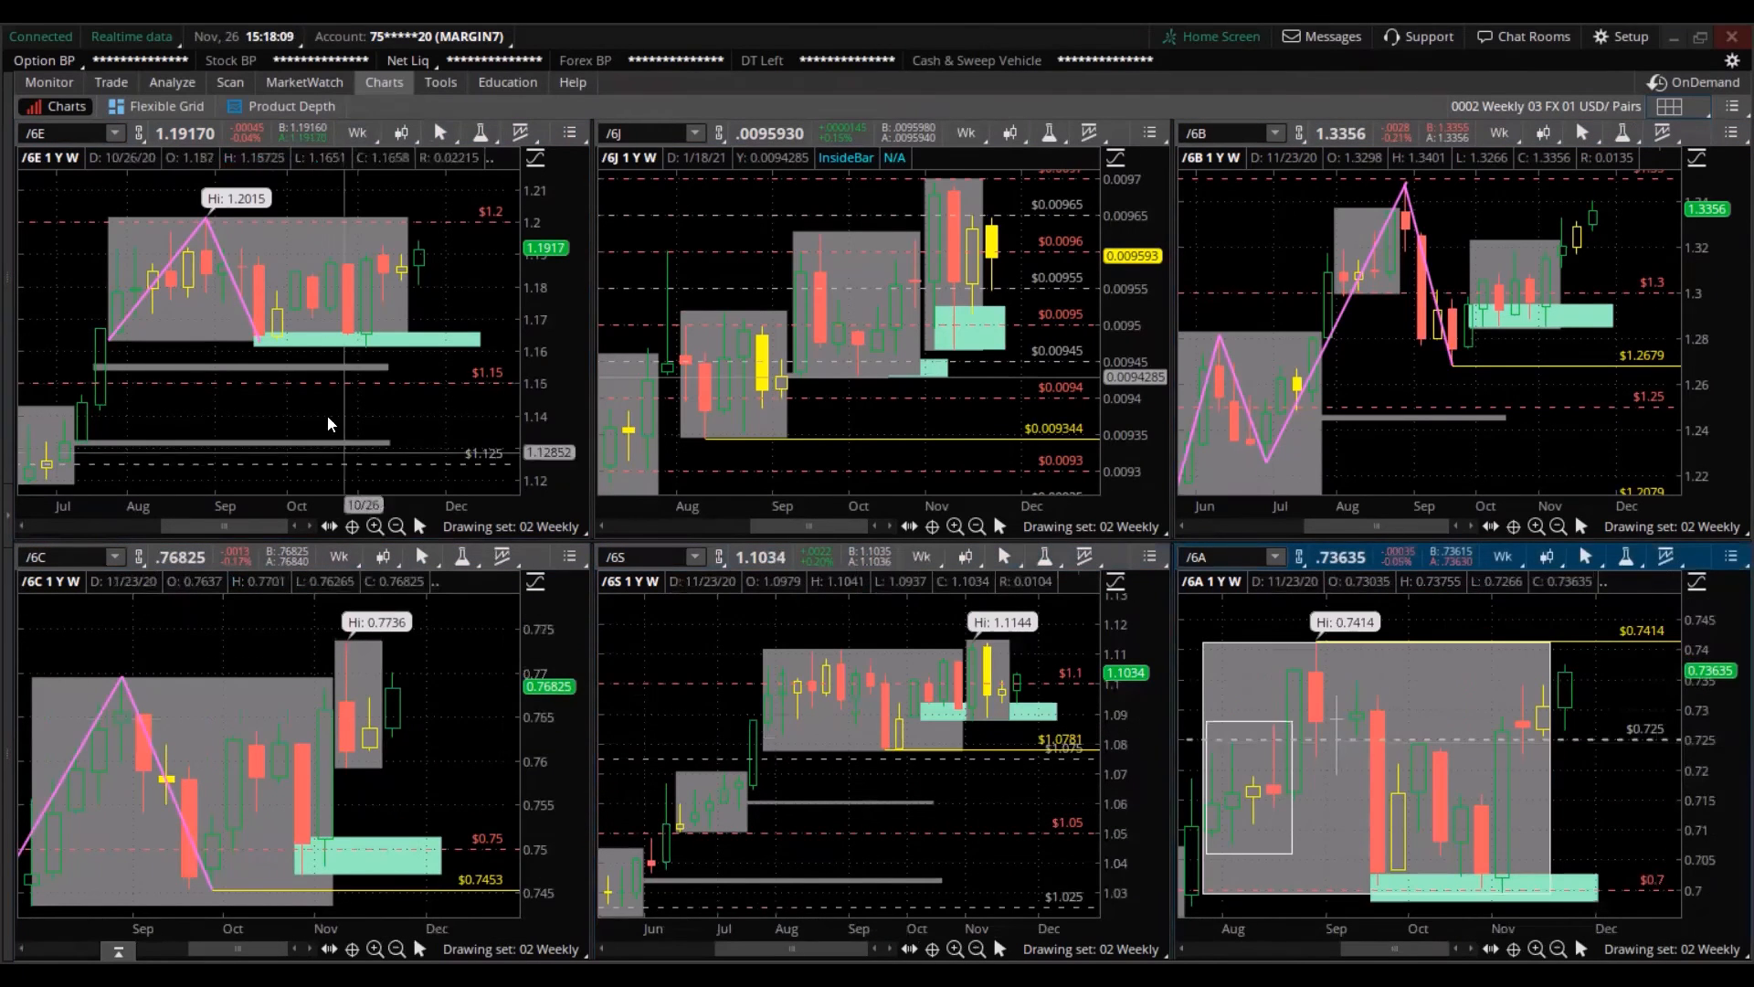
{"action": "mouse_move", "coordinate": [391, 295]}
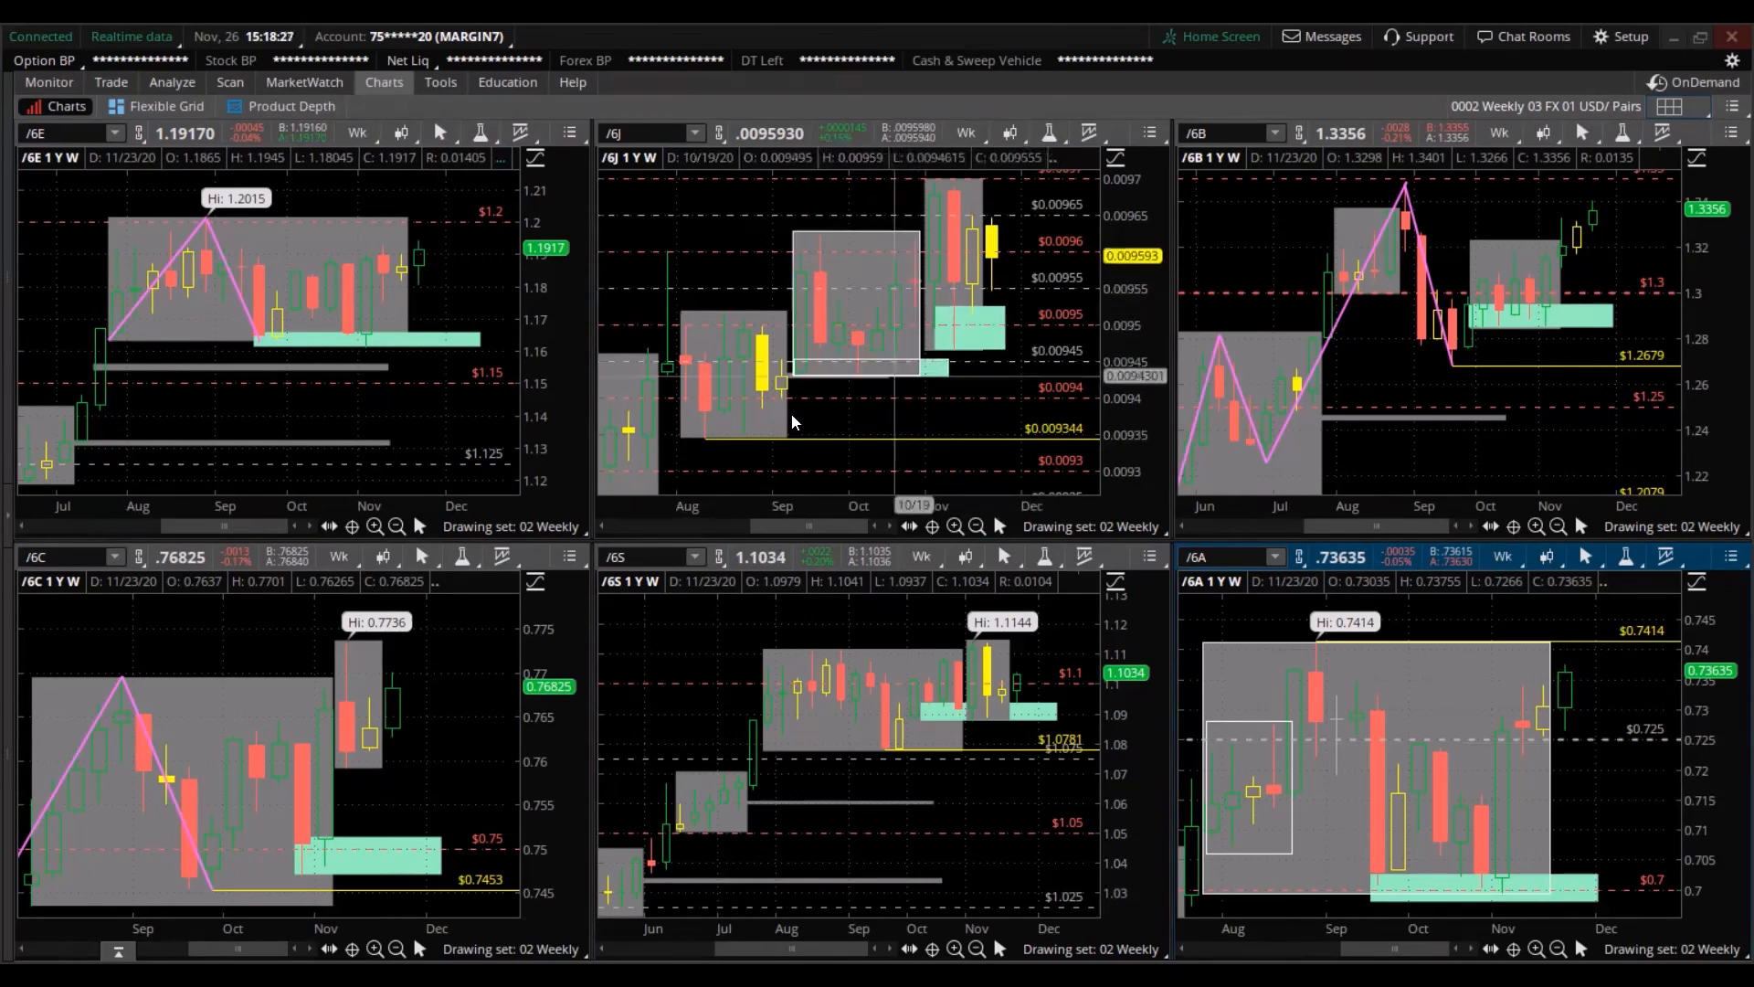
{"action": "mouse_move", "coordinate": [442, 298]}
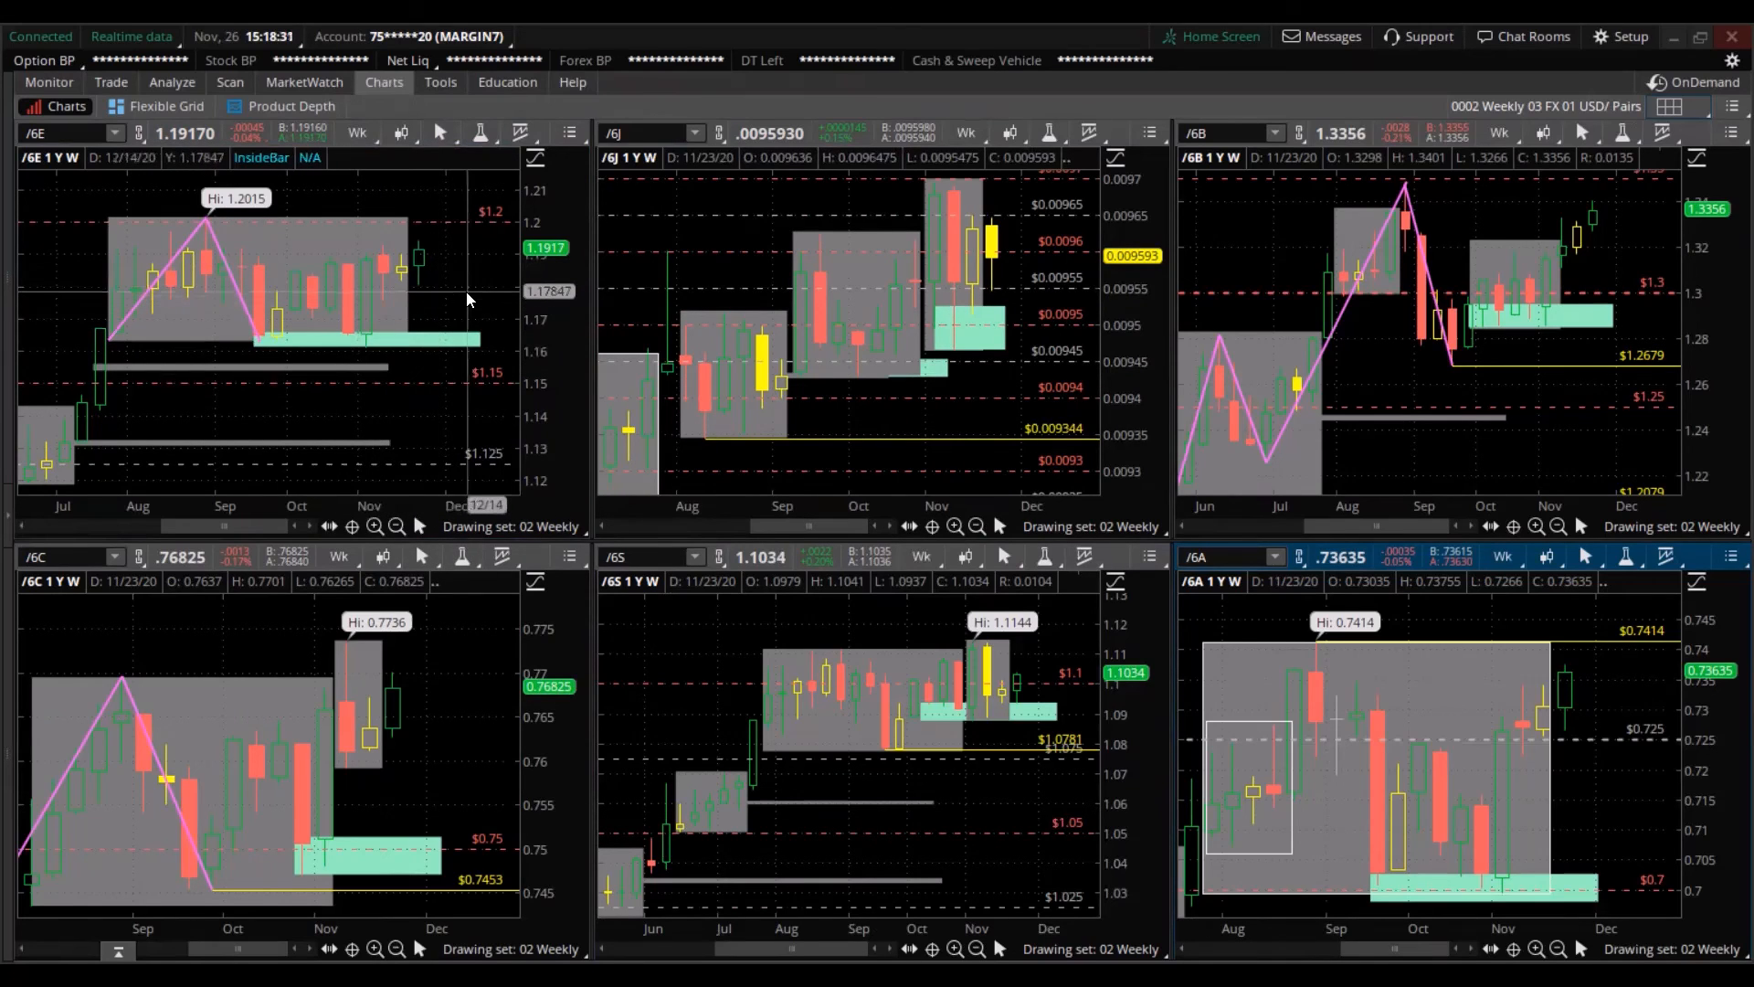
{"action": "mouse_move", "coordinate": [446, 267]}
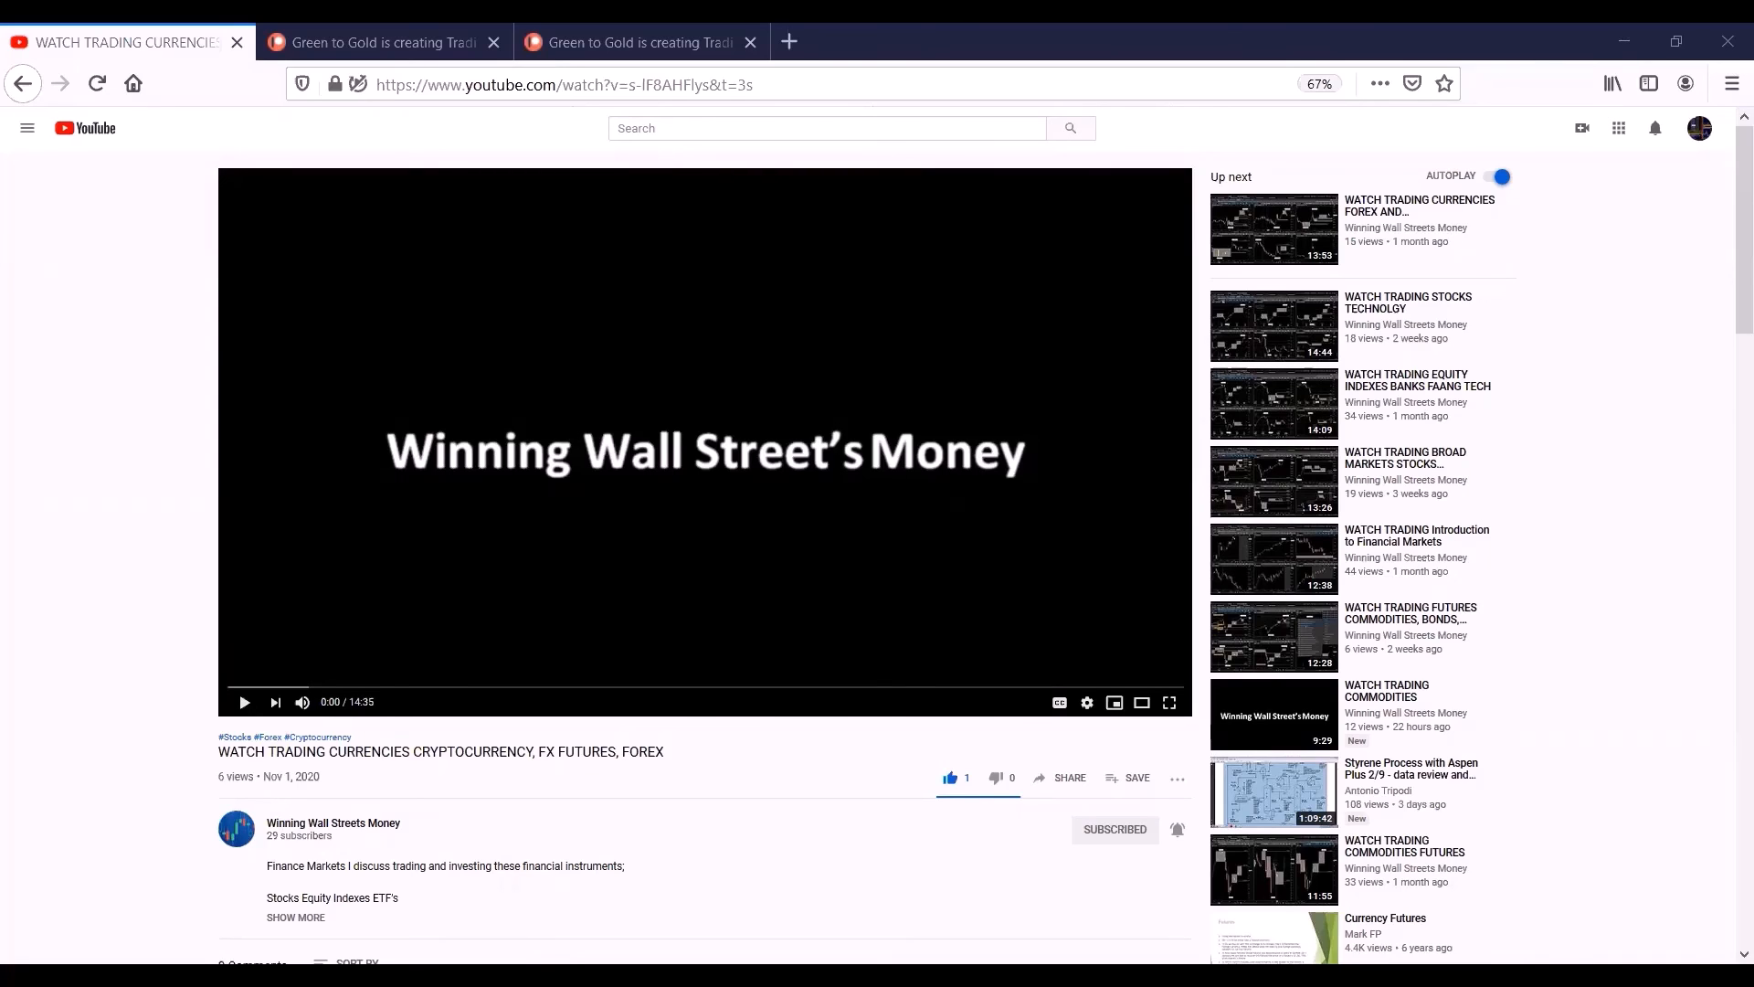
{"action": "mouse_move", "coordinate": [4, 894]}
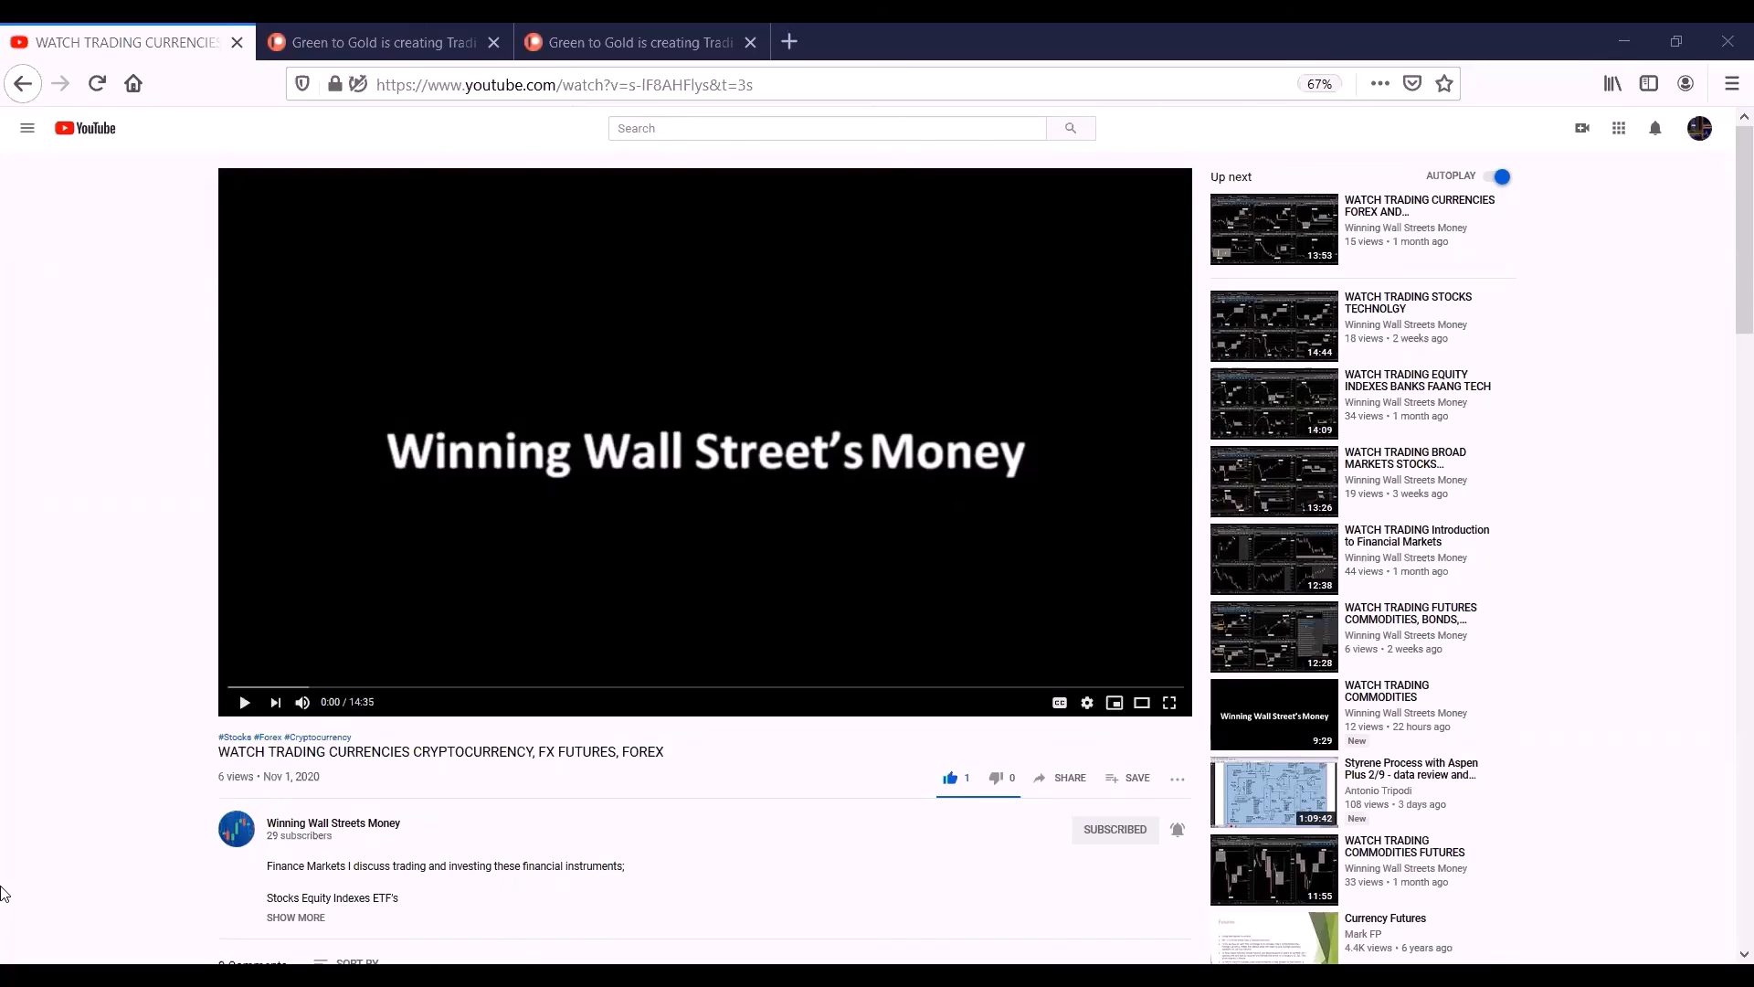
- Expand the video's full description with its market list and support links
{"action": "scroll", "scroll_direction": "down", "scroll_amount": 3}
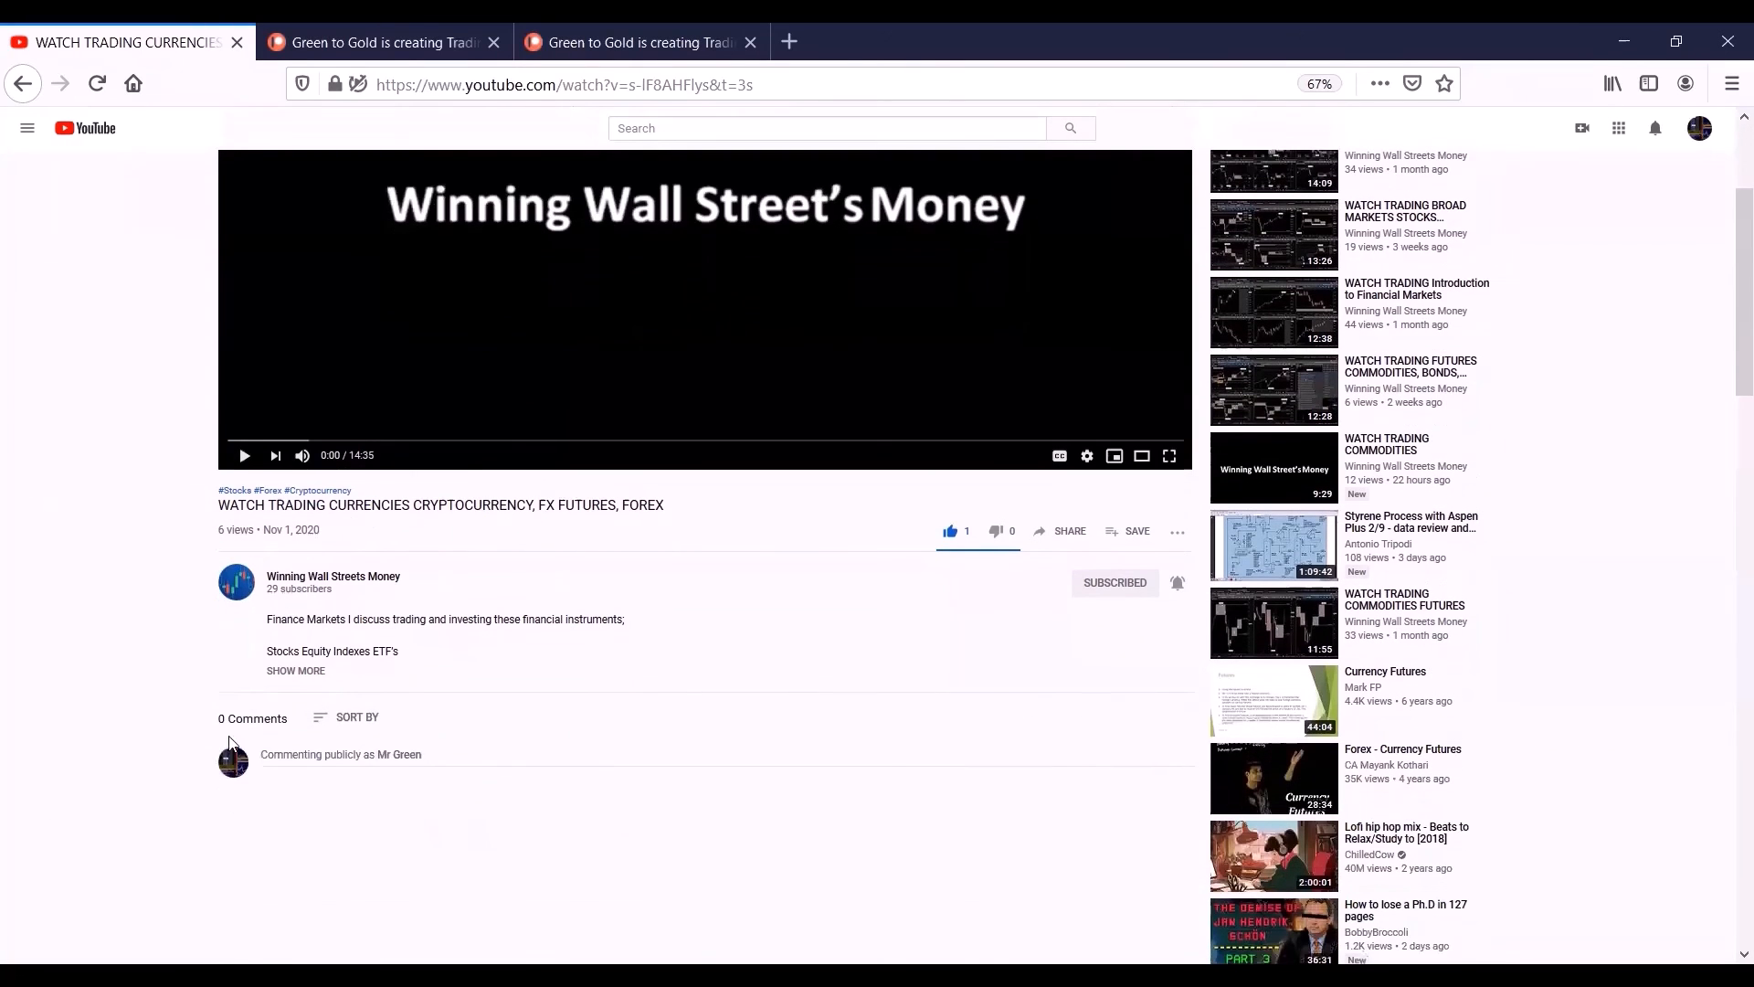
{"action": "left_click", "coordinate": [296, 670]}
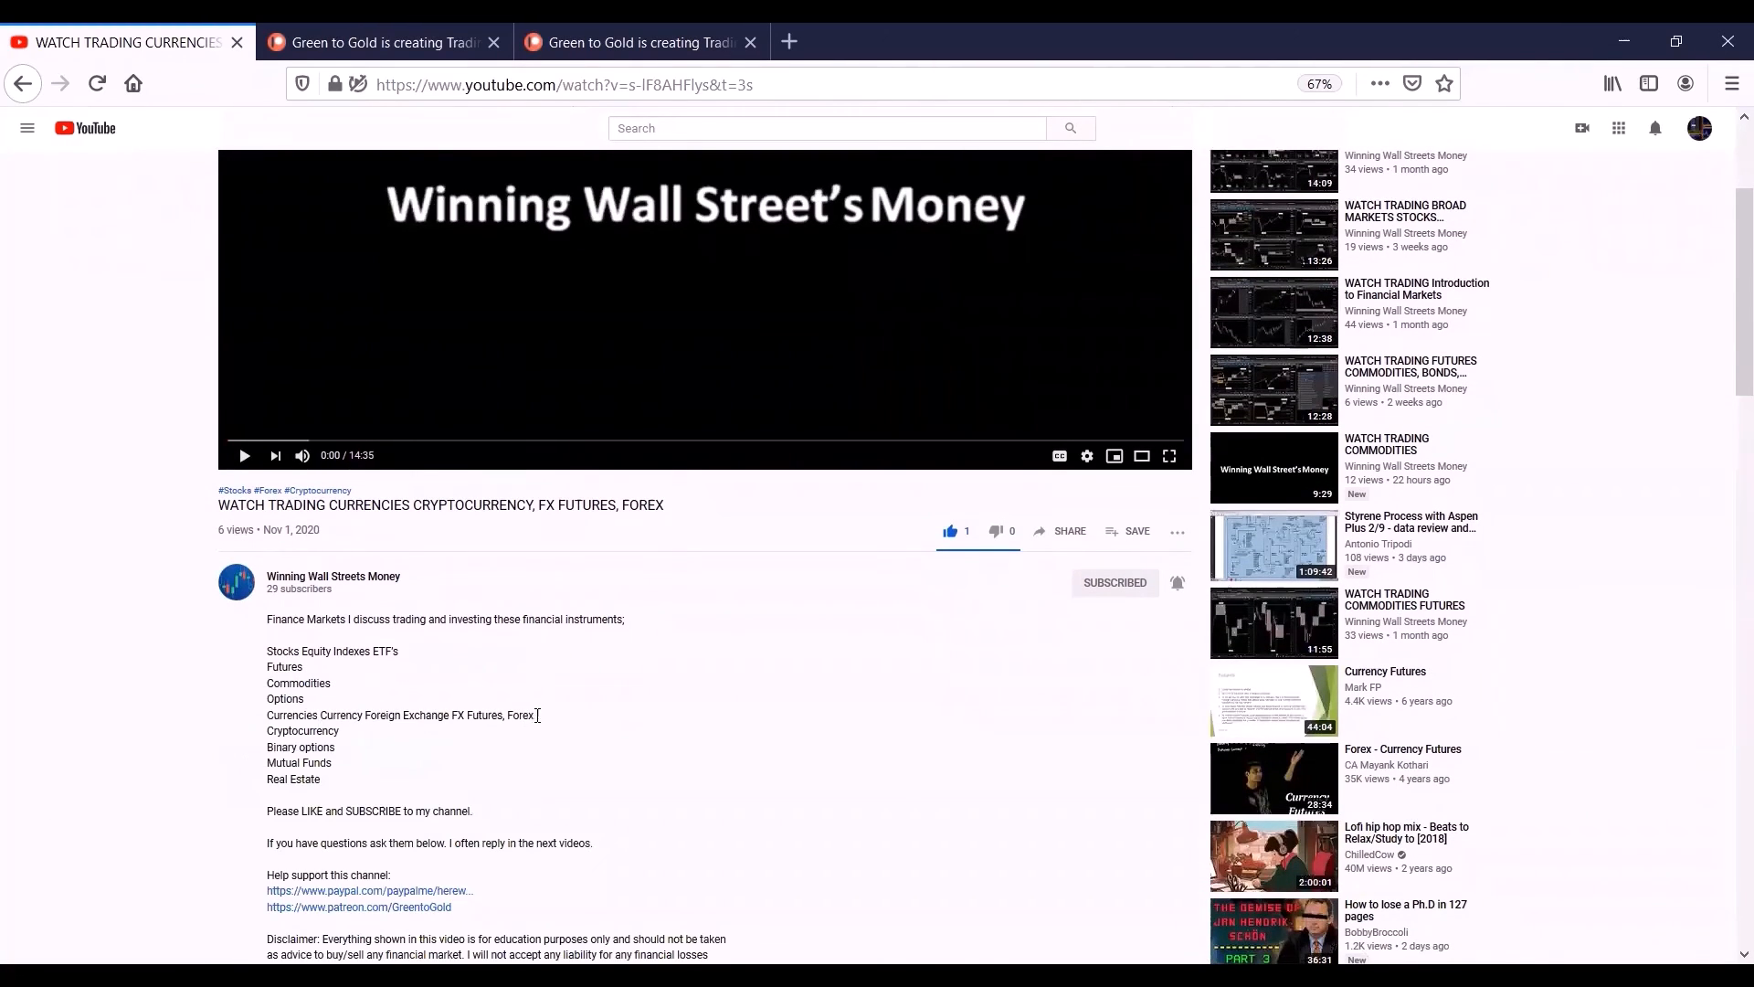
{"action": "scroll", "scroll_direction": "down", "scroll_amount": 3}
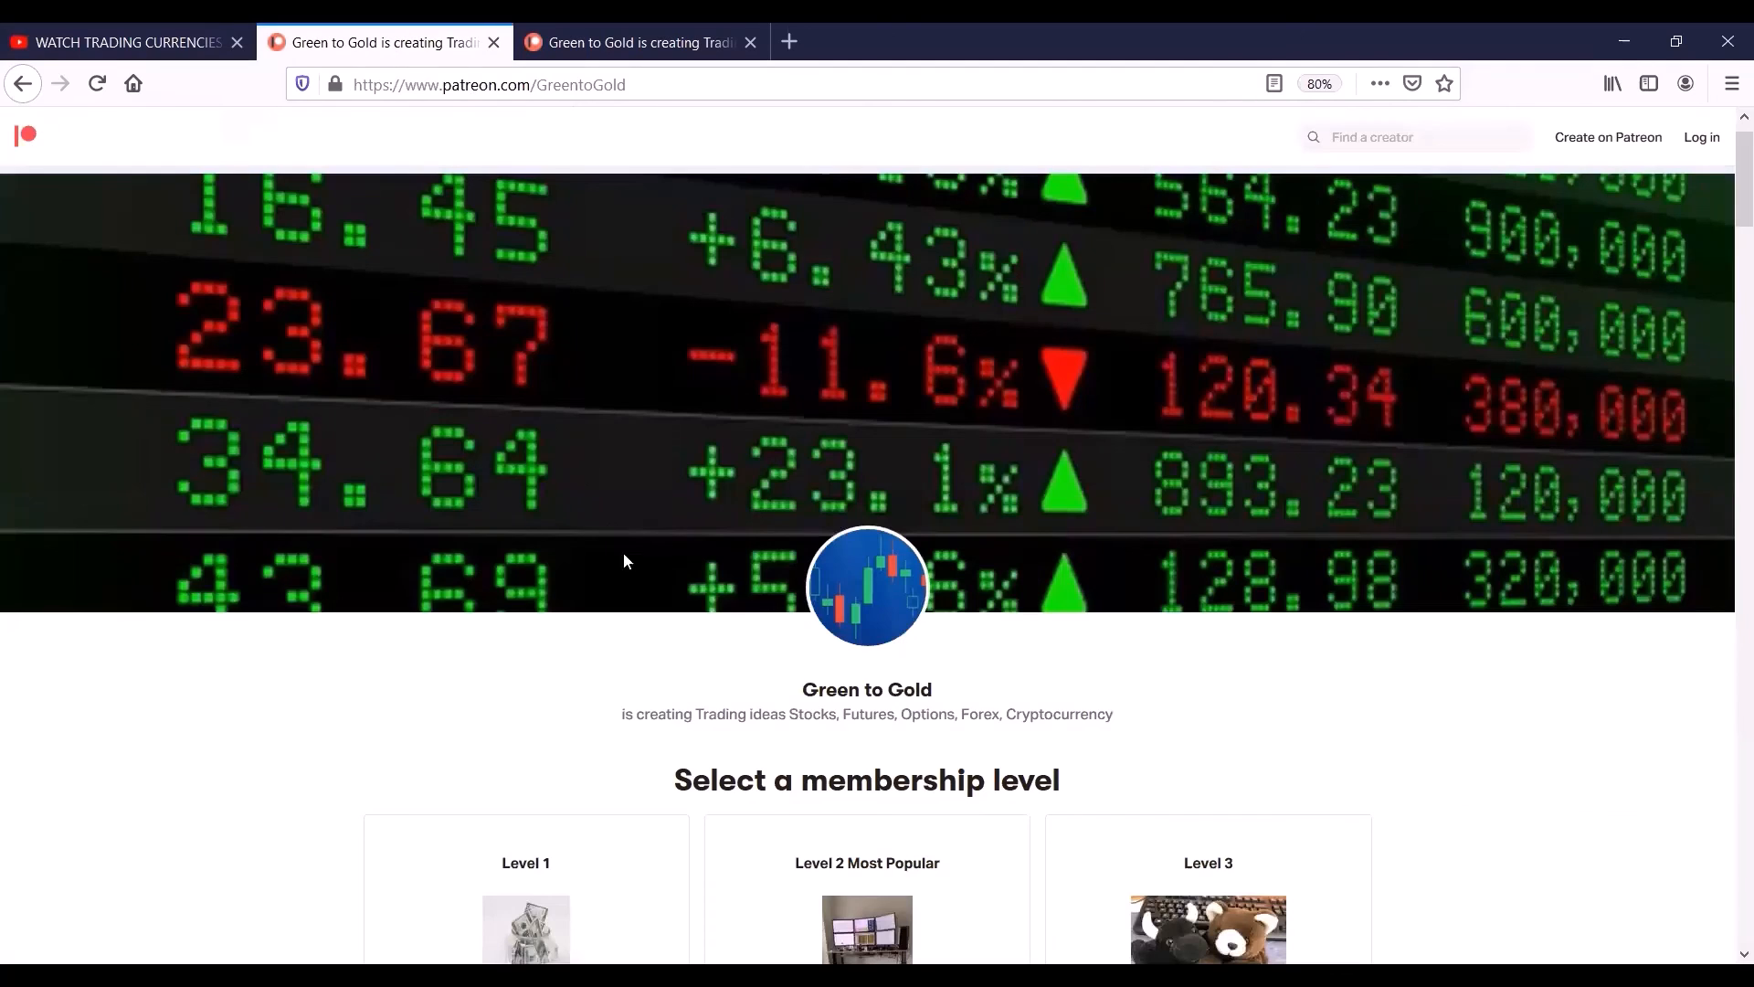
{"action": "mouse_move", "coordinate": [636, 598]}
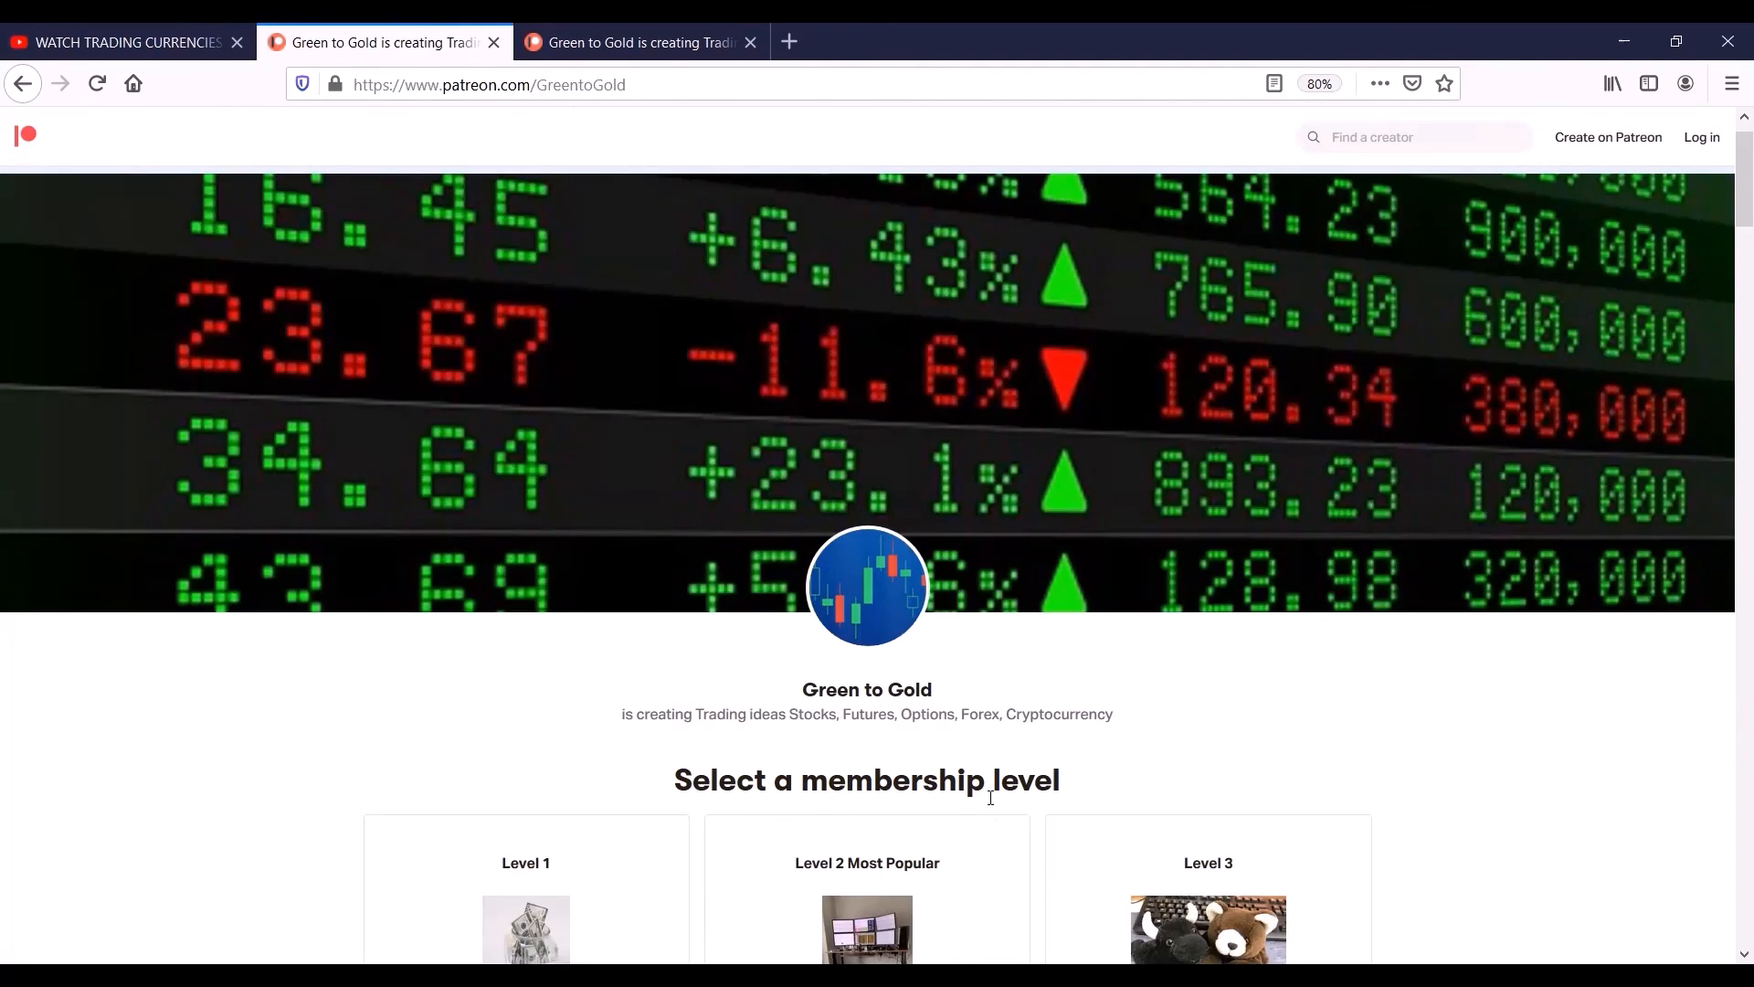
- Switch to the second Patreon tab showing the Green to Gold locked posts
{"action": "left_click", "coordinate": [637, 42]}
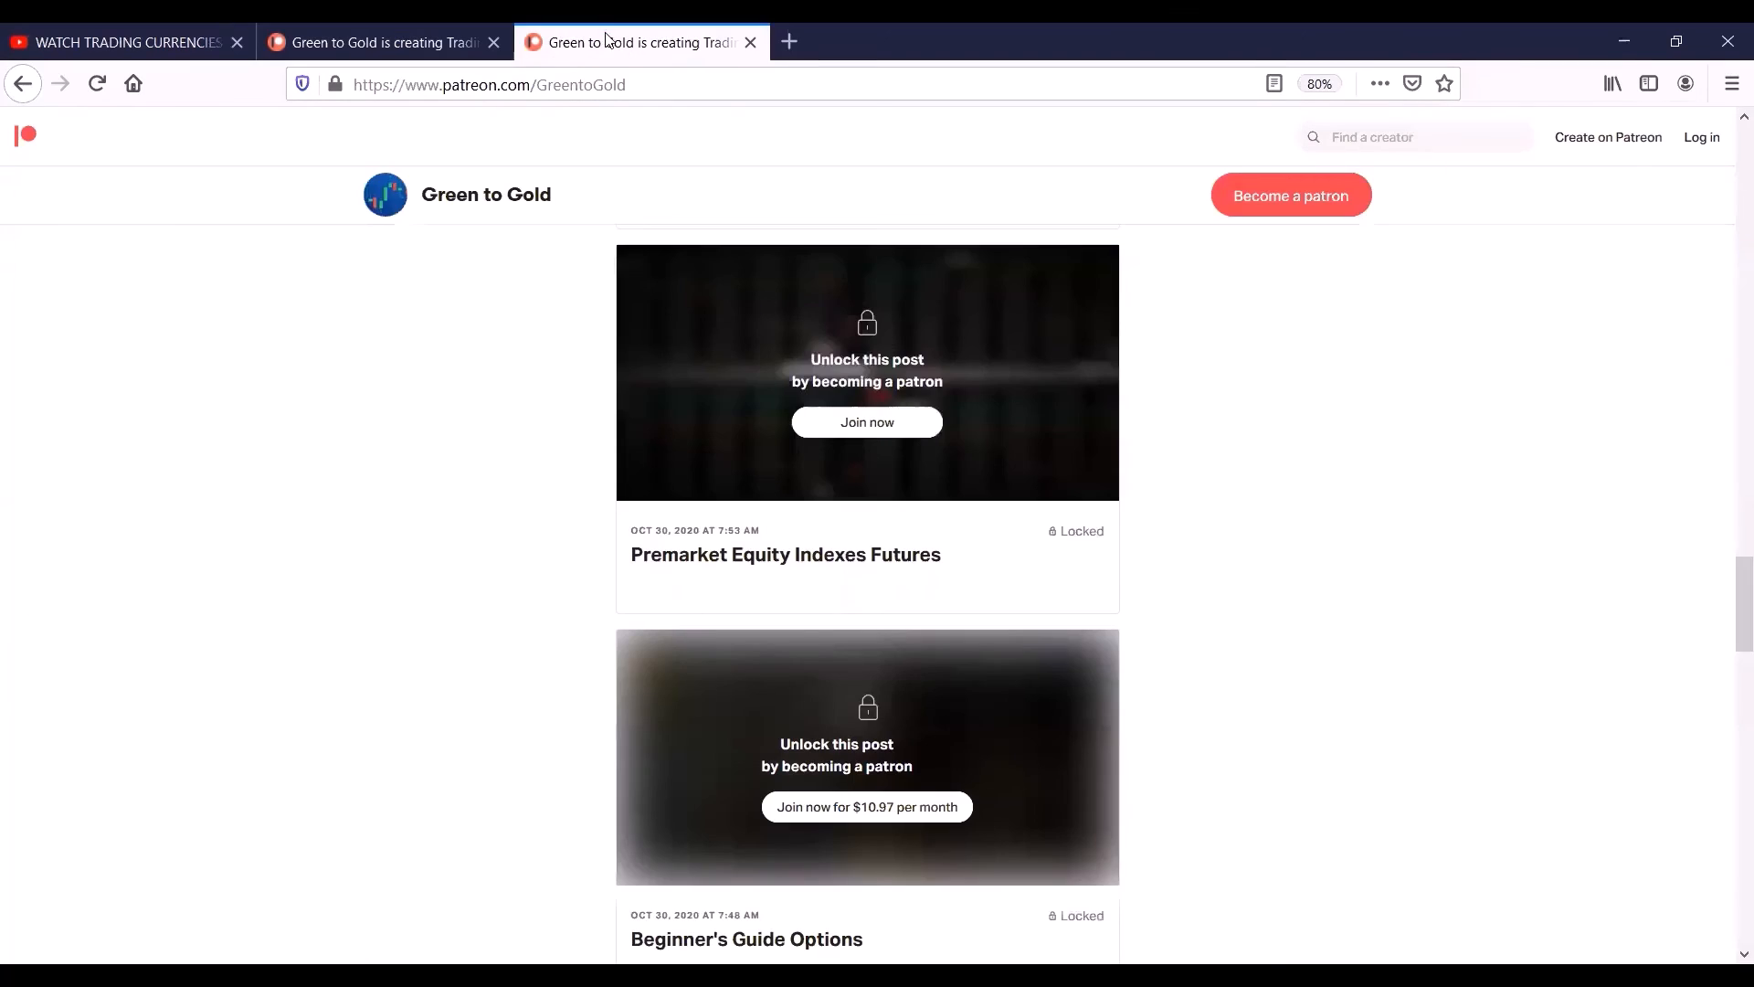
{"action": "mouse_move", "coordinate": [749, 685]}
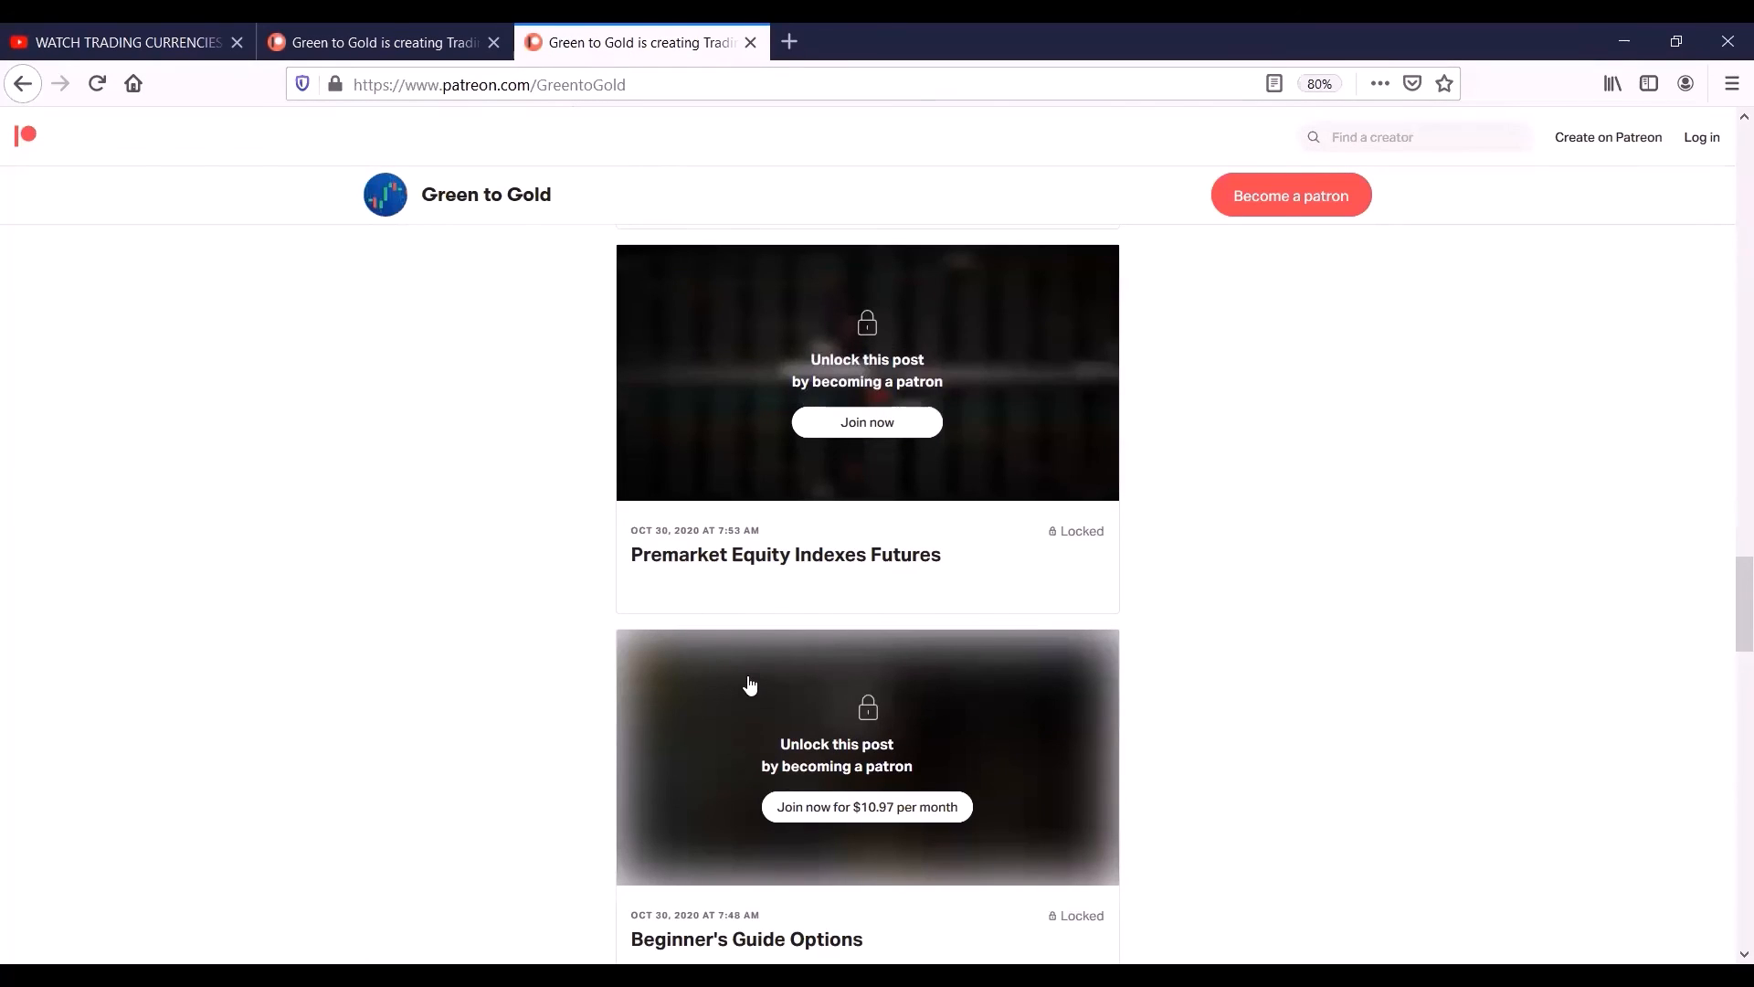